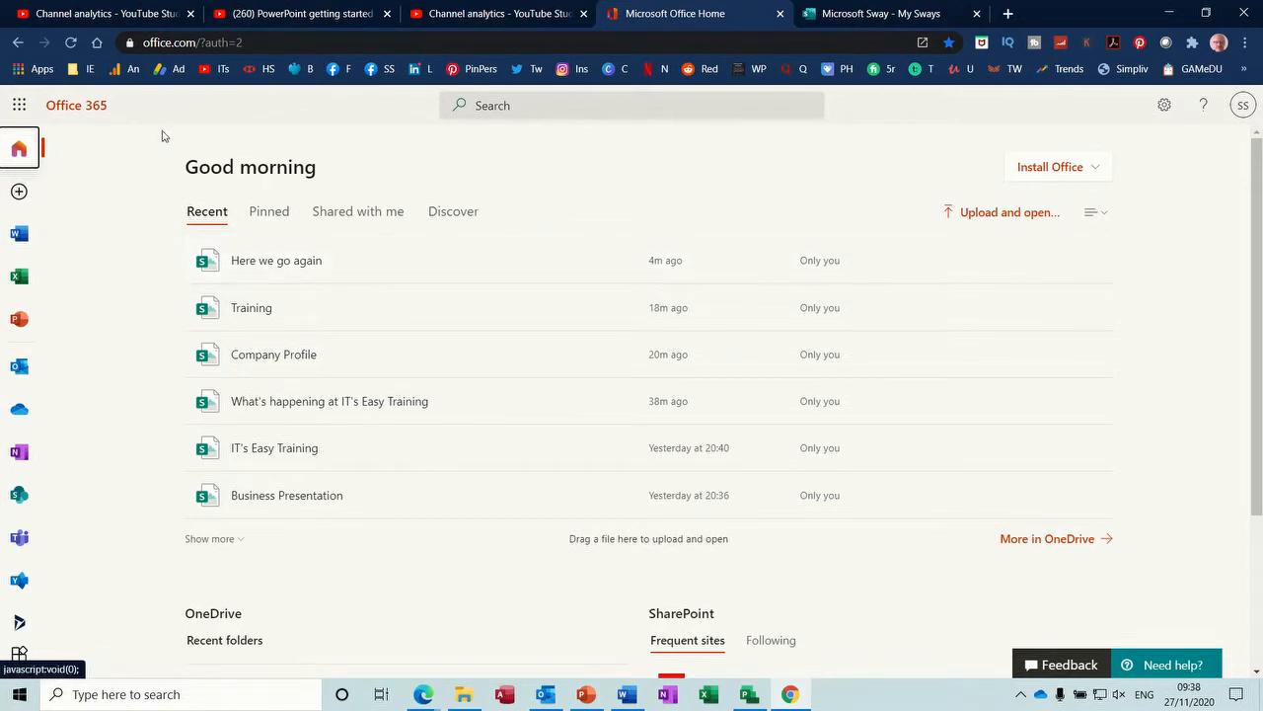
{"action": "mouse_move", "coordinate": [106, 138]}
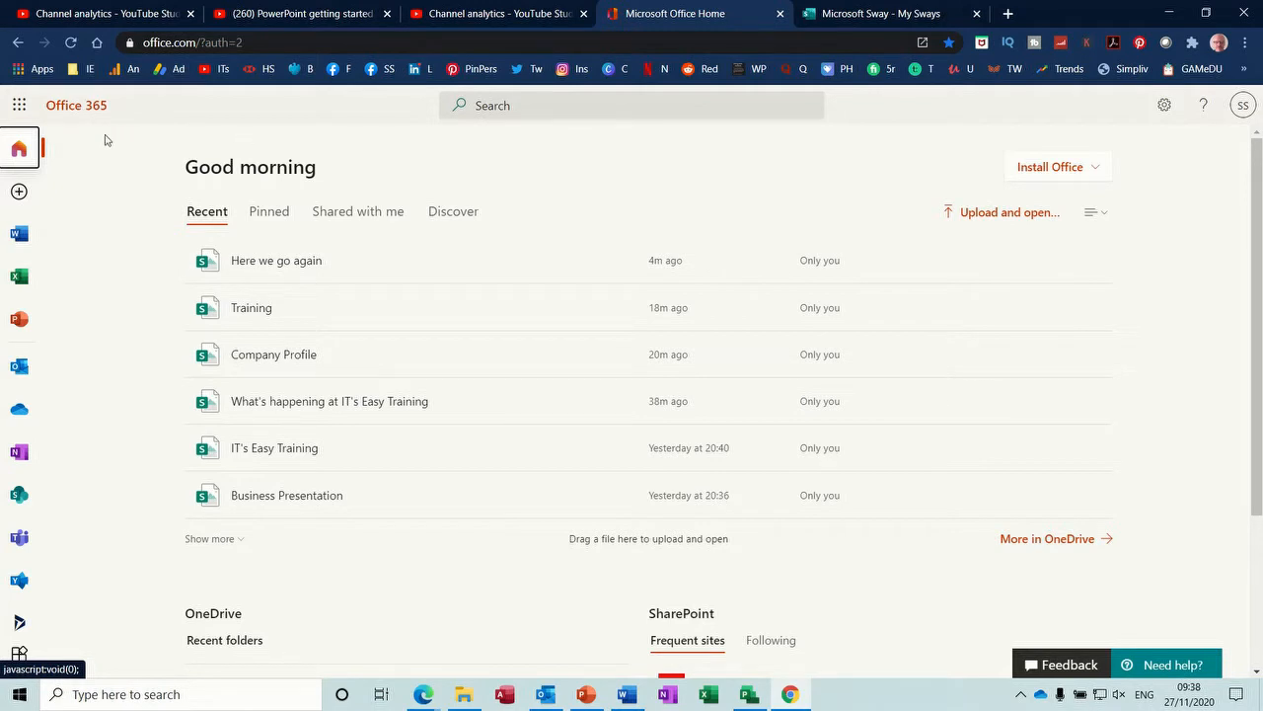
{"action": "mouse_move", "coordinate": [17, 106]}
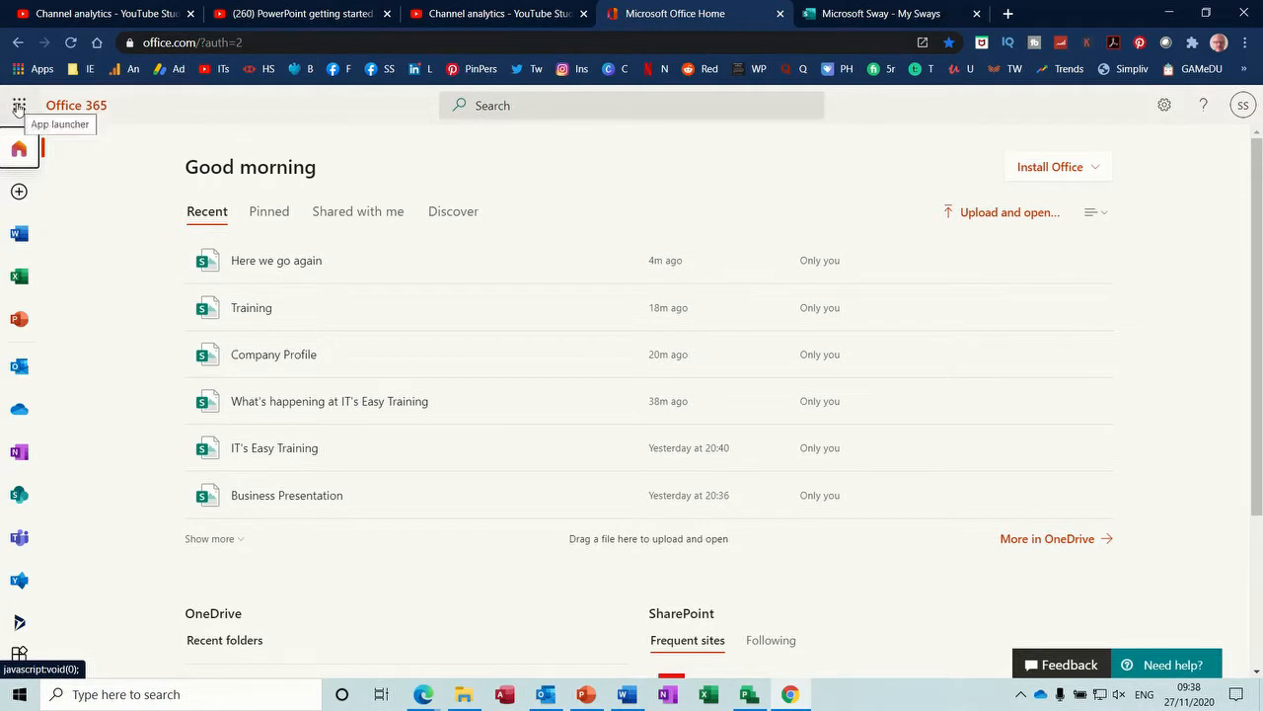
- Launch Sway from the Office 365 app launcher's full All apps list
{"action": "left_click", "coordinate": [20, 104]}
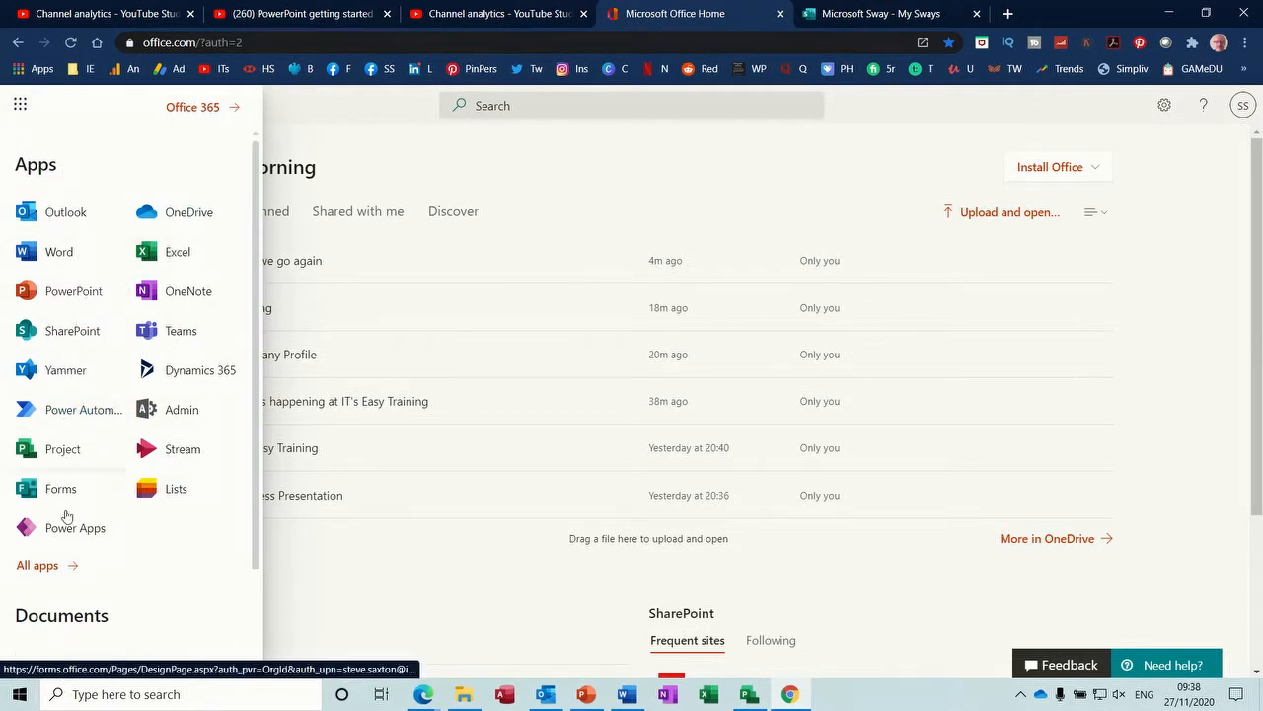
{"action": "left_click", "coordinate": [38, 565]}
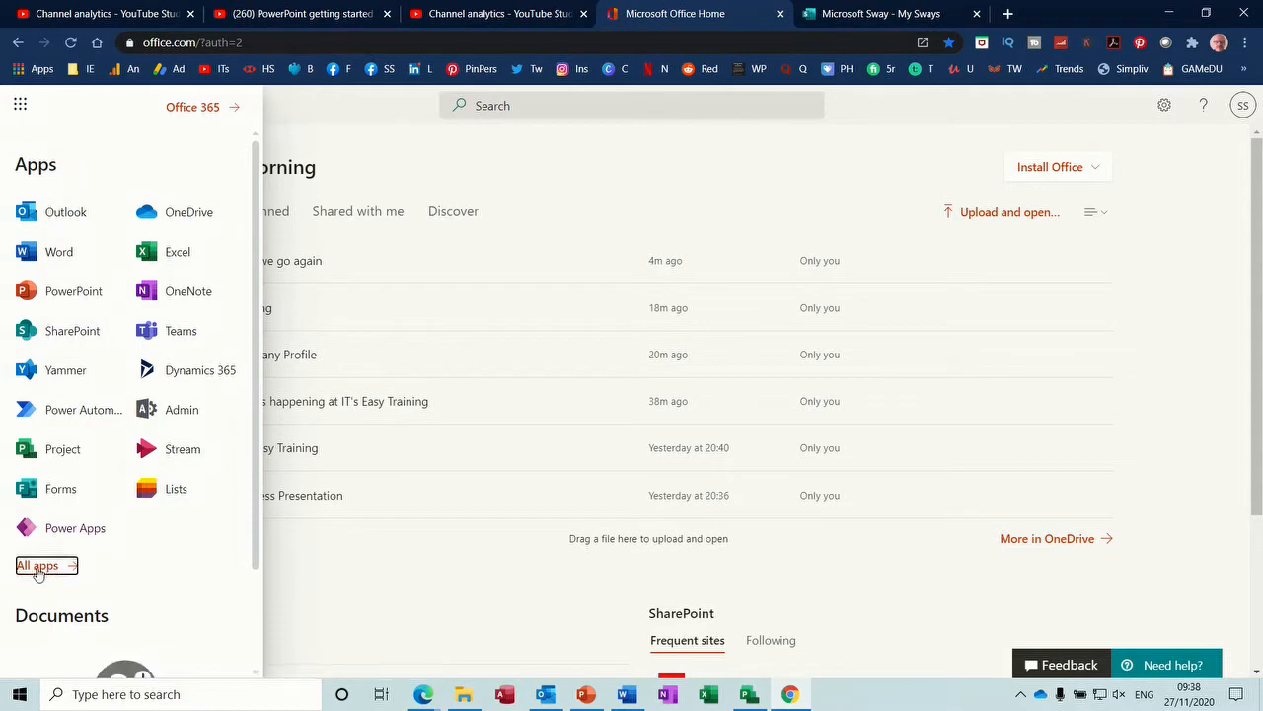
{"action": "left_click", "coordinate": [40, 565]}
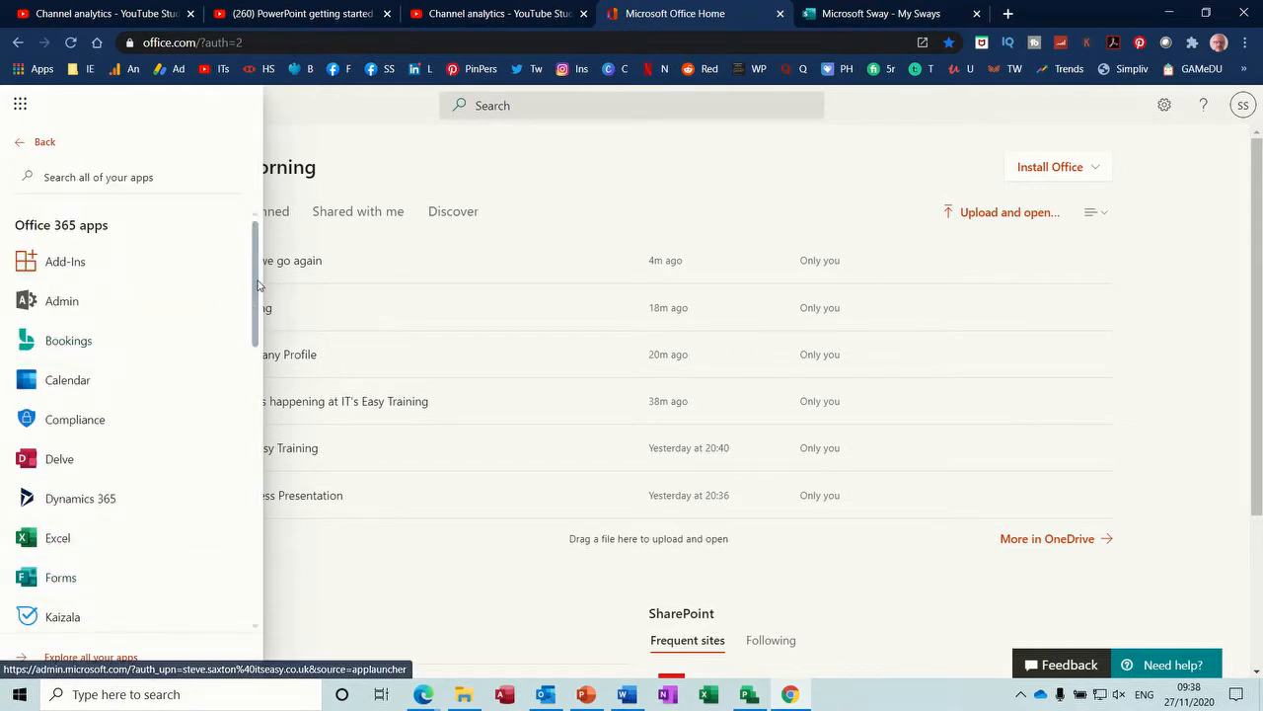
{"action": "scroll", "scroll_direction": "down", "scroll_amount": 3}
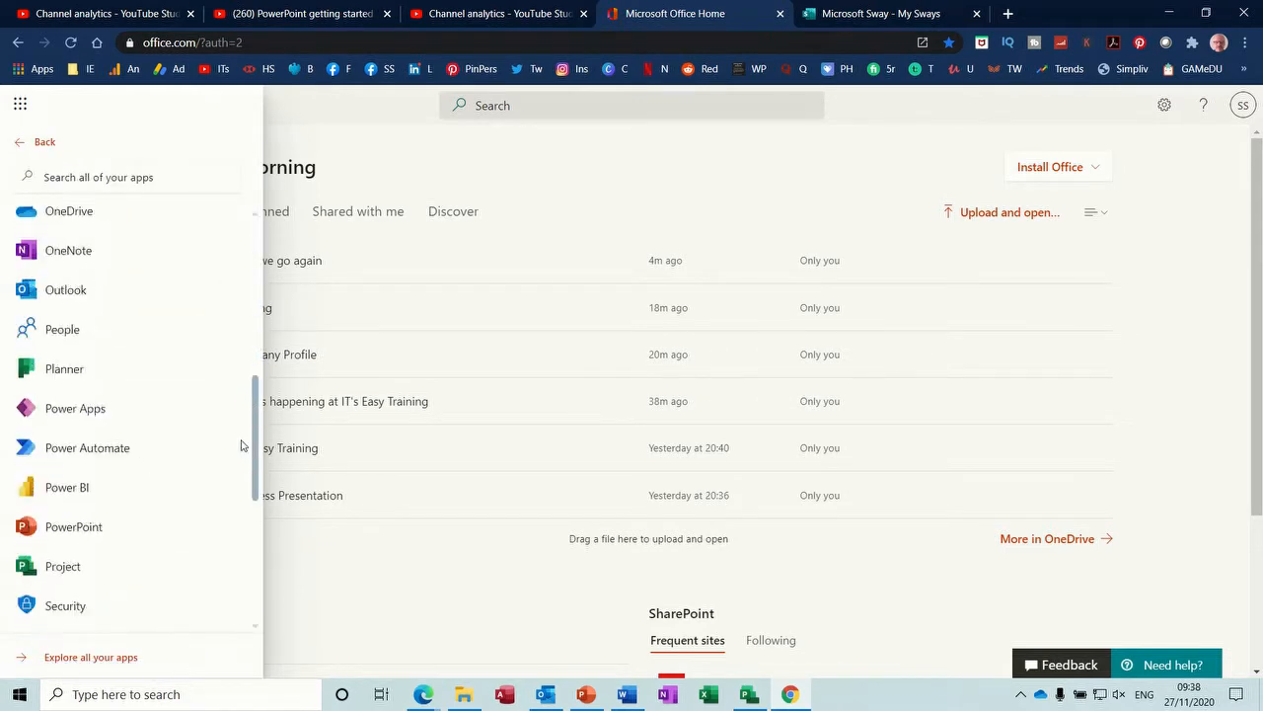
{"action": "scroll", "scroll_direction": "down", "scroll_amount": 3}
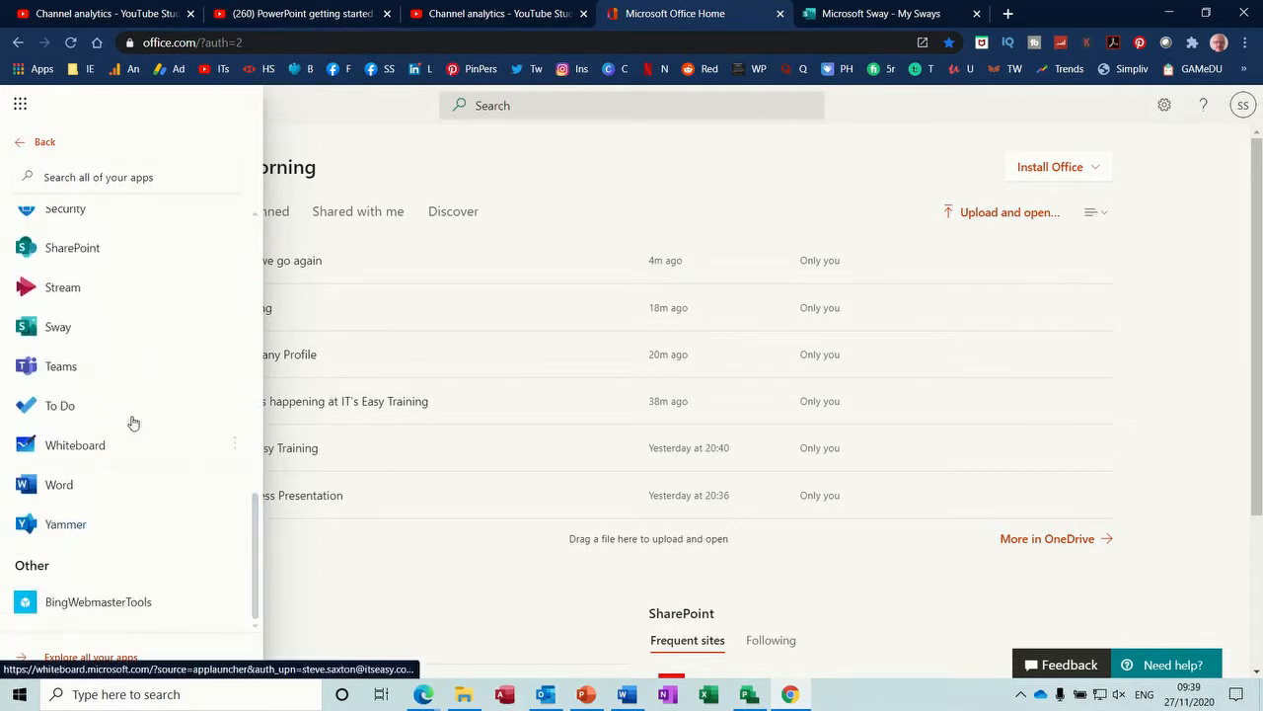
{"action": "mouse_move", "coordinate": [59, 327]}
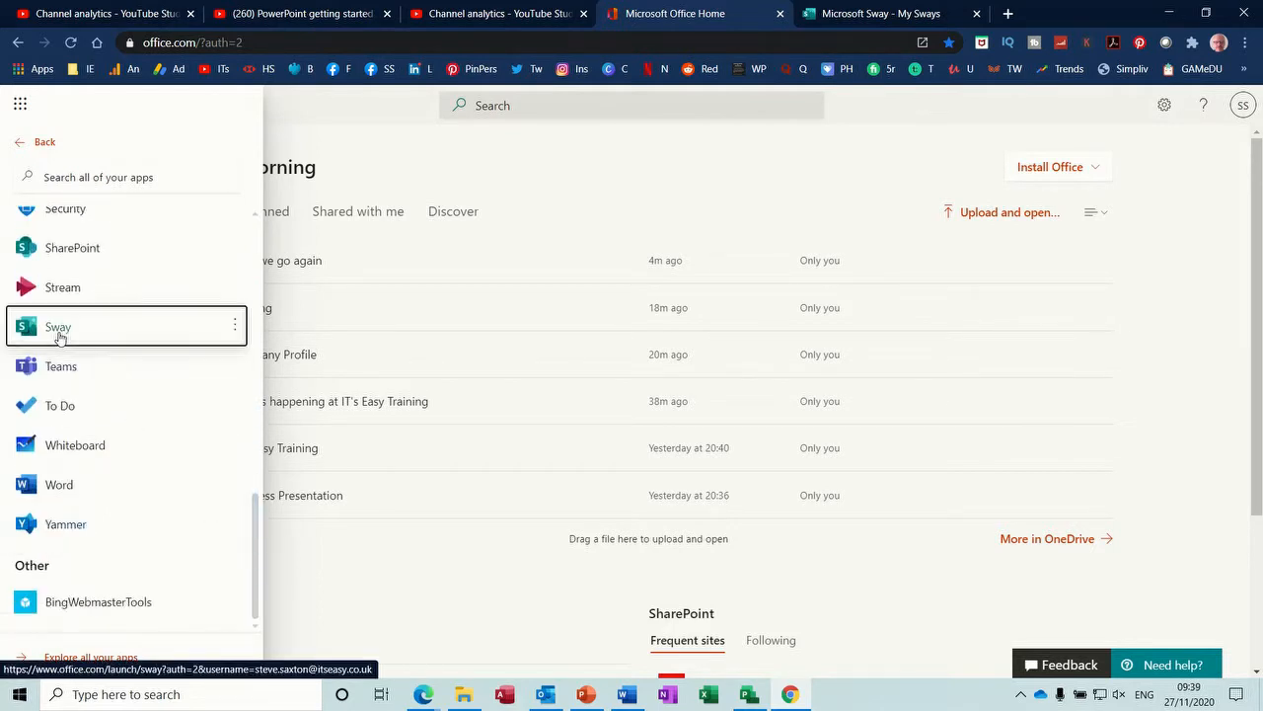
{"action": "left_click", "coordinate": [57, 328]}
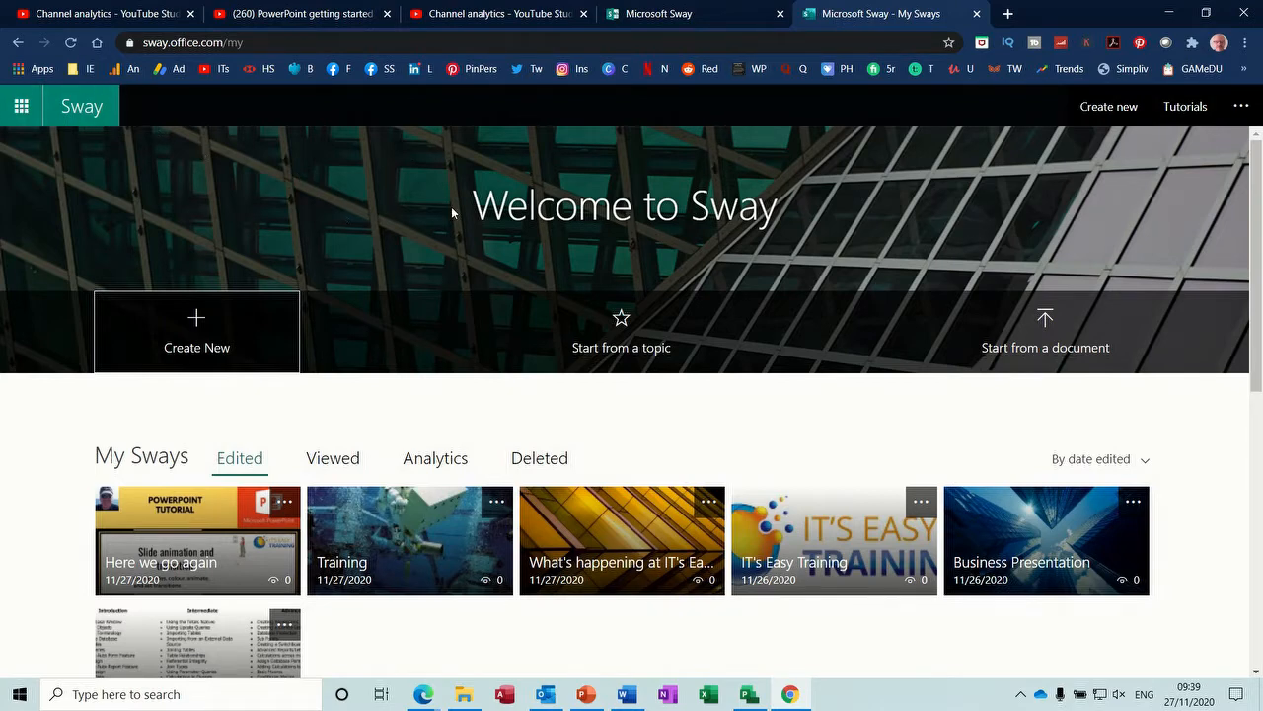
{"action": "mouse_move", "coordinate": [411, 533]}
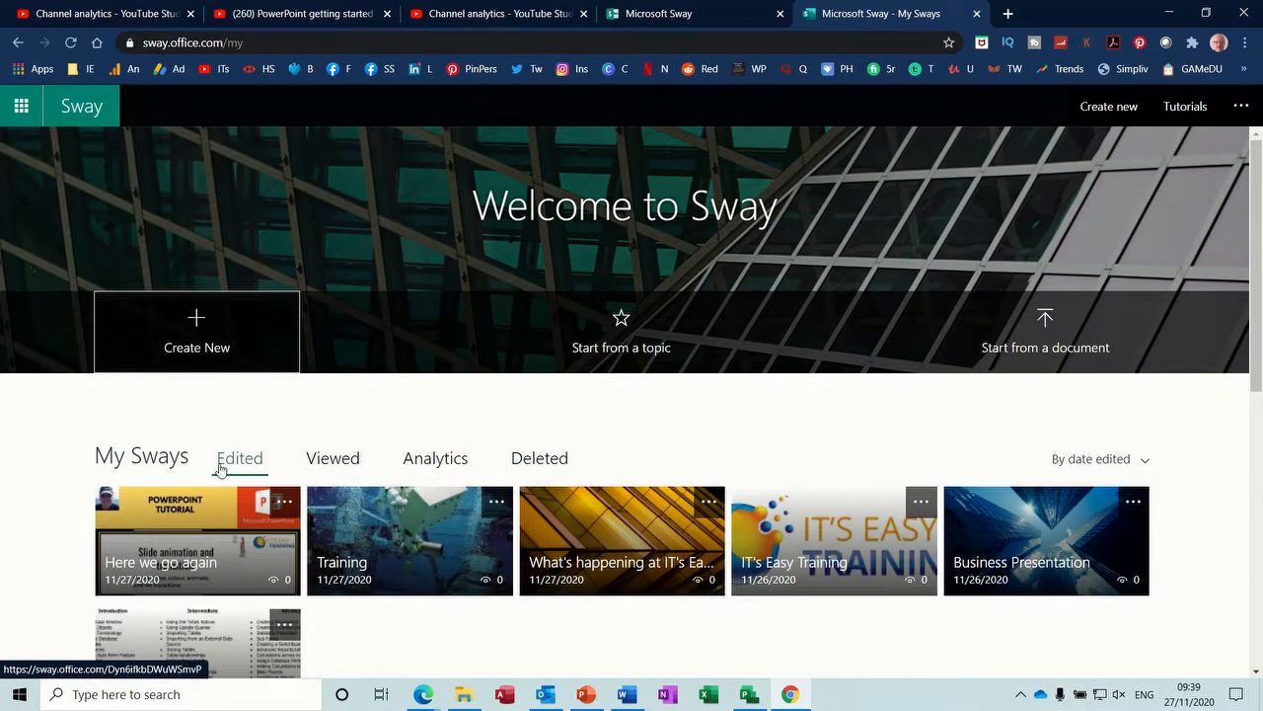
{"action": "mouse_move", "coordinate": [198, 331]}
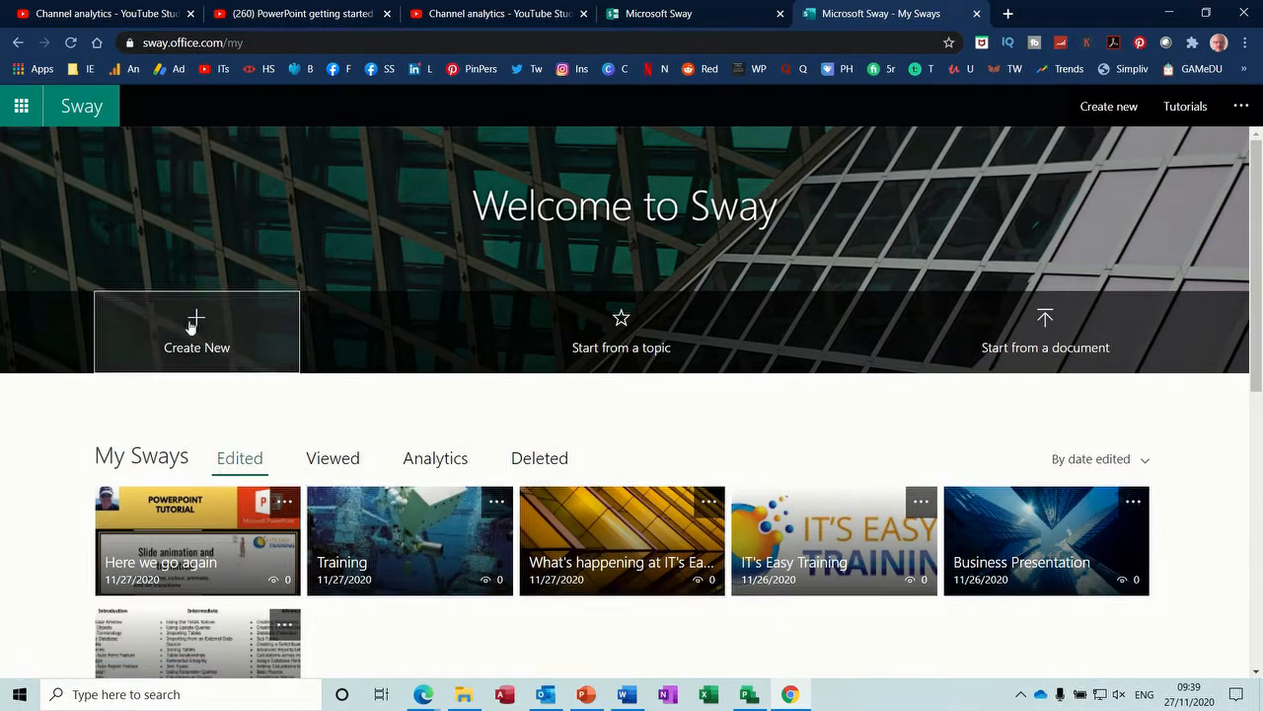
{"action": "mouse_move", "coordinate": [619, 339]}
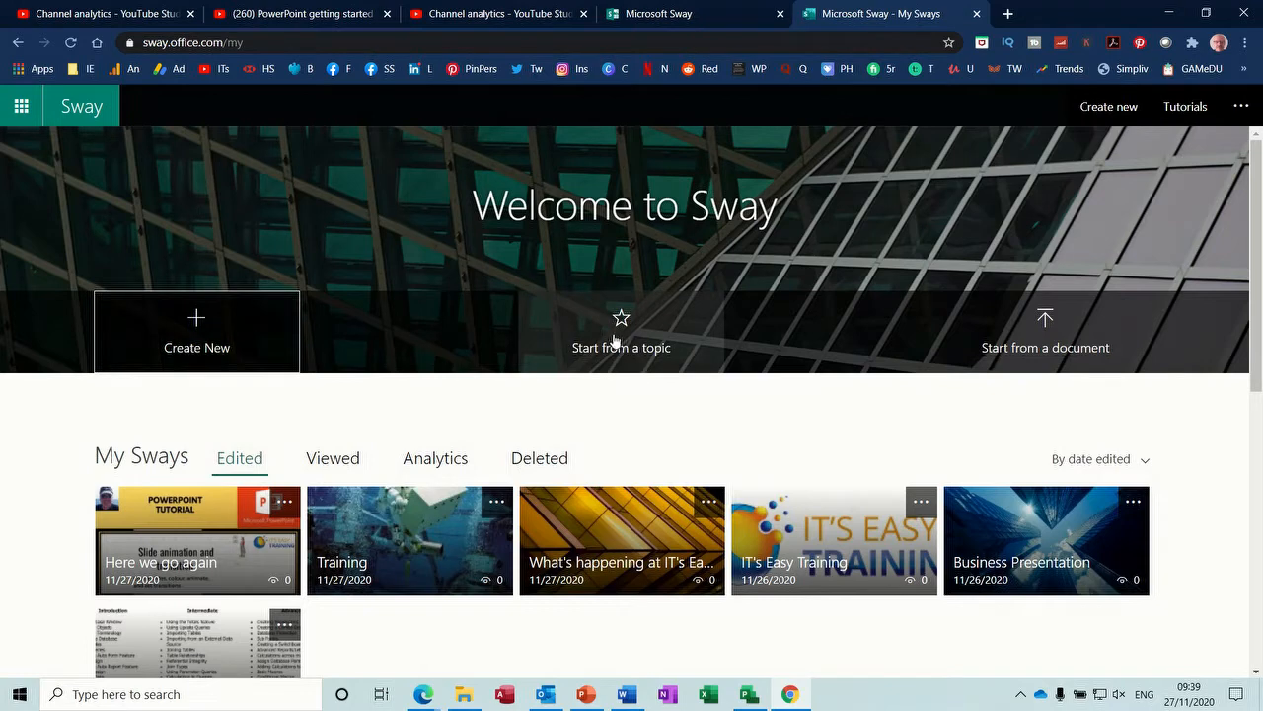
{"action": "mouse_move", "coordinate": [1078, 359]}
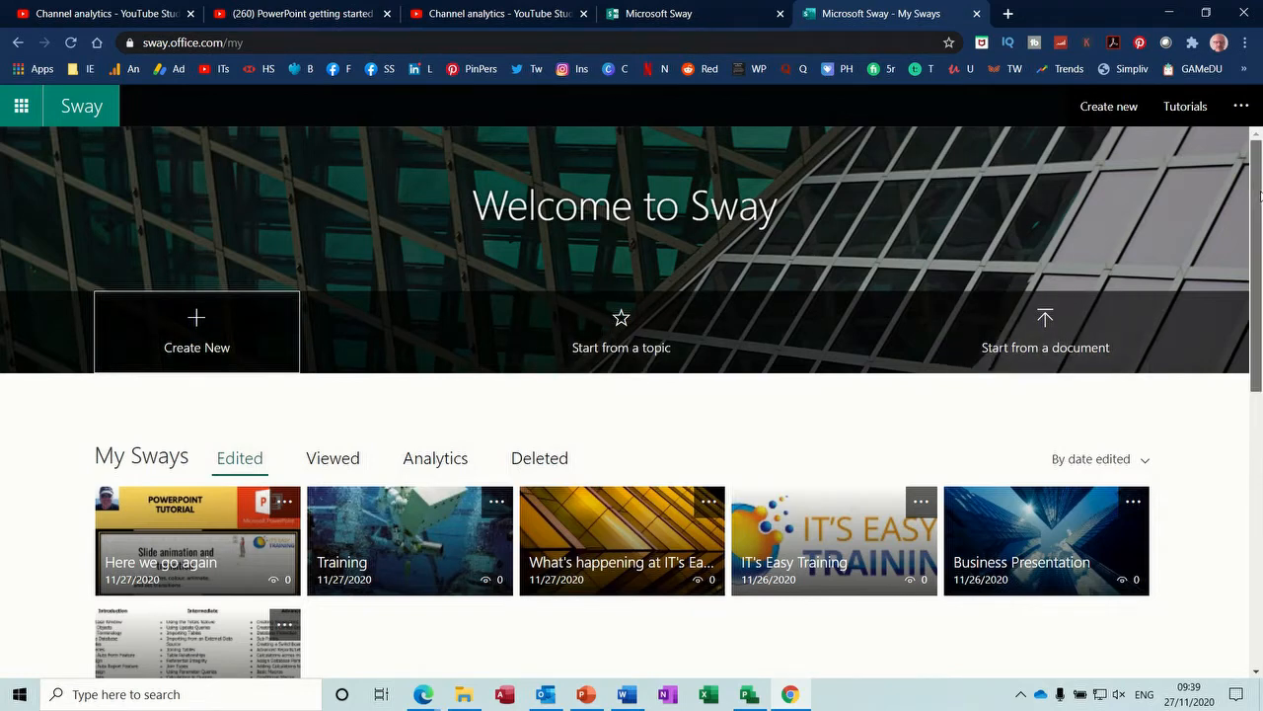
{"action": "scroll", "scroll_direction": "down", "scroll_amount": 3}
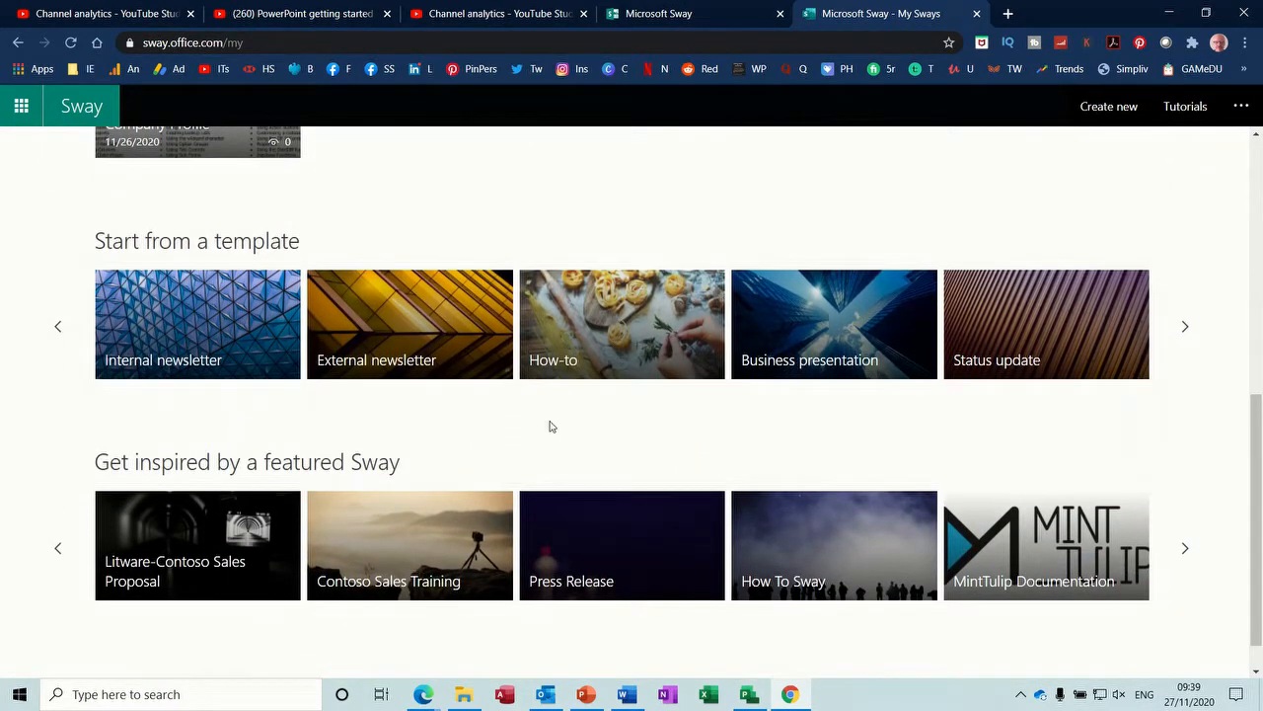
{"action": "mouse_move", "coordinate": [640, 355]}
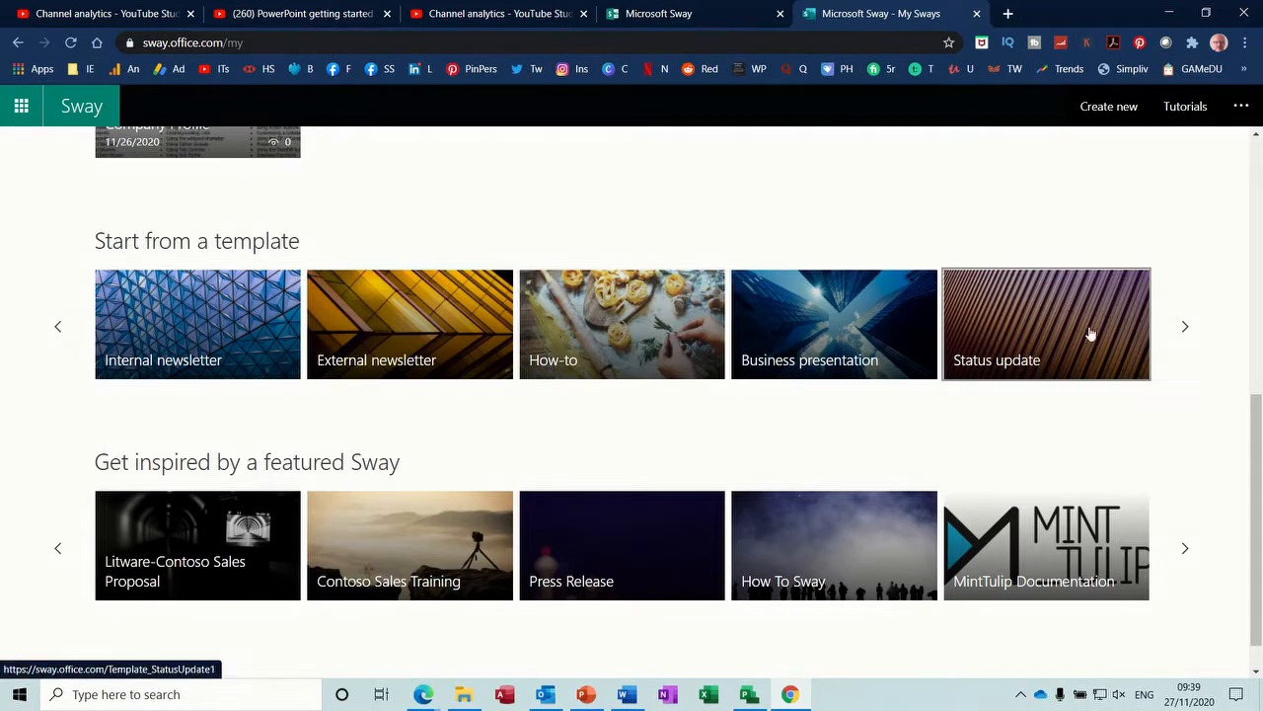
{"action": "mouse_move", "coordinate": [331, 497]}
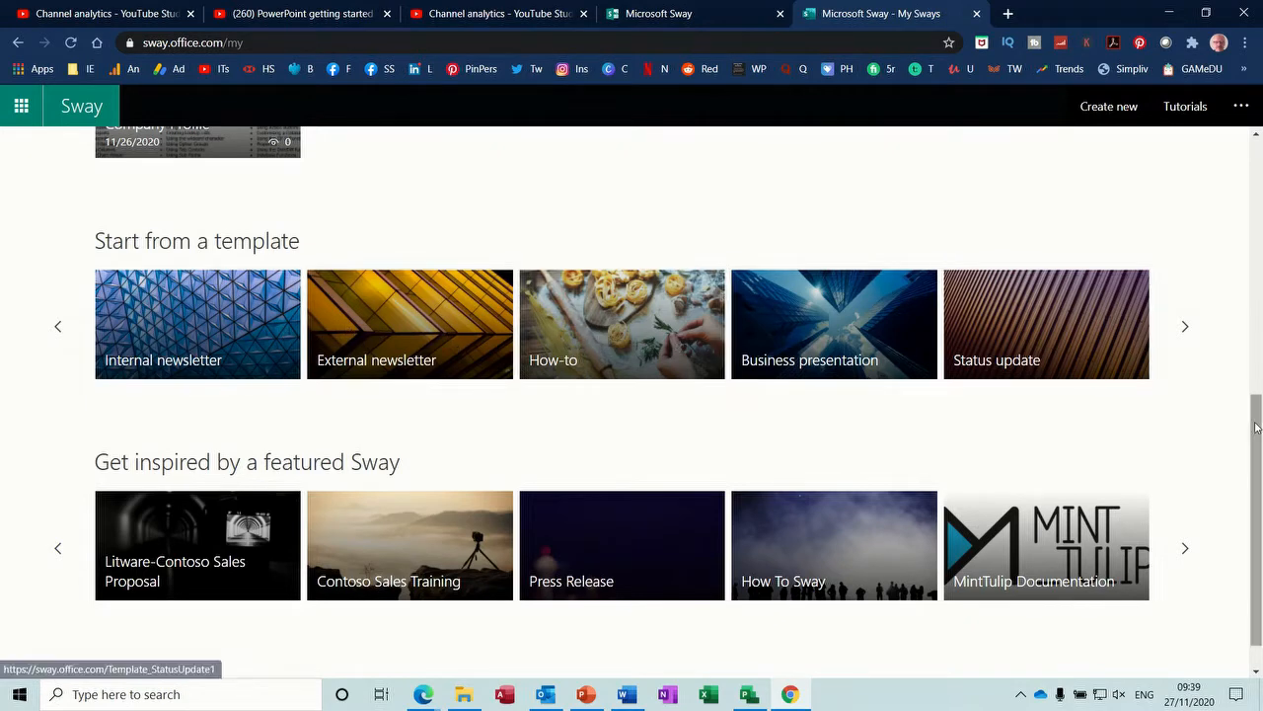
{"action": "scroll", "scroll_direction": "down", "scroll_amount": 3}
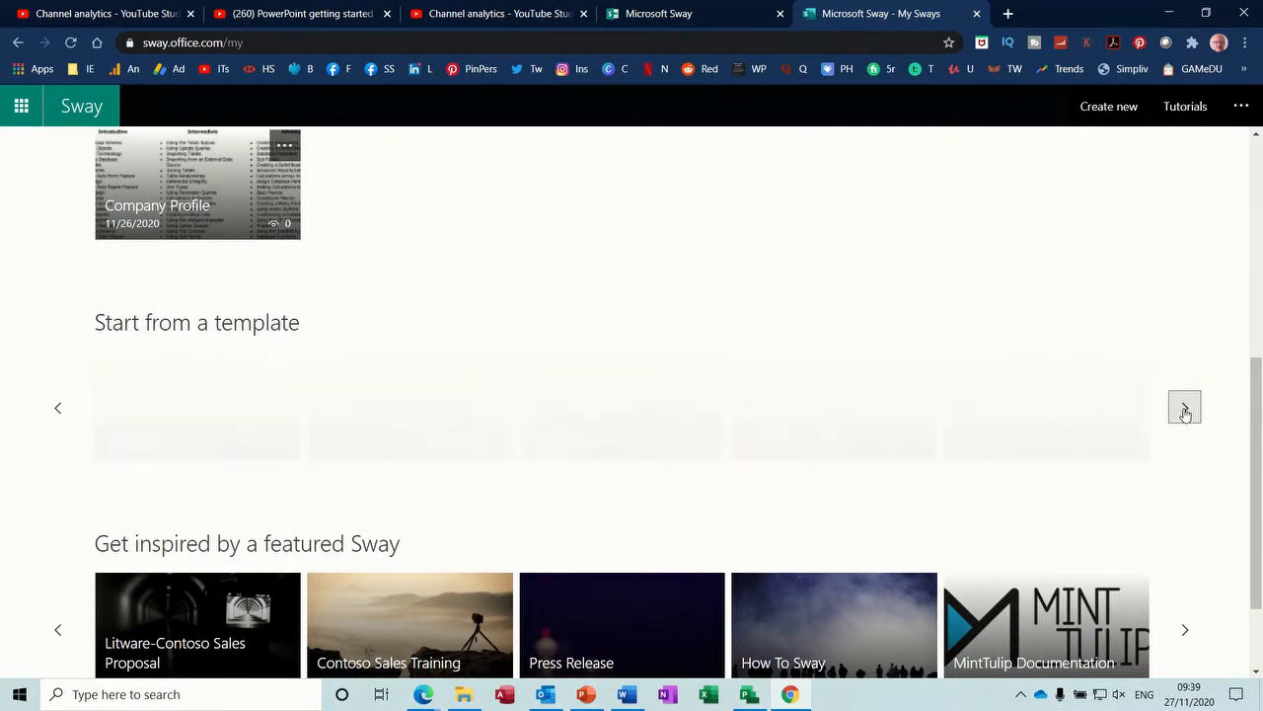
{"action": "scroll", "scroll_direction": "up", "scroll_amount": 3}
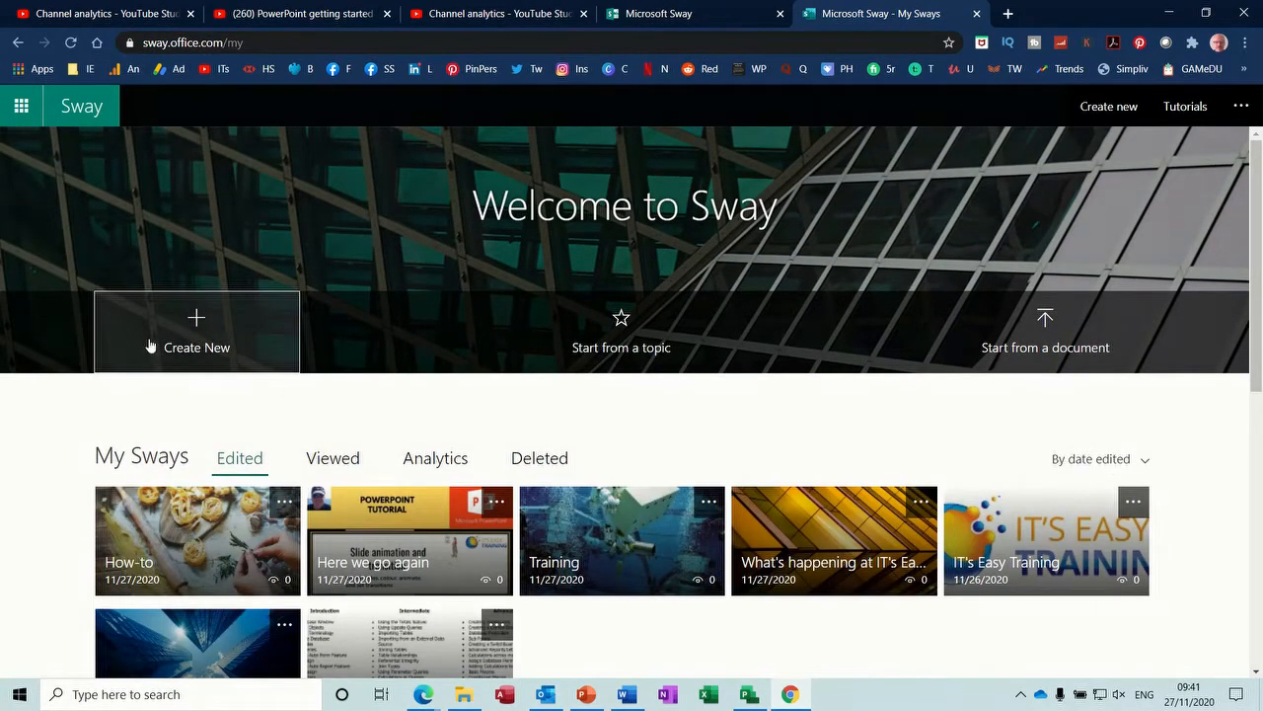
{"action": "mouse_move", "coordinate": [194, 338]}
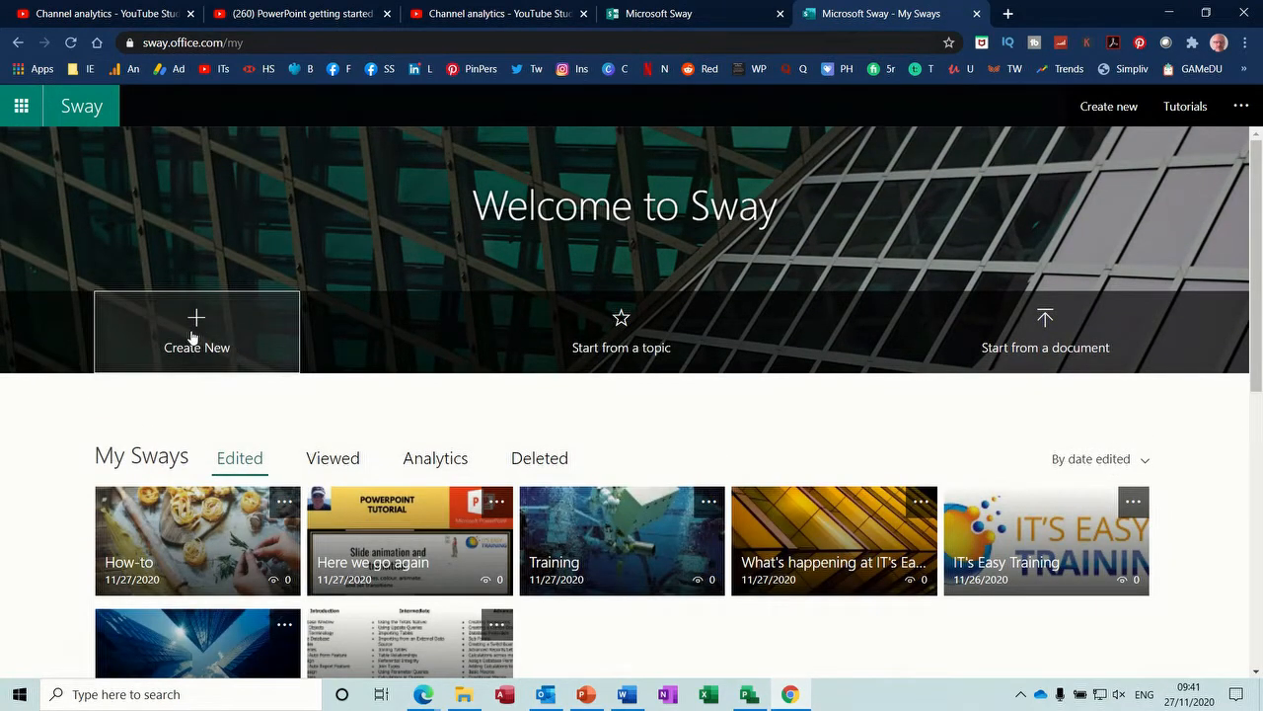
- Create a new blank Sway and title it 'IT's Easy Training'
{"action": "left_click", "coordinate": [198, 331]}
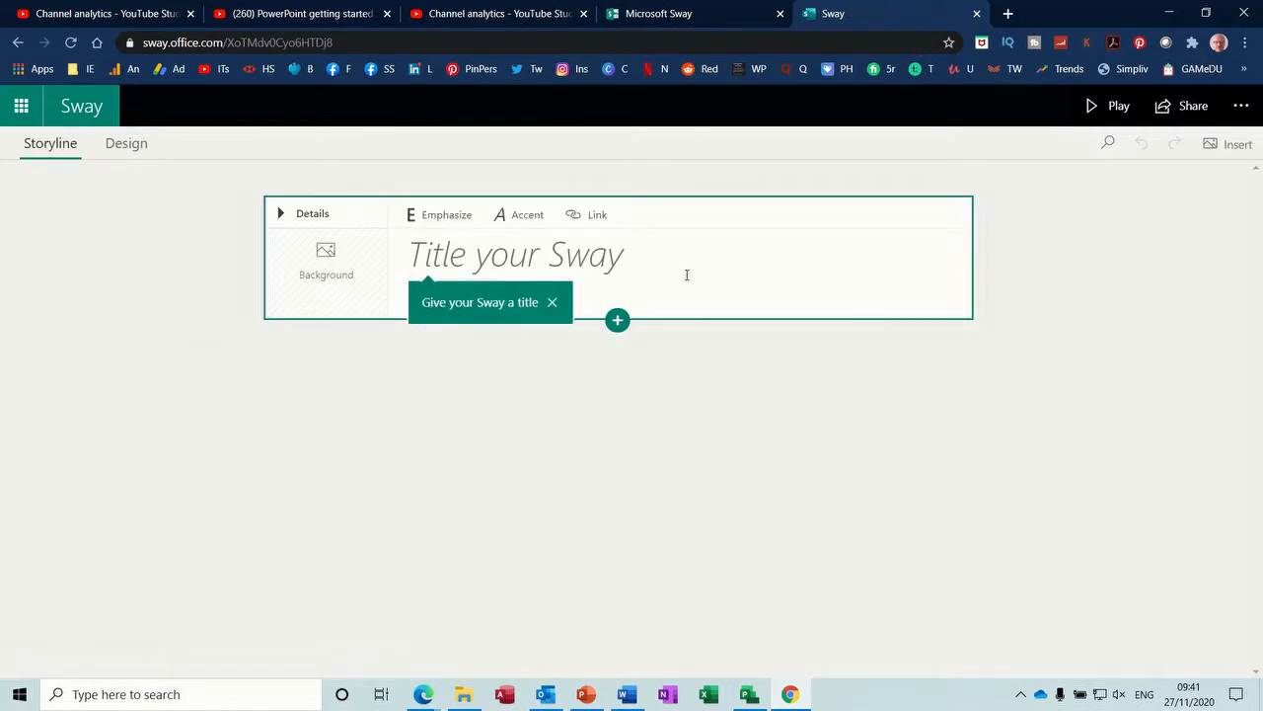
{"action": "left_click", "coordinate": [515, 253]}
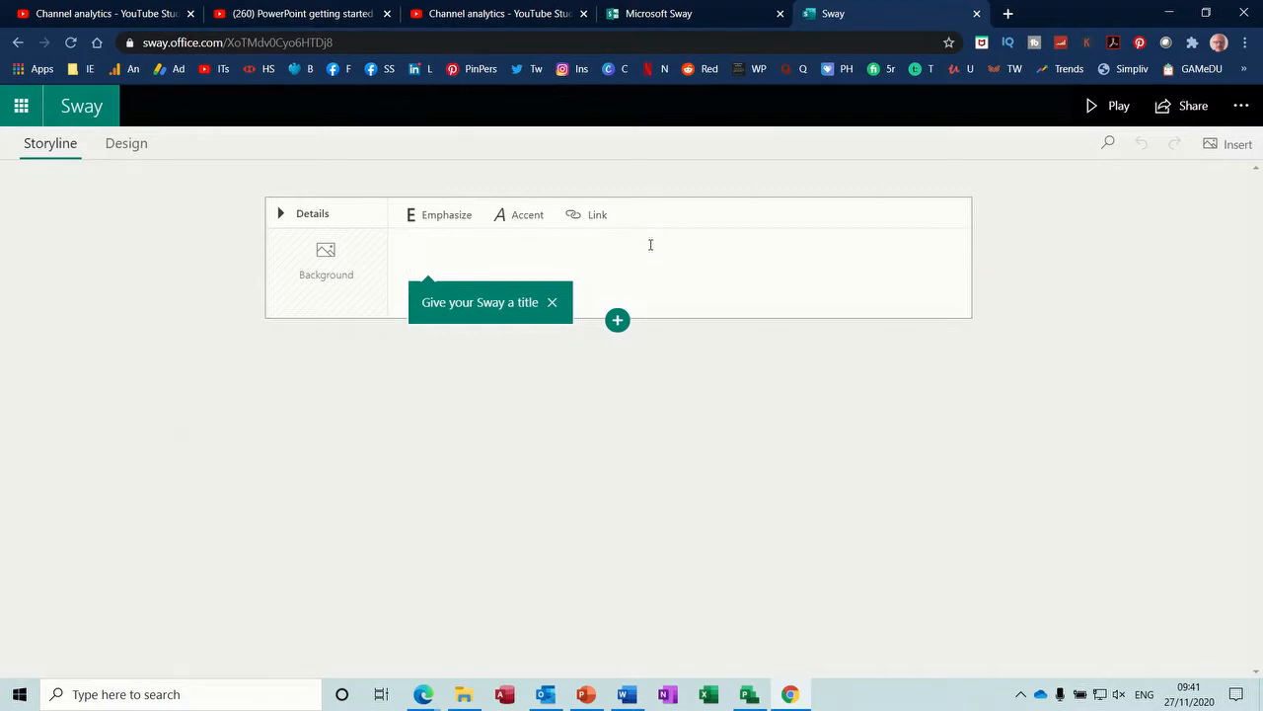
{"action": "type", "text": "IT's"}
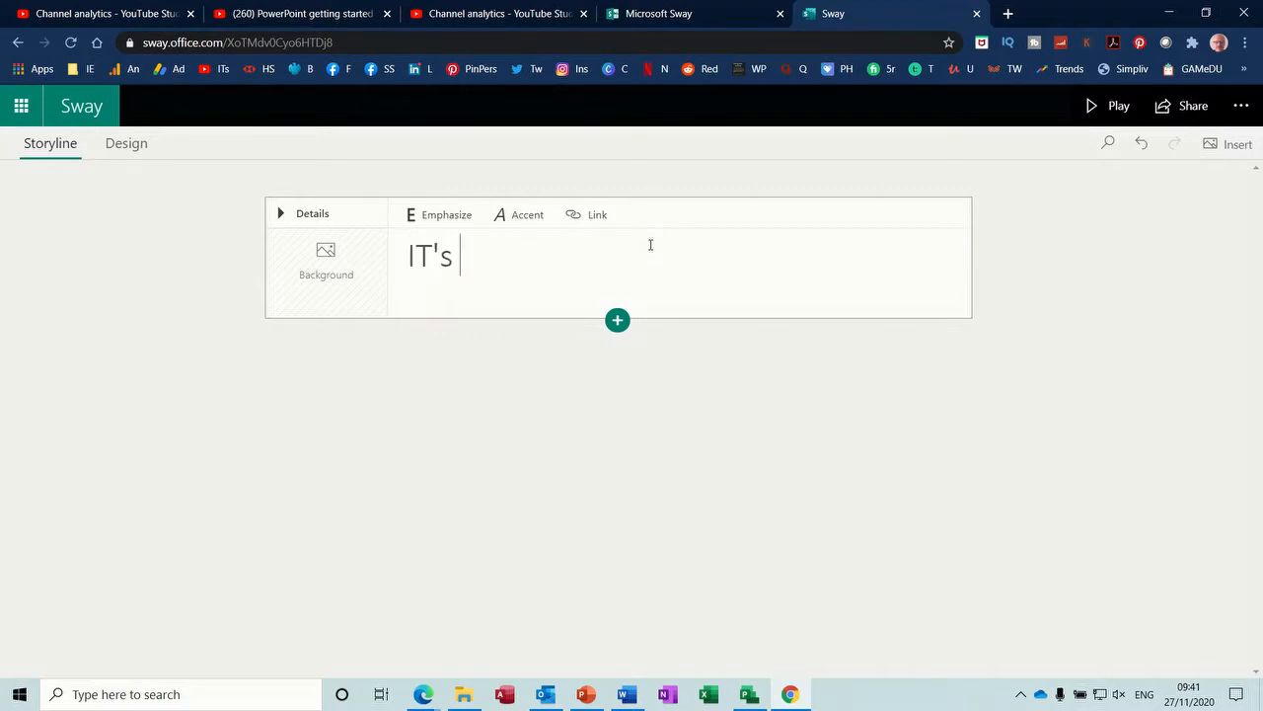
{"action": "type", "text": "Easy Trai"}
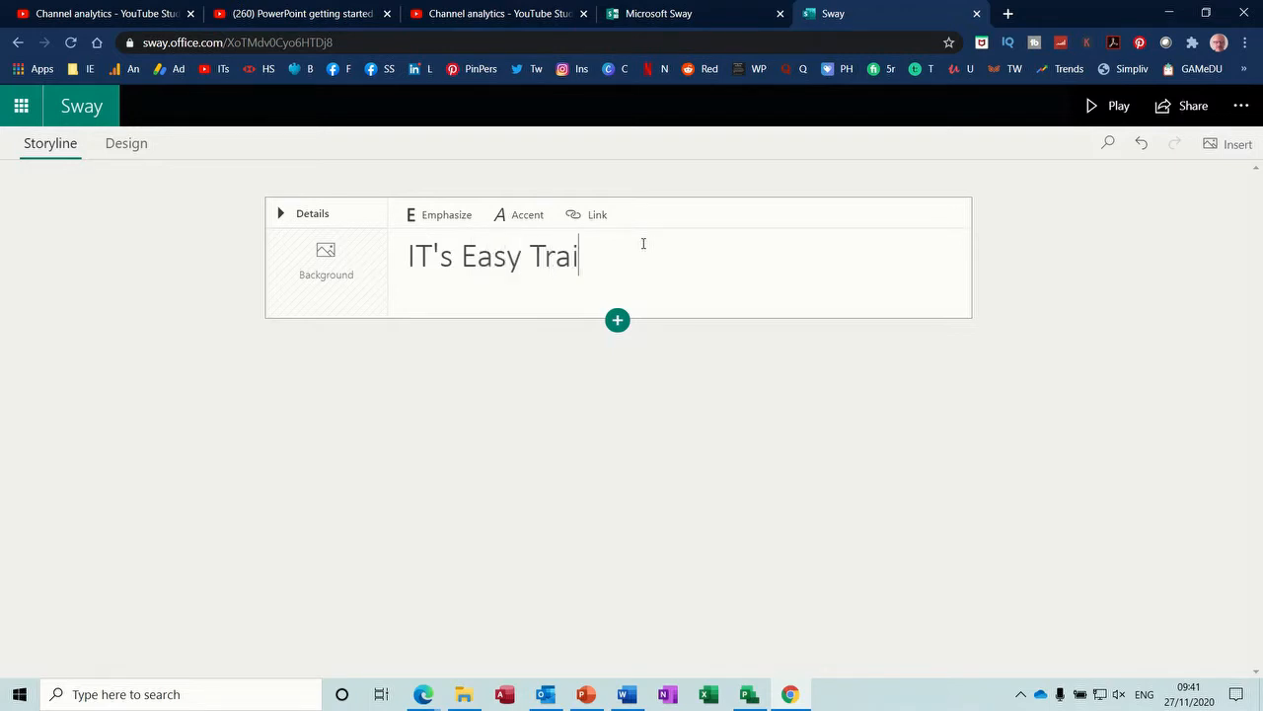
{"action": "type", "text": "ning"}
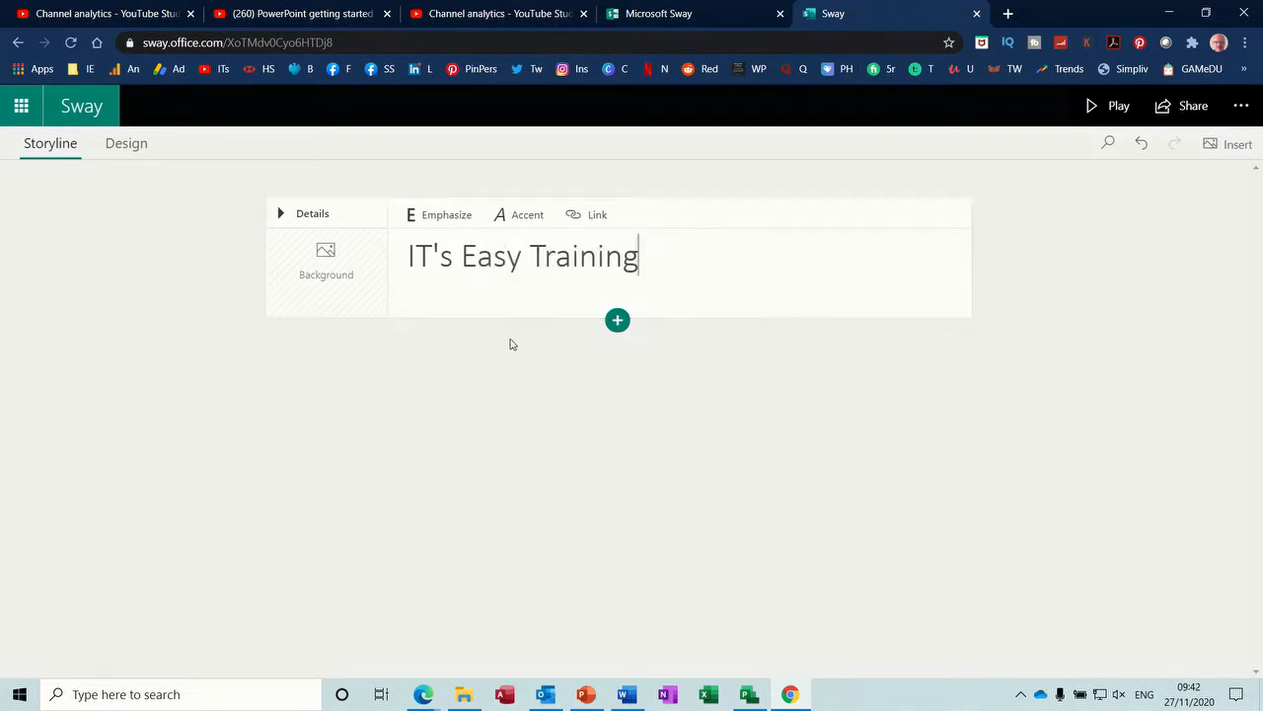
{"action": "mouse_move", "coordinate": [326, 261]}
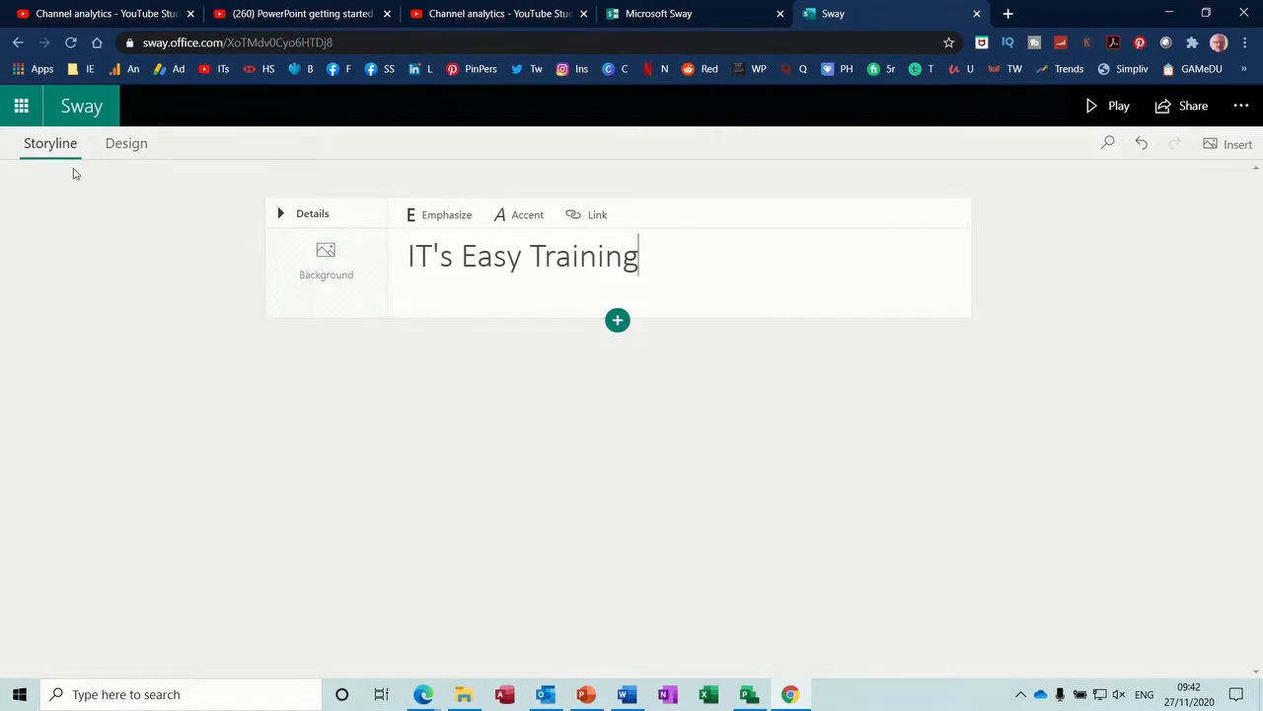
{"action": "mouse_move", "coordinate": [178, 203]}
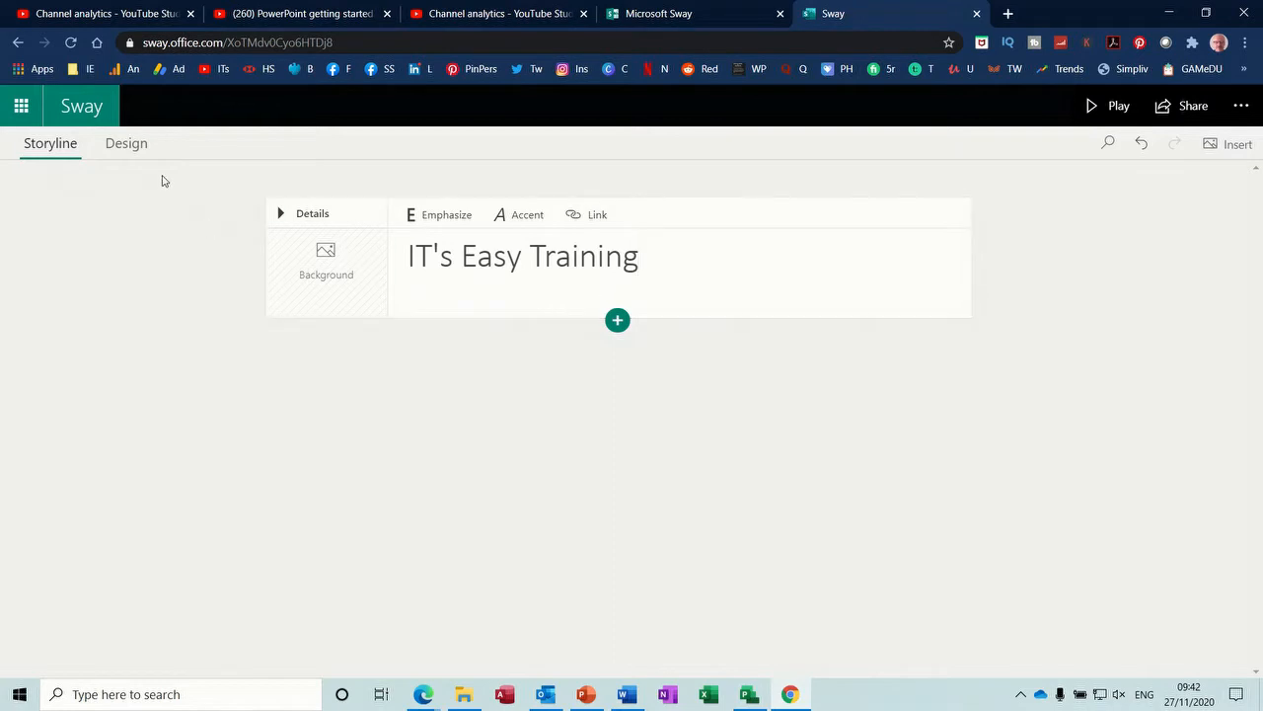
- Apply the dark red title banner style from the Design styles
{"action": "left_click", "coordinate": [126, 142]}
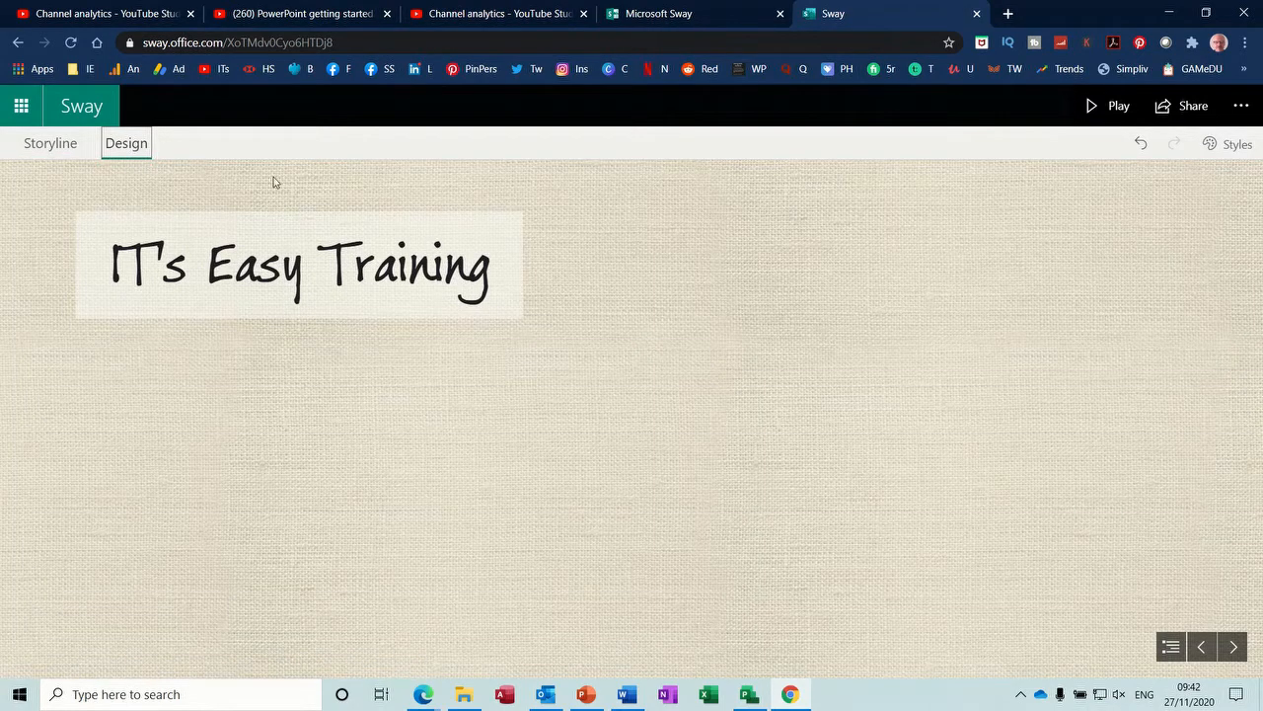
{"action": "mouse_move", "coordinate": [1240, 194]}
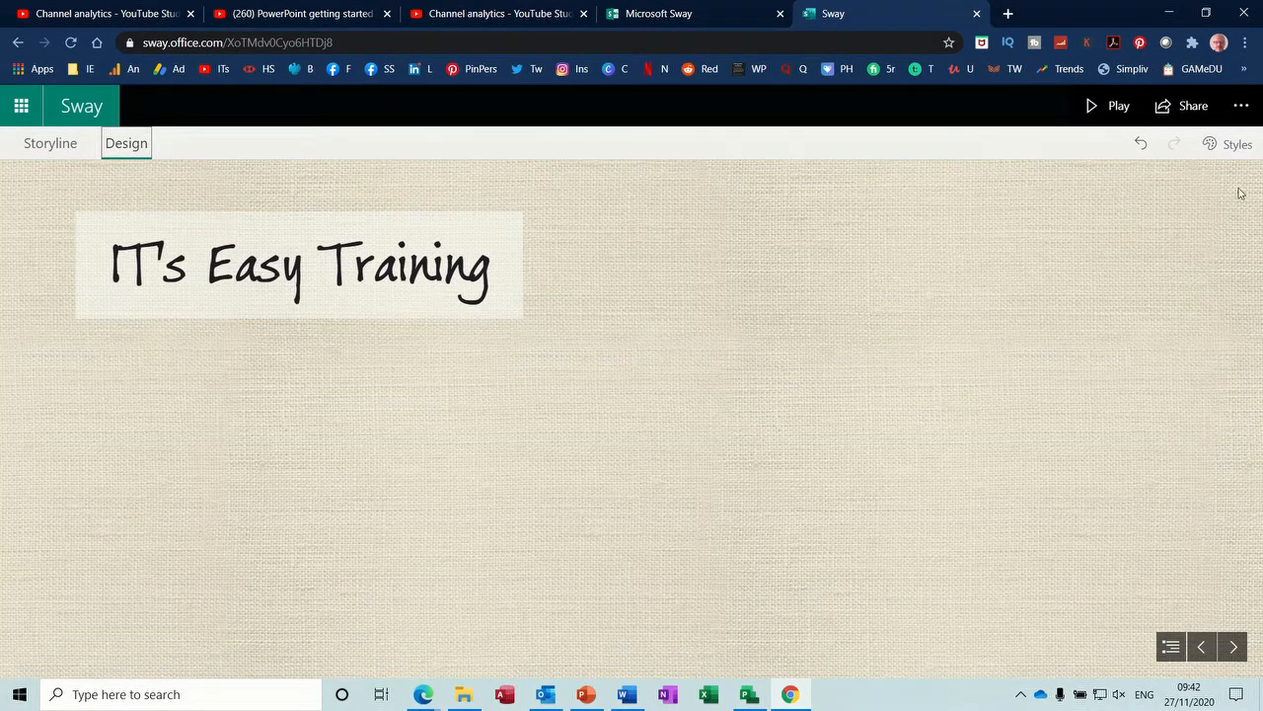
{"action": "left_click", "coordinate": [1236, 144]}
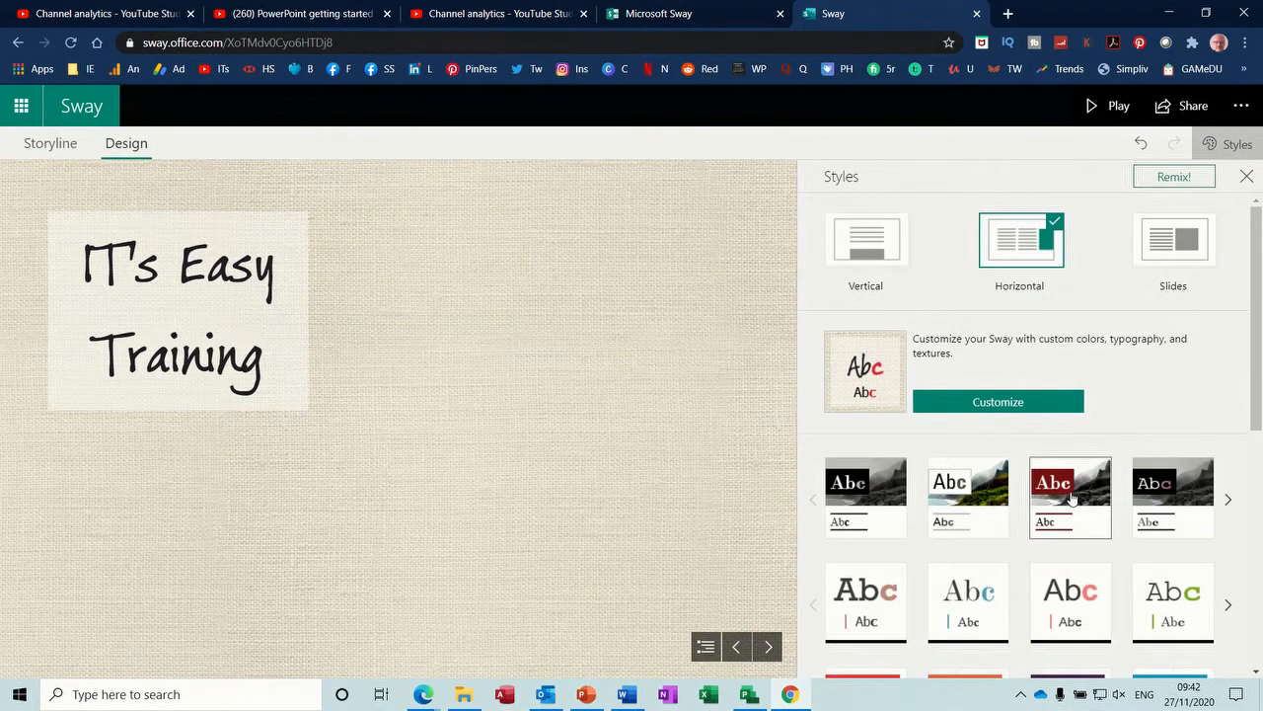
{"action": "left_click", "coordinate": [1070, 498]}
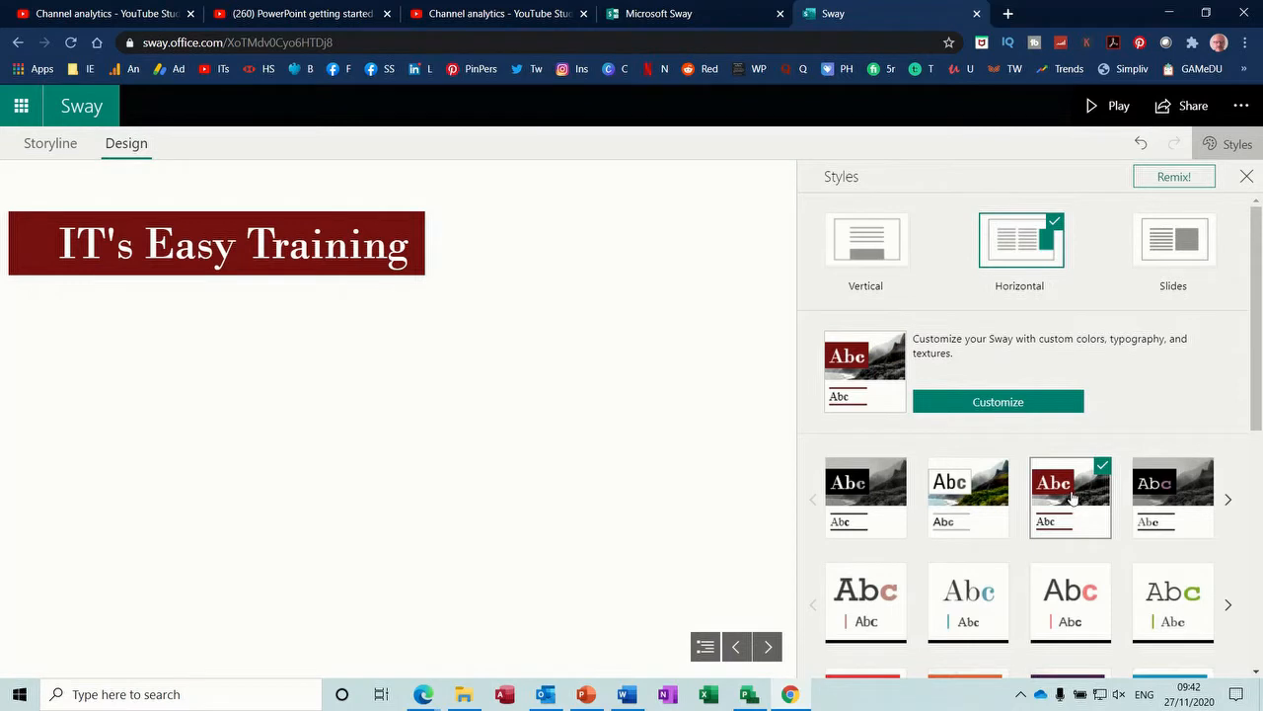
{"action": "mouse_move", "coordinate": [864, 241]}
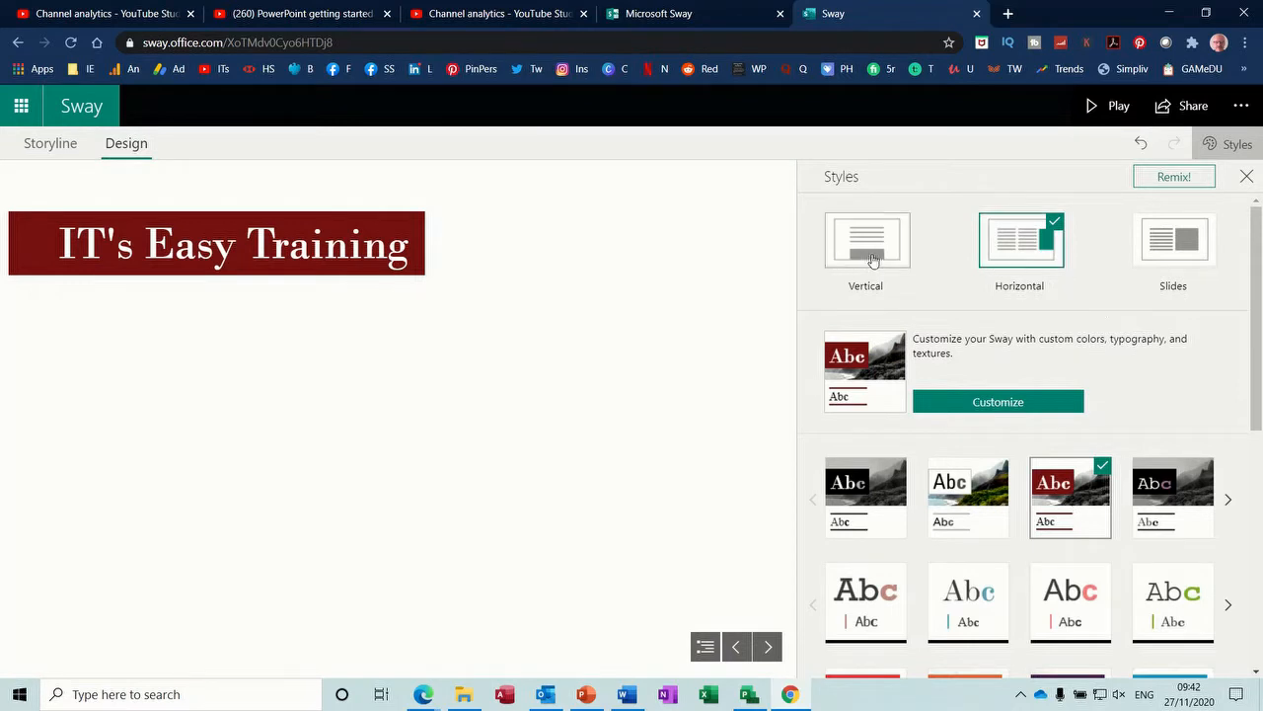
- Try Horizontal and Slides layouts, then settle on Vertical scrolling
{"action": "left_click", "coordinate": [864, 241]}
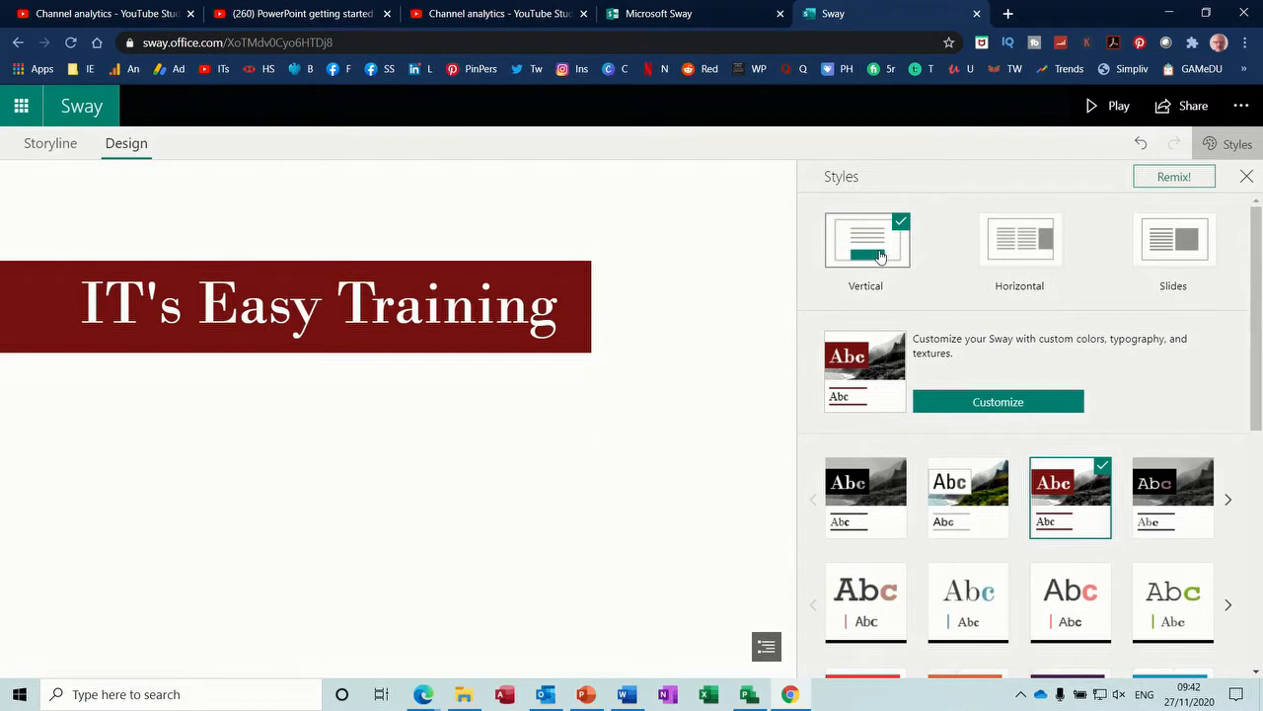
{"action": "left_click", "coordinate": [1019, 241]}
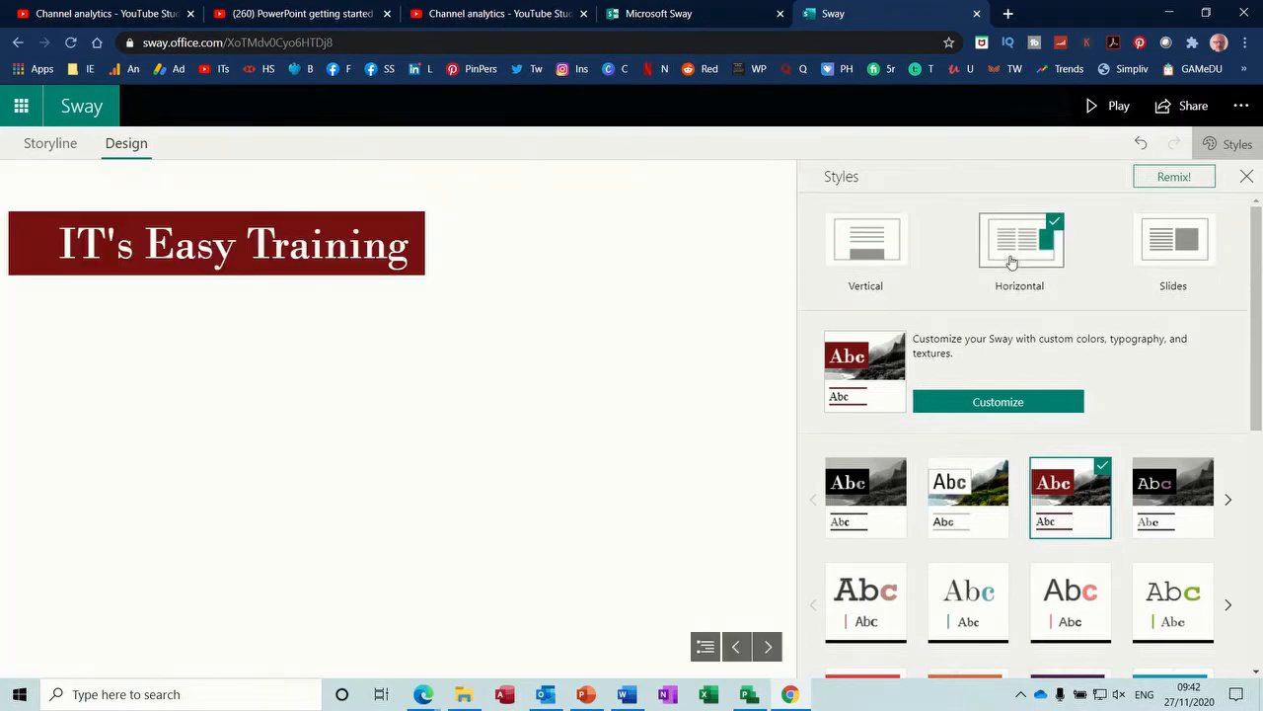
{"action": "left_click", "coordinate": [1172, 241]}
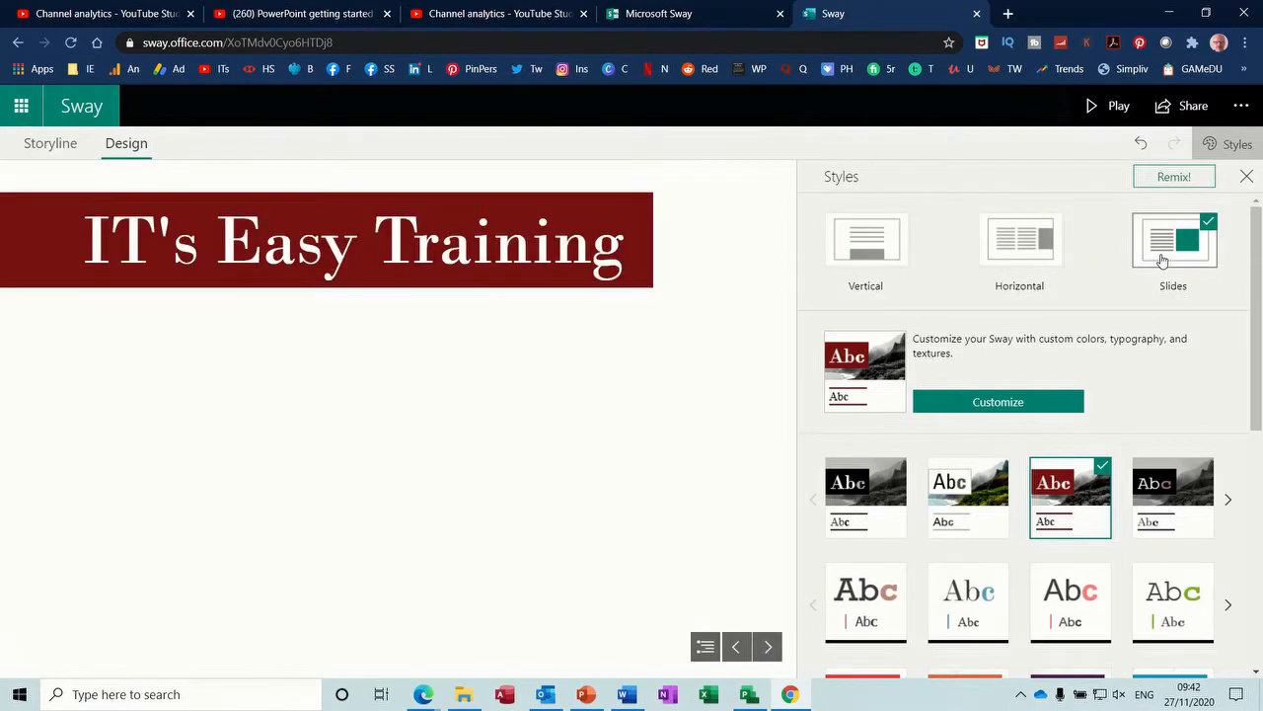
{"action": "left_click", "coordinate": [865, 239]}
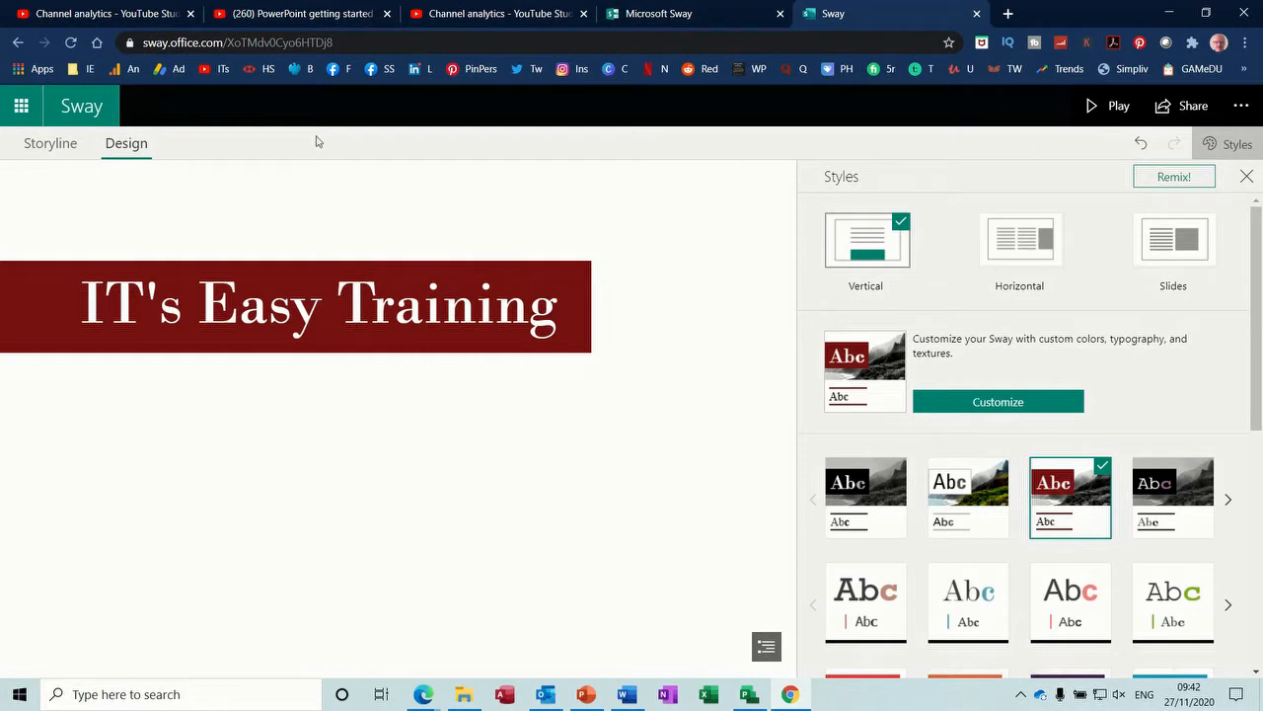
{"action": "left_click", "coordinate": [49, 142]}
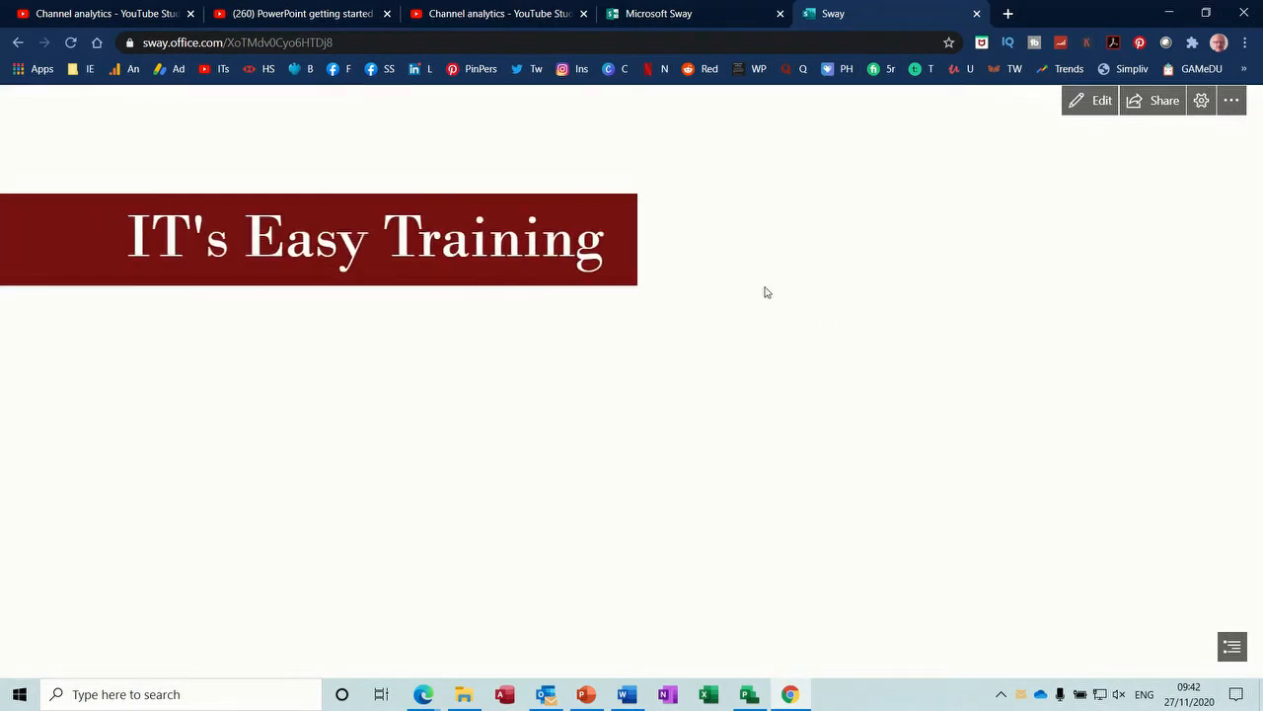
{"action": "mouse_move", "coordinate": [1078, 107]}
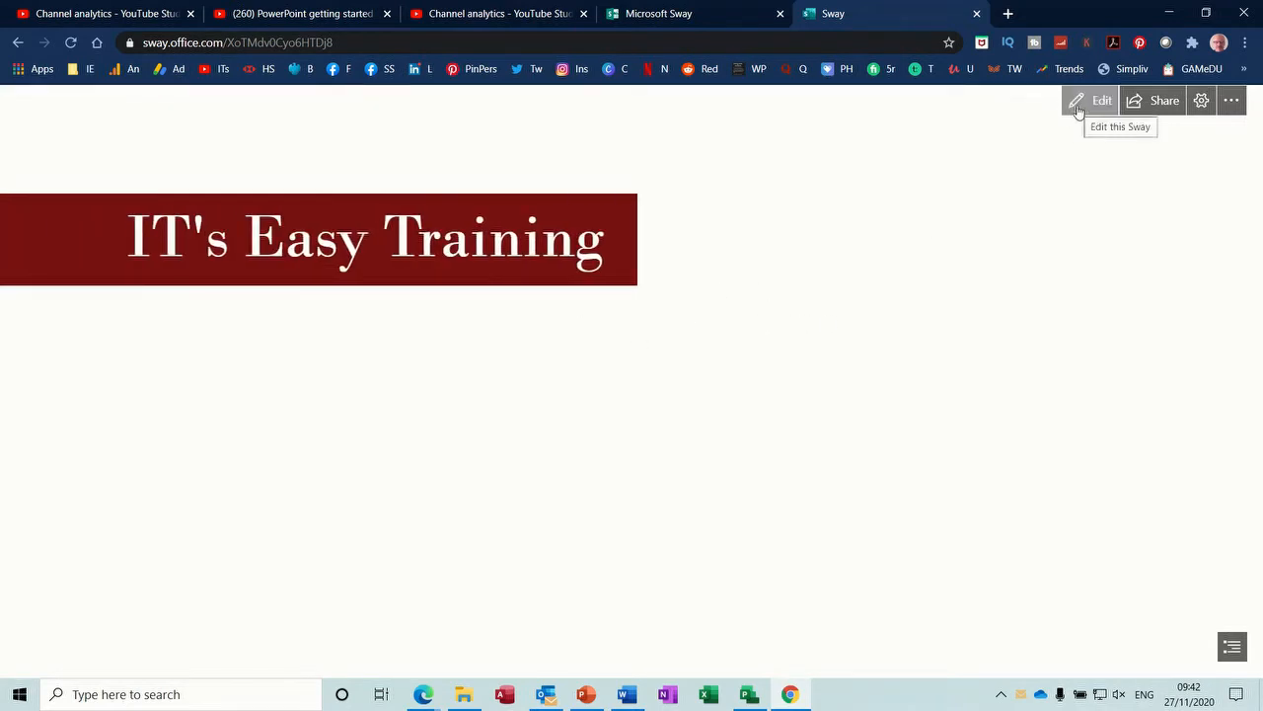
- Leave the preview and return to editing the Sway
{"action": "left_click", "coordinate": [1101, 99]}
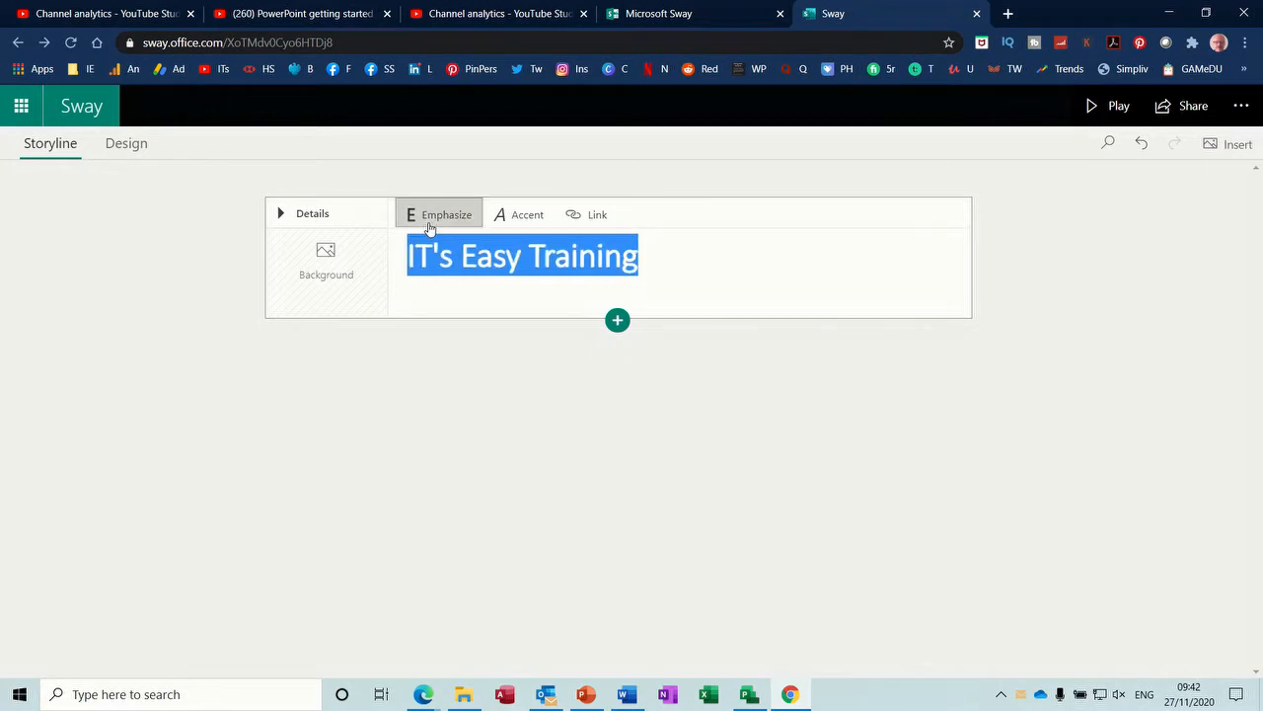
{"action": "mouse_move", "coordinate": [616, 319]}
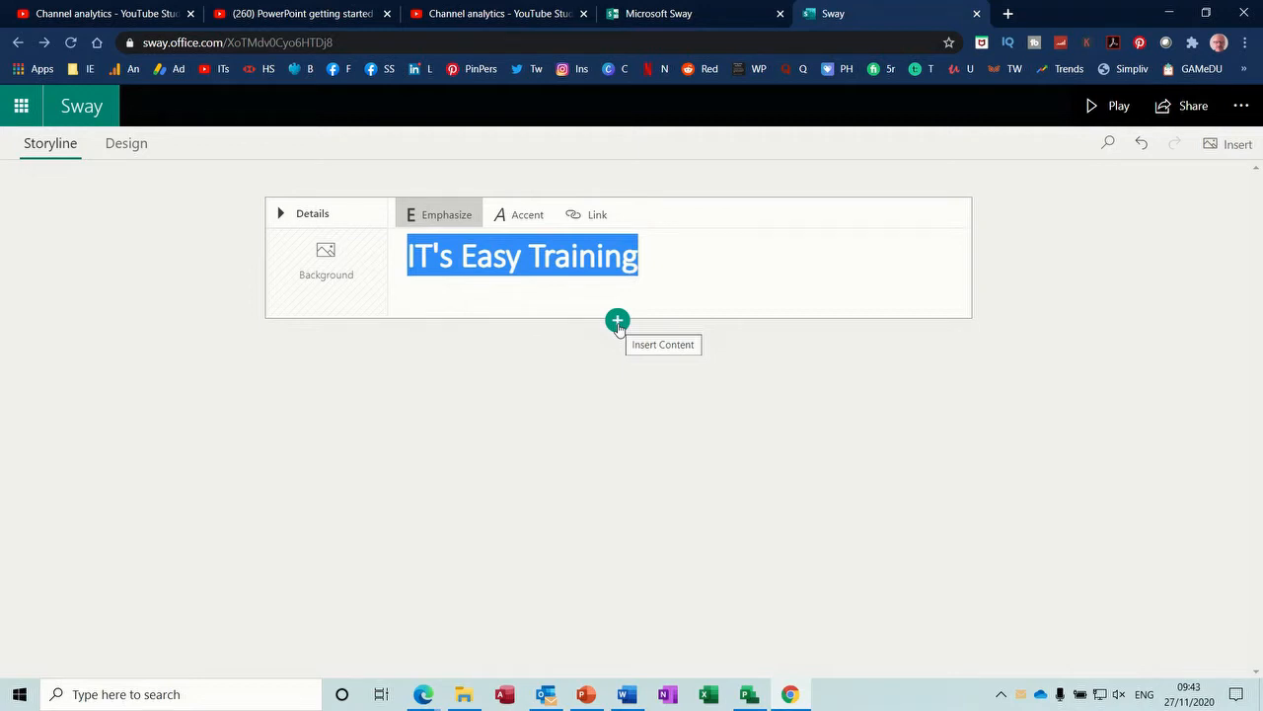
- Browse the insert content choices below the title card through Text, Media and Group
{"action": "left_click", "coordinate": [615, 320]}
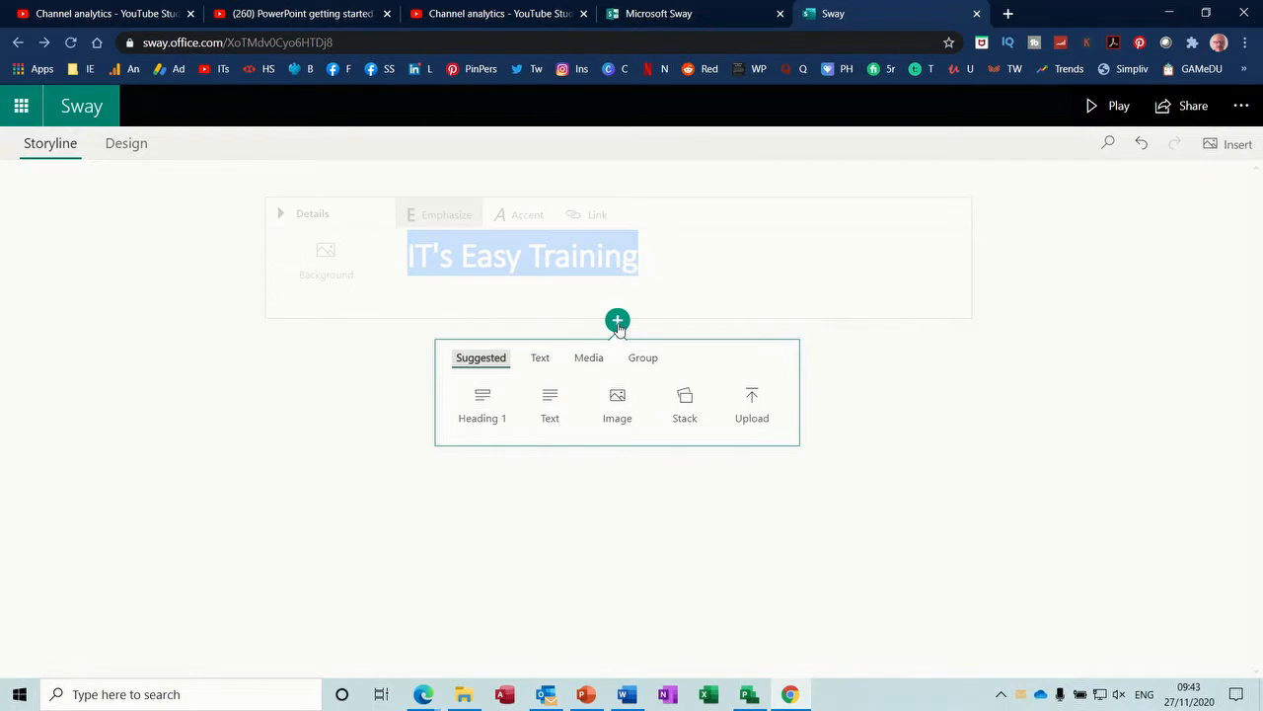
{"action": "mouse_move", "coordinate": [481, 357]}
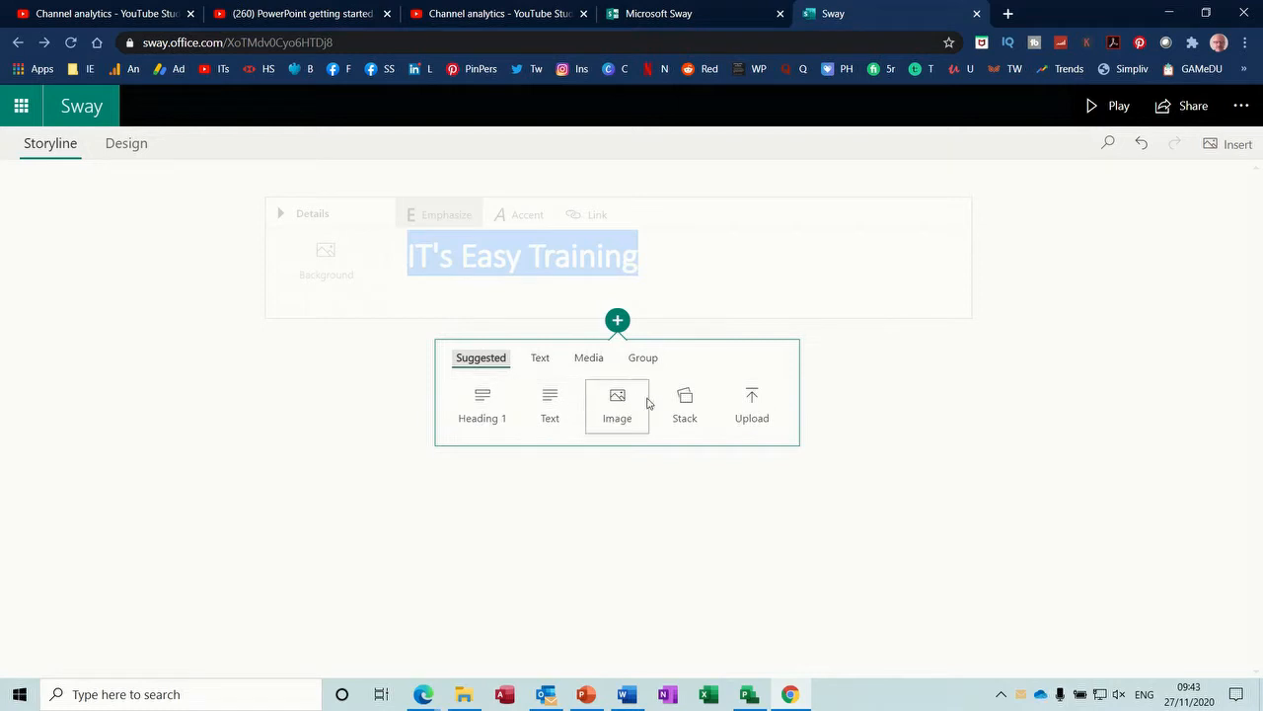
{"action": "mouse_move", "coordinate": [682, 399]}
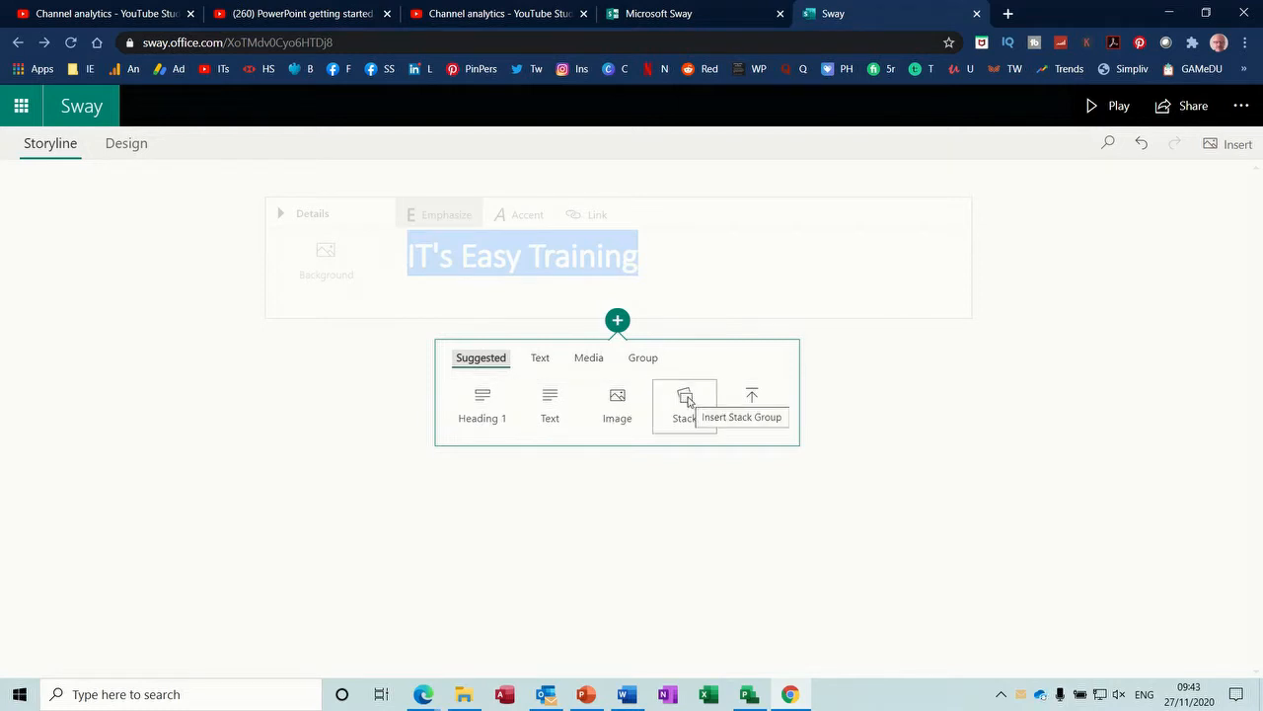
{"action": "mouse_move", "coordinate": [750, 405]}
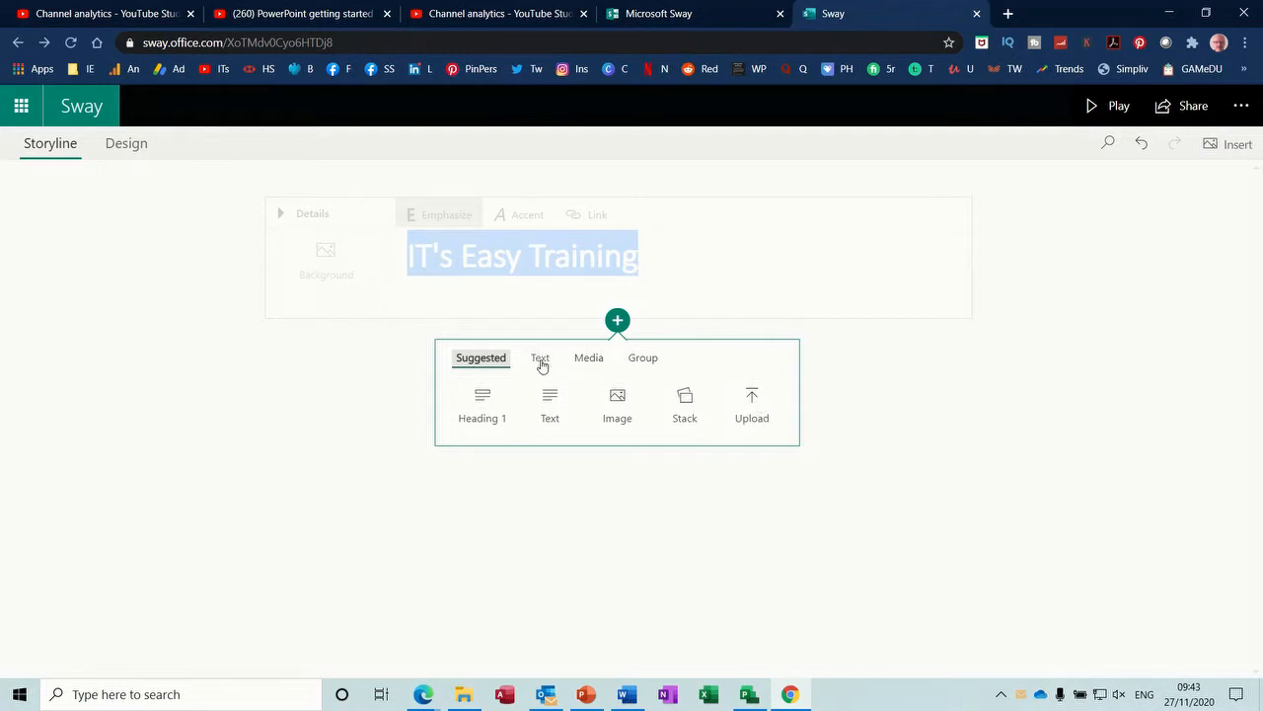
{"action": "left_click", "coordinate": [541, 357]}
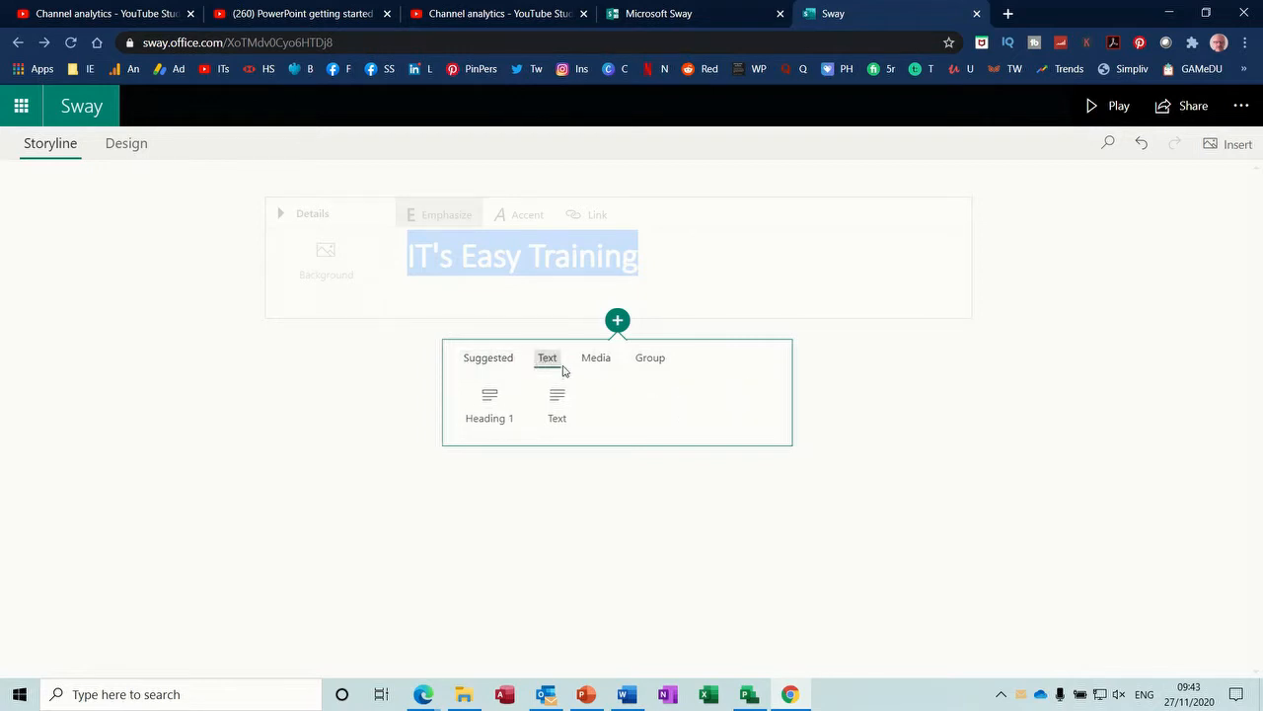
{"action": "left_click", "coordinate": [588, 358]}
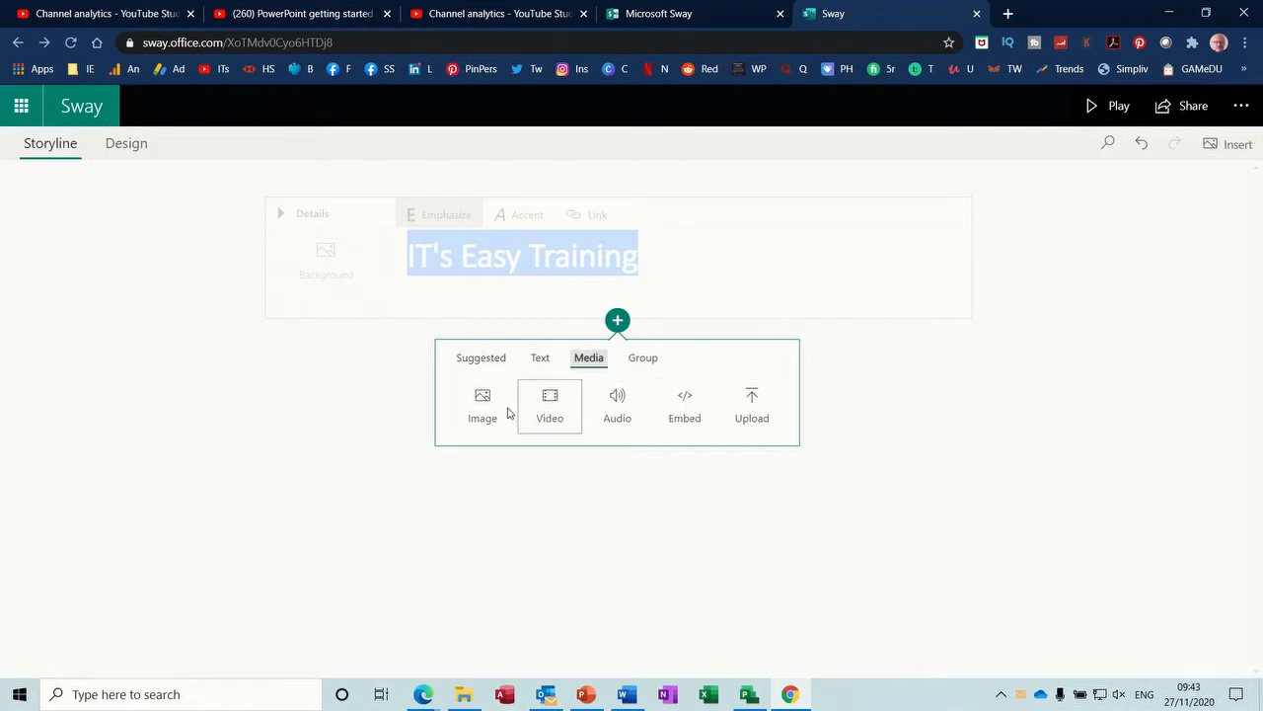
{"action": "left_click", "coordinate": [639, 357]}
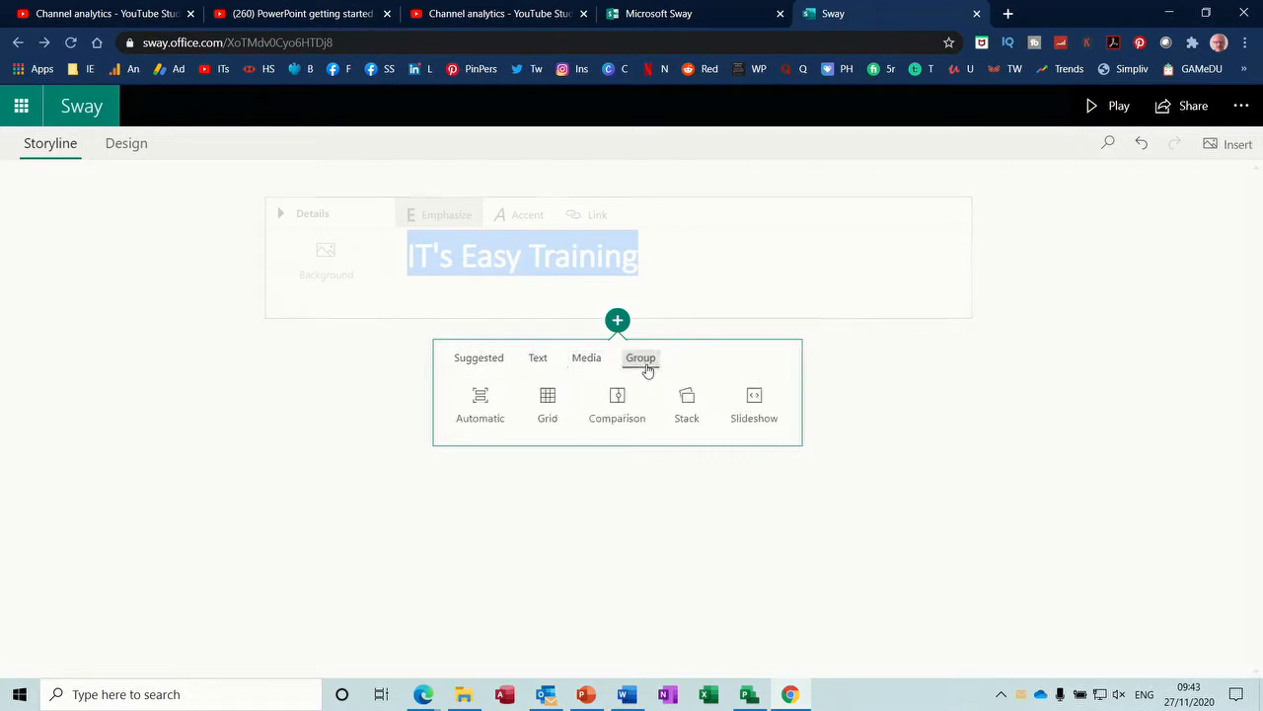
{"action": "mouse_move", "coordinate": [754, 405]}
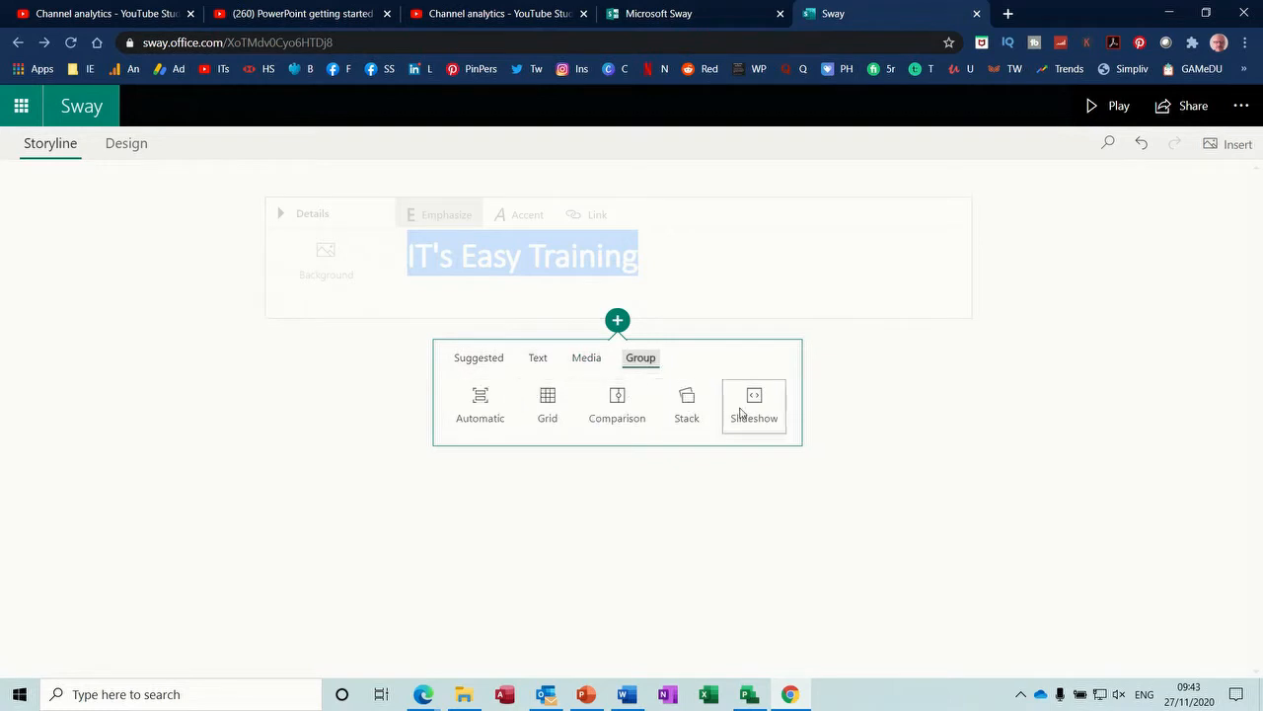
{"action": "mouse_move", "coordinate": [547, 405]}
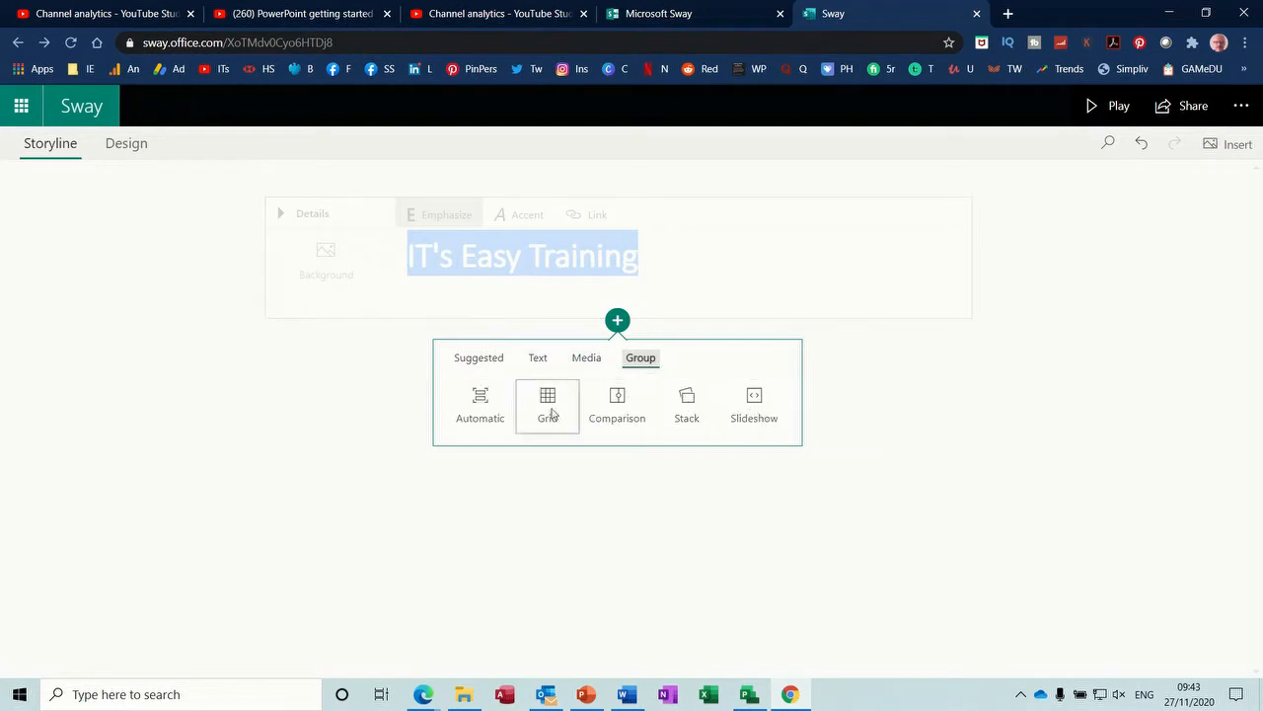
{"action": "mouse_move", "coordinate": [754, 407]}
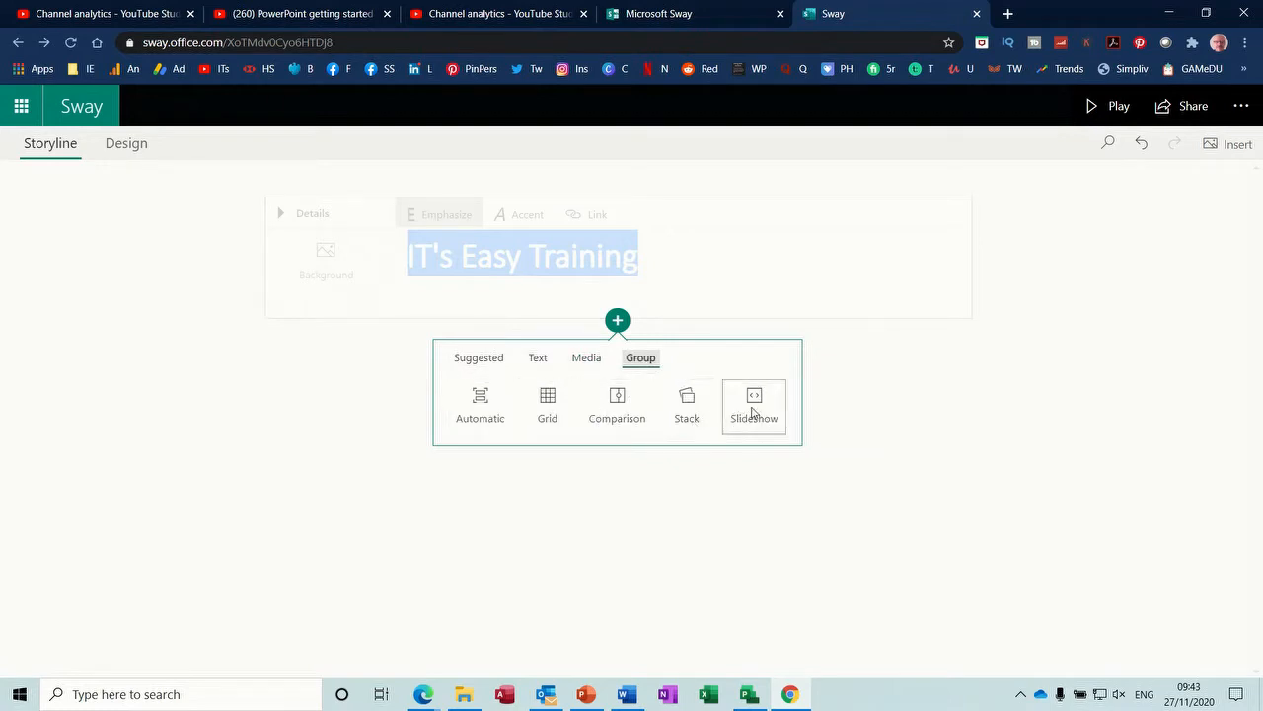
- Add a slideshow group below the title and pick the elephant from an Animals image search
{"action": "left_click", "coordinate": [754, 404]}
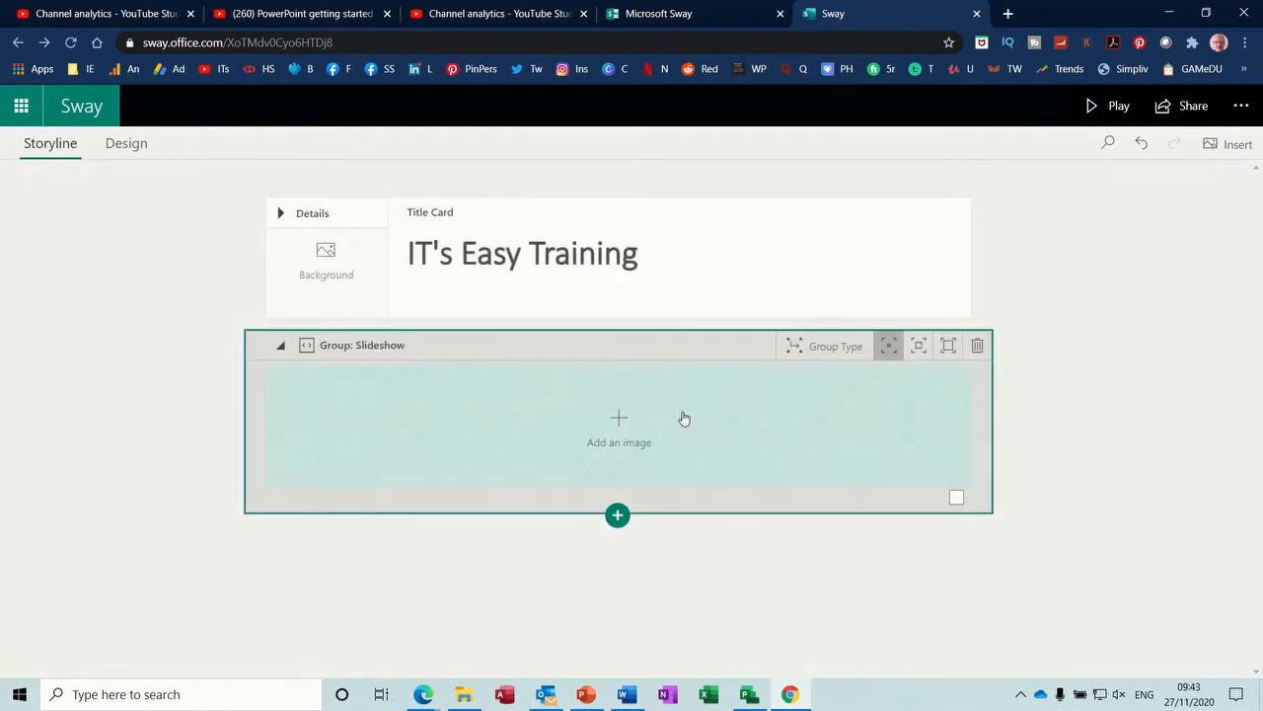
{"action": "left_click", "coordinate": [619, 419]}
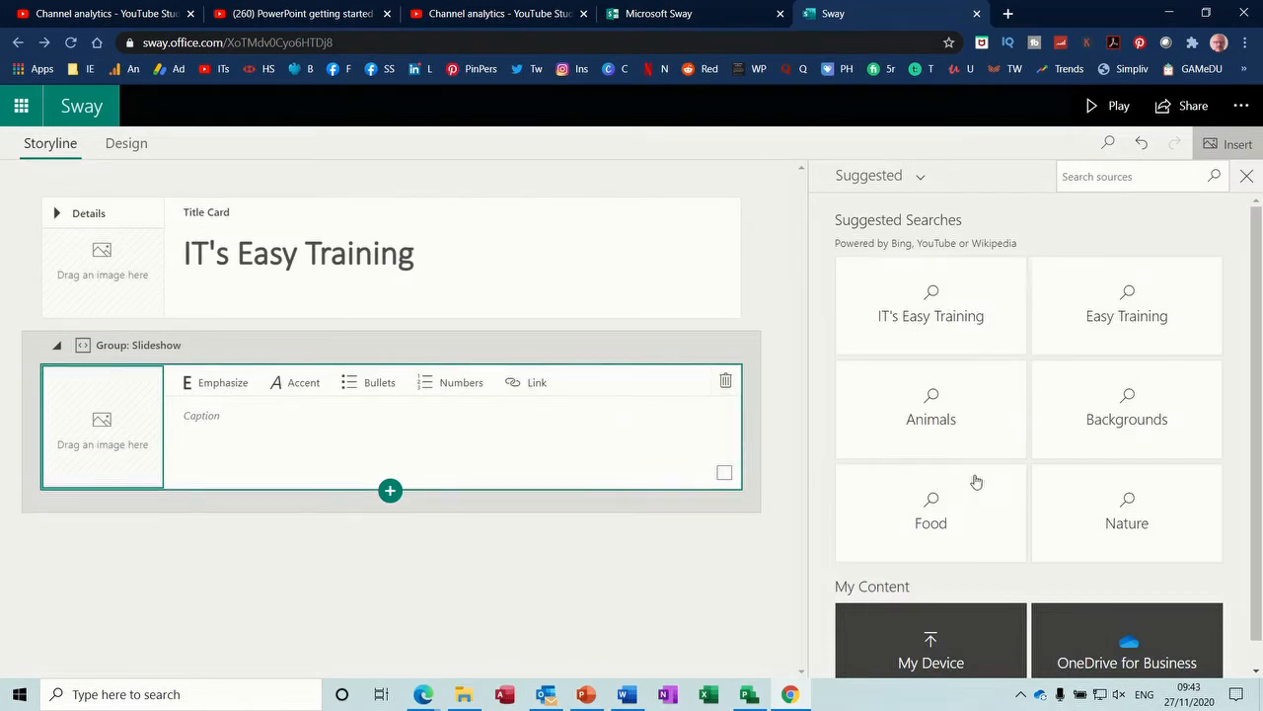
{"action": "mouse_move", "coordinate": [932, 408]}
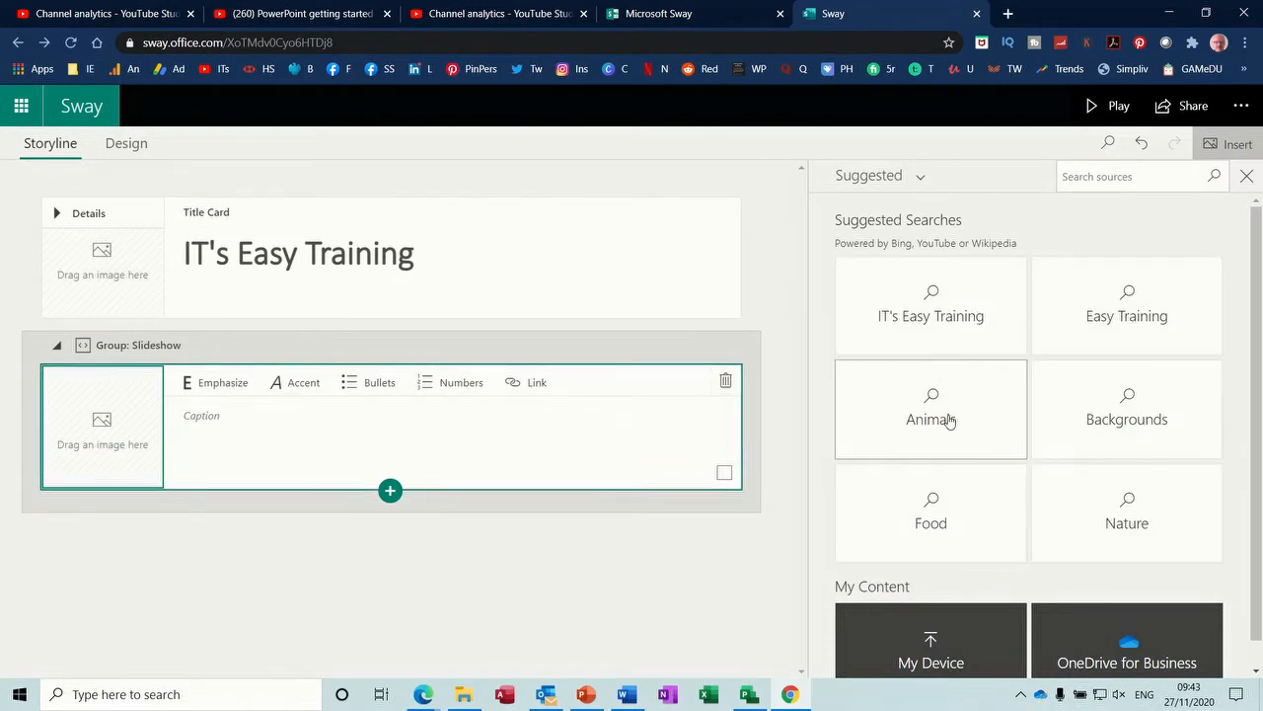
{"action": "left_click", "coordinate": [931, 418]}
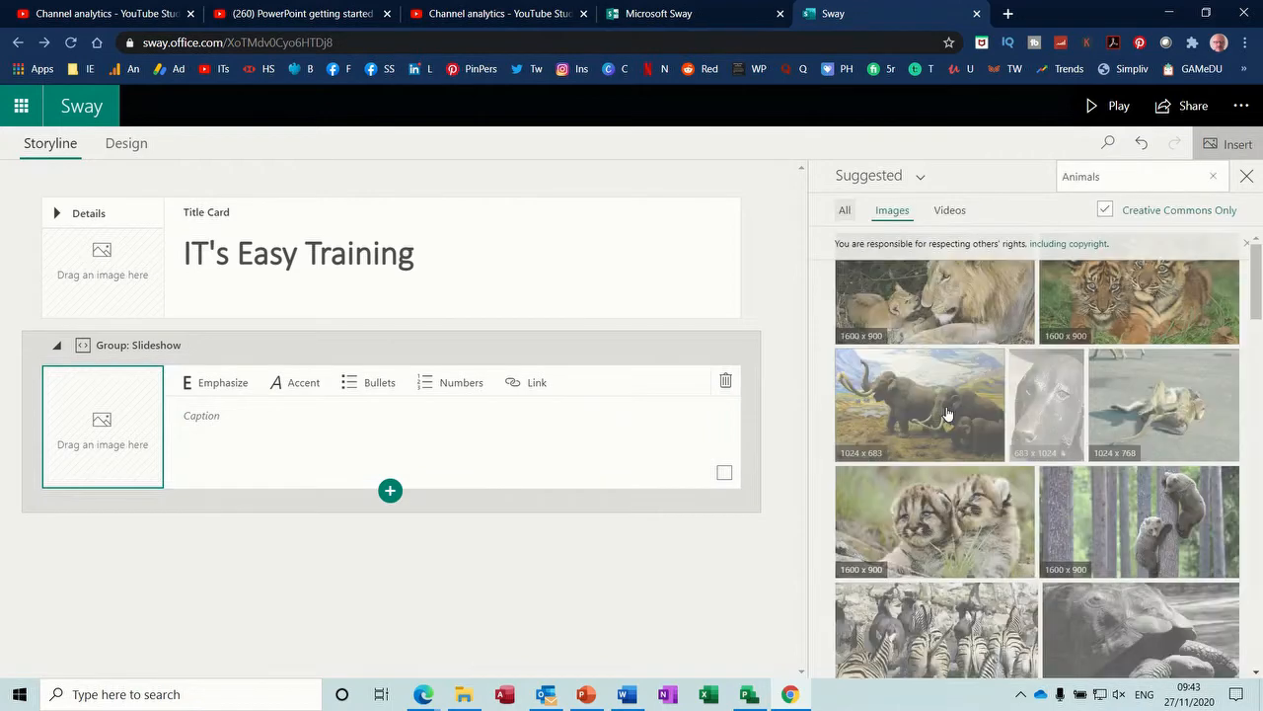
{"action": "left_click", "coordinate": [936, 300]}
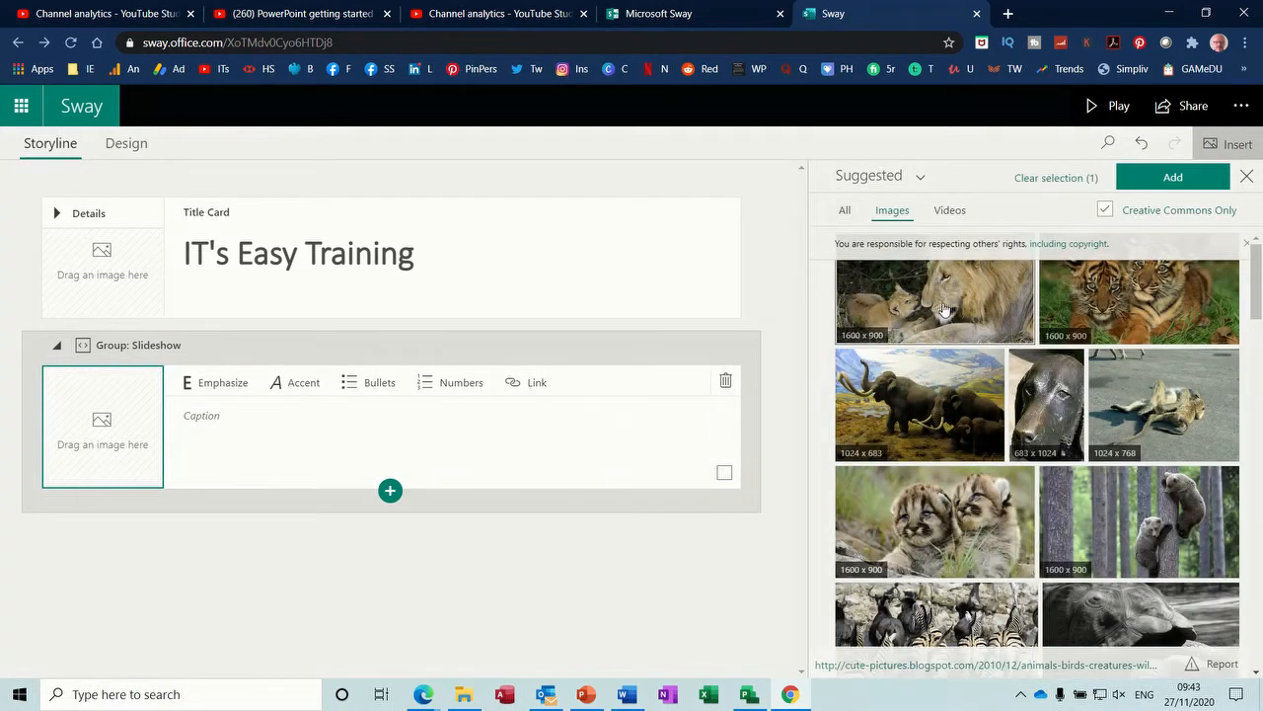
- Select more animal photos, add them to the slideshow and collapse the group
{"action": "left_click", "coordinate": [919, 404]}
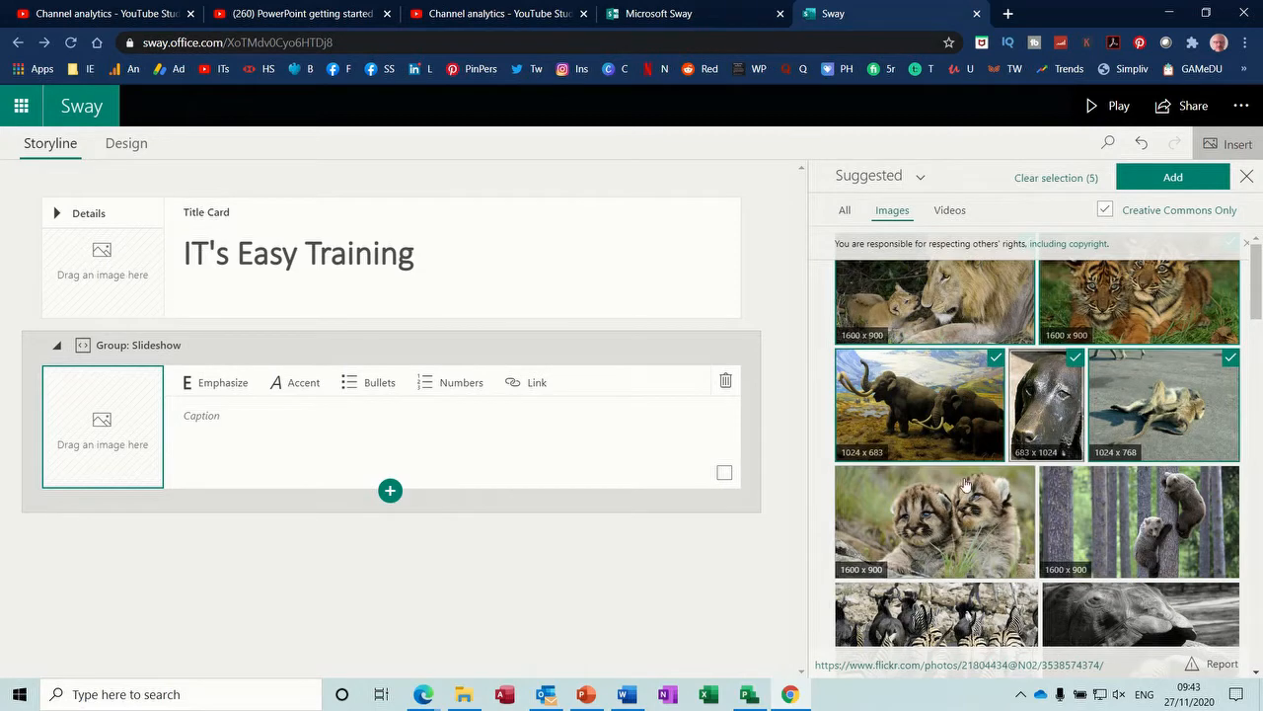
{"action": "left_click", "coordinate": [935, 521]}
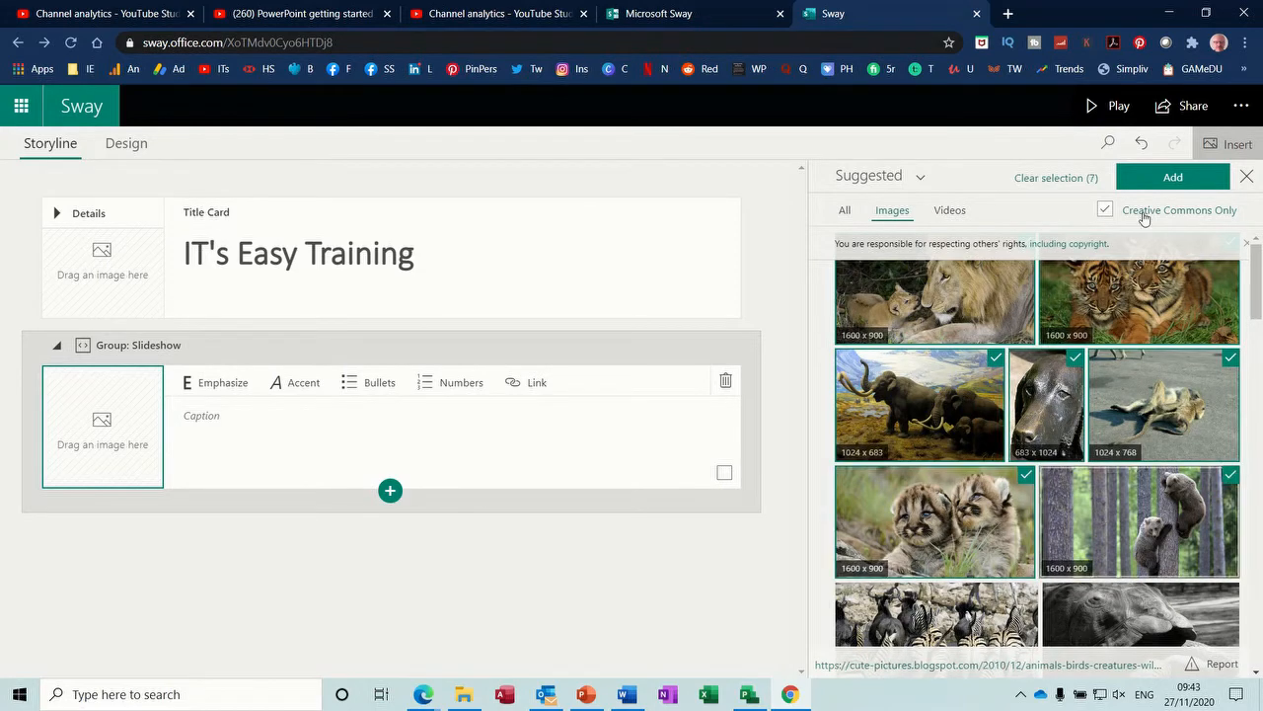
{"action": "left_click", "coordinate": [1173, 177]}
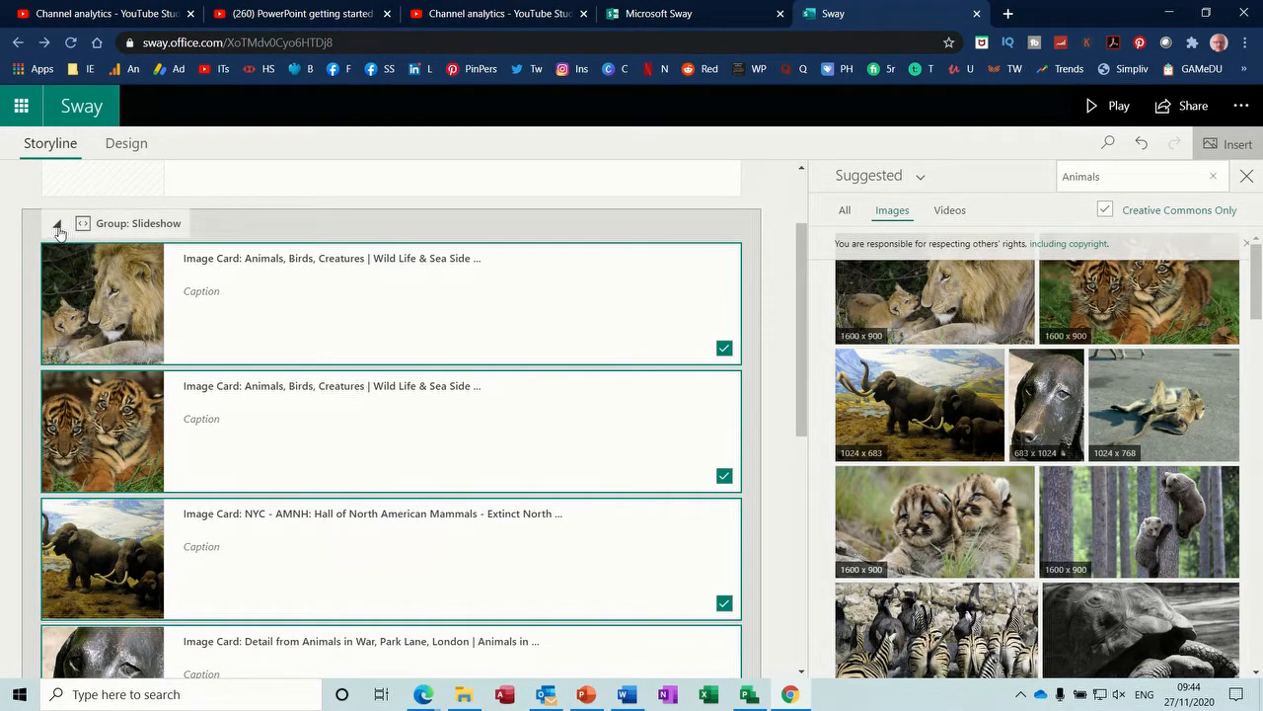
{"action": "left_click", "coordinate": [57, 223]}
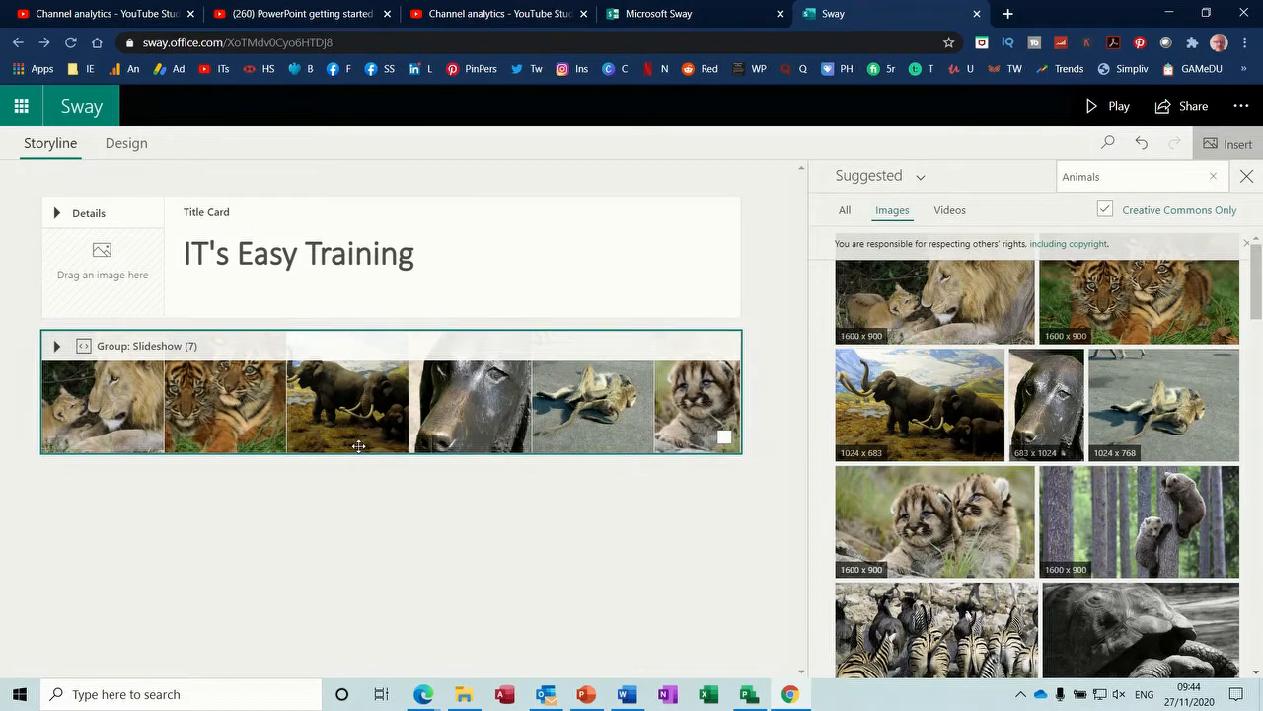
- Insert a Heading 1 section 'Animals' after the title card and give it the Accent style
{"action": "left_click", "coordinate": [296, 253]}
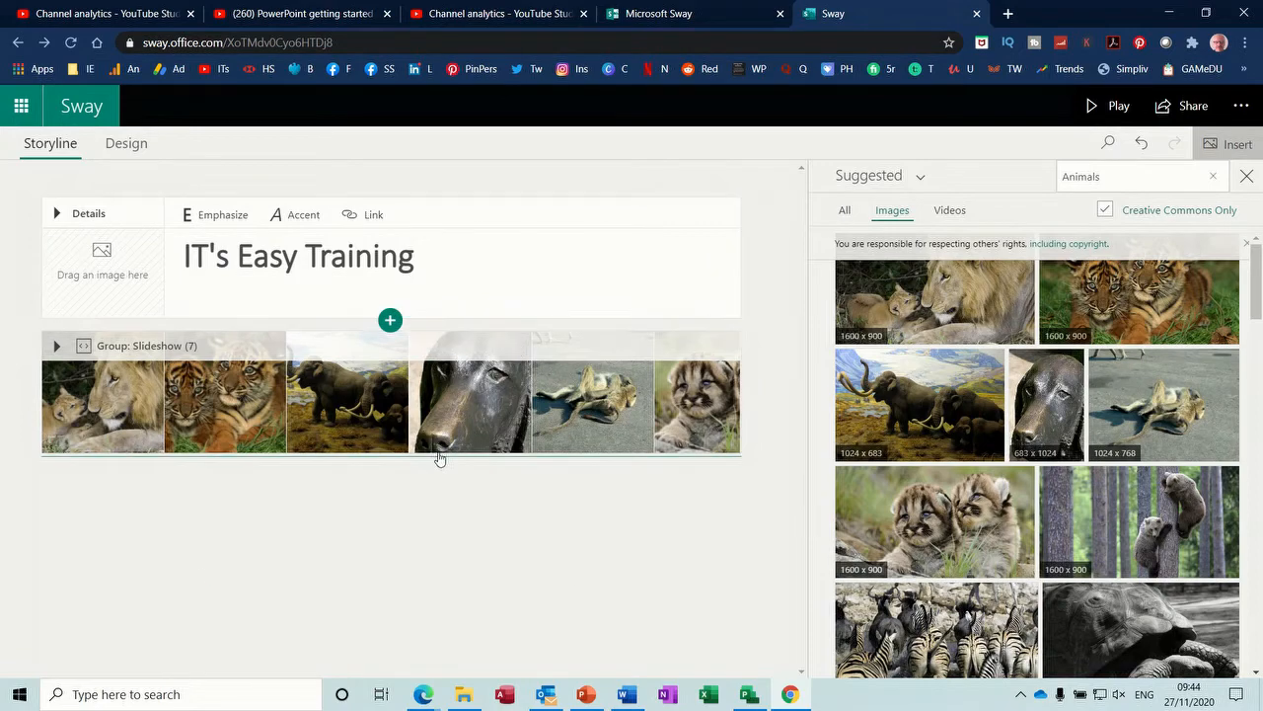
{"action": "left_click", "coordinate": [391, 319]}
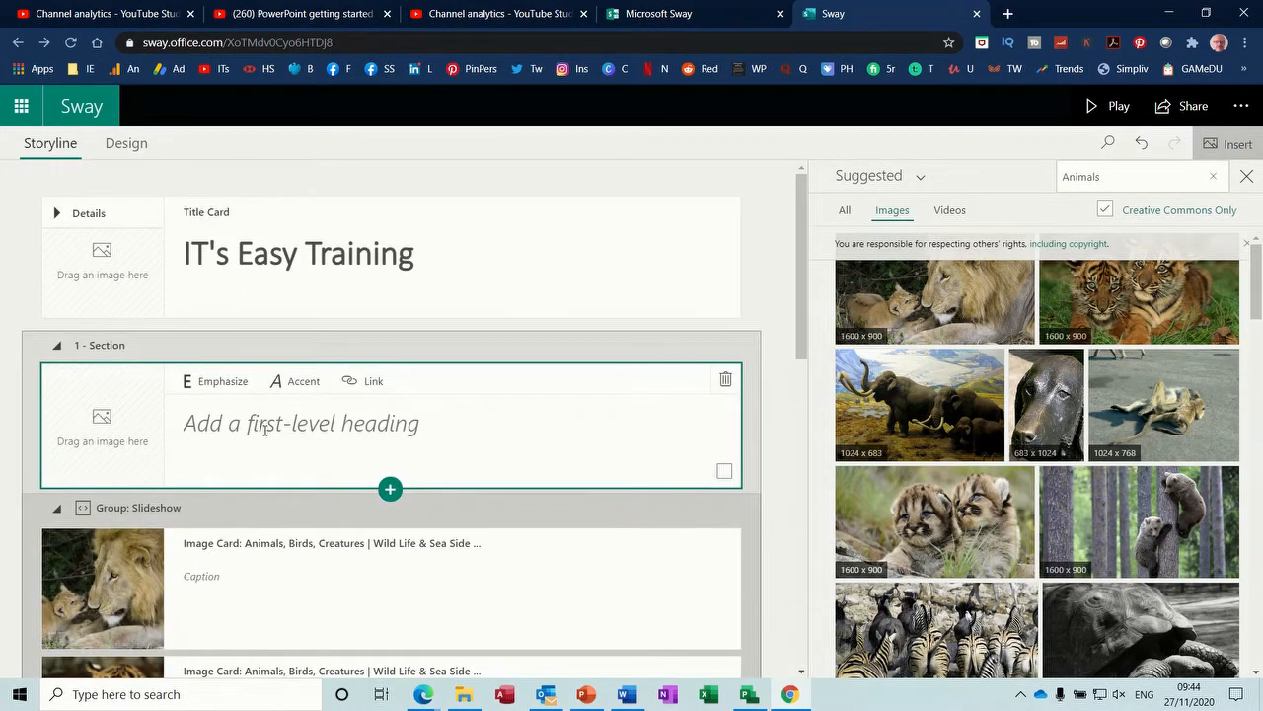
{"action": "left_click", "coordinate": [300, 423]}
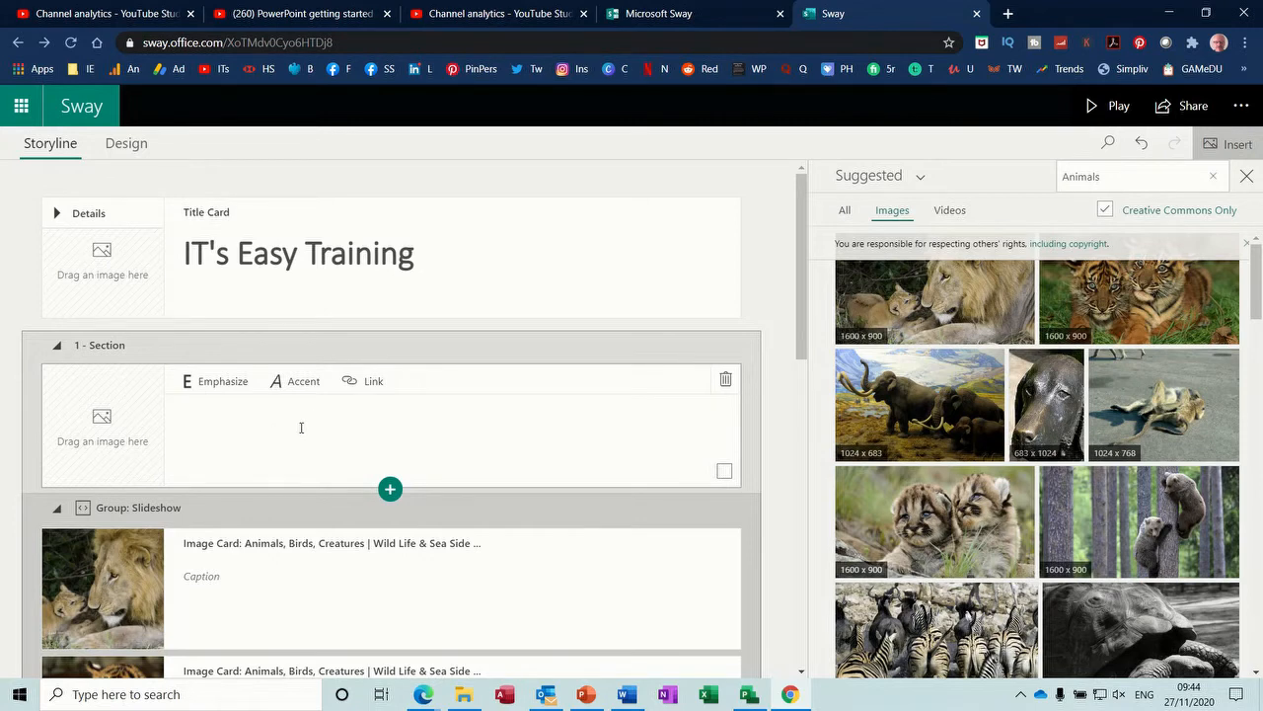
{"action": "type", "text": "Aniaml"}
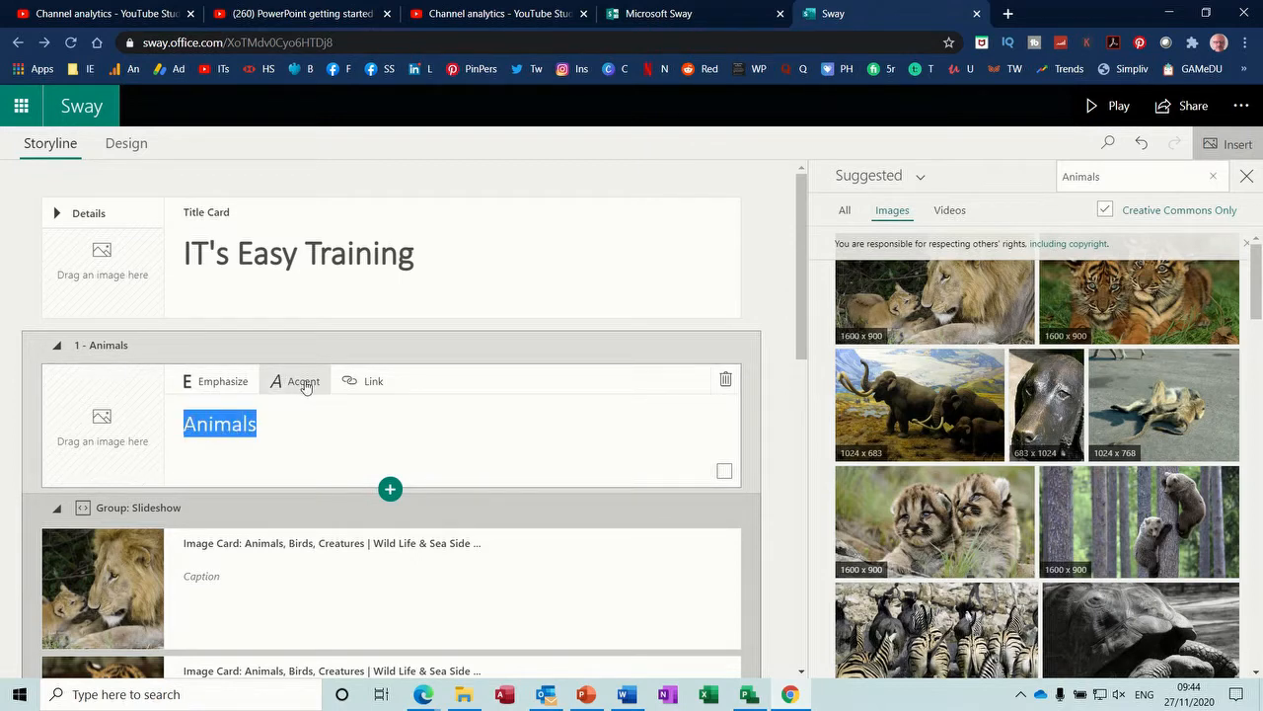
{"action": "left_click", "coordinate": [304, 381]}
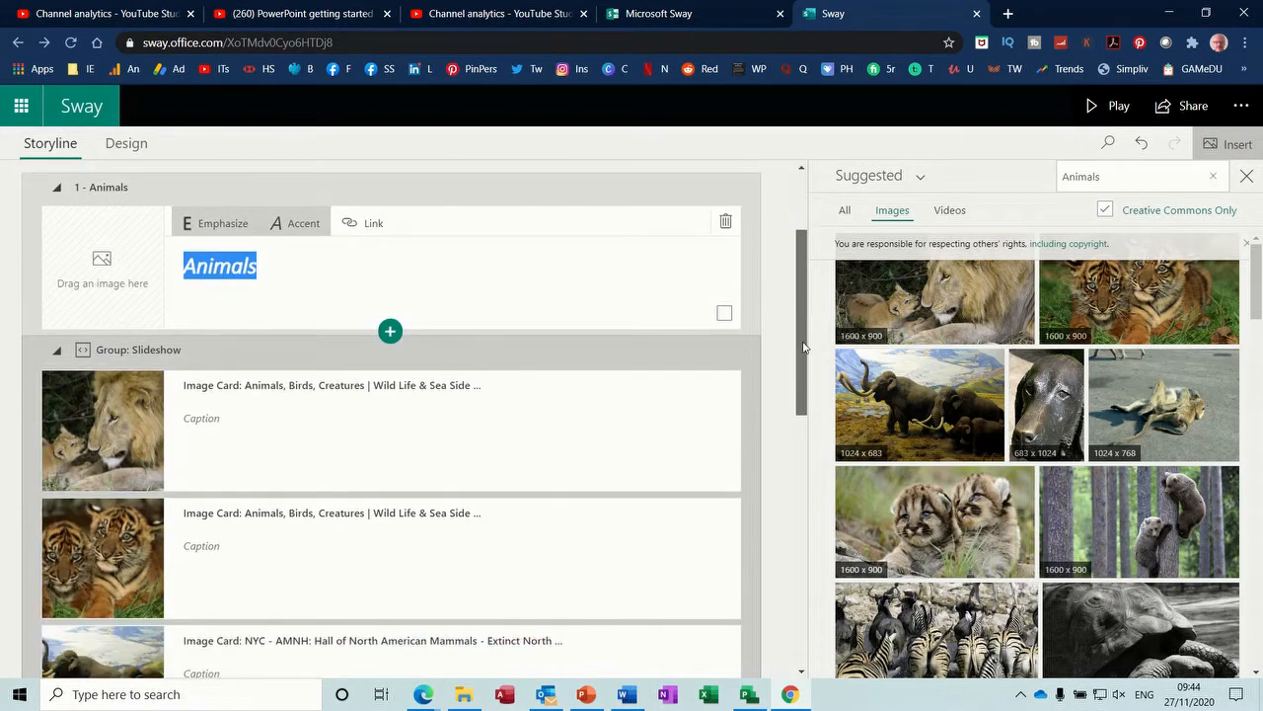
{"action": "scroll", "scroll_direction": "down", "scroll_amount": 3}
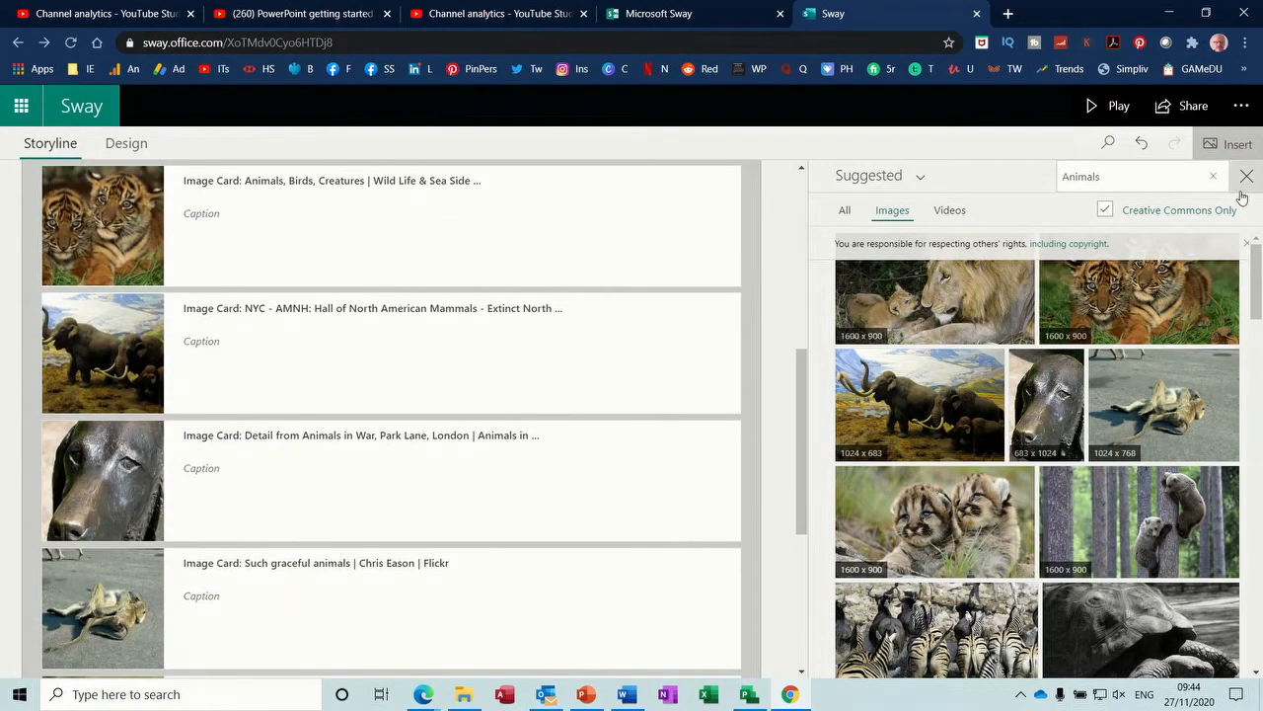
- Close the image search and add an empty Embed card below the slideshow, switching to YouTube for its code
{"action": "left_click", "coordinate": [1245, 176]}
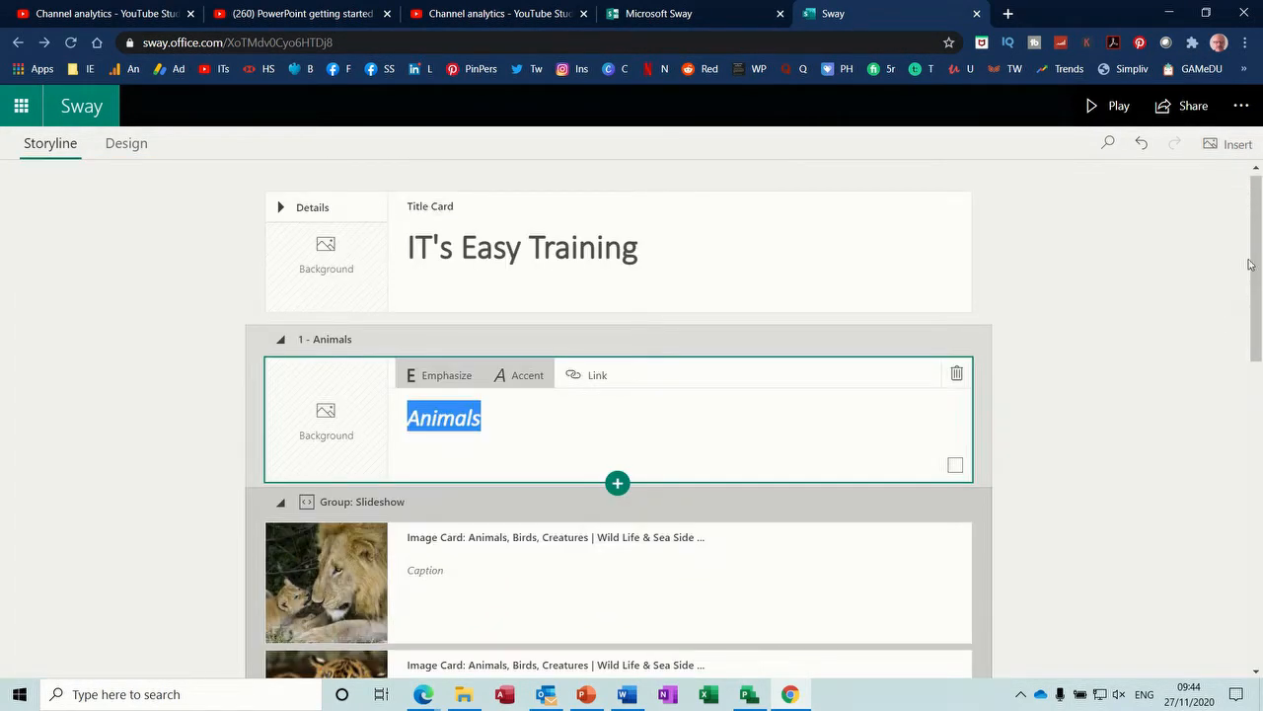
{"action": "scroll", "scroll_direction": "down", "scroll_amount": 3}
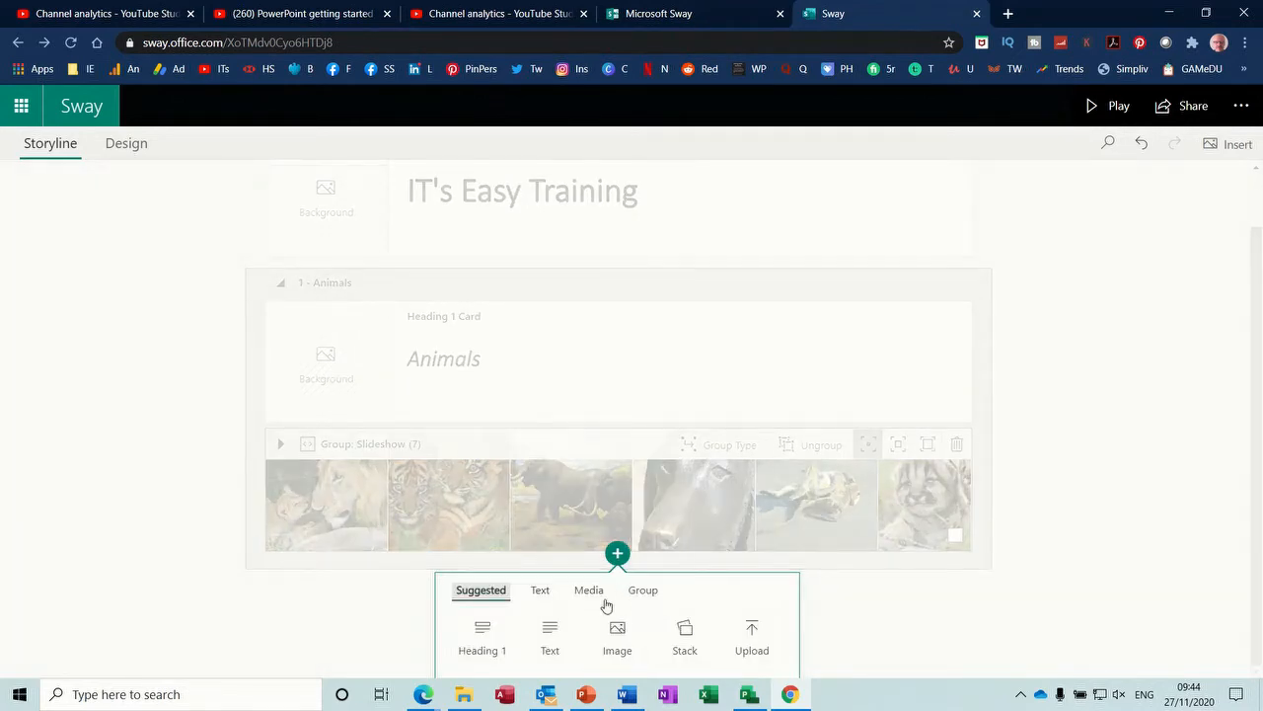
{"action": "left_click", "coordinate": [588, 589]}
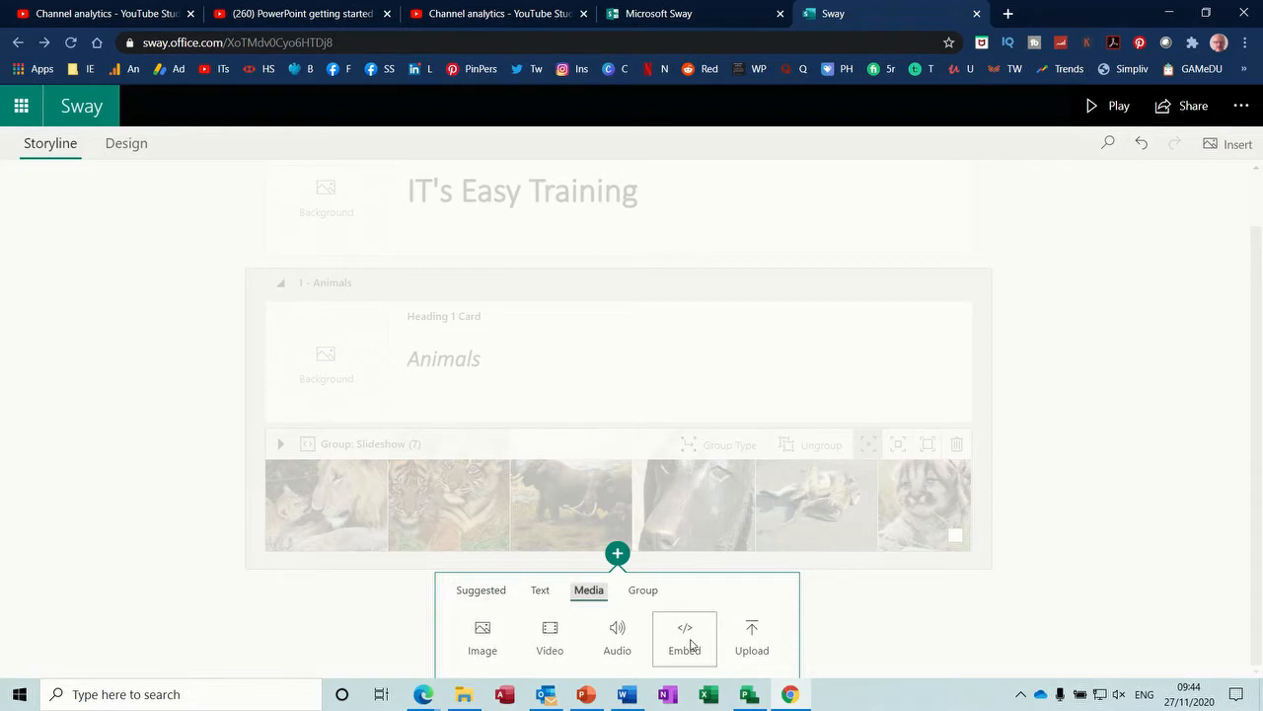
{"action": "left_click", "coordinate": [683, 635]}
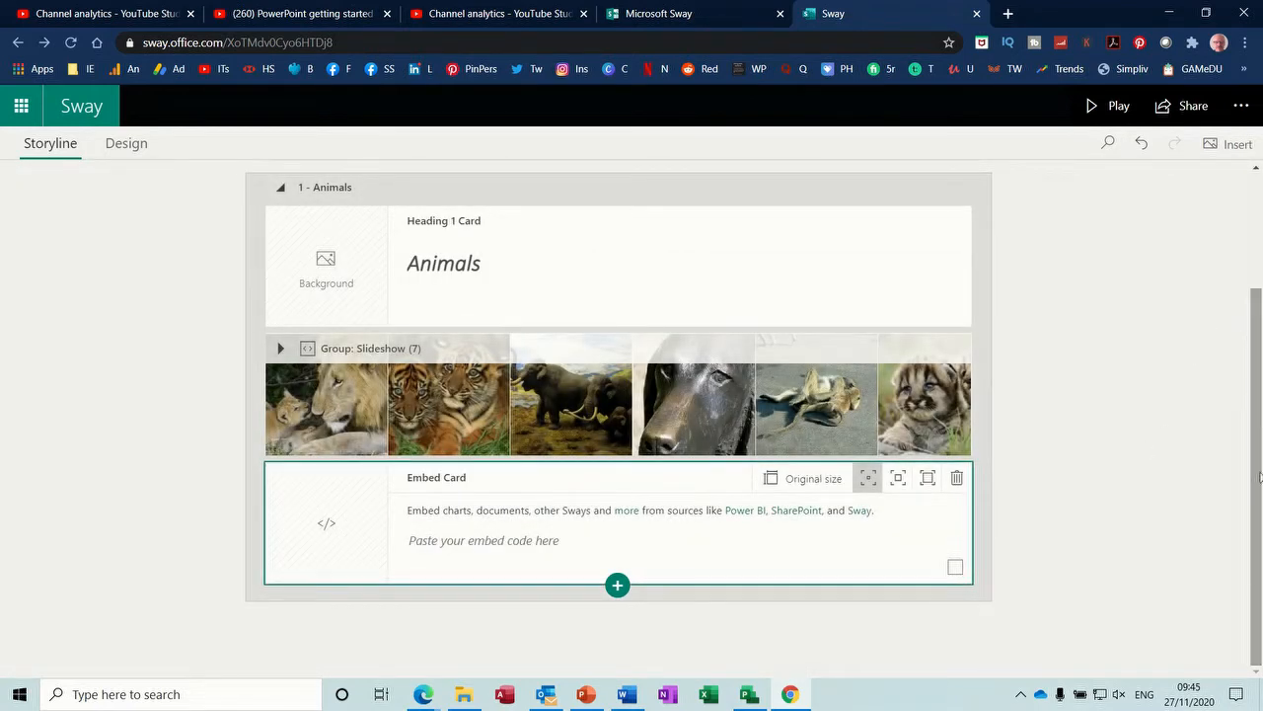
{"action": "left_click", "coordinate": [483, 541]}
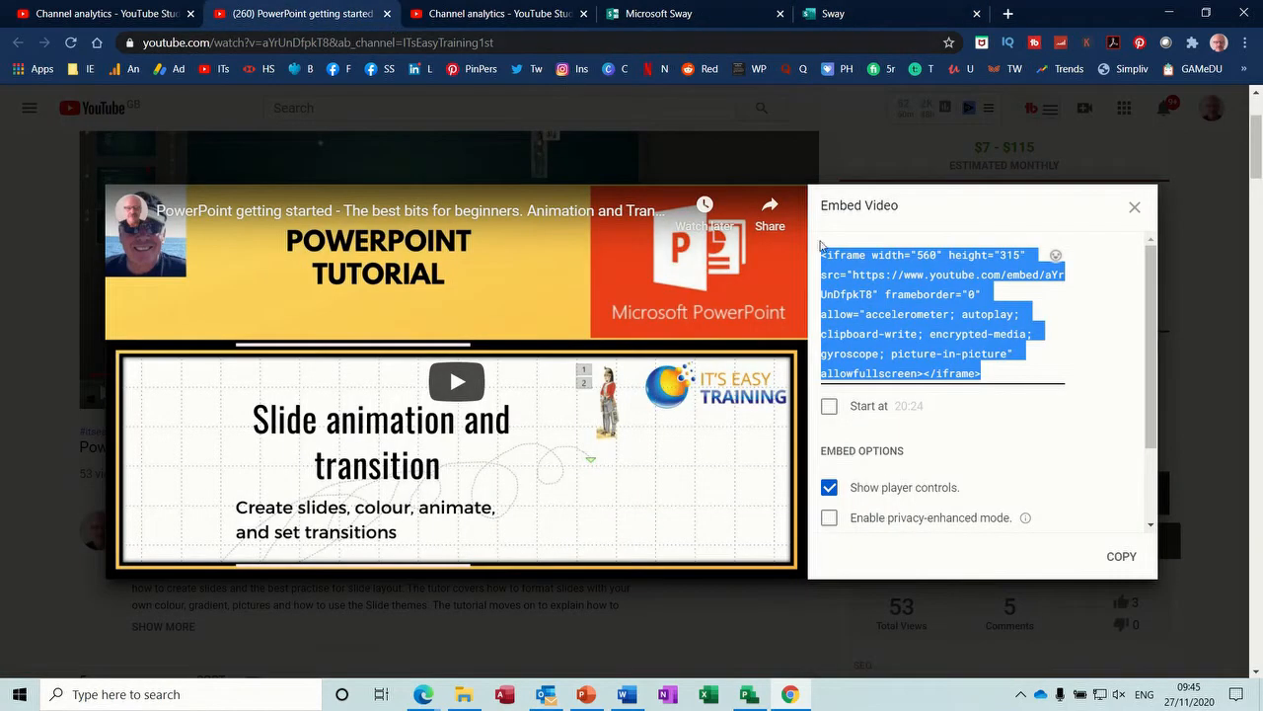
{"action": "mouse_move", "coordinate": [1003, 403]}
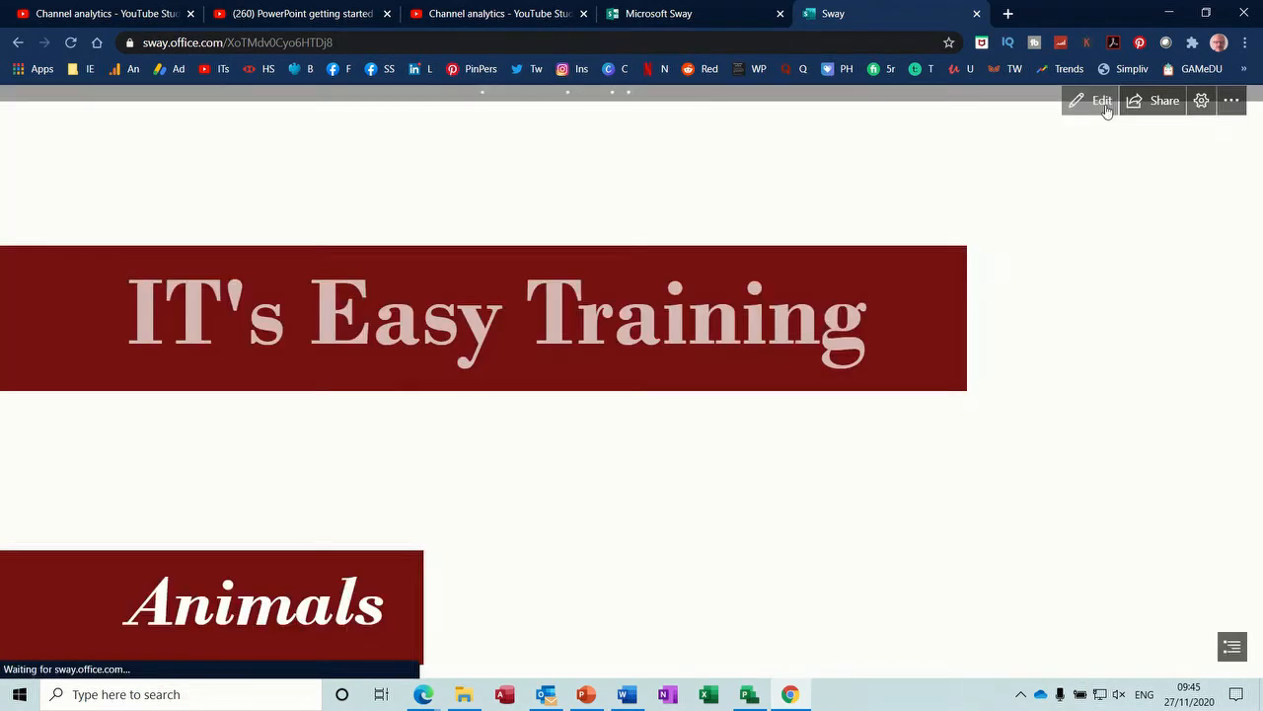
- Scroll the preview, advance the animal slideshow, then return to editing
{"action": "scroll", "scroll_direction": "down", "scroll_amount": 3}
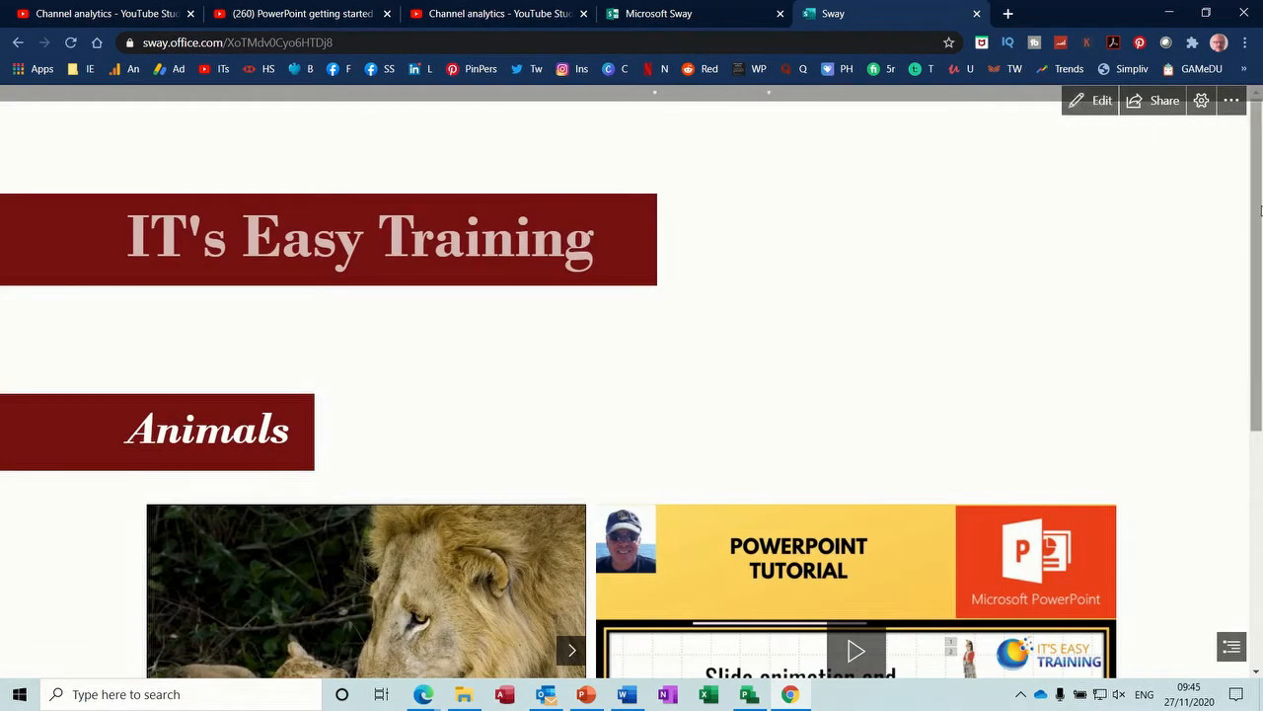
{"action": "scroll", "scroll_direction": "down", "scroll_amount": 3}
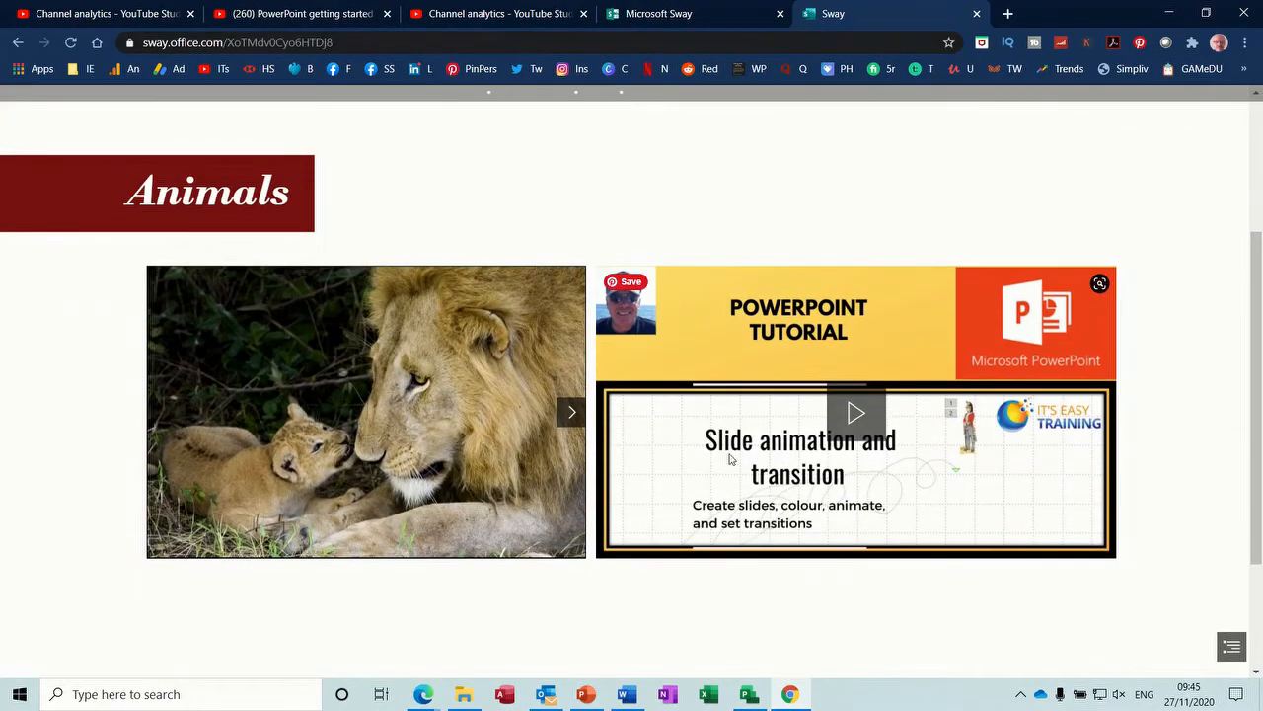
{"action": "left_click", "coordinate": [570, 412]}
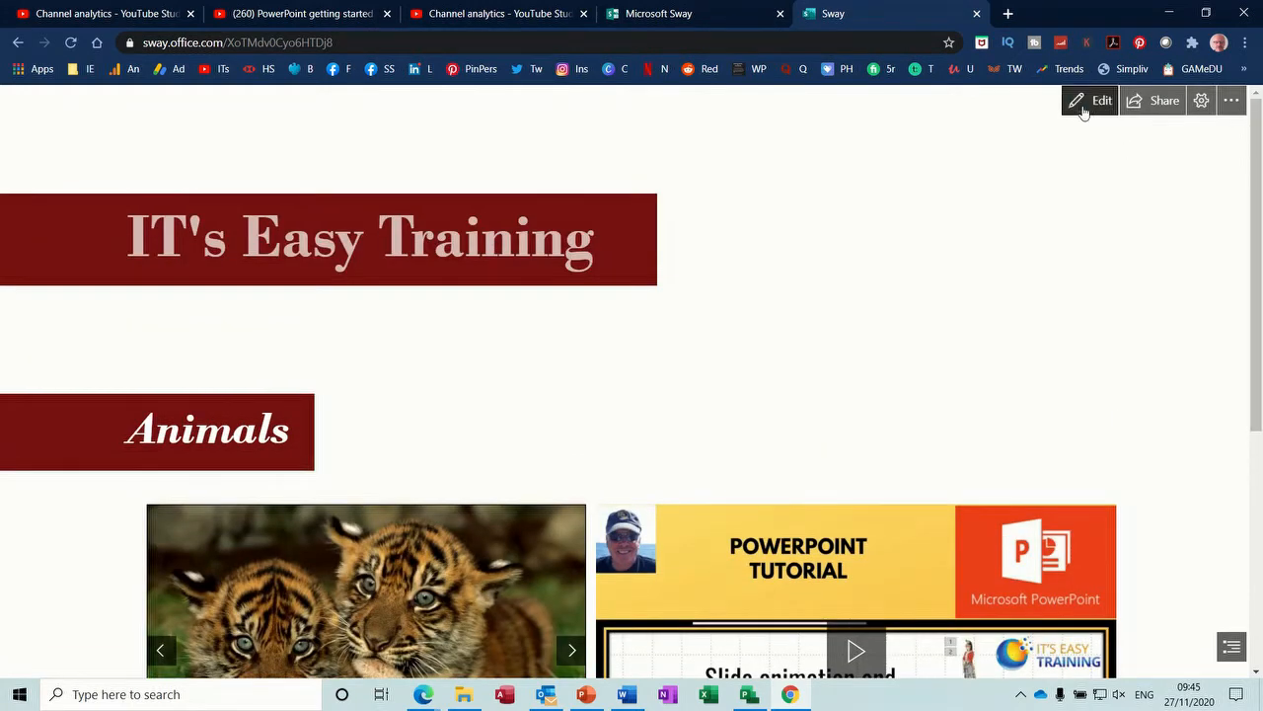
{"action": "left_click", "coordinate": [1101, 99]}
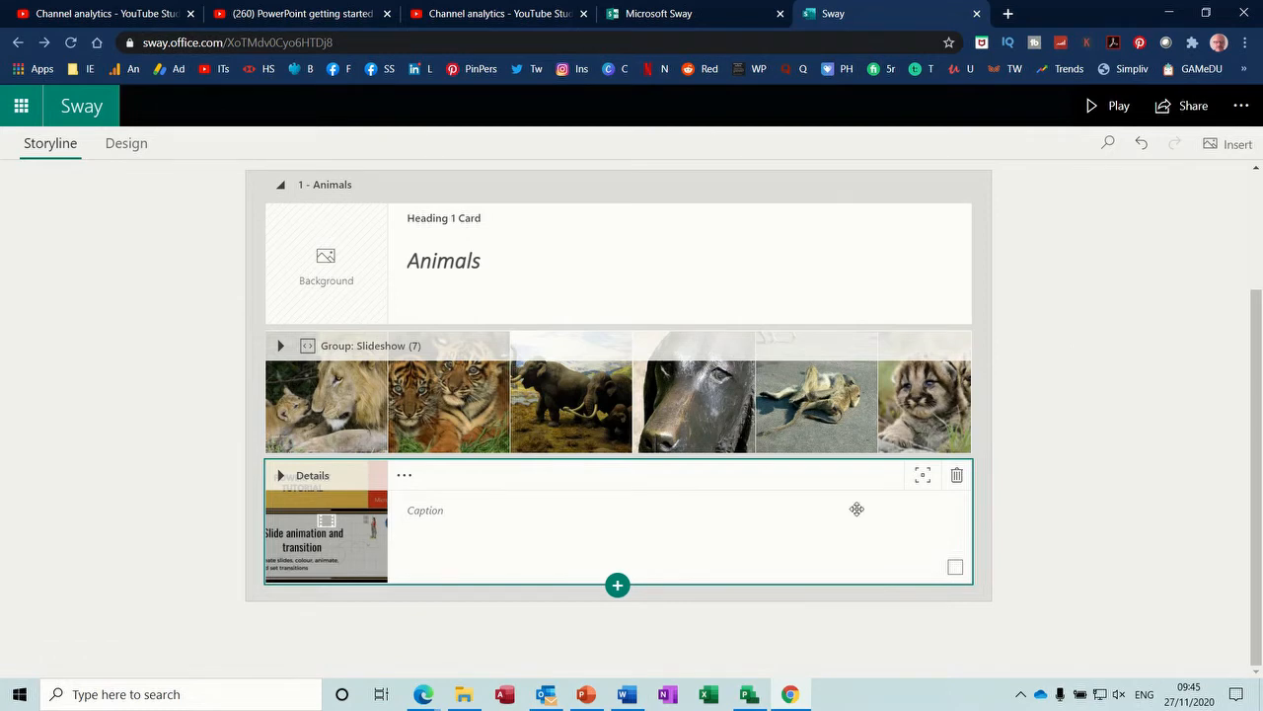
- Add a text card below the video with a bulleted list Lion, Dogs, Cats
{"action": "left_click", "coordinate": [618, 585]}
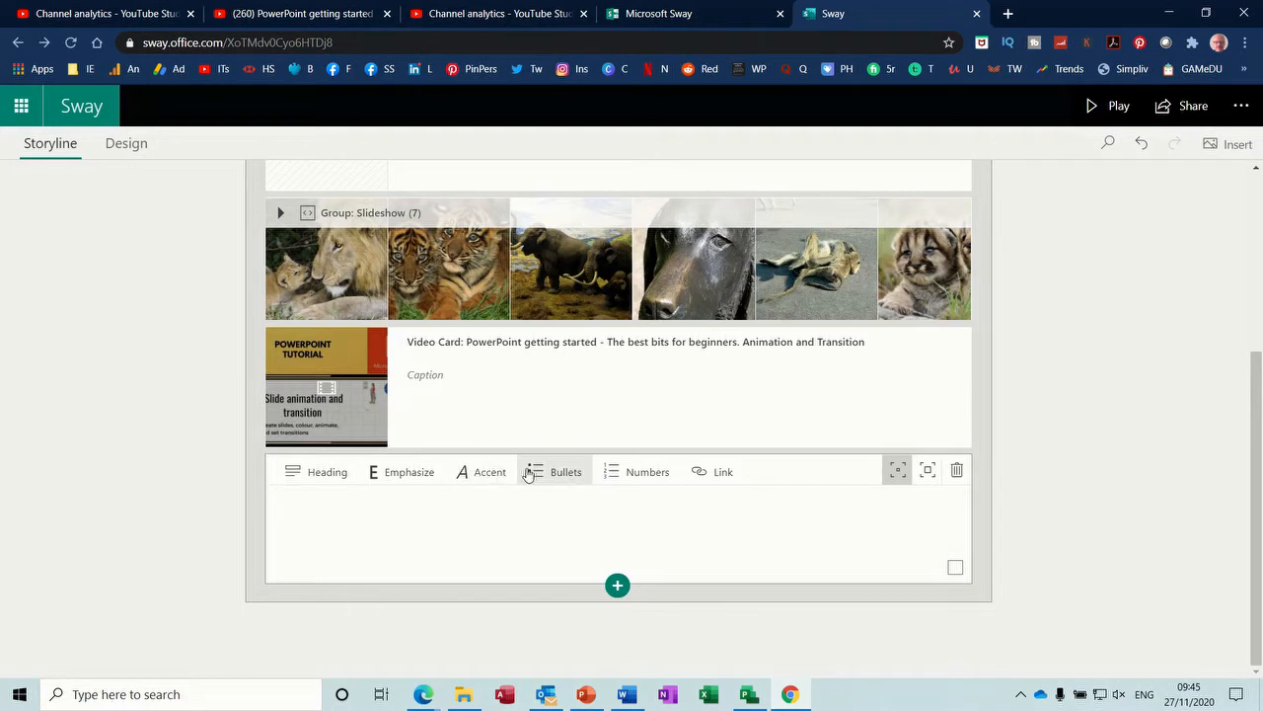
{"action": "left_click", "coordinate": [554, 470]}
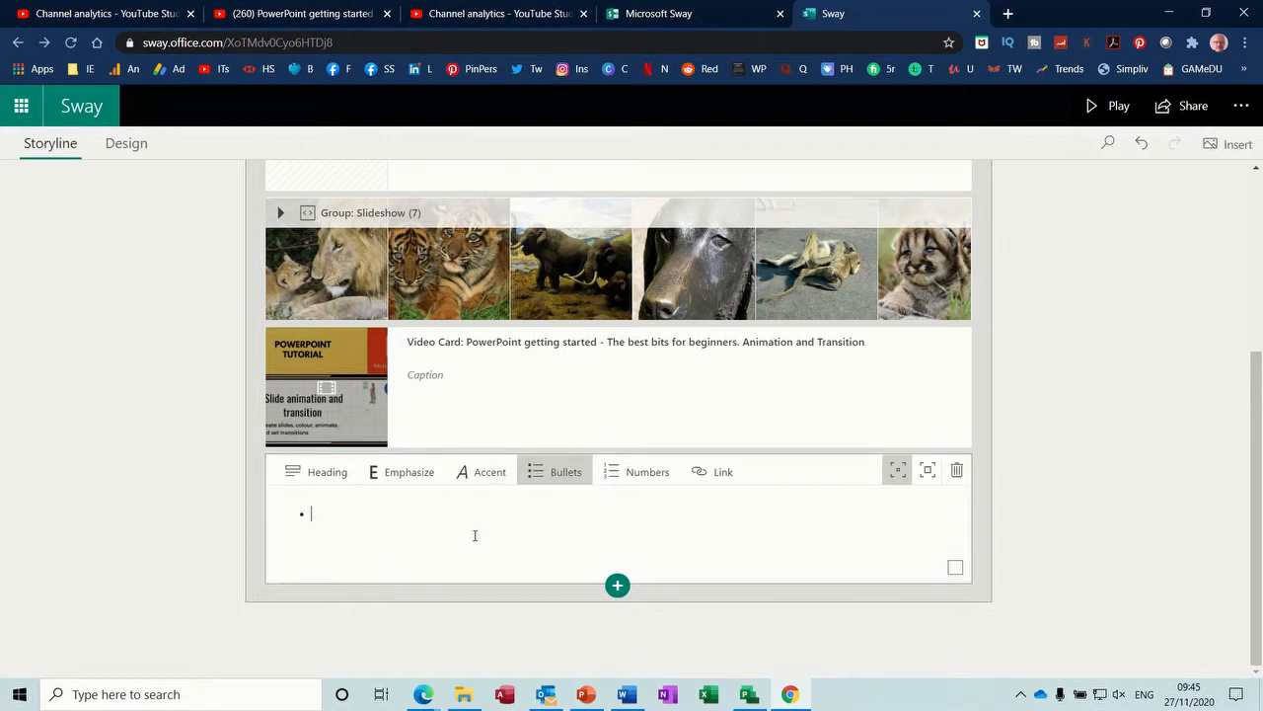
{"action": "type", "text": "Lion"}
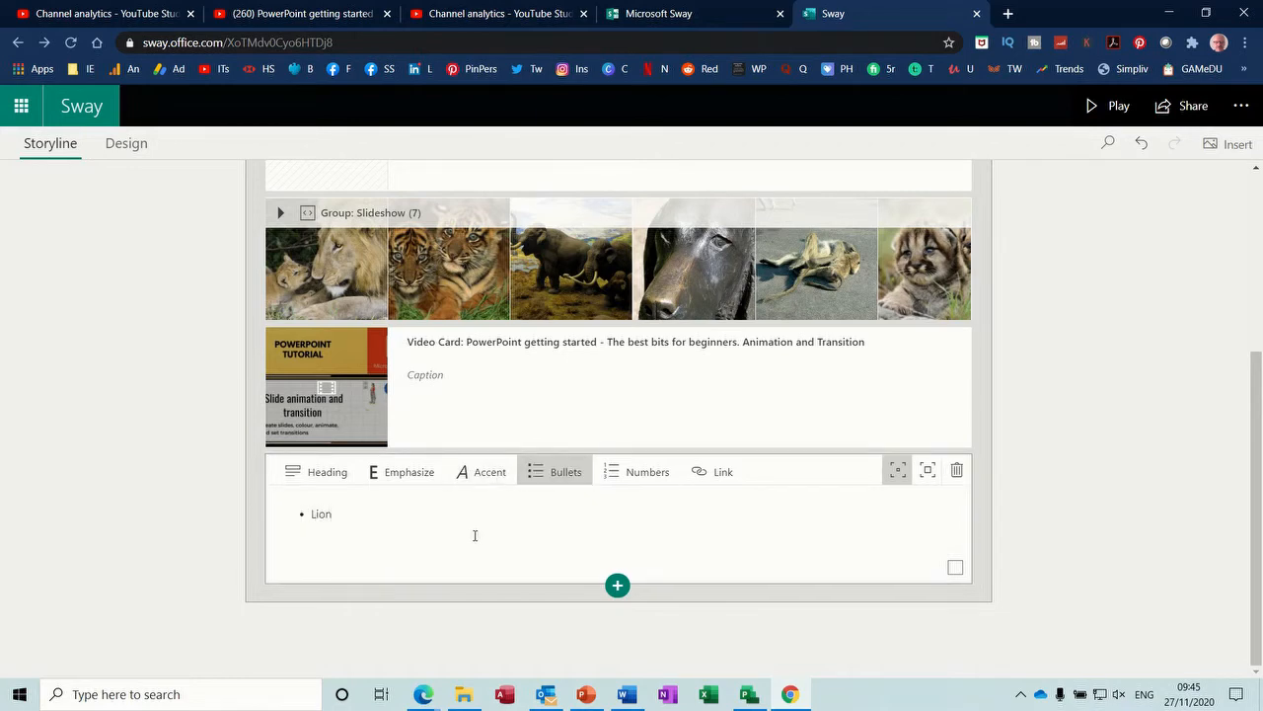
{"action": "key", "text": "enter"}
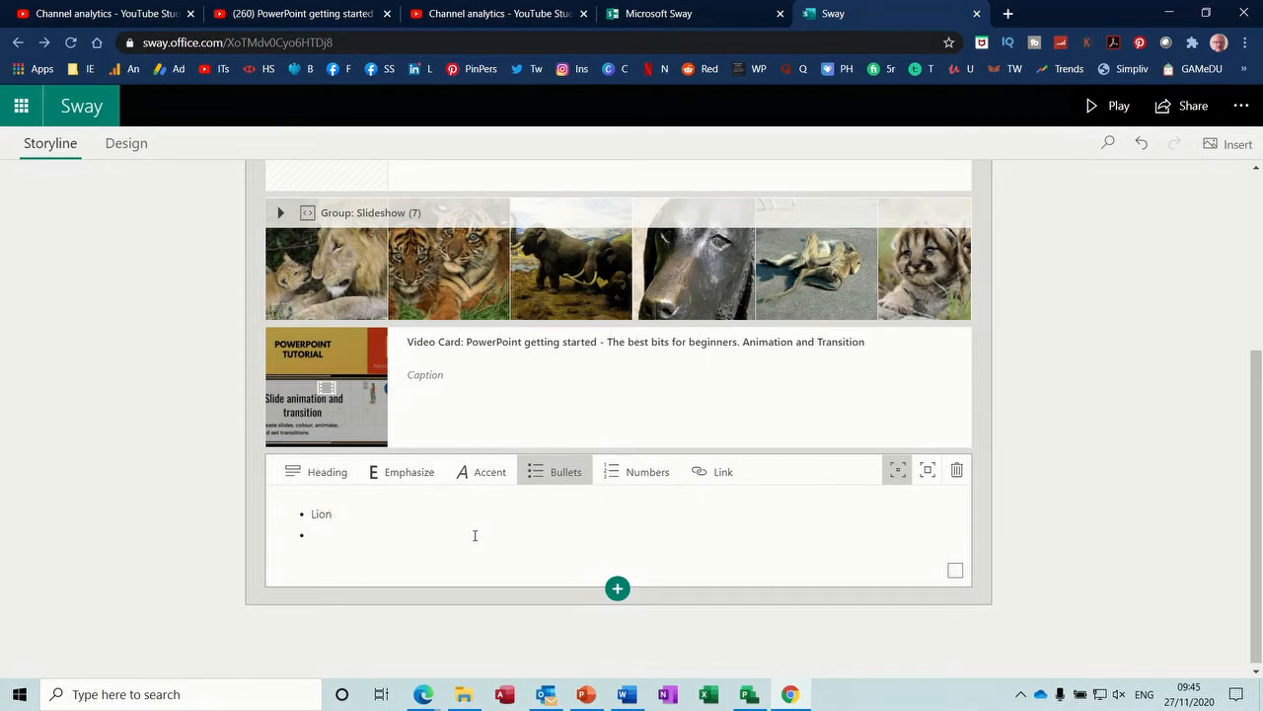
{"action": "type", "text": "Dogs"}
{"action": "type", "text": "Cats"}
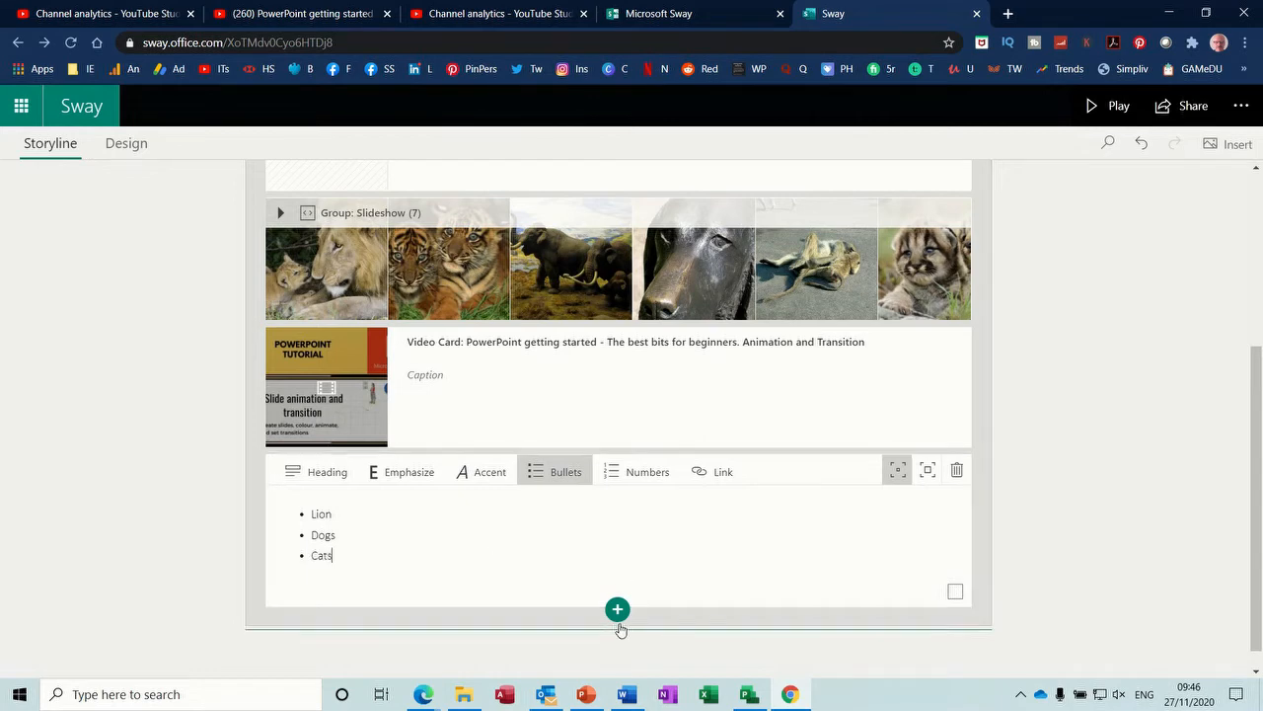
{"action": "left_click", "coordinate": [615, 608]}
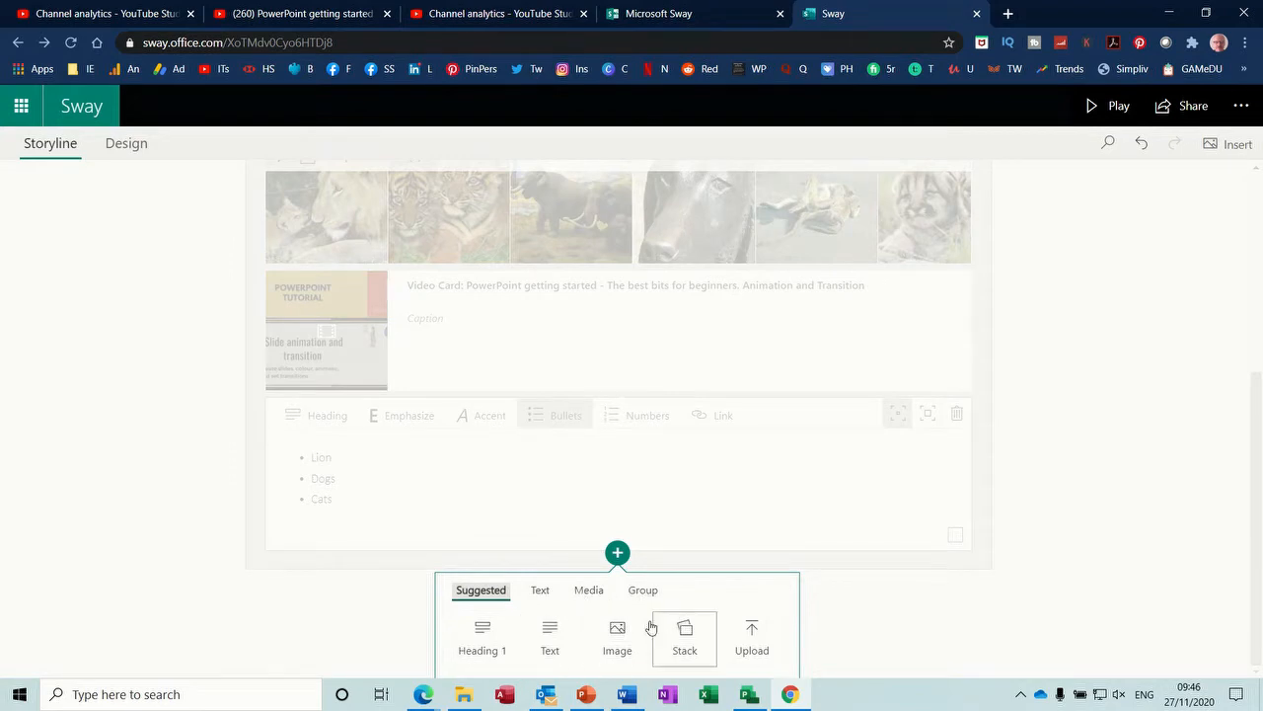
{"action": "left_click", "coordinate": [639, 588]}
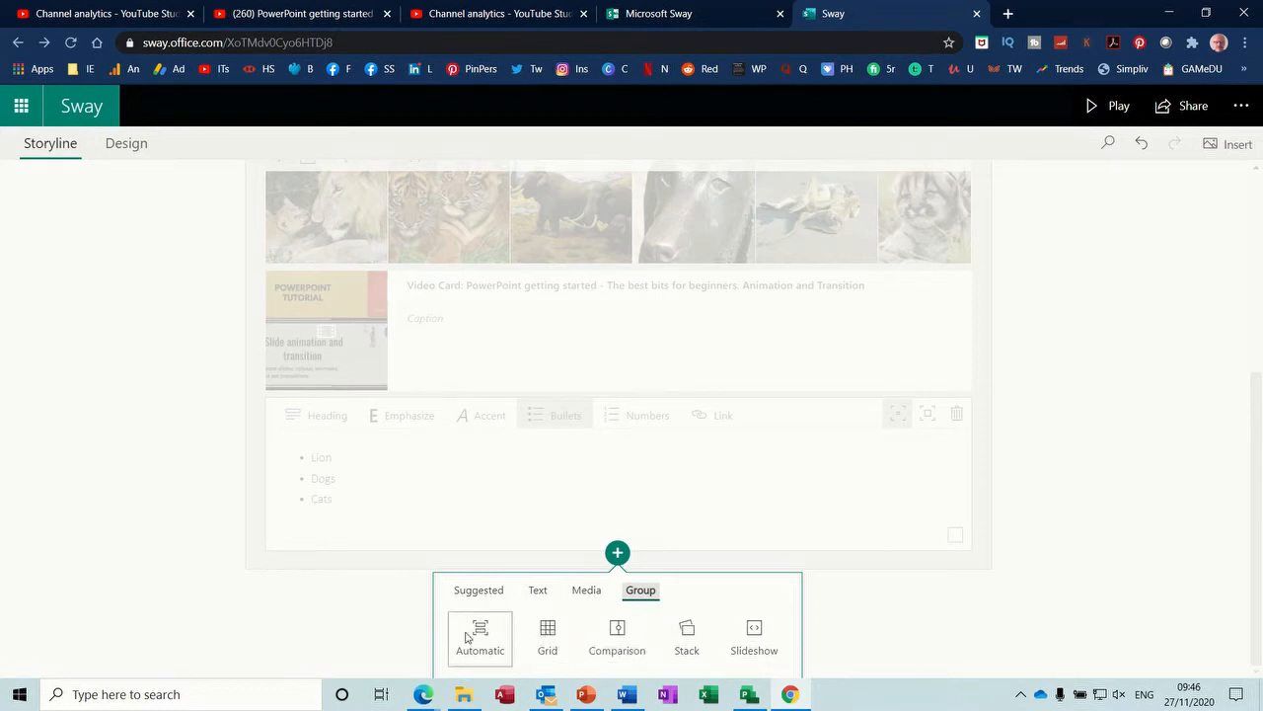
{"action": "left_click", "coordinate": [588, 588]}
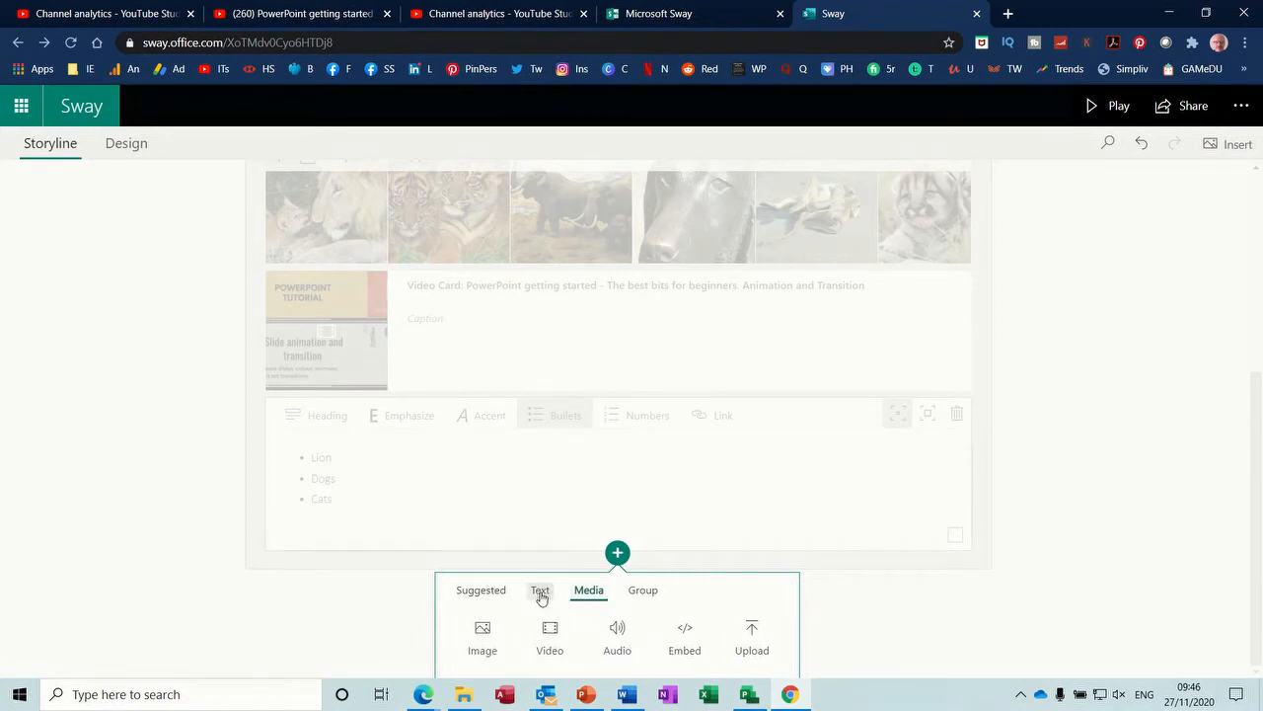
{"action": "left_click", "coordinate": [547, 588]}
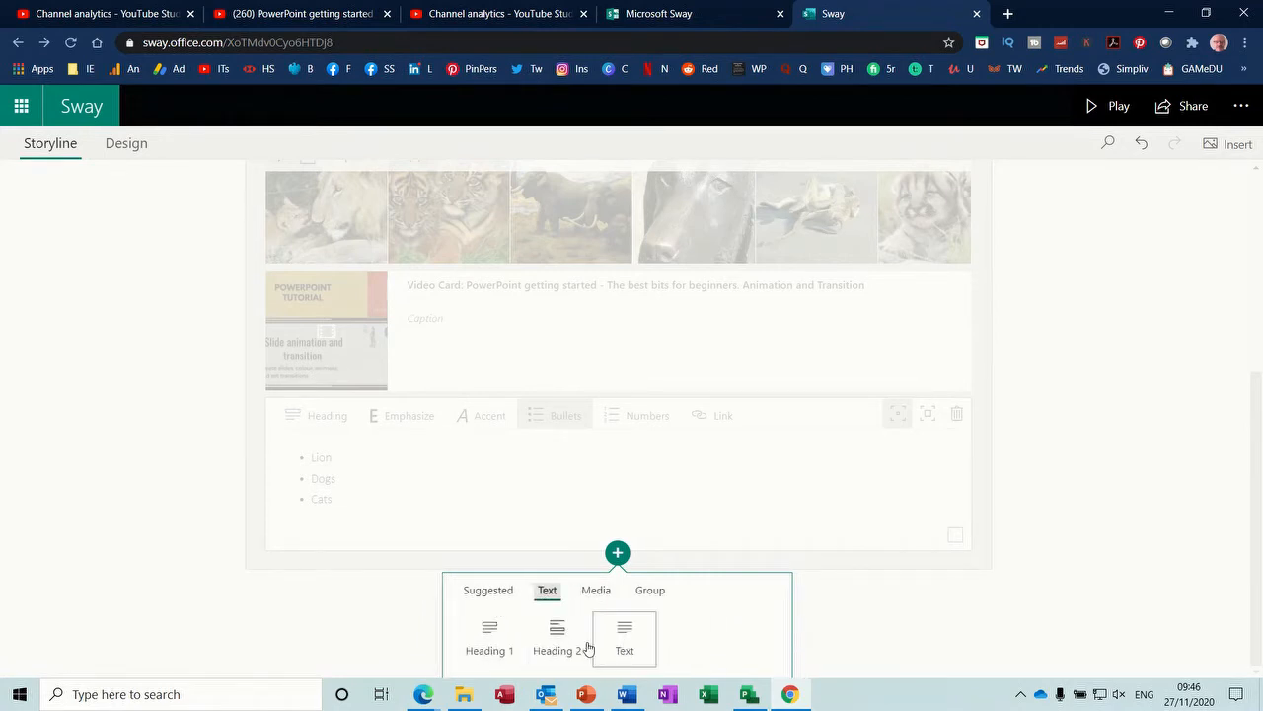
{"action": "mouse_move", "coordinate": [1058, 549]}
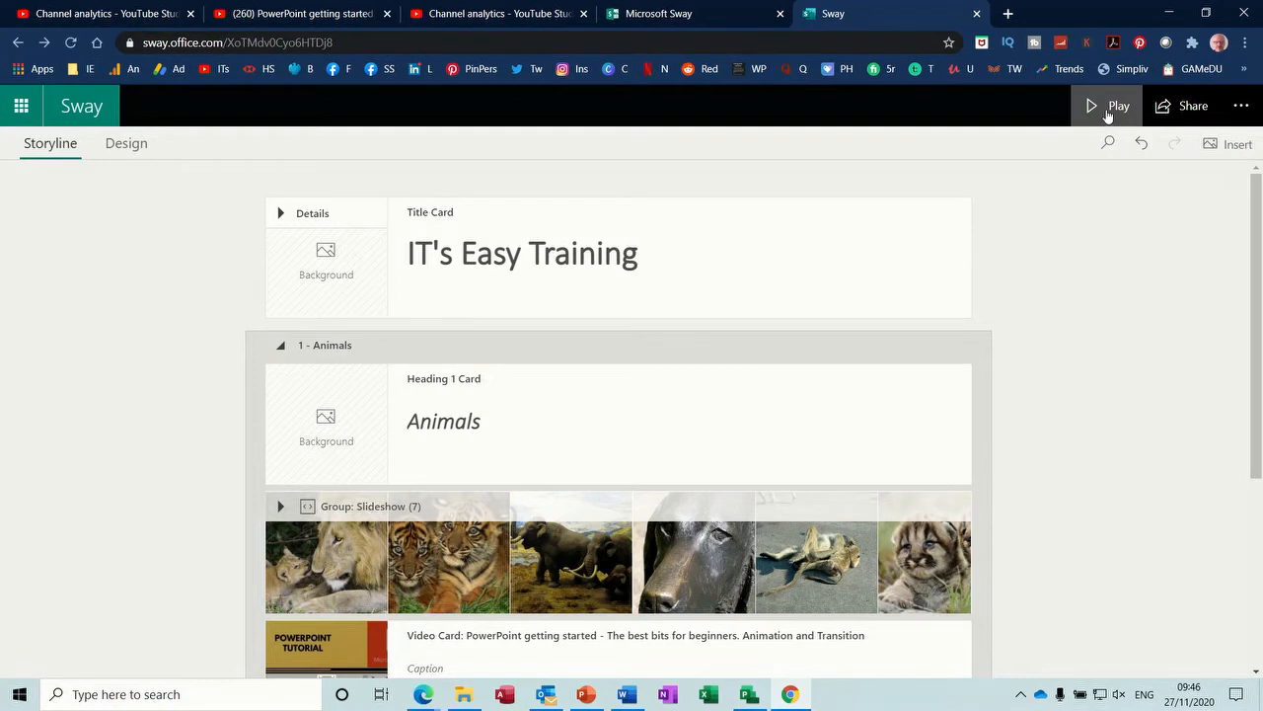
- Play the IT's Easy Training Sway and advance the Animals slideshow through the lion, tigers, mammoth and monkey photos
{"action": "left_click", "coordinate": [1117, 107]}
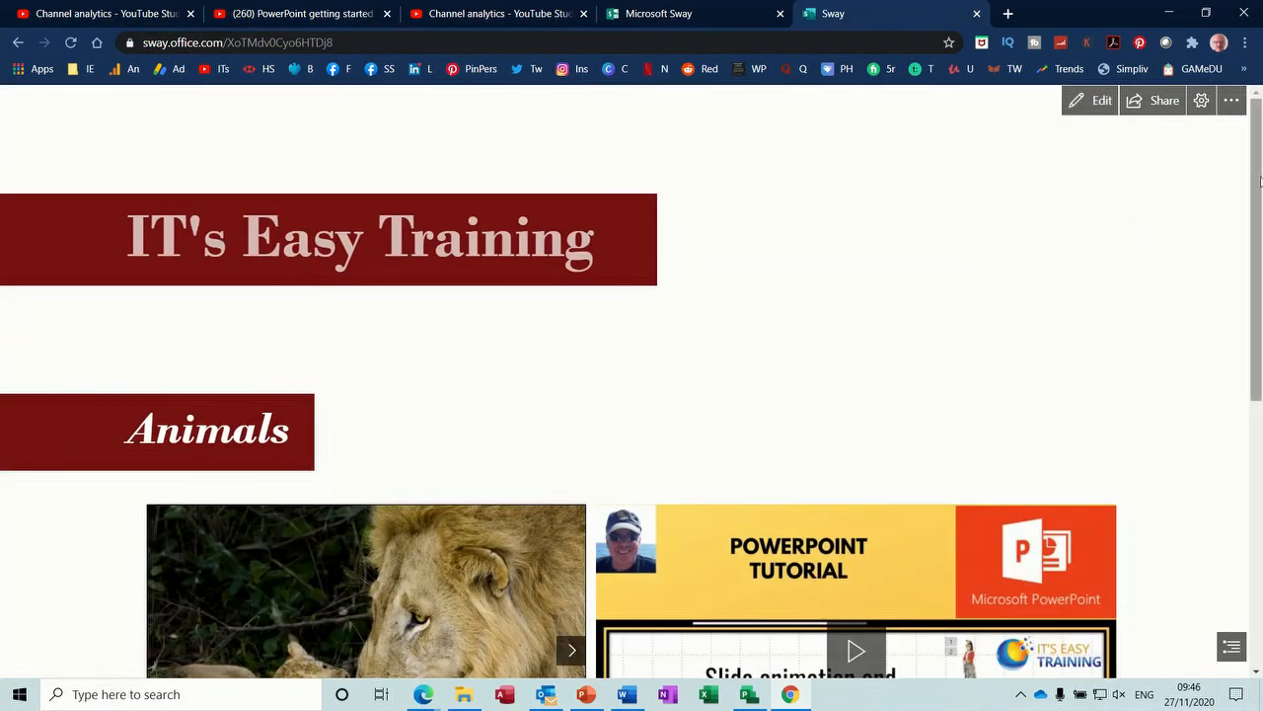
{"action": "scroll", "scroll_direction": "down", "scroll_amount": 3}
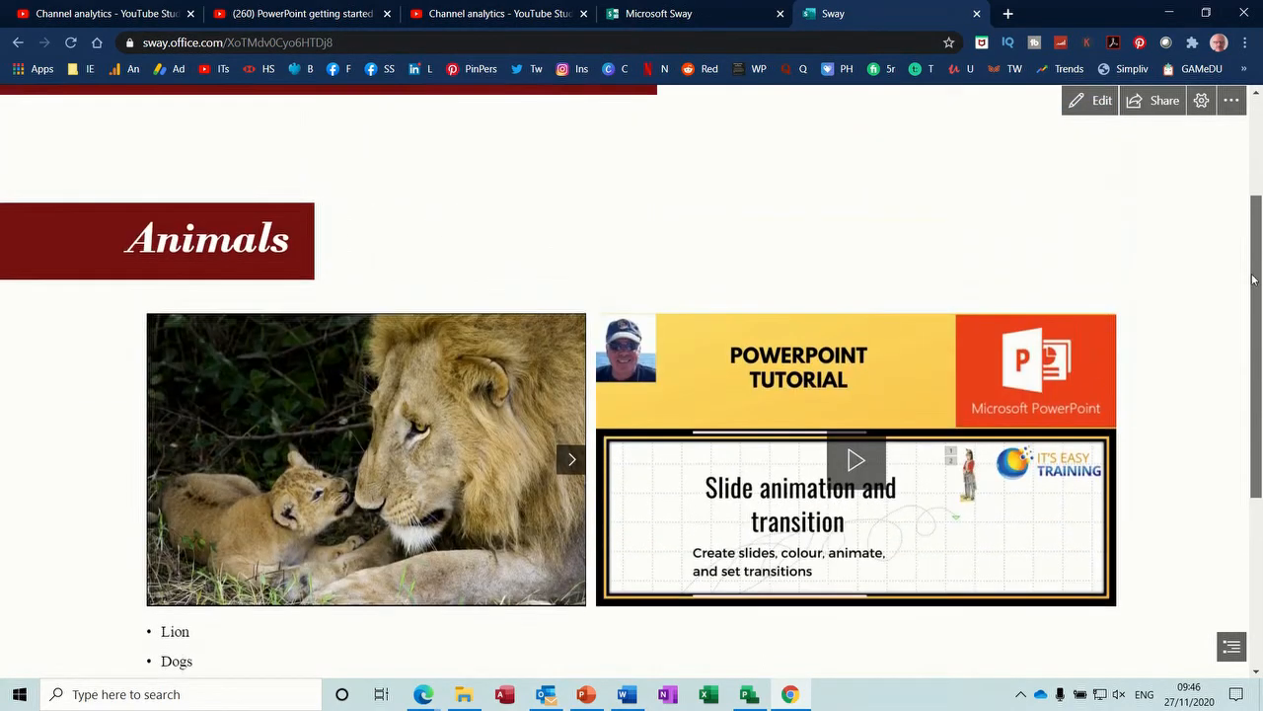
{"action": "left_click", "coordinate": [570, 457]}
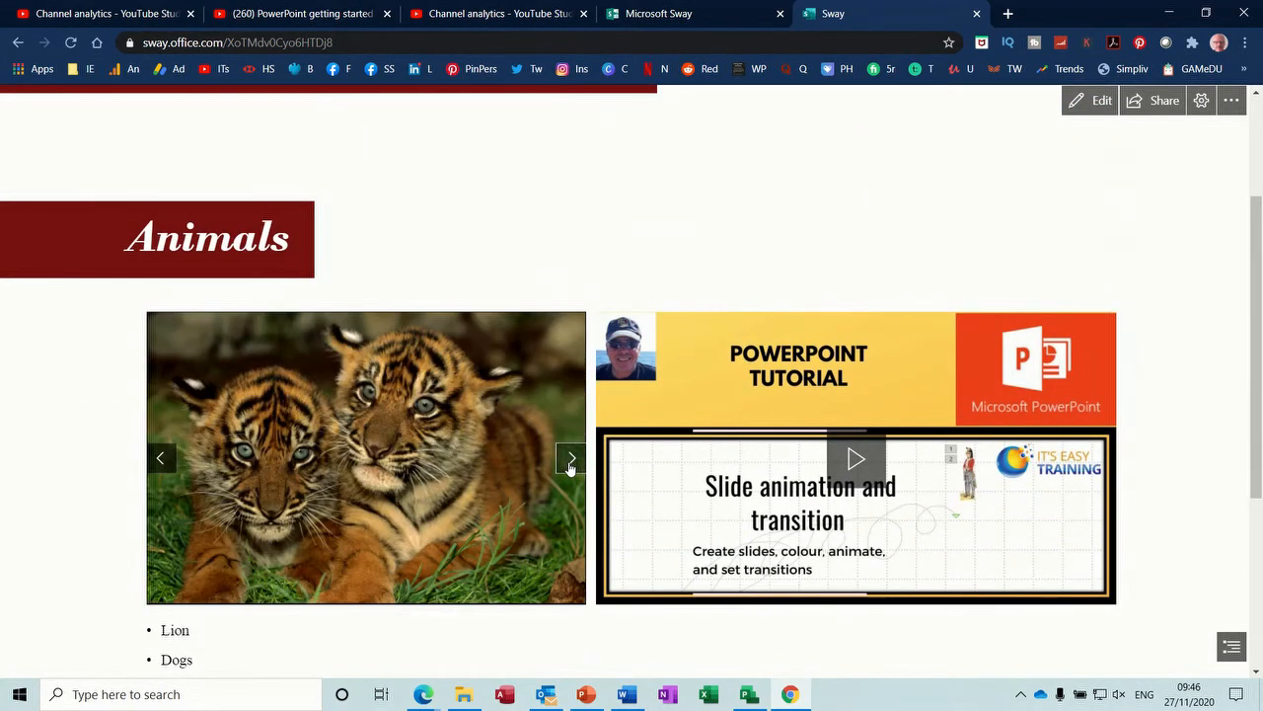
{"action": "left_click", "coordinate": [570, 458]}
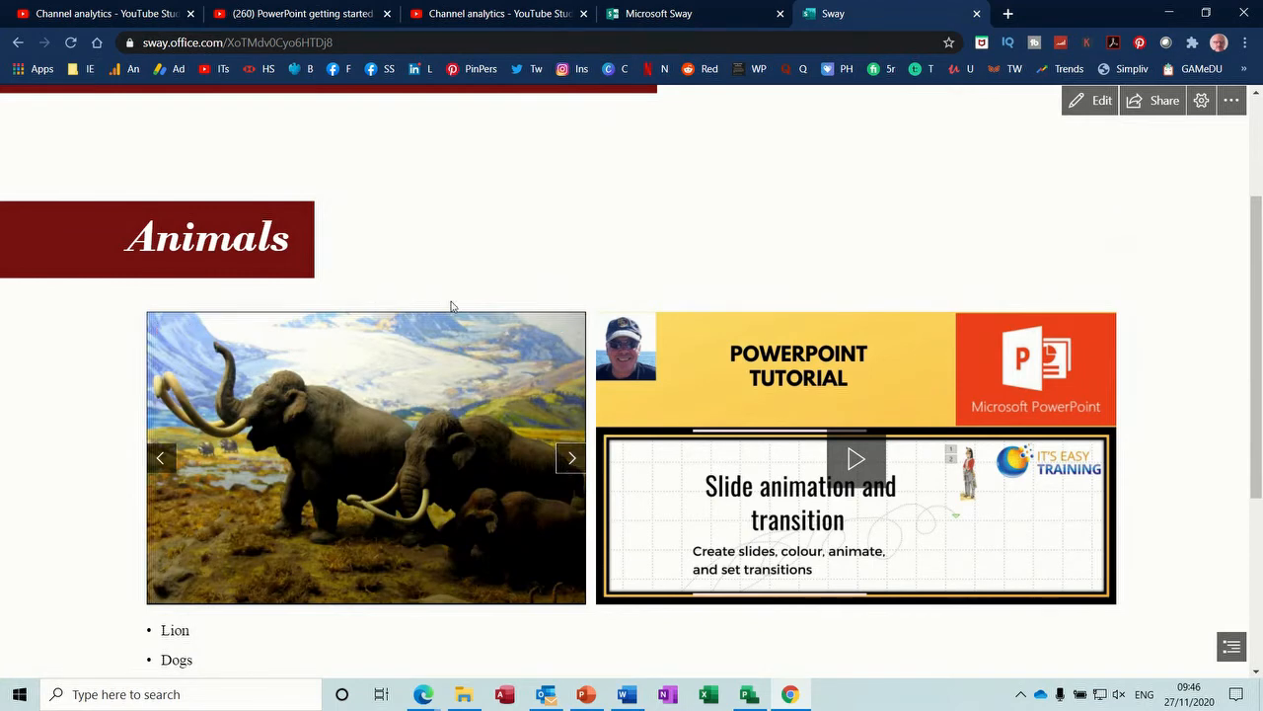
{"action": "mouse_move", "coordinate": [568, 458]}
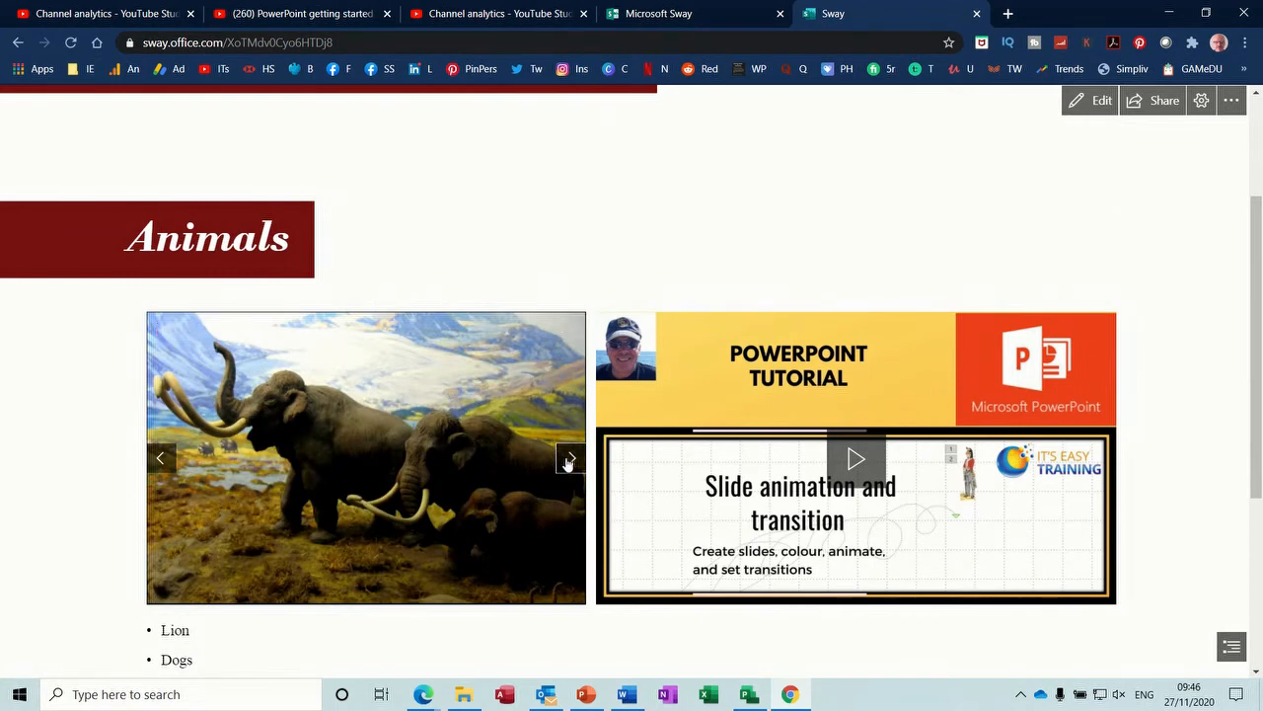
{"action": "left_click", "coordinate": [569, 458]}
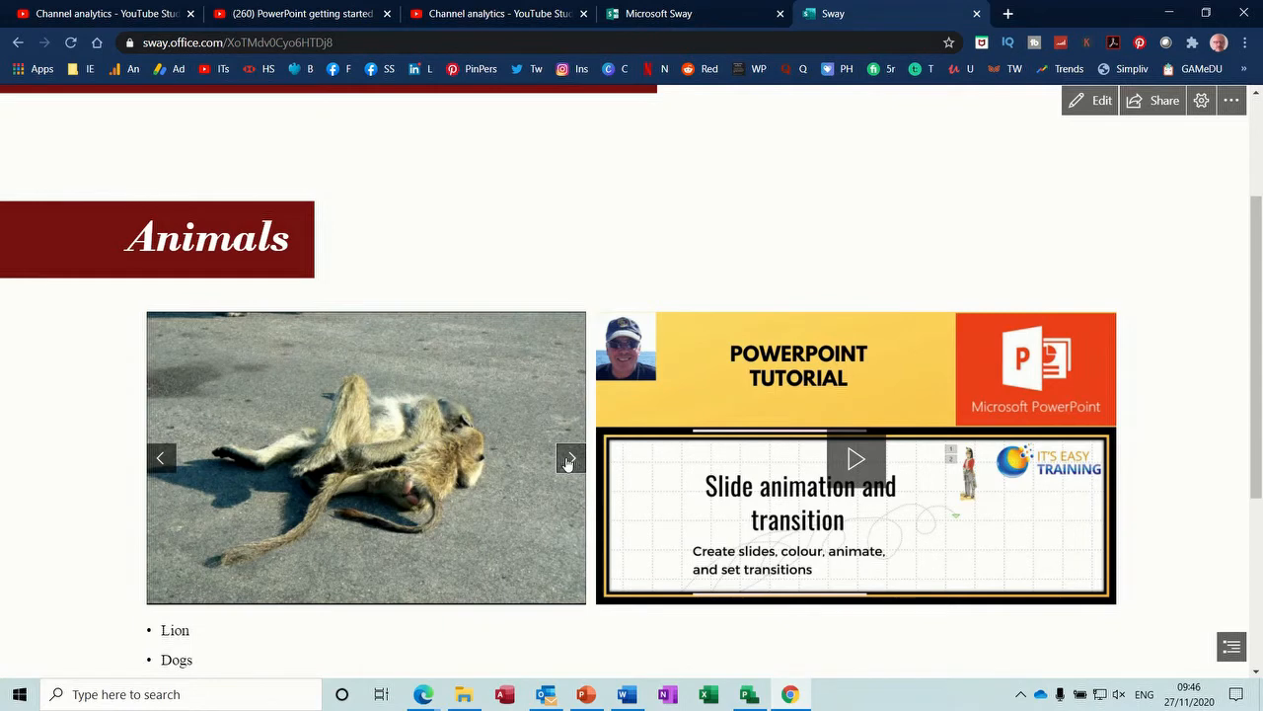
{"action": "mouse_move", "coordinate": [1078, 120]}
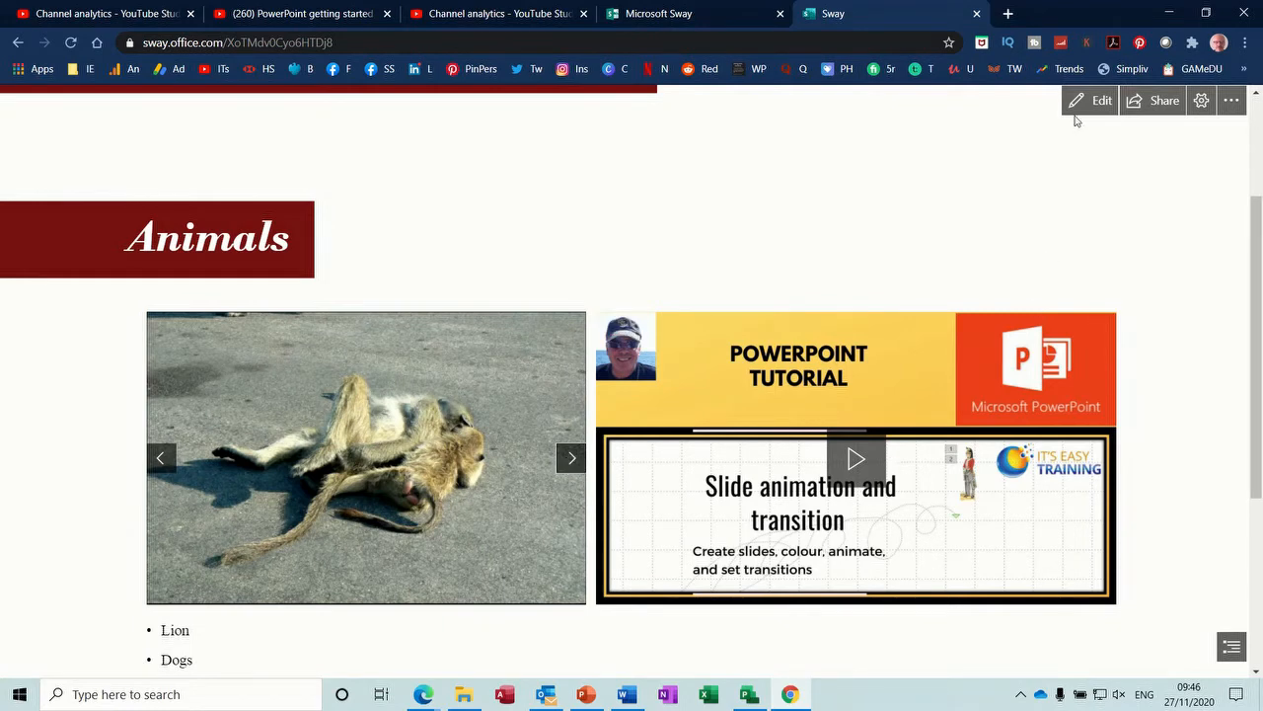
- Back in the editor, set the Design style to Slides and step forward to the PowerPoint tutorial video slide
{"action": "left_click", "coordinate": [1101, 99]}
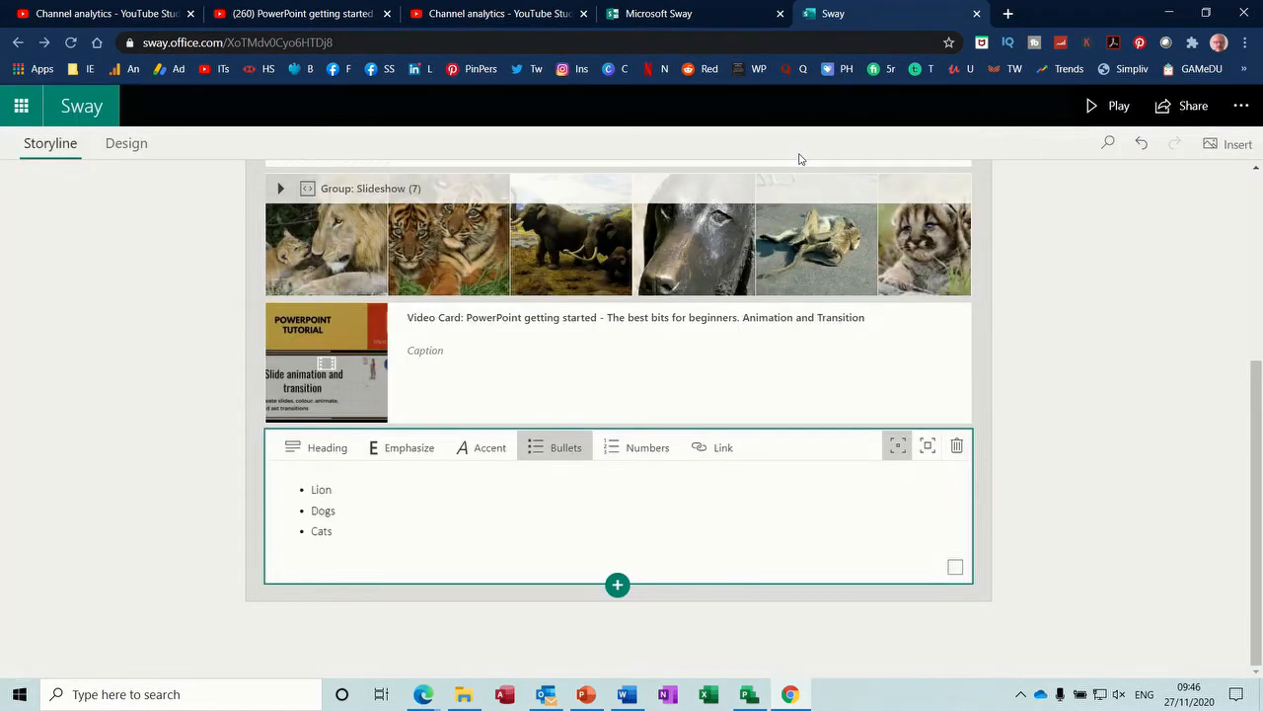
{"action": "left_click", "coordinate": [126, 142]}
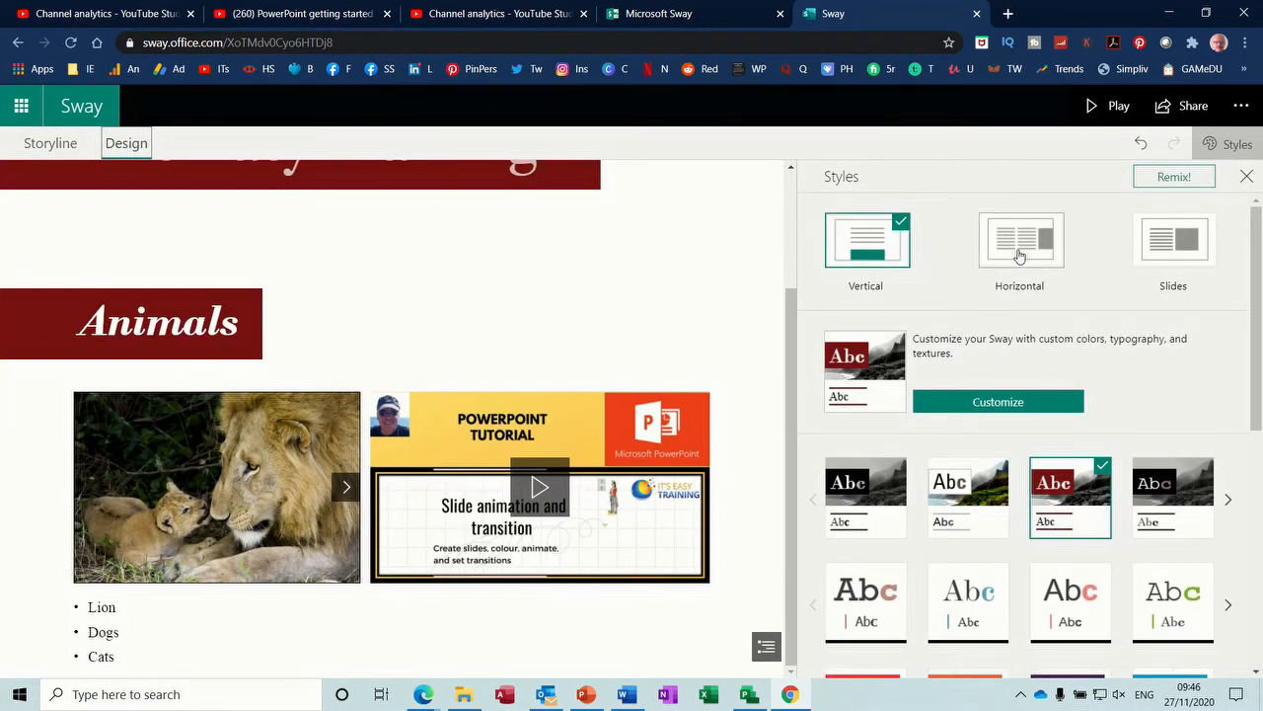
{"action": "left_click", "coordinate": [1172, 241]}
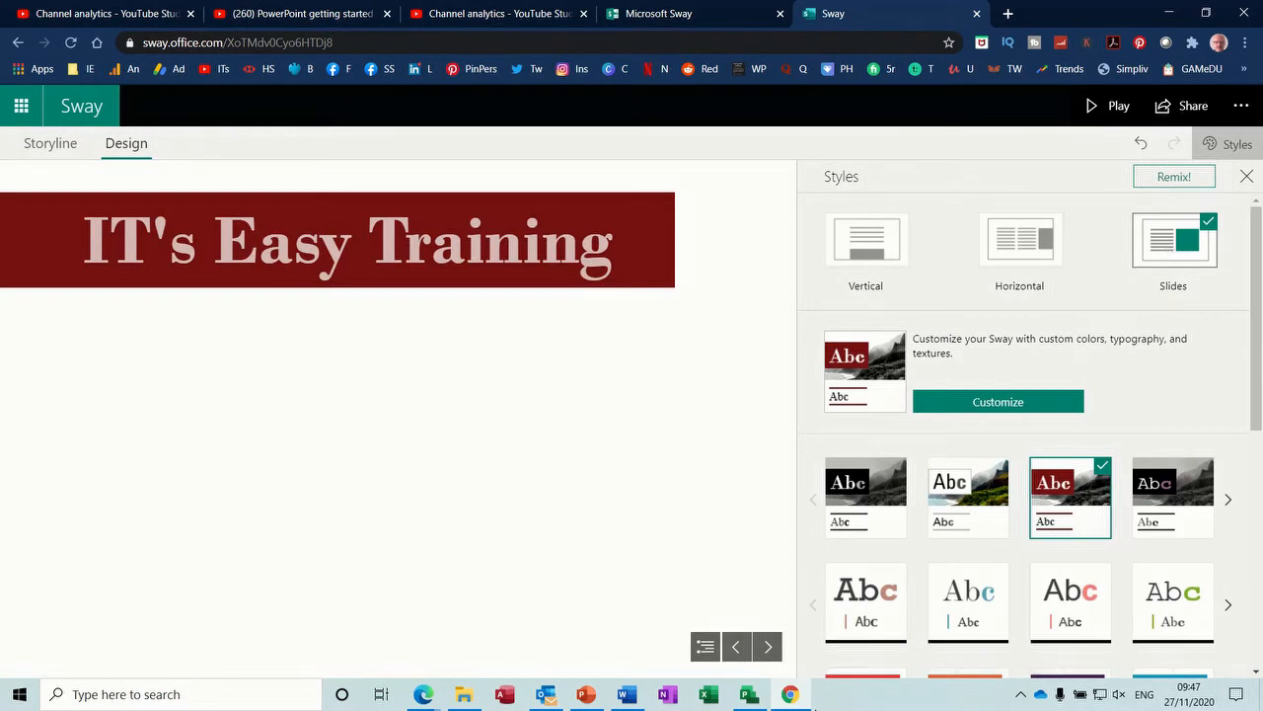
{"action": "left_click", "coordinate": [766, 647]}
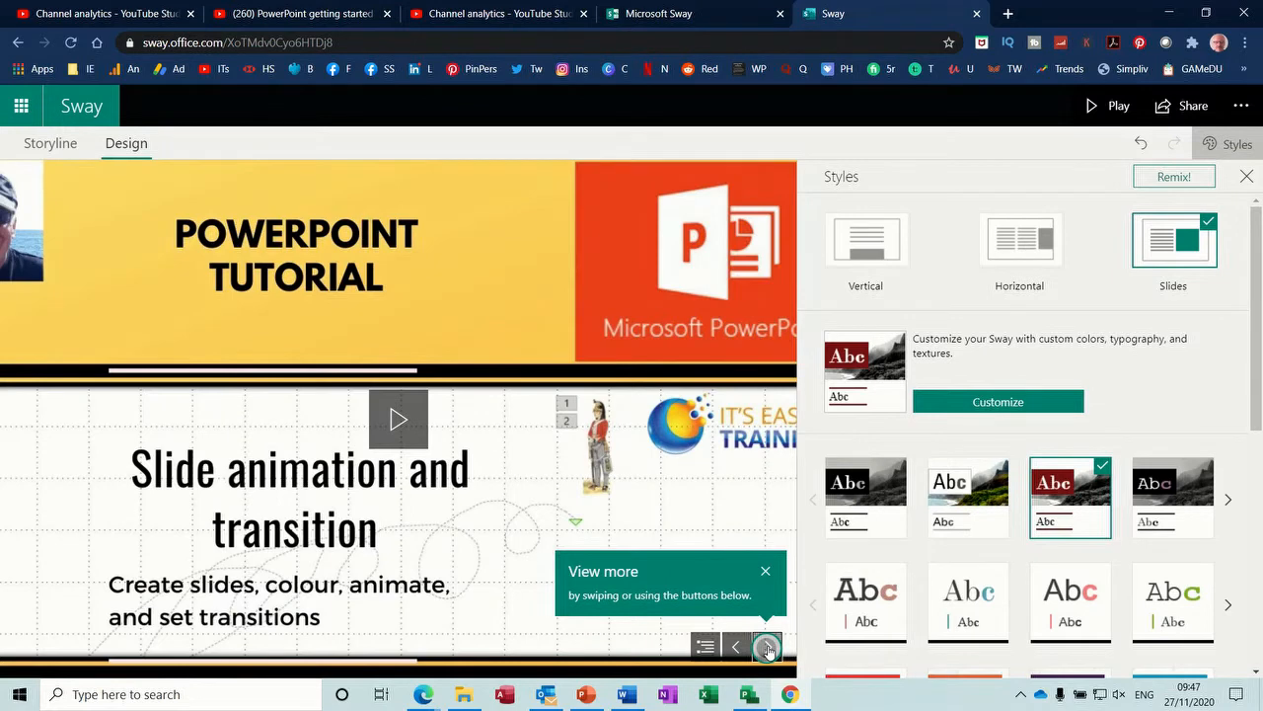
{"action": "left_click", "coordinate": [766, 647]}
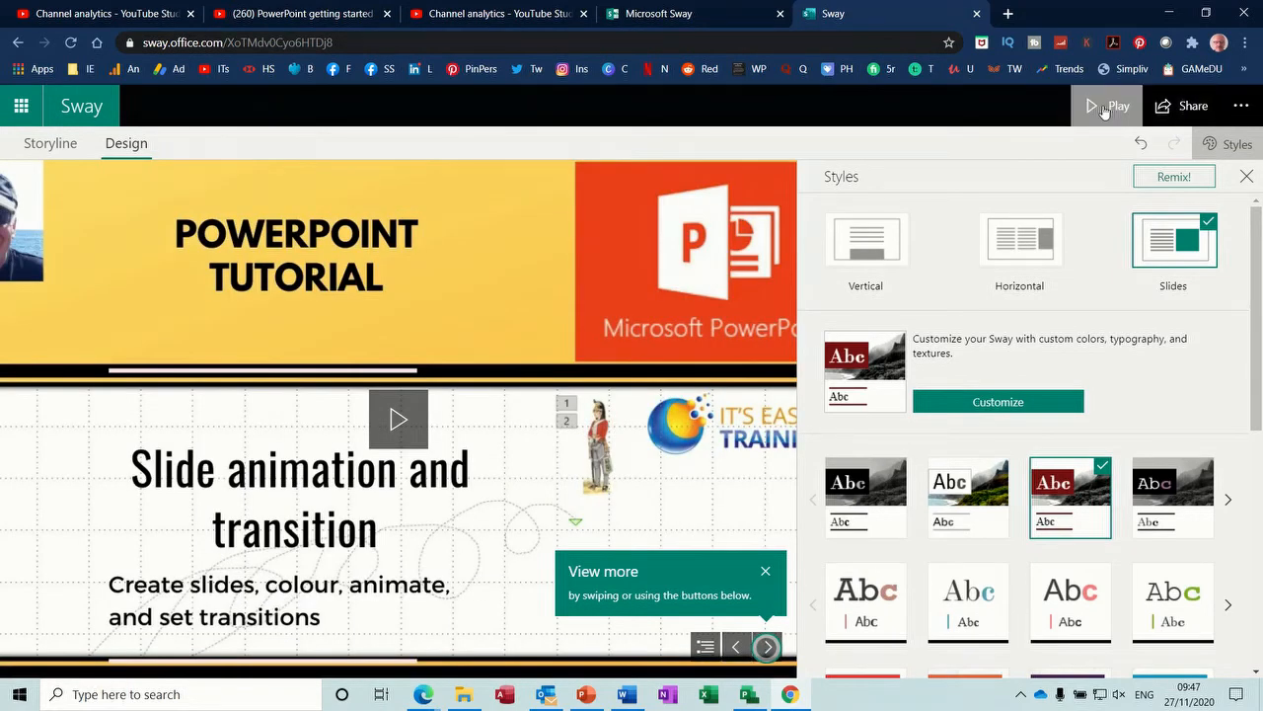
- Play the Slides-layout Sway through the title, lion, tigers, monkeys and bears slides, then return to editing
{"action": "left_click", "coordinate": [1105, 107]}
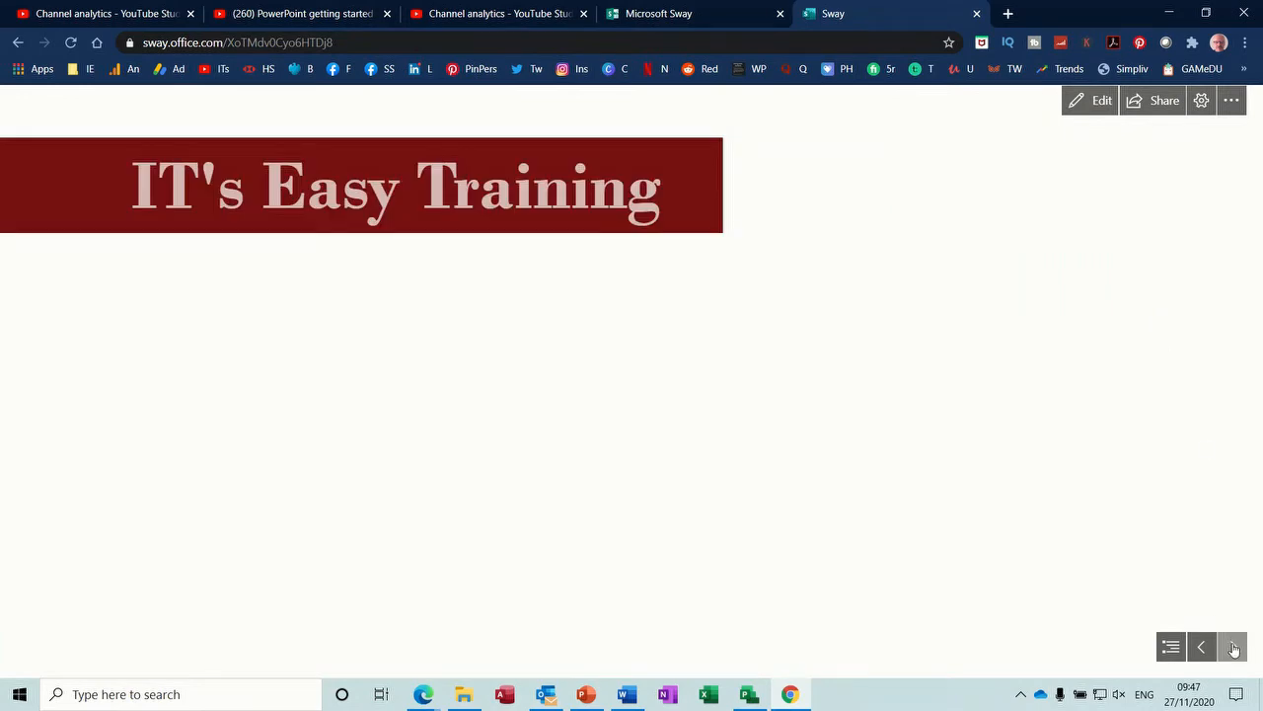
{"action": "left_click", "coordinate": [1232, 648]}
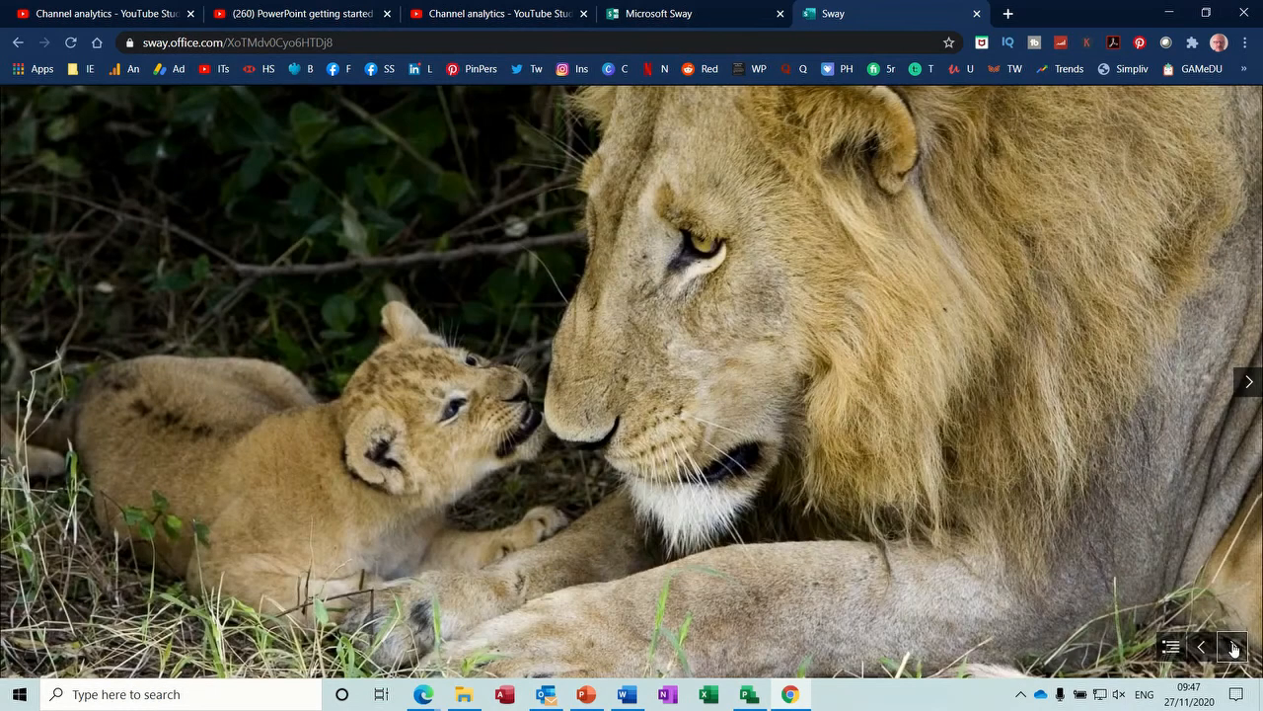
{"action": "left_click", "coordinate": [1247, 383]}
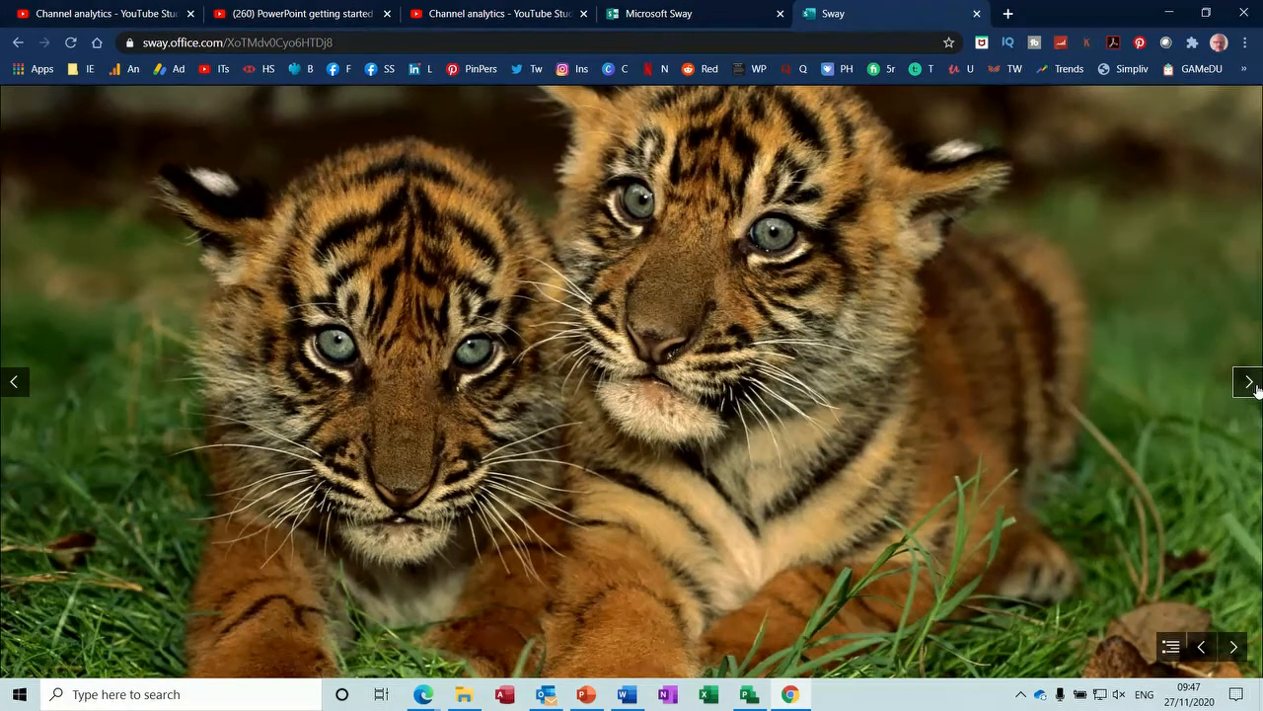
{"action": "left_click", "coordinate": [1247, 383]}
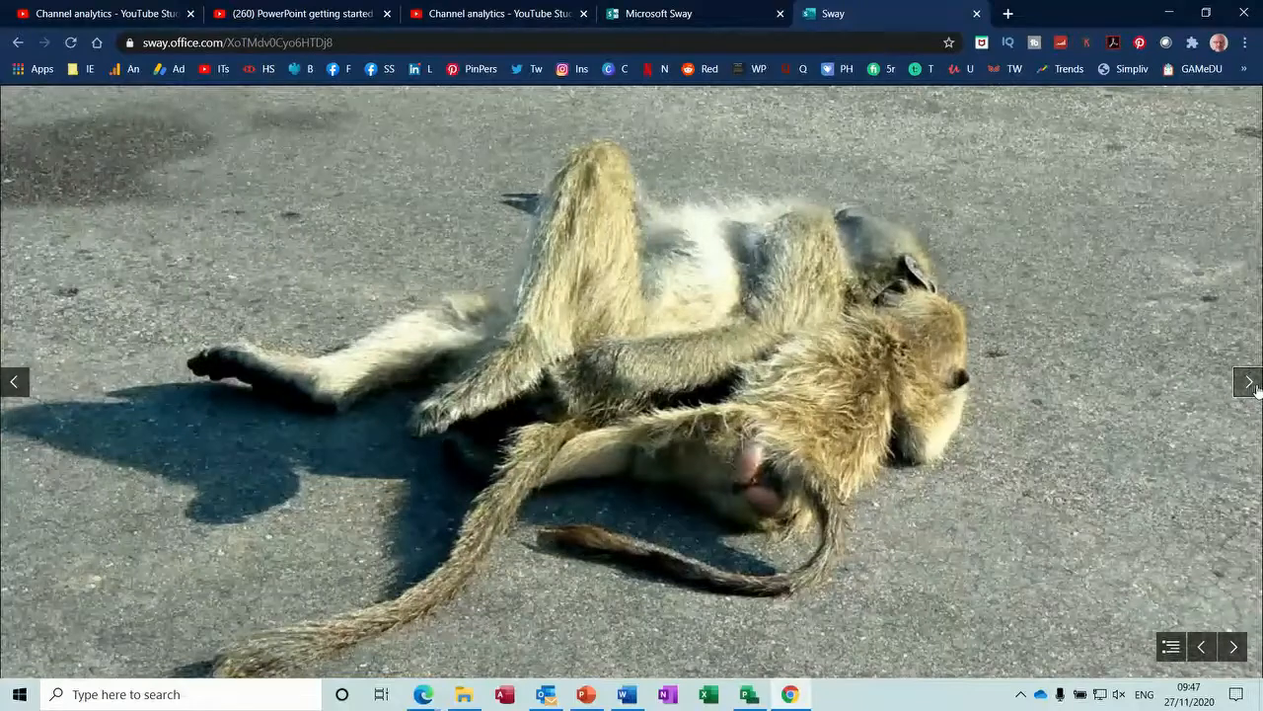
{"action": "left_click", "coordinate": [1248, 383]}
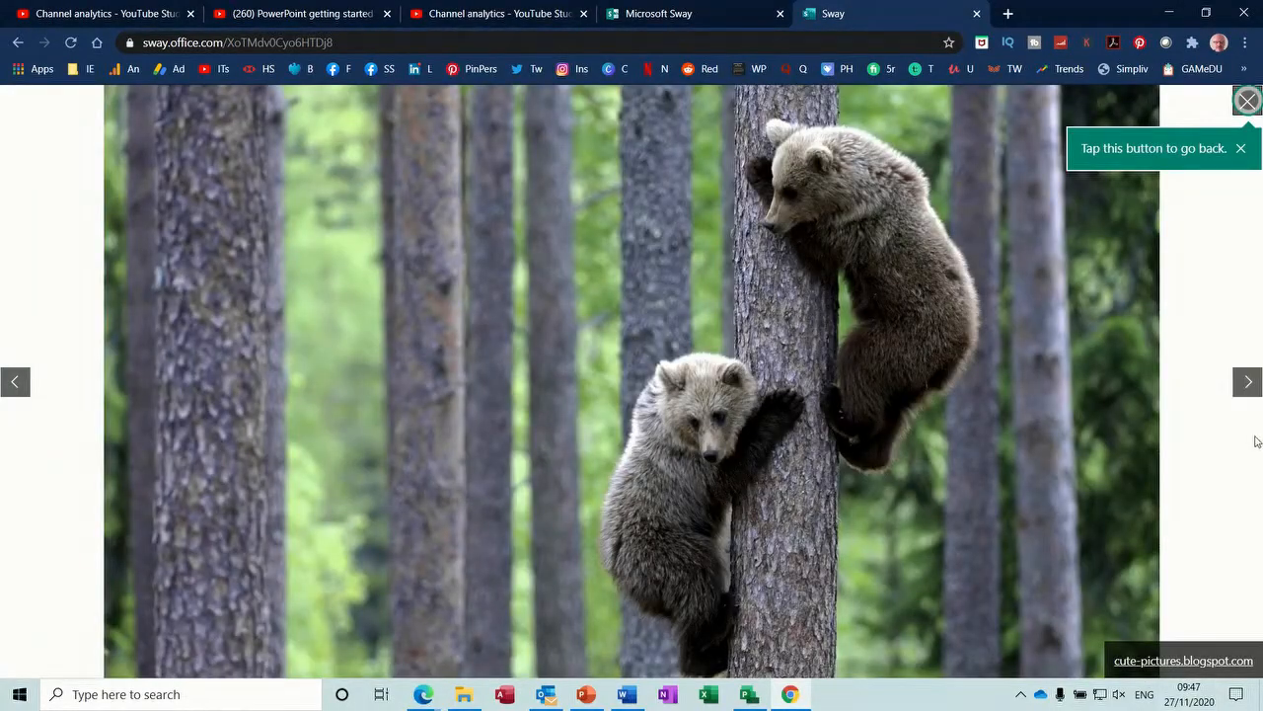
{"action": "left_click", "coordinate": [1248, 383]}
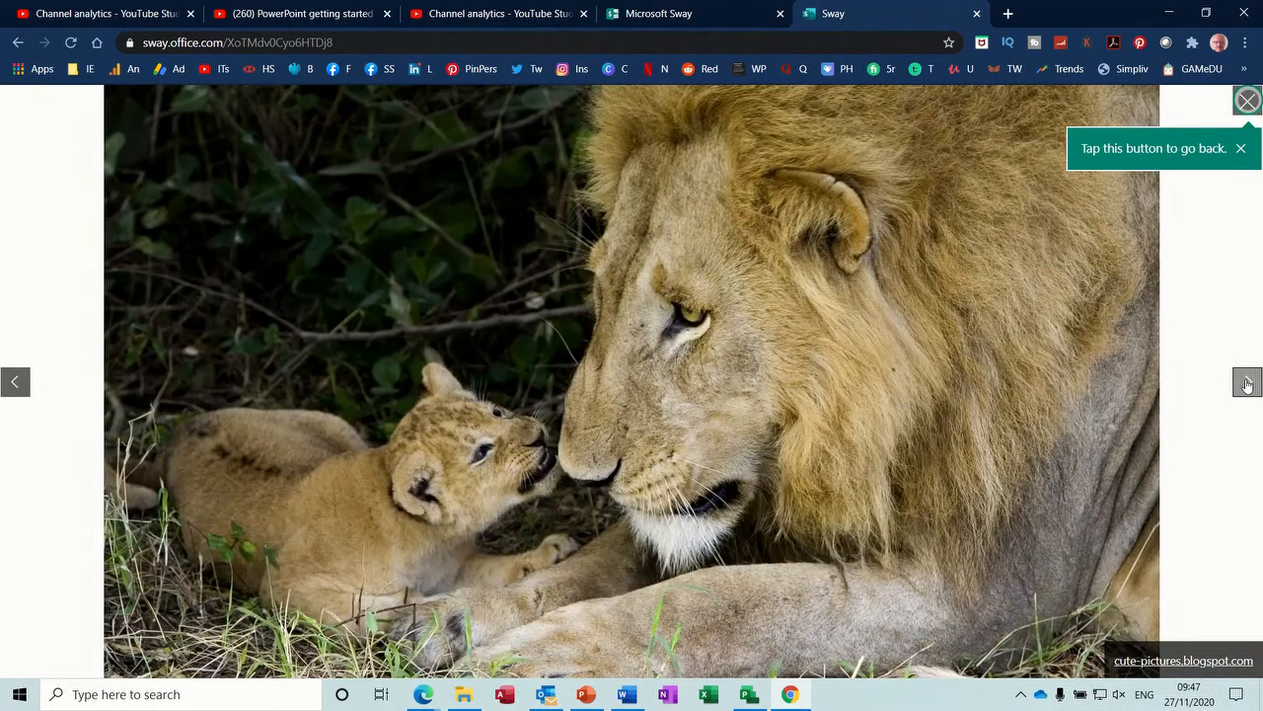
{"action": "left_click", "coordinate": [1247, 383]}
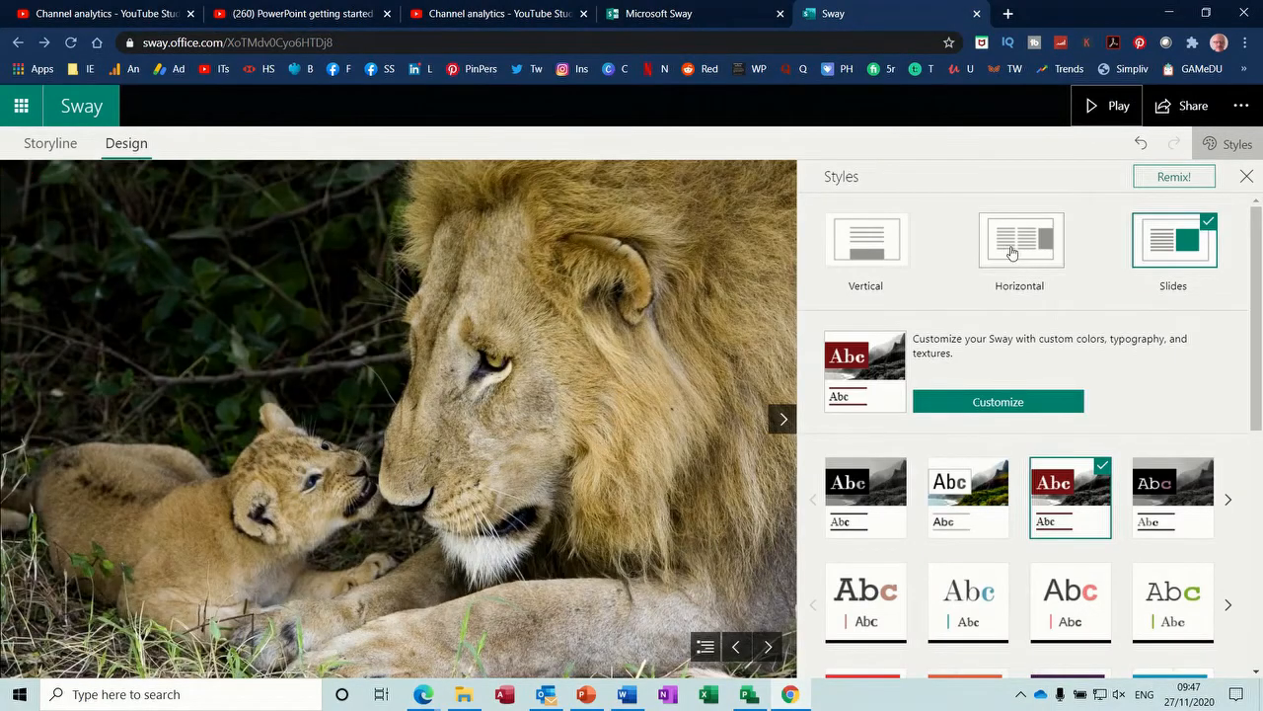
- Switch the Sway back to the Vertical layout and bring up its sharing options with the view-only link
{"action": "left_click", "coordinate": [864, 239]}
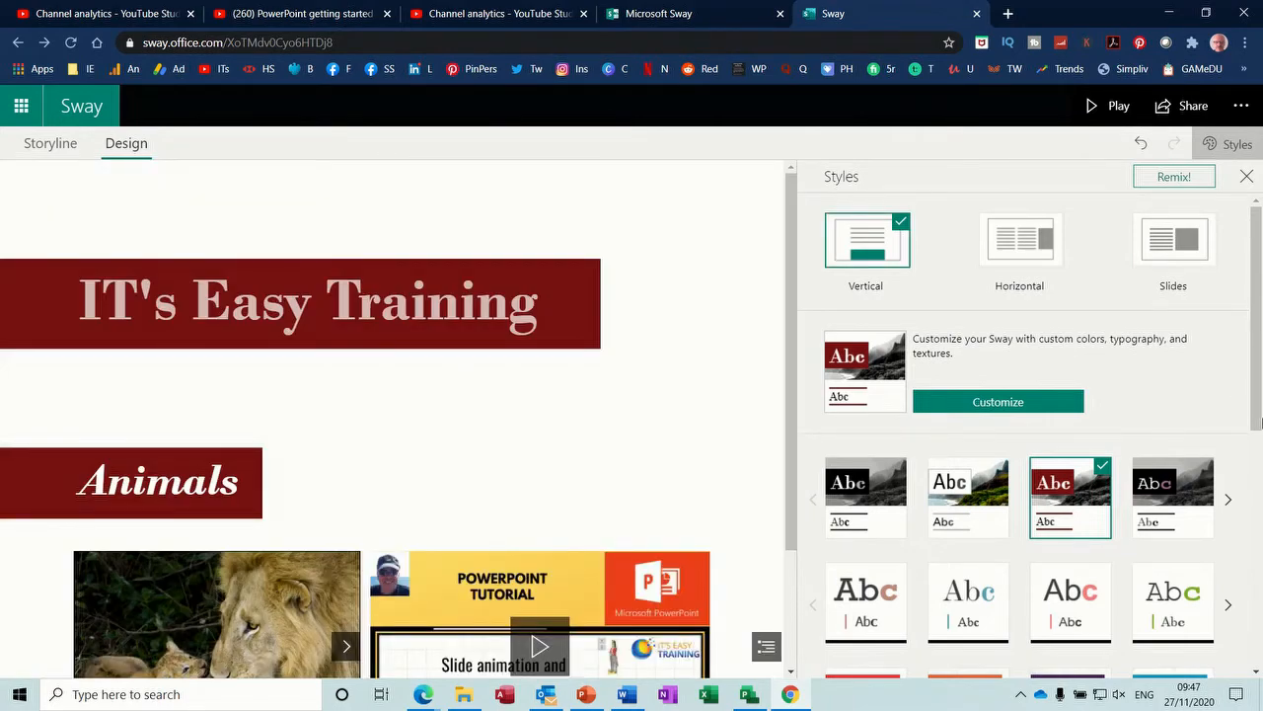
{"action": "scroll", "scroll_direction": "down", "scroll_amount": 3}
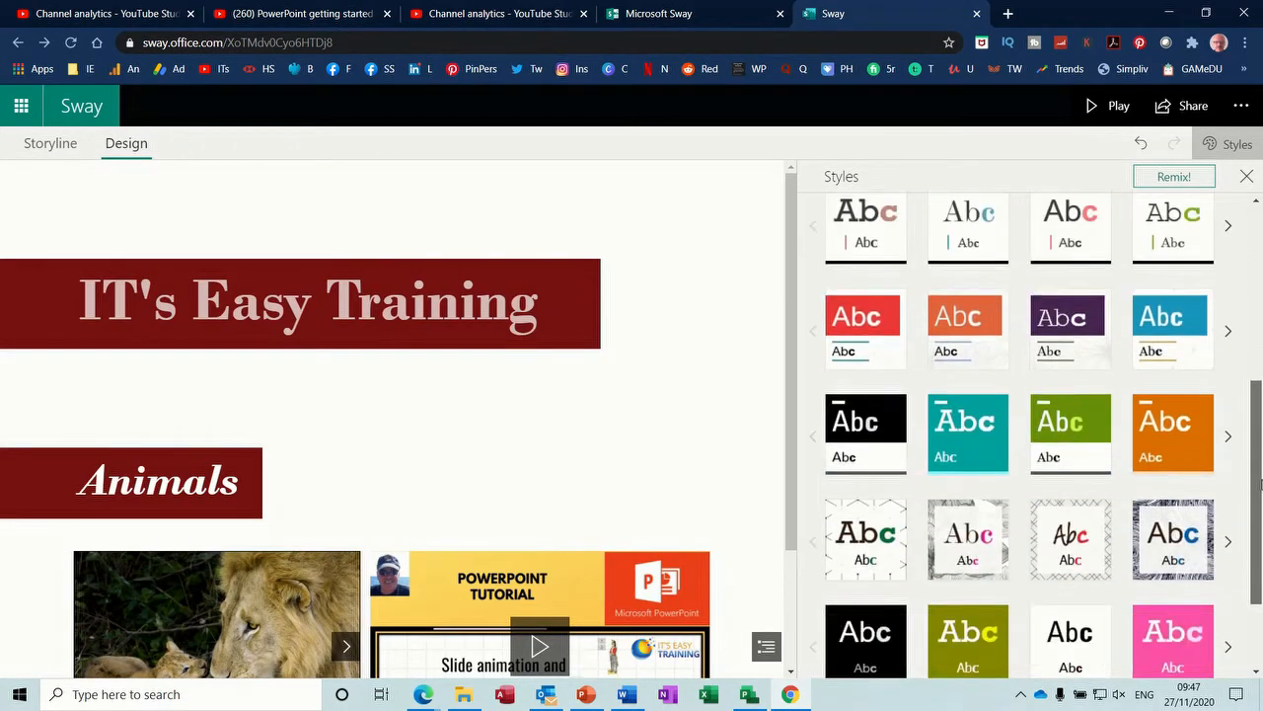
{"action": "scroll", "scroll_direction": "down", "scroll_amount": 3}
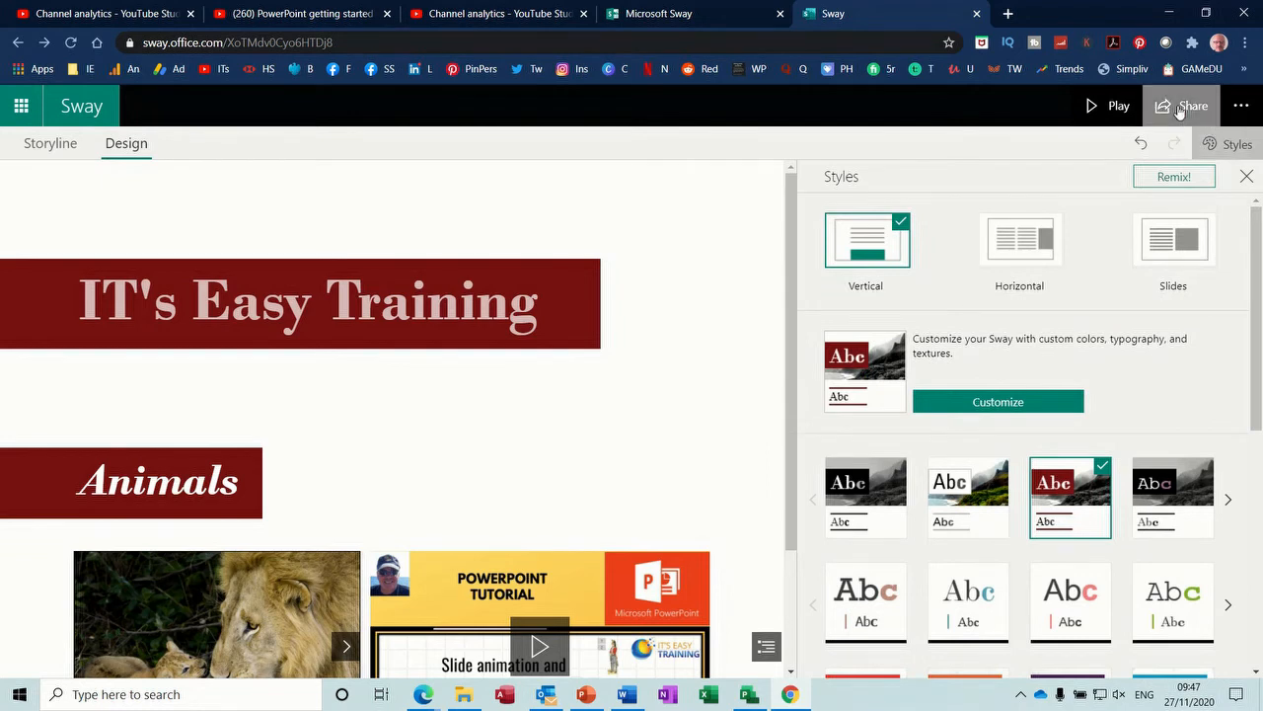
{"action": "left_click", "coordinate": [1192, 106]}
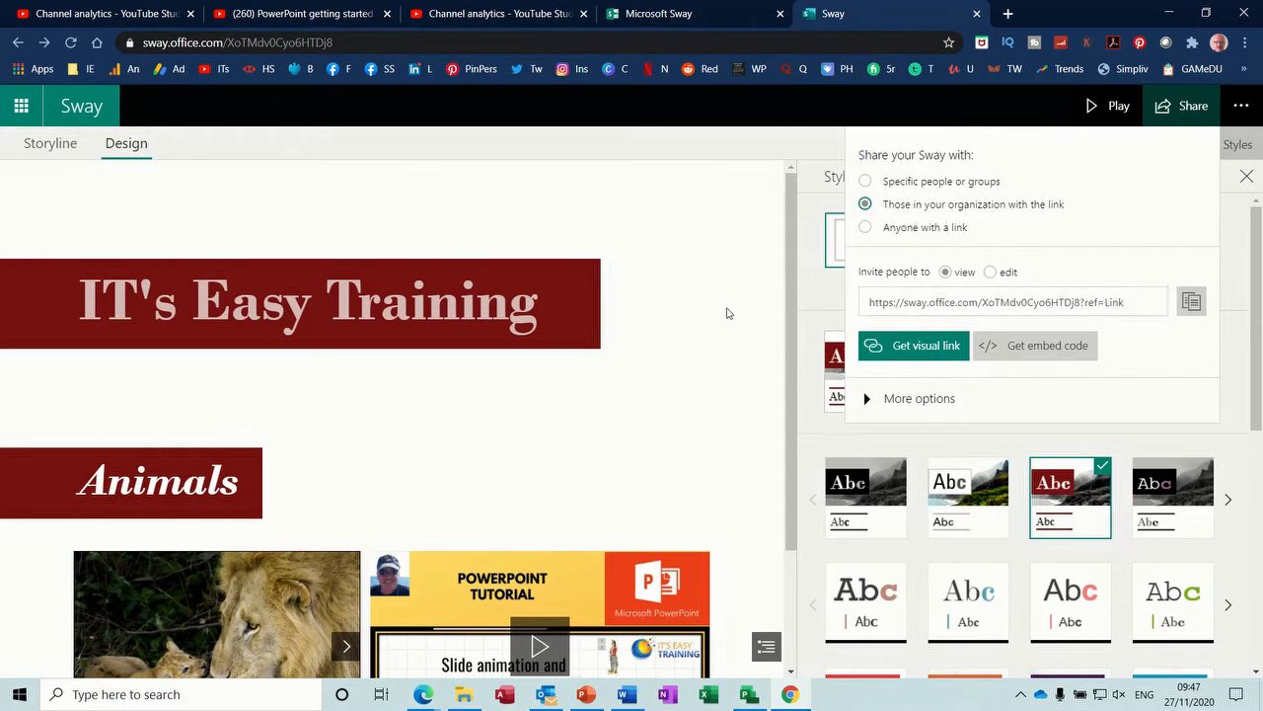
{"action": "mouse_move", "coordinate": [146, 170]}
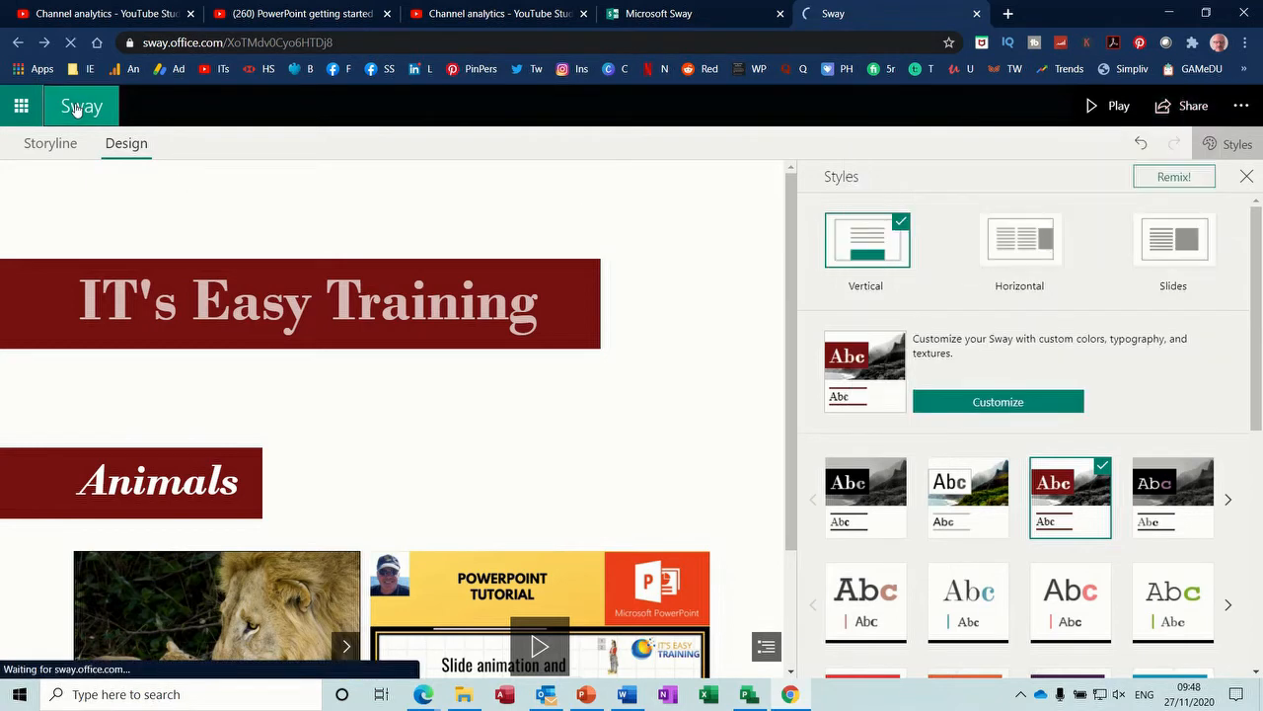
- From the Sway home page, create a new Sway from the topic 'training' with an auto-generated outline
{"action": "left_click", "coordinate": [83, 107]}
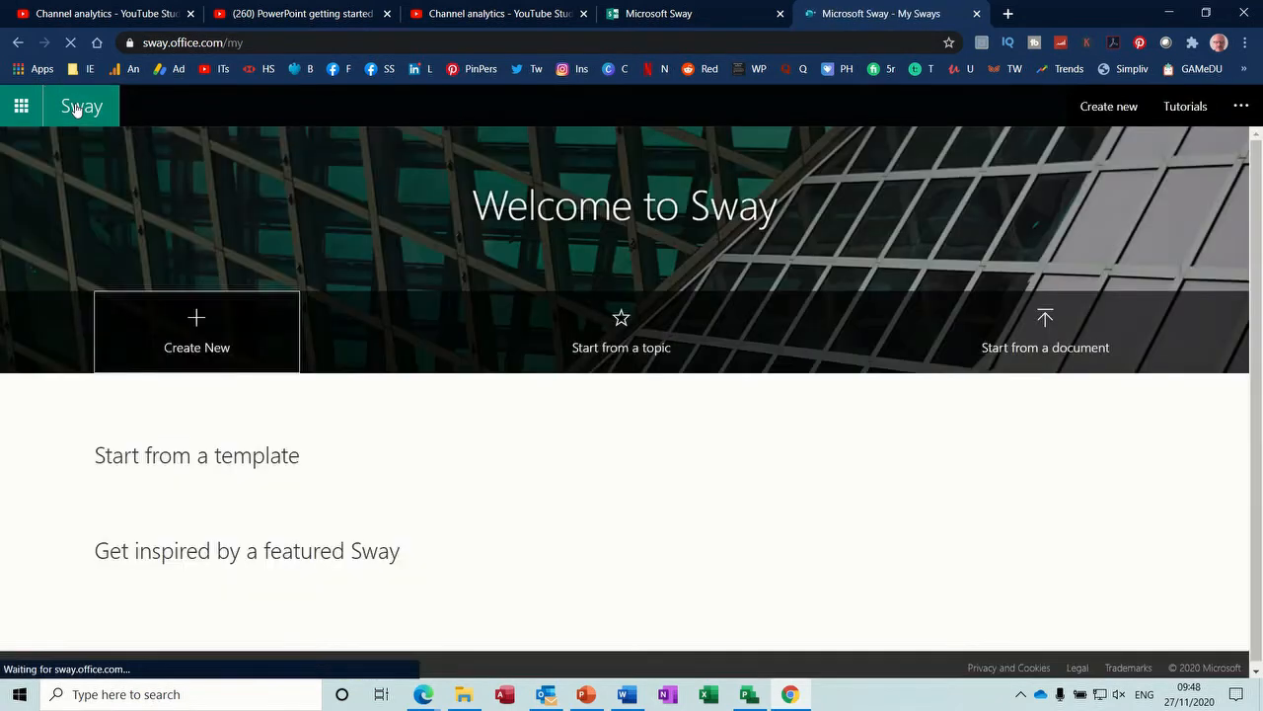
{"action": "left_click", "coordinate": [620, 332]}
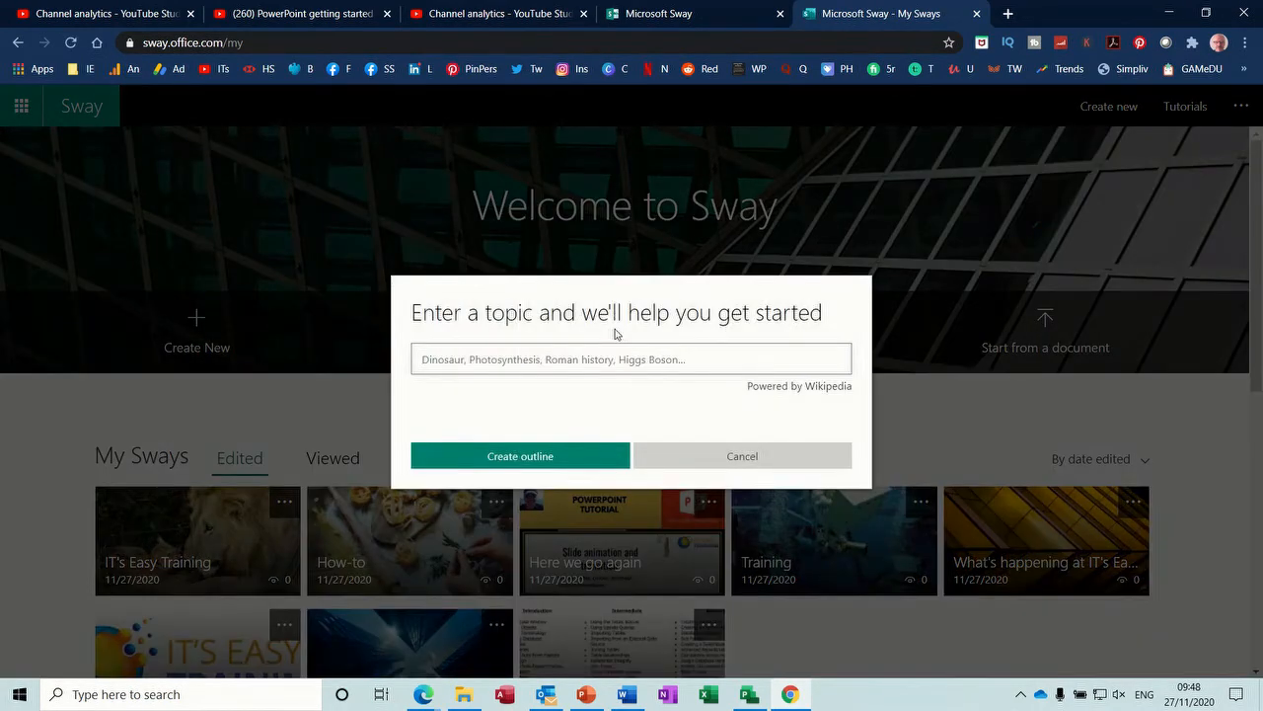
{"action": "type", "text": "training"}
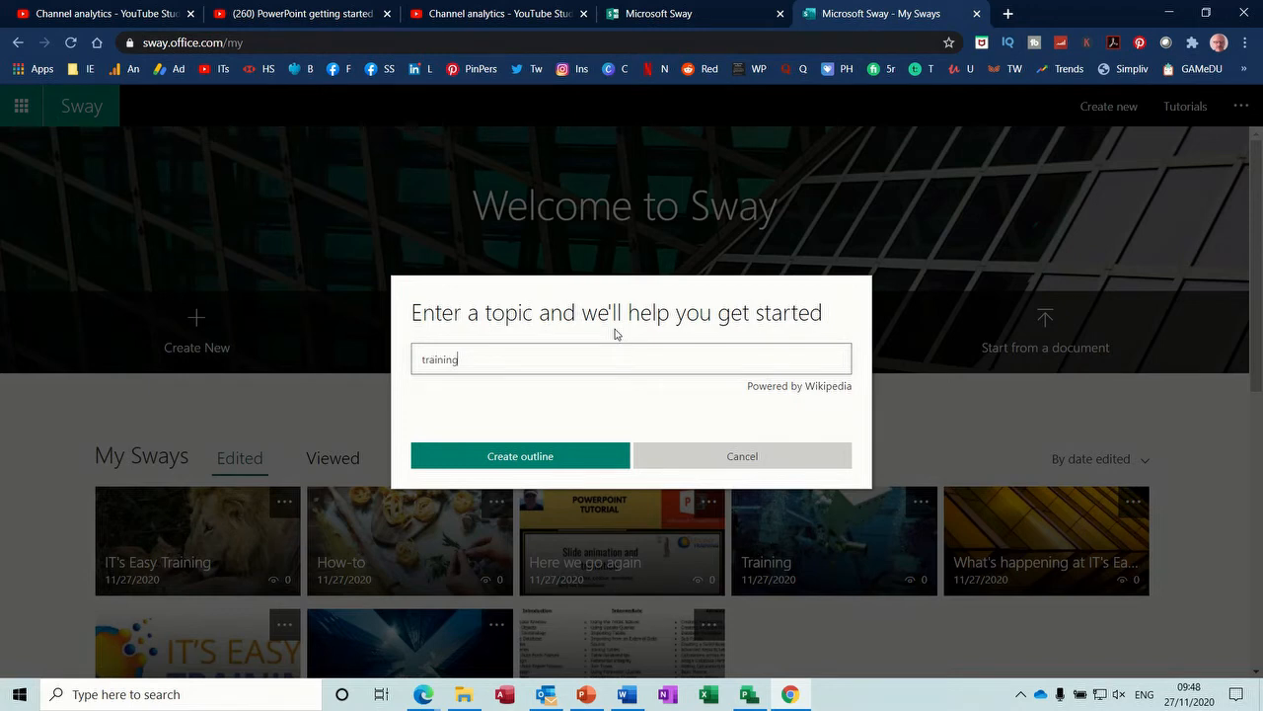
{"action": "left_click", "coordinate": [521, 454]}
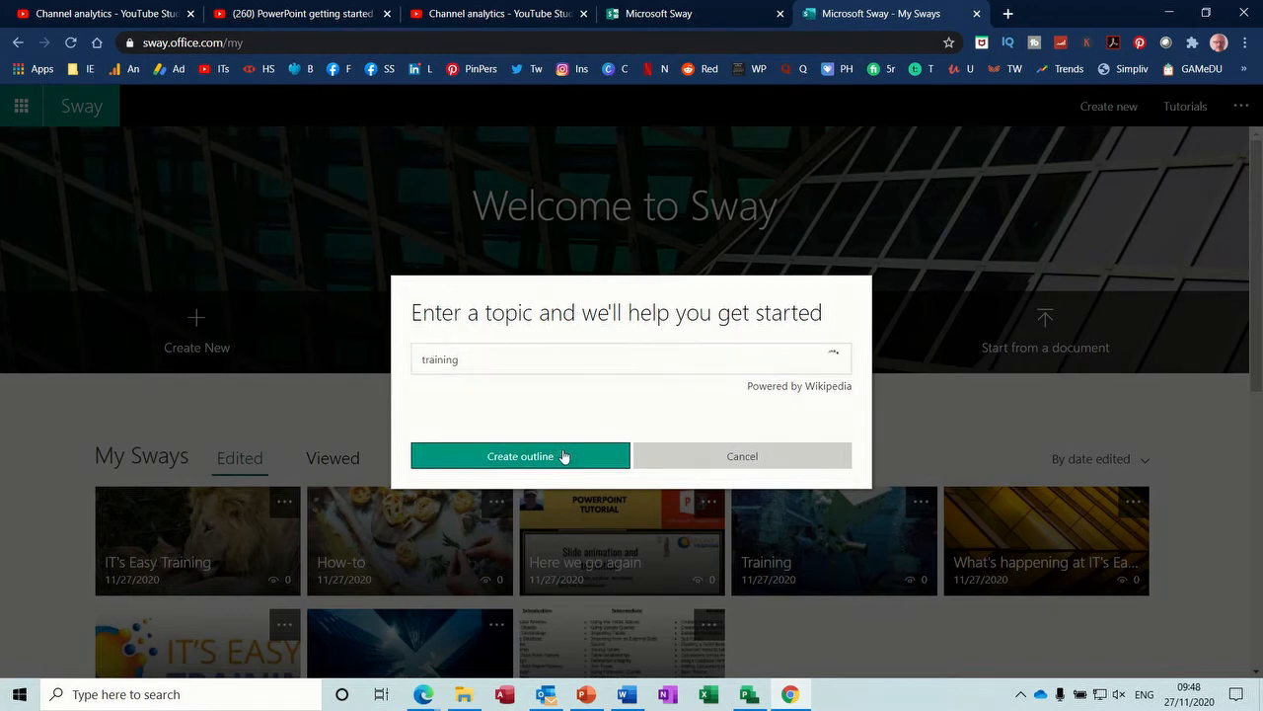
{"action": "left_click", "coordinate": [521, 453]}
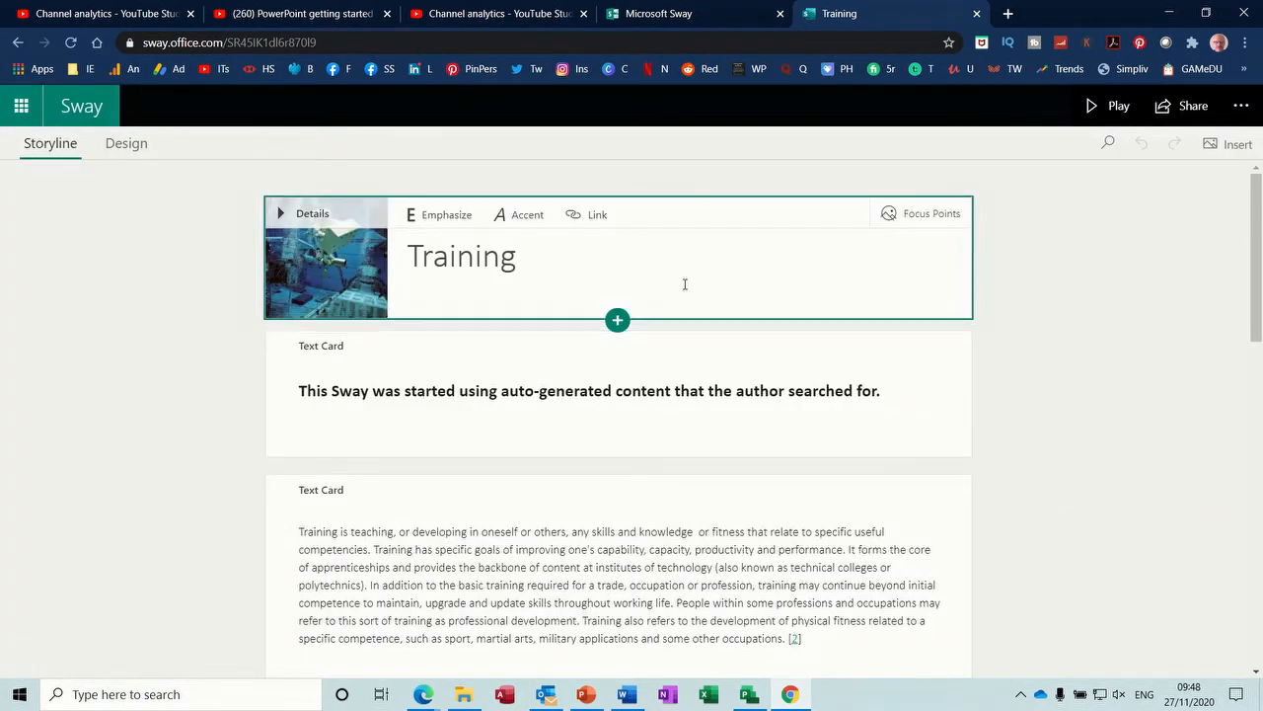
{"action": "mouse_move", "coordinate": [1167, 276]}
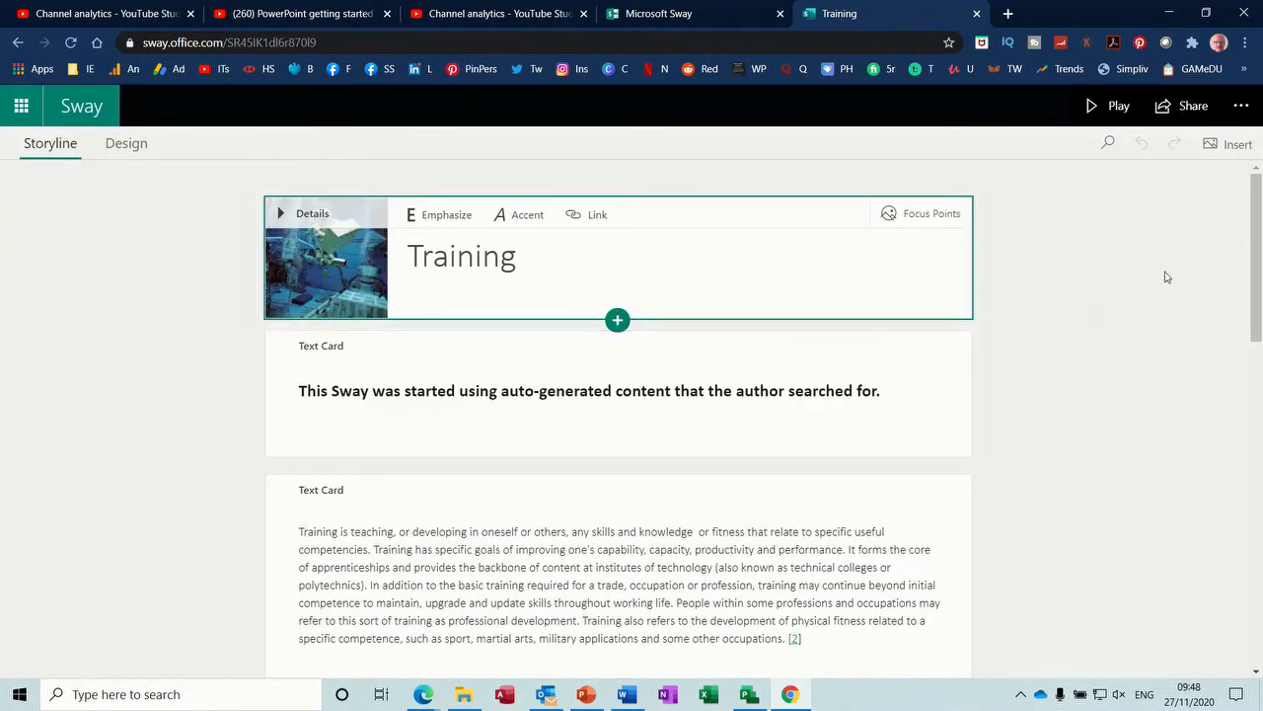
{"action": "scroll", "scroll_direction": "down", "scroll_amount": 3}
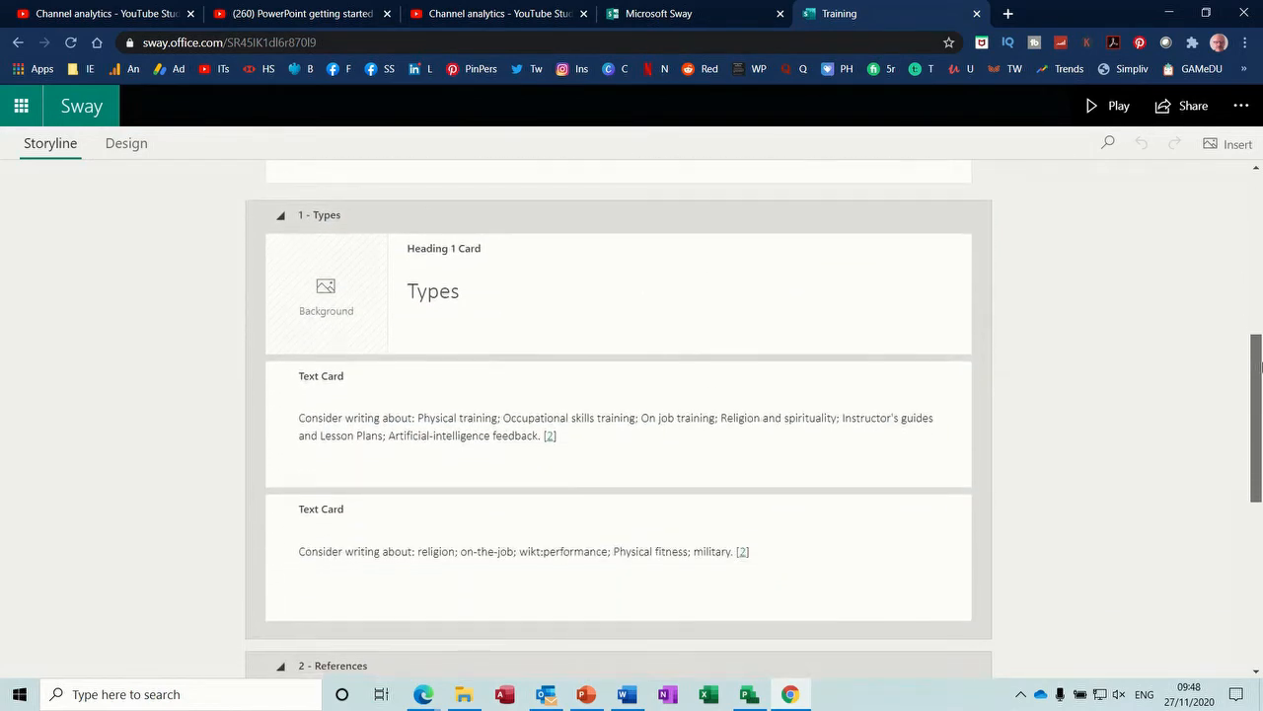
{"action": "scroll", "scroll_direction": "down", "scroll_amount": 3}
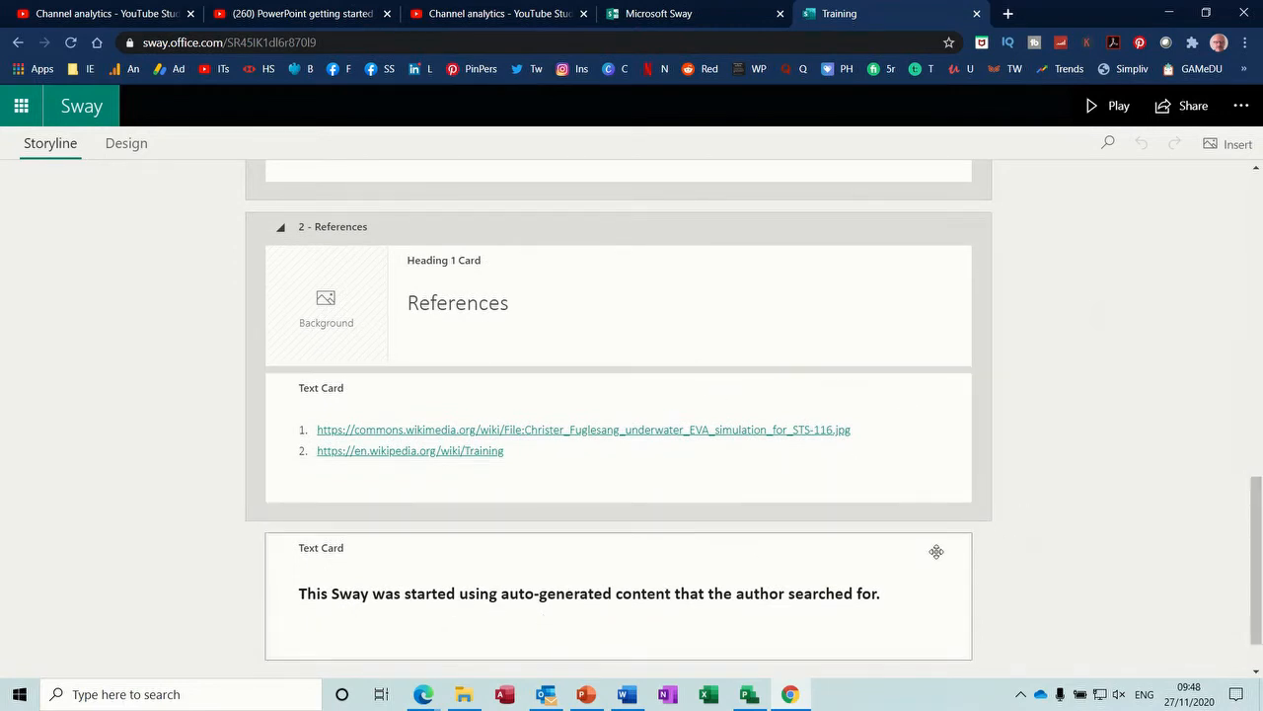
{"action": "left_click", "coordinate": [458, 303]}
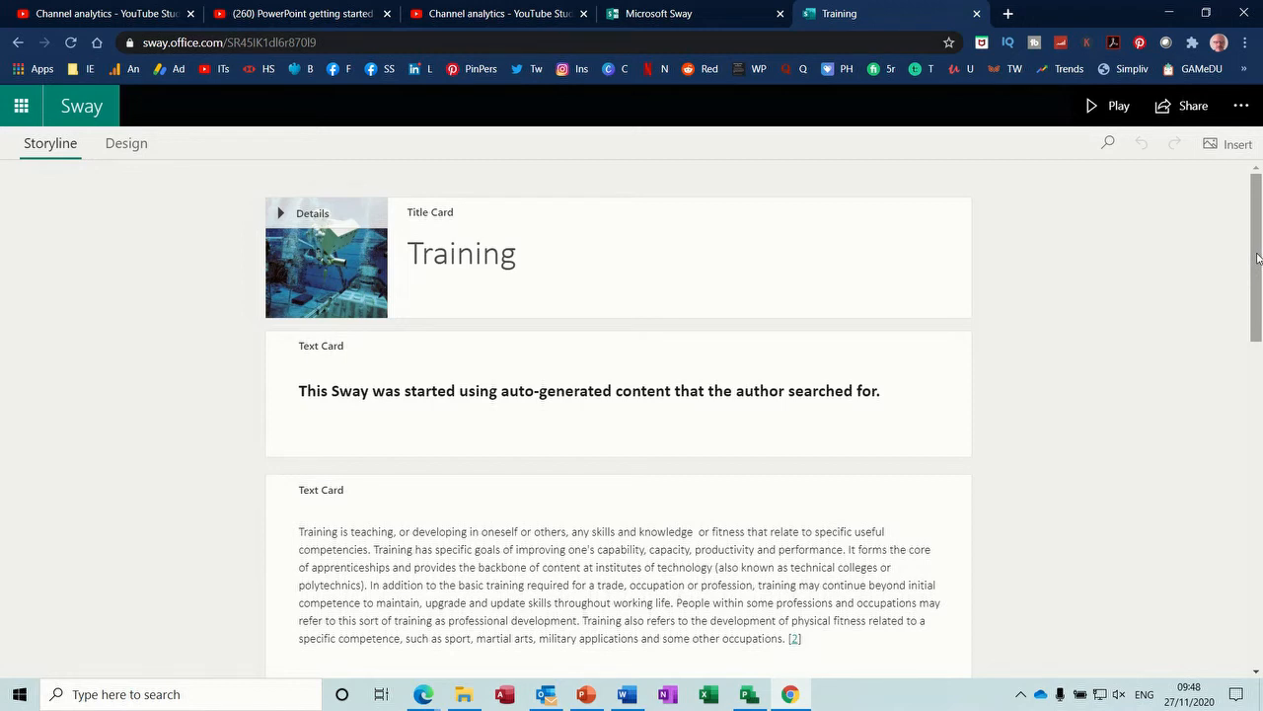
{"action": "scroll", "scroll_direction": "down", "scroll_amount": 3}
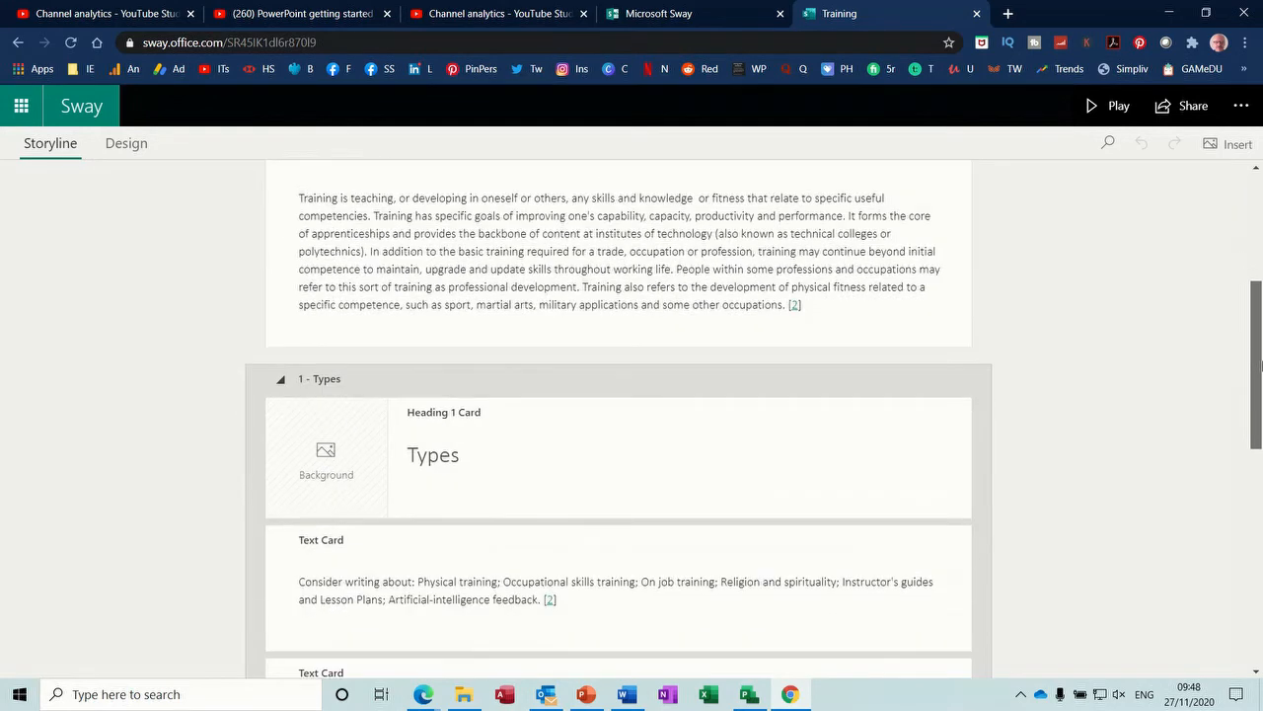
{"action": "scroll", "scroll_direction": "down", "scroll_amount": 3}
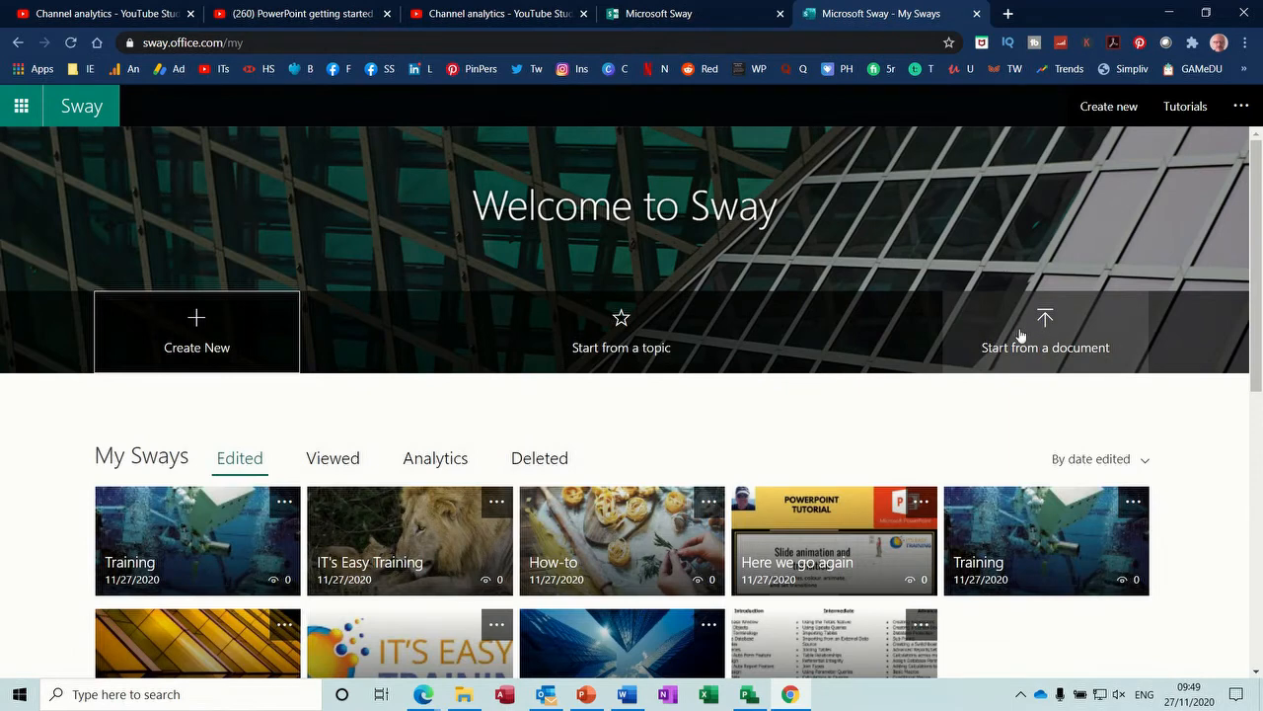
{"action": "mouse_move", "coordinate": [1048, 323]}
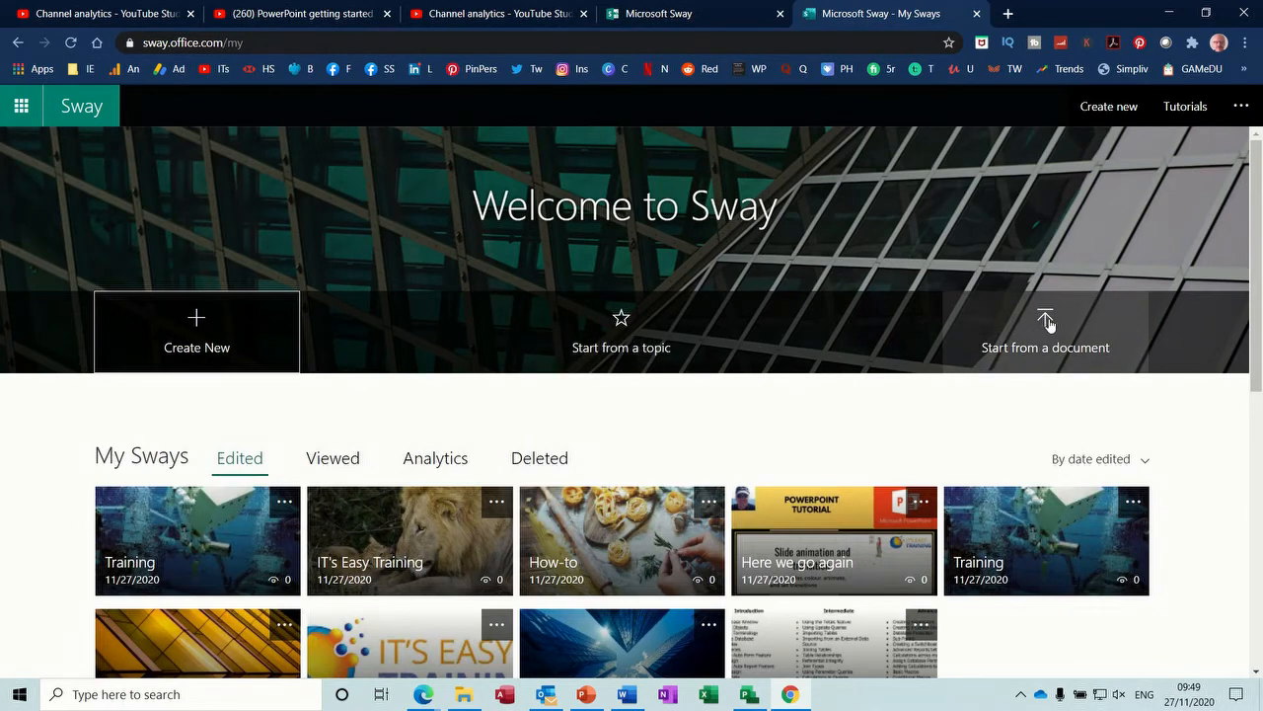
{"action": "mouse_move", "coordinate": [1047, 325]}
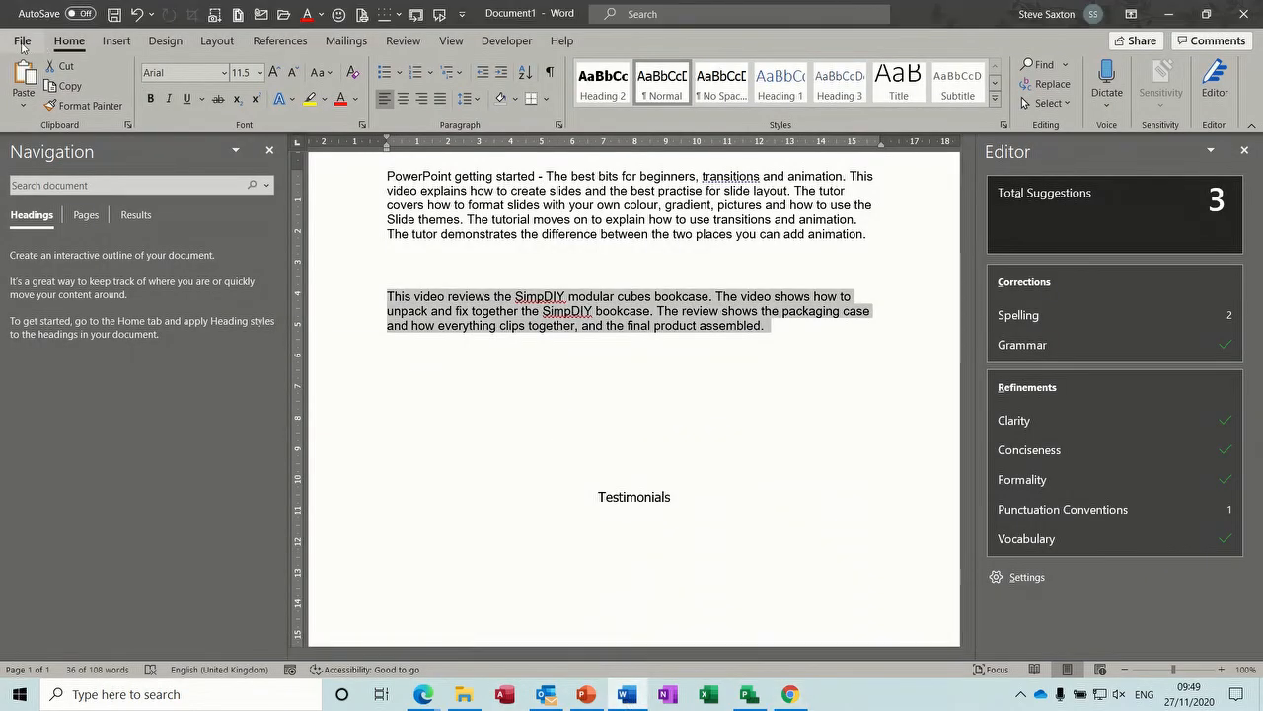
- Show Word's File > Transform to Web Page pane for the document, then switch back to the Sway welcome page
{"action": "left_click", "coordinate": [22, 41]}
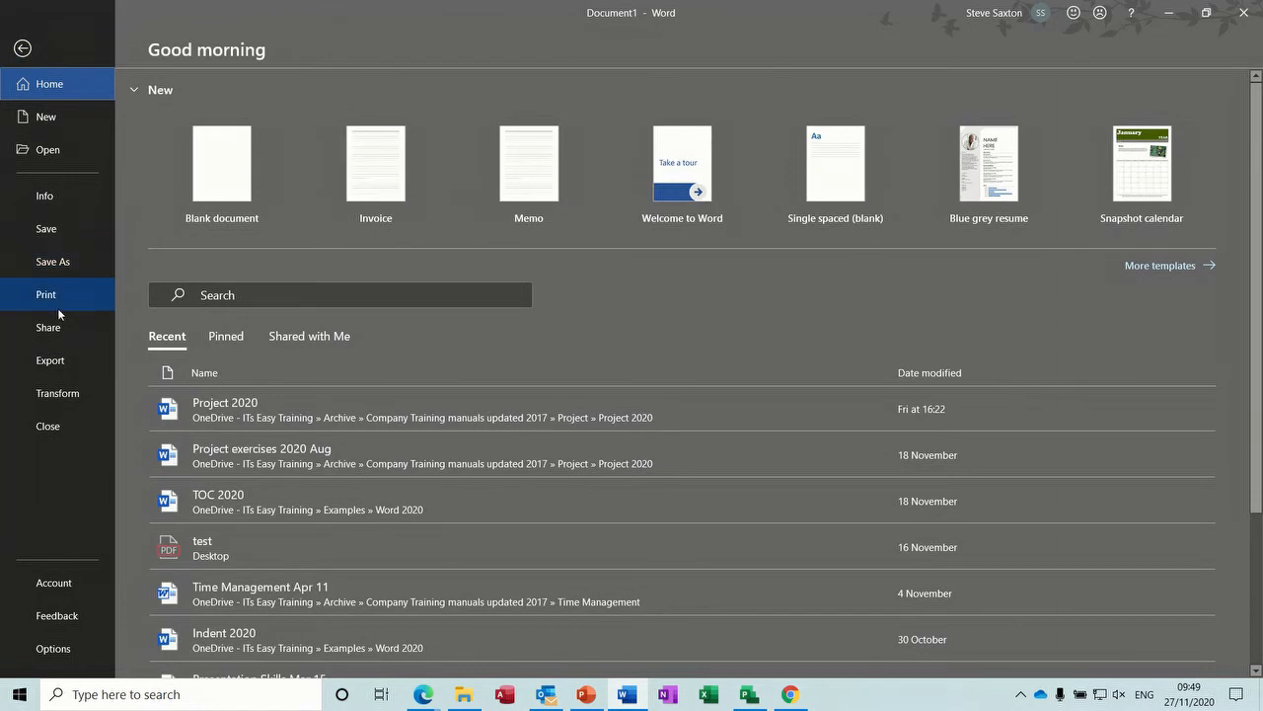
{"action": "mouse_move", "coordinate": [56, 393]}
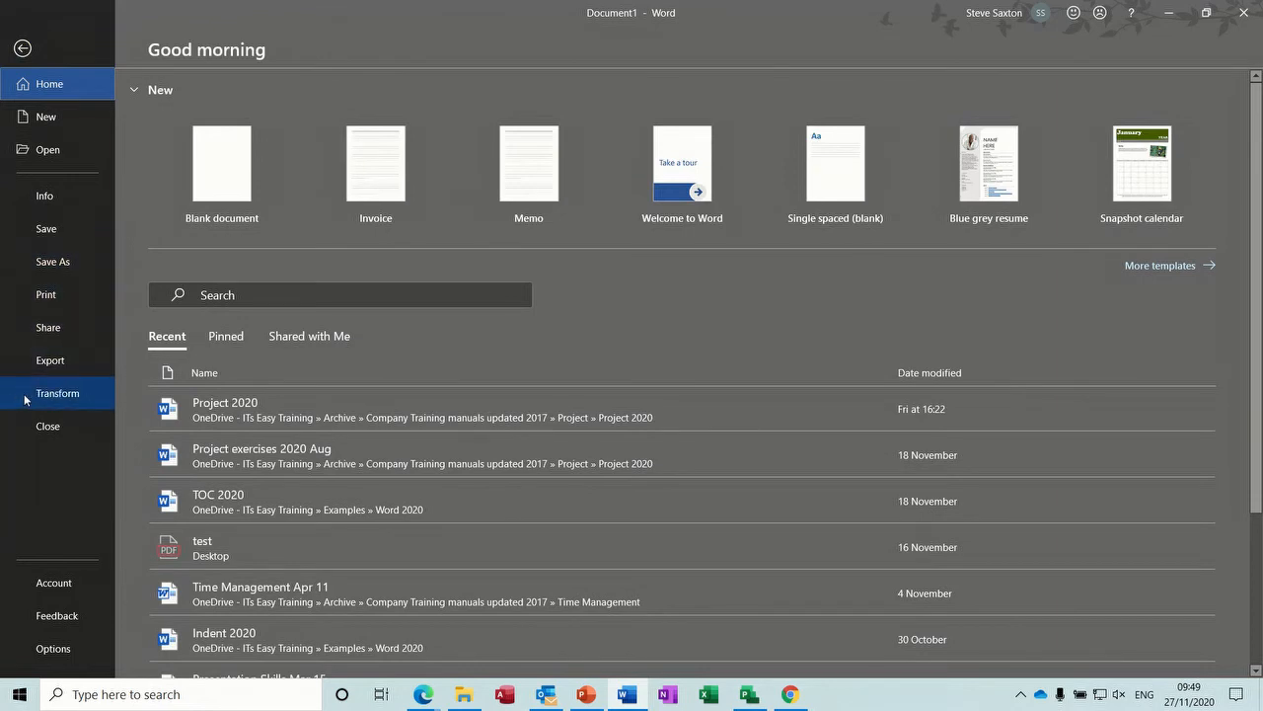
{"action": "left_click", "coordinate": [55, 393]}
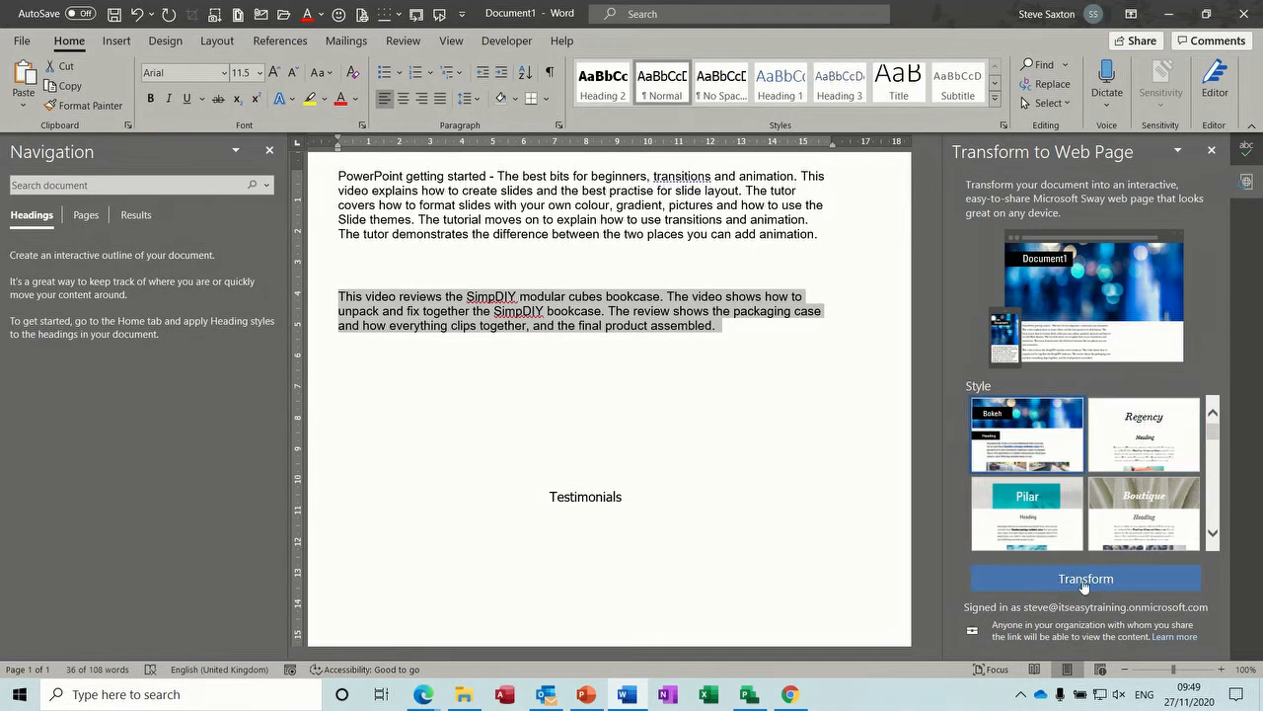
{"action": "left_click", "coordinate": [790, 695]}
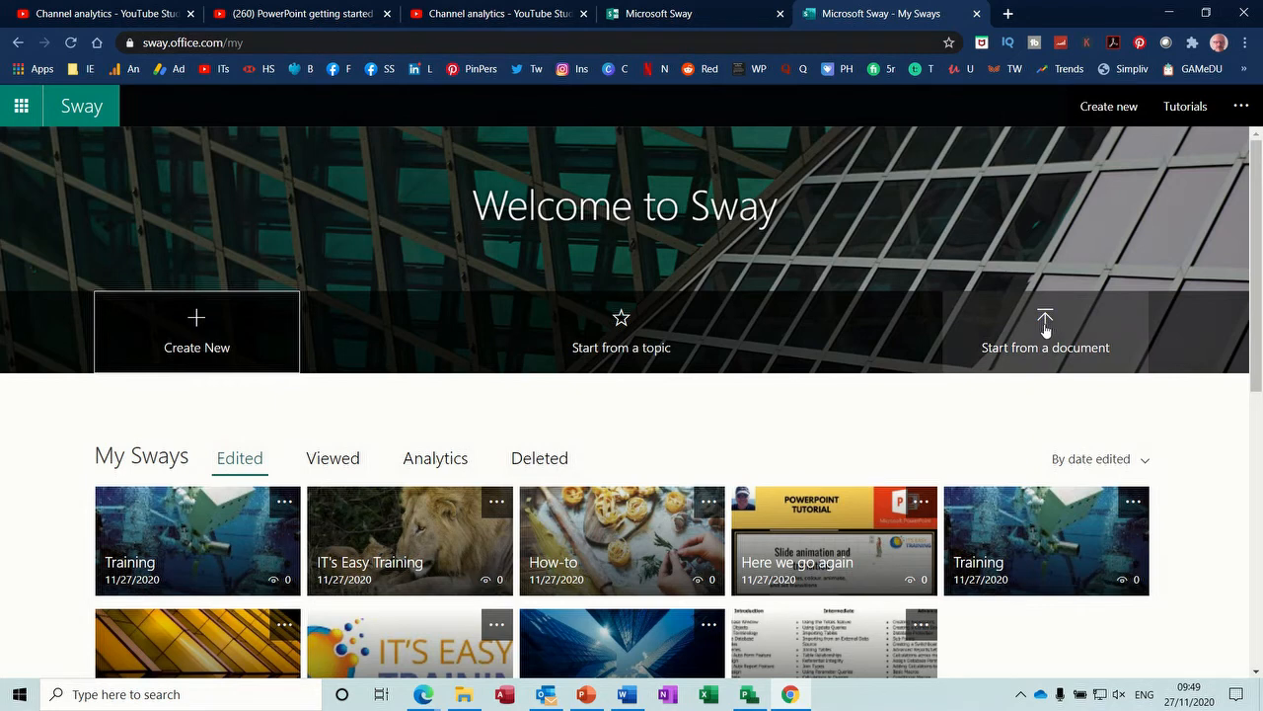
- Start a Sway from a document, selecting Info Pack from the OneDrive Business folder and uploading it
{"action": "left_click", "coordinate": [1046, 332]}
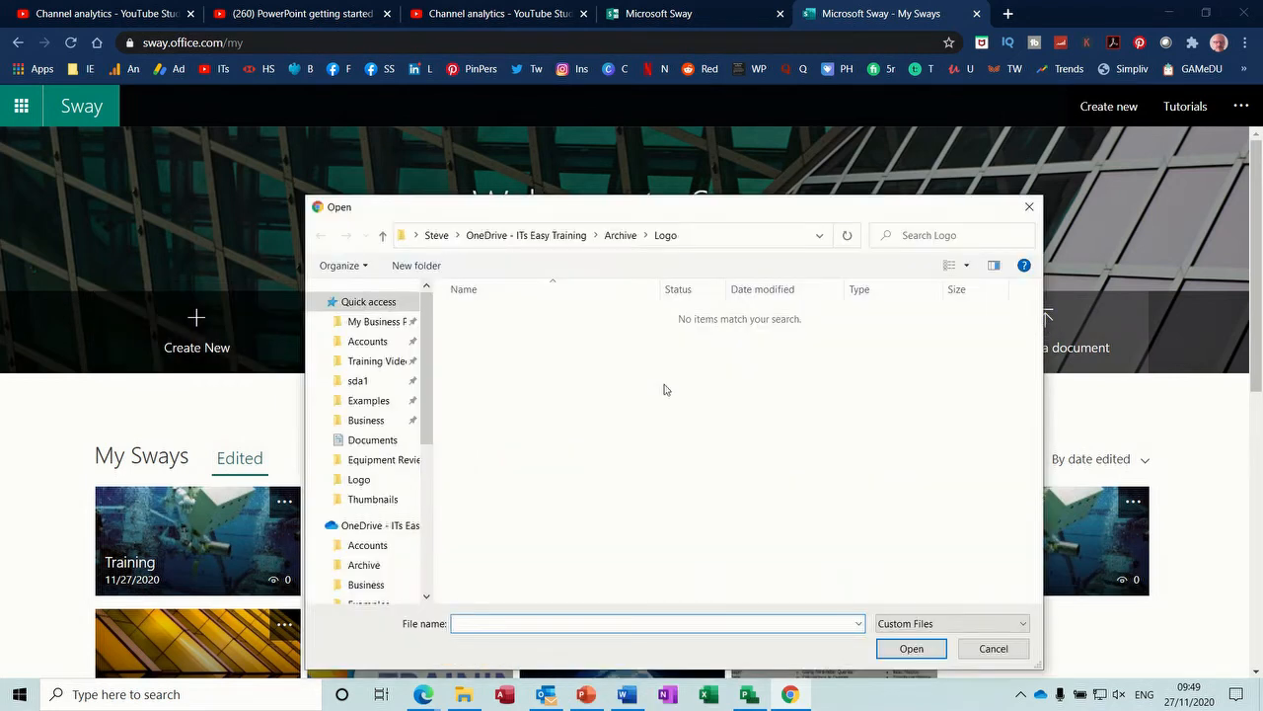
{"action": "left_click", "coordinate": [366, 584]}
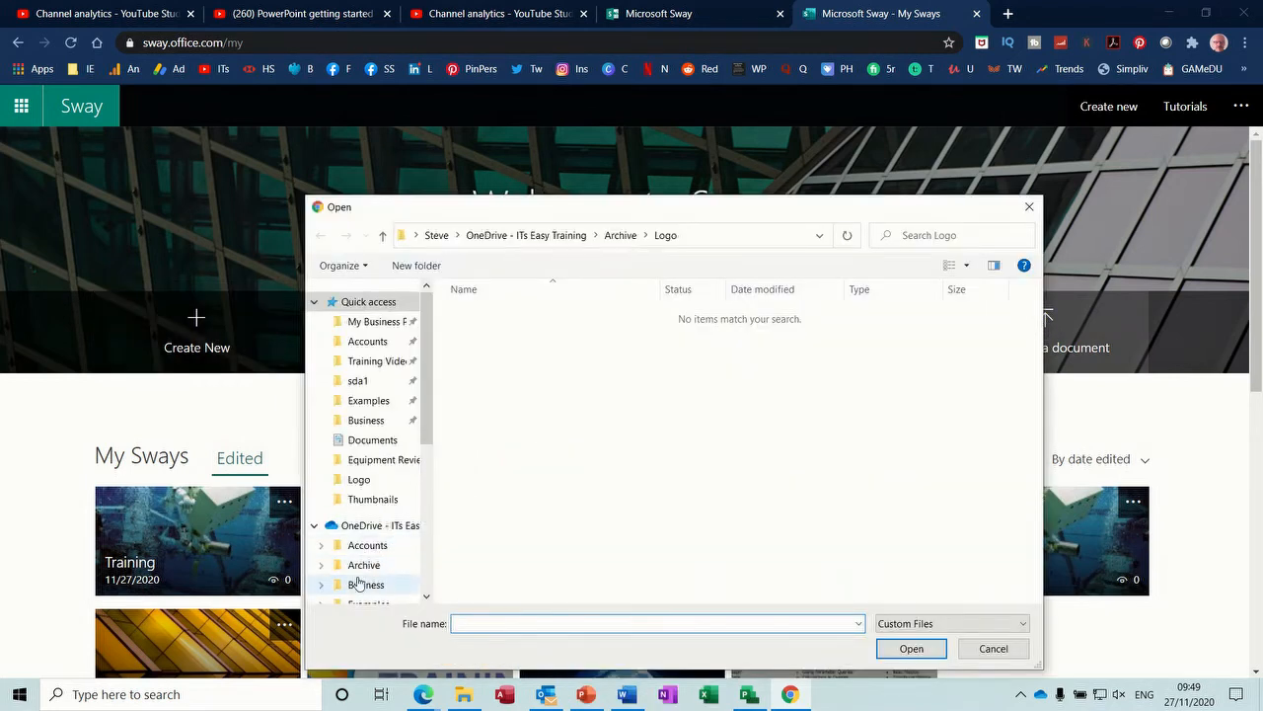
{"action": "left_click", "coordinate": [368, 584]}
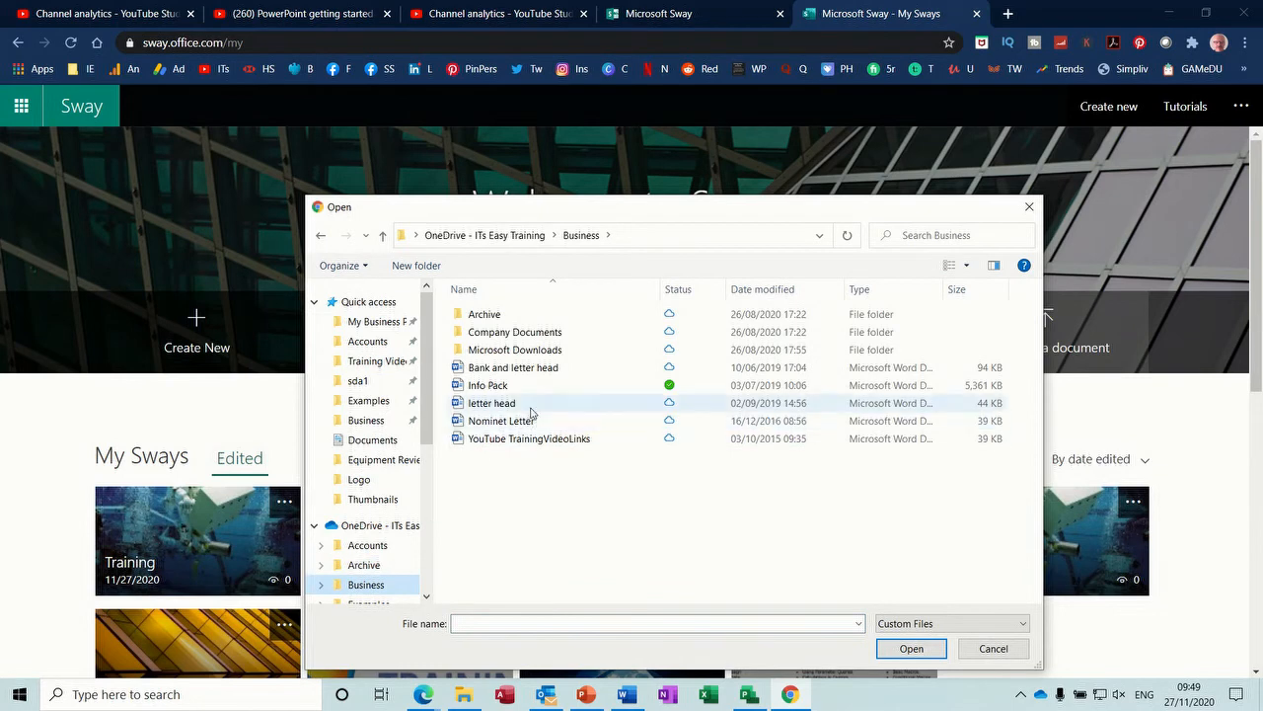
{"action": "left_click", "coordinate": [487, 385]}
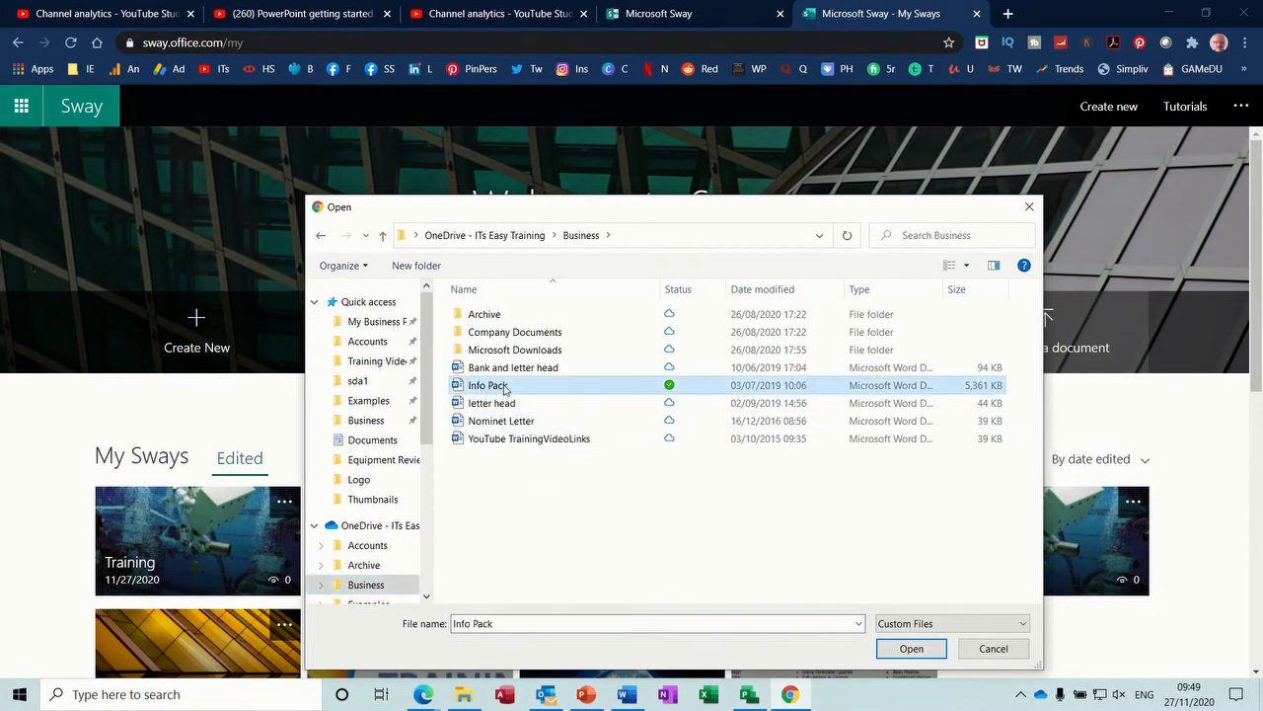
{"action": "left_click", "coordinate": [910, 647]}
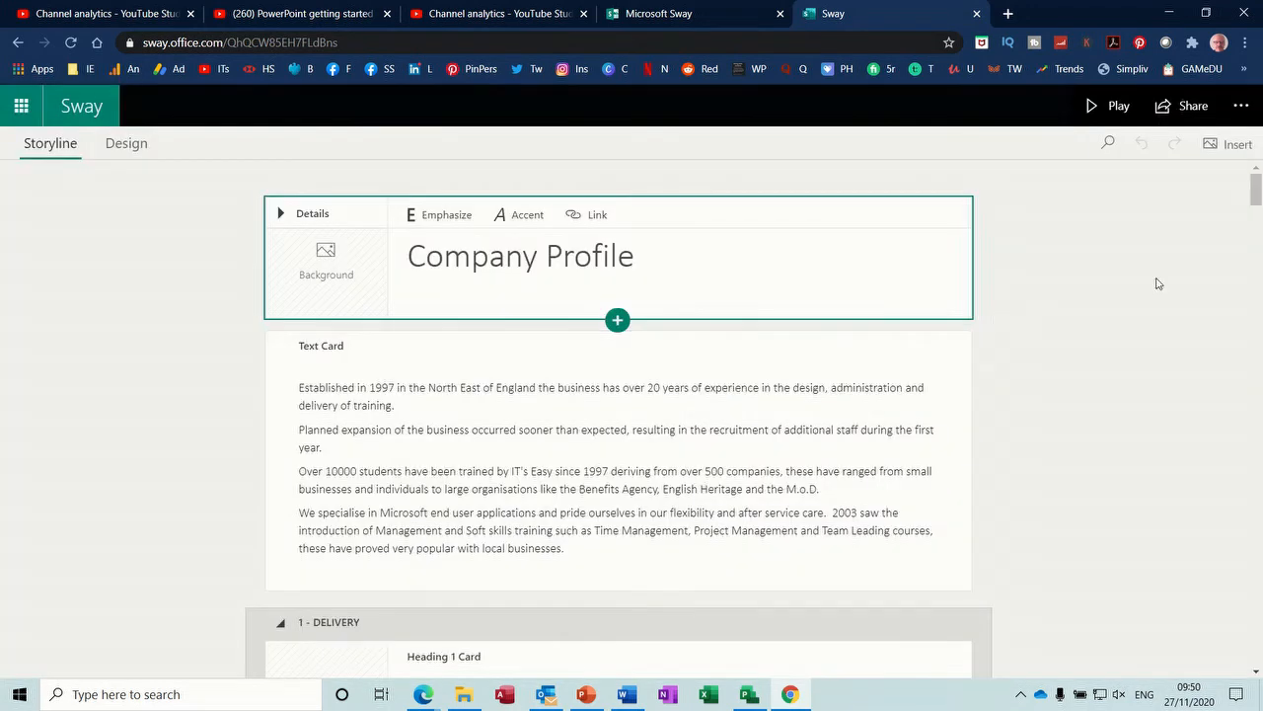
{"action": "mouse_move", "coordinate": [1044, 331]}
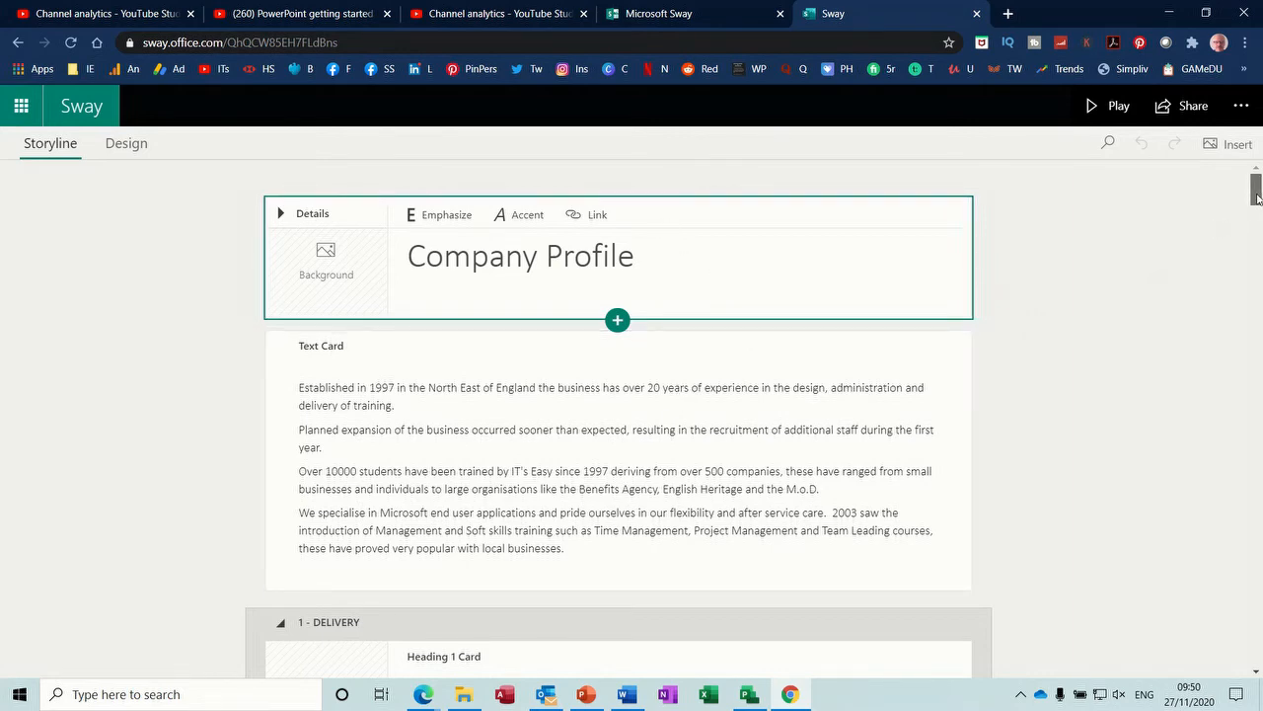
- Scroll through the imported Company Profile storyline past its course, Access, Outlook, PowerPoint and Time Management sections
{"action": "scroll", "scroll_direction": "down", "scroll_amount": 3}
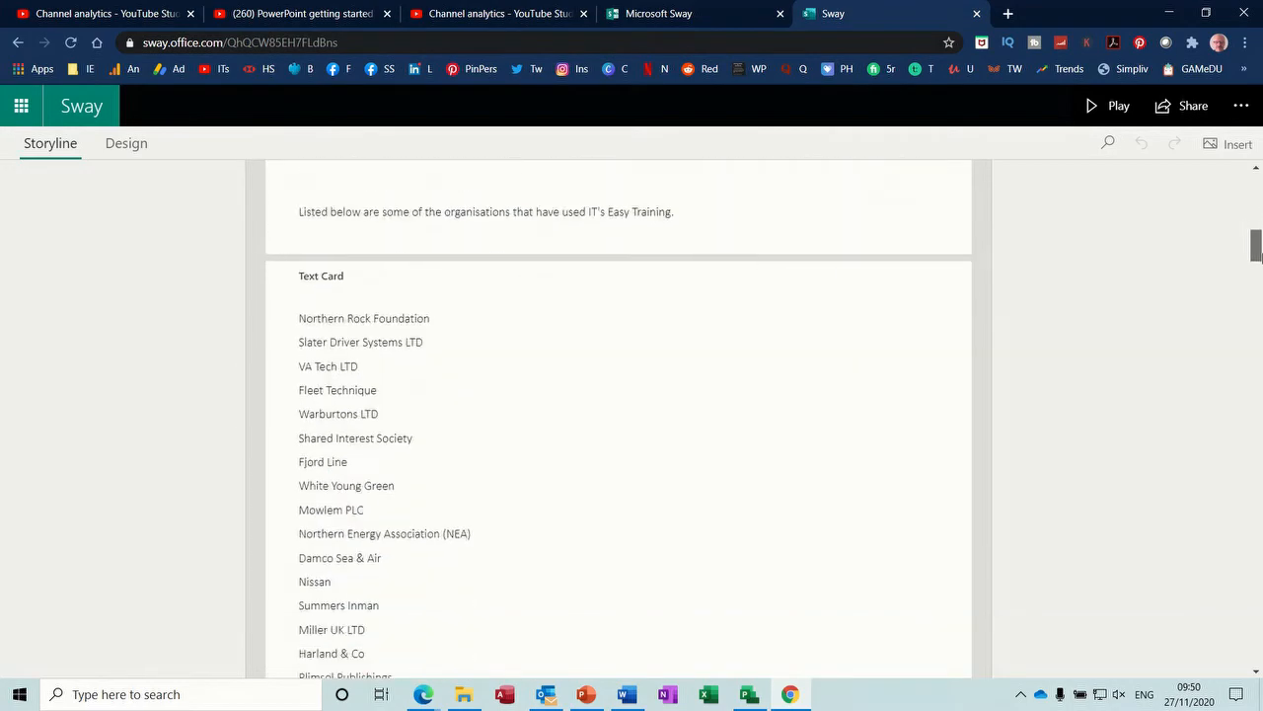
{"action": "scroll", "scroll_direction": "down", "scroll_amount": 3}
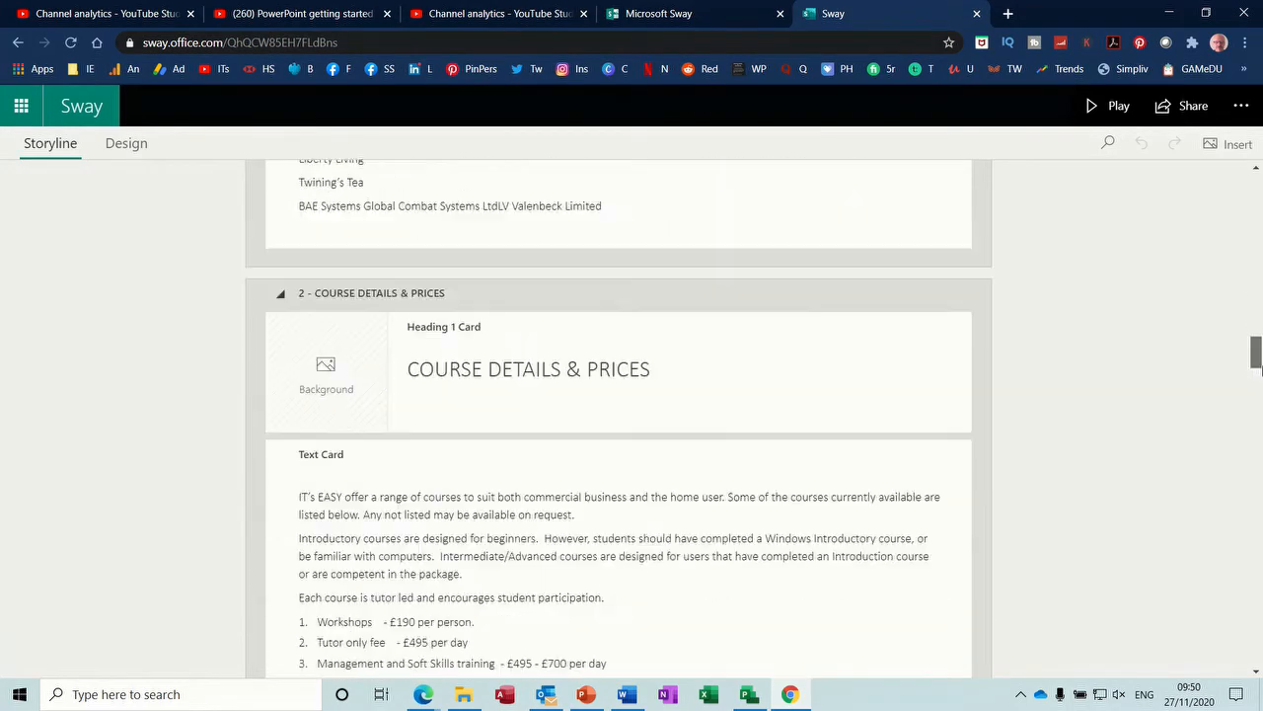
{"action": "scroll", "scroll_direction": "down", "scroll_amount": 3}
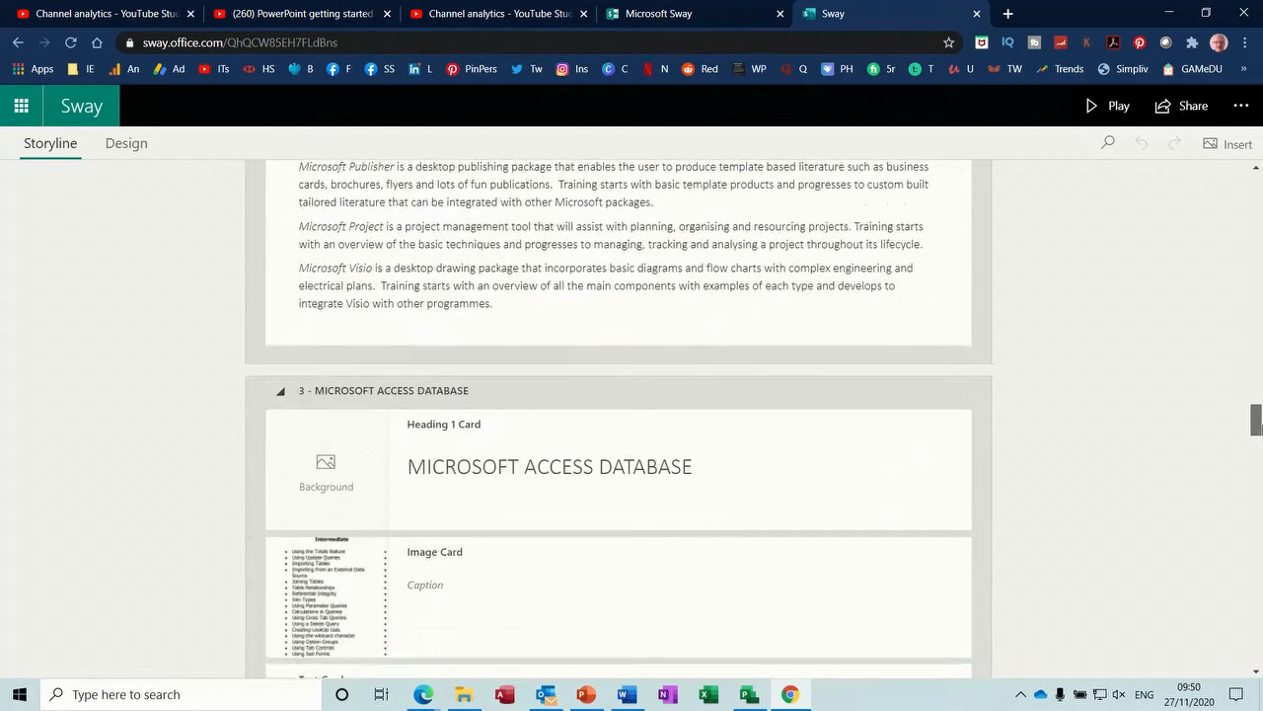
{"action": "scroll", "scroll_direction": "down", "scroll_amount": 3}
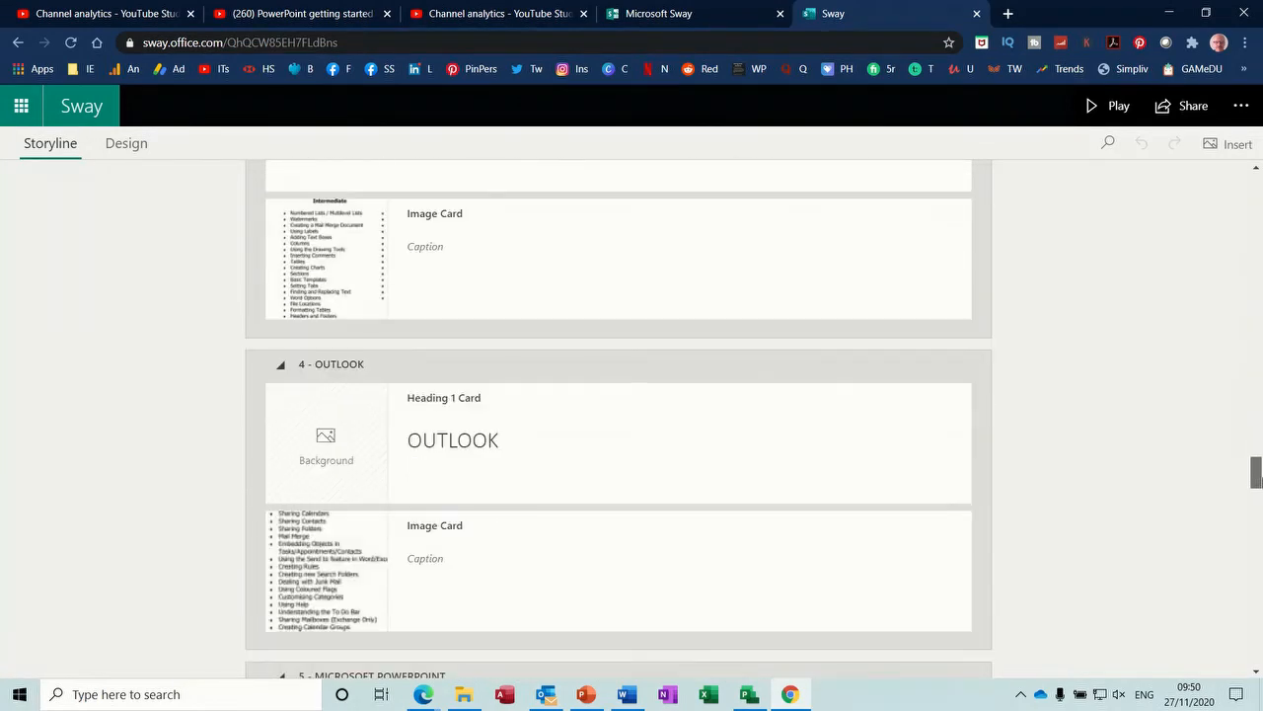
{"action": "scroll", "scroll_direction": "down", "scroll_amount": 3}
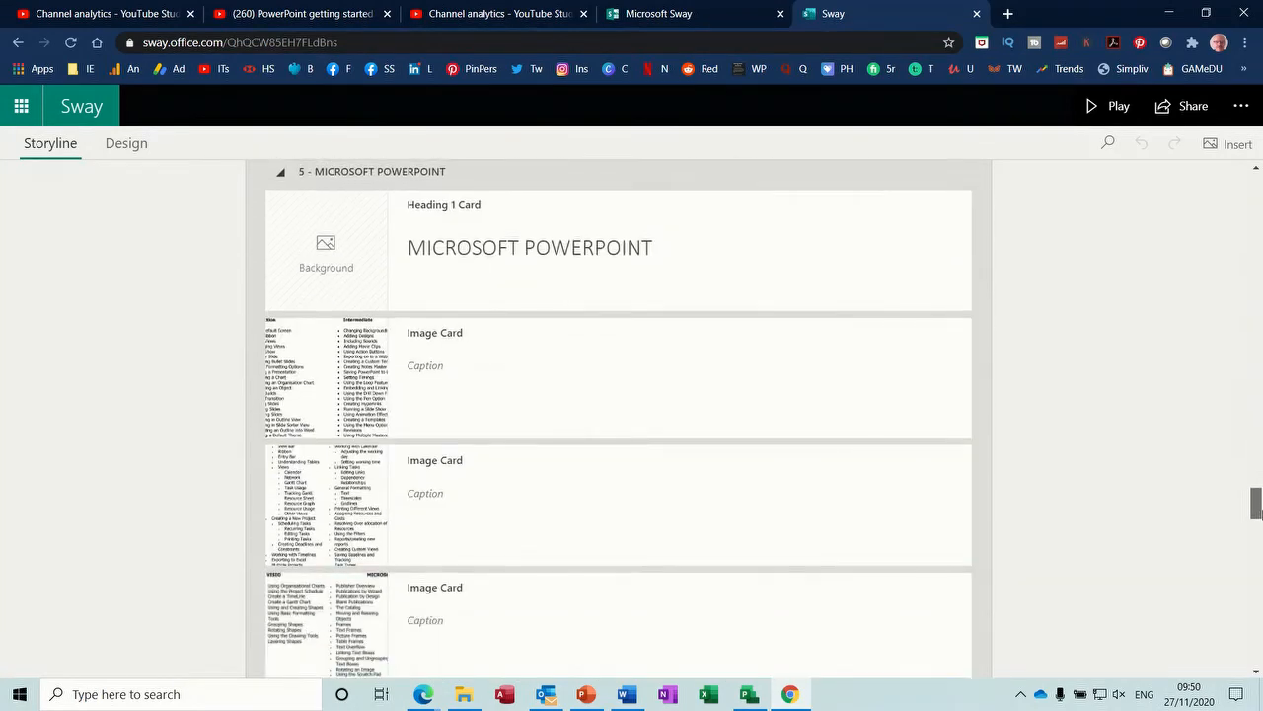
{"action": "scroll", "scroll_direction": "down", "scroll_amount": 3}
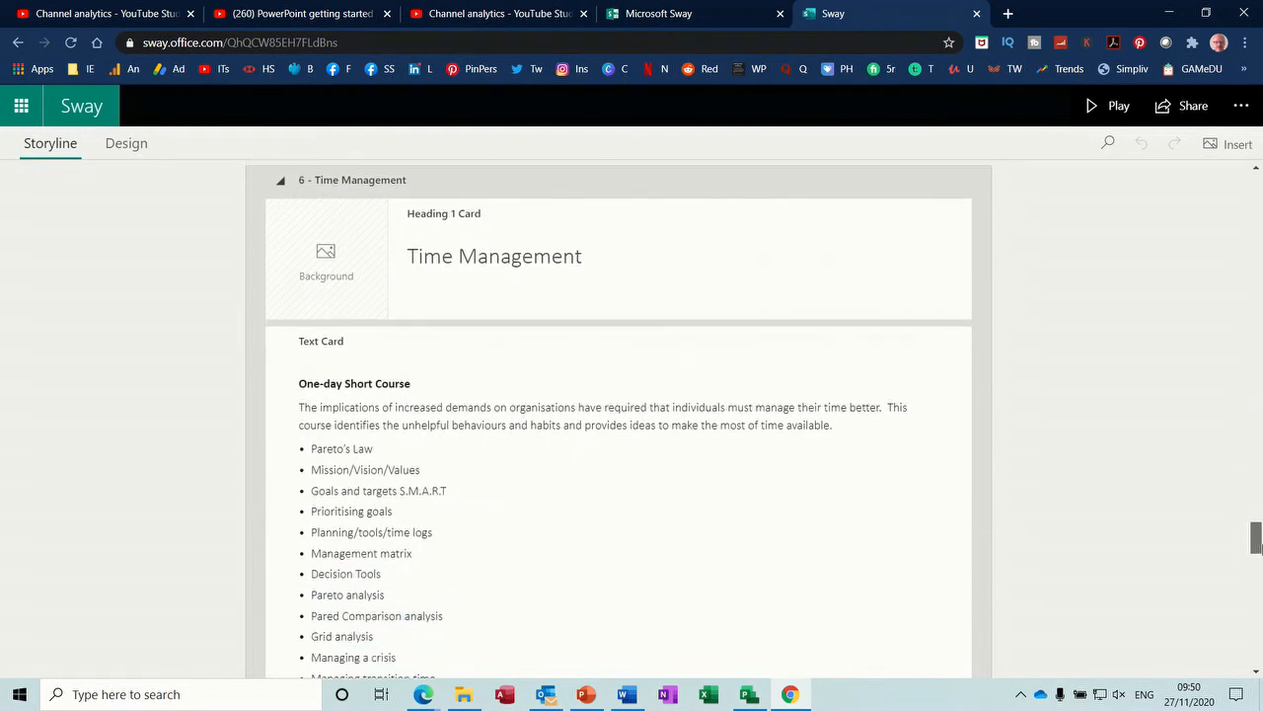
{"action": "scroll", "scroll_direction": "down", "scroll_amount": 3}
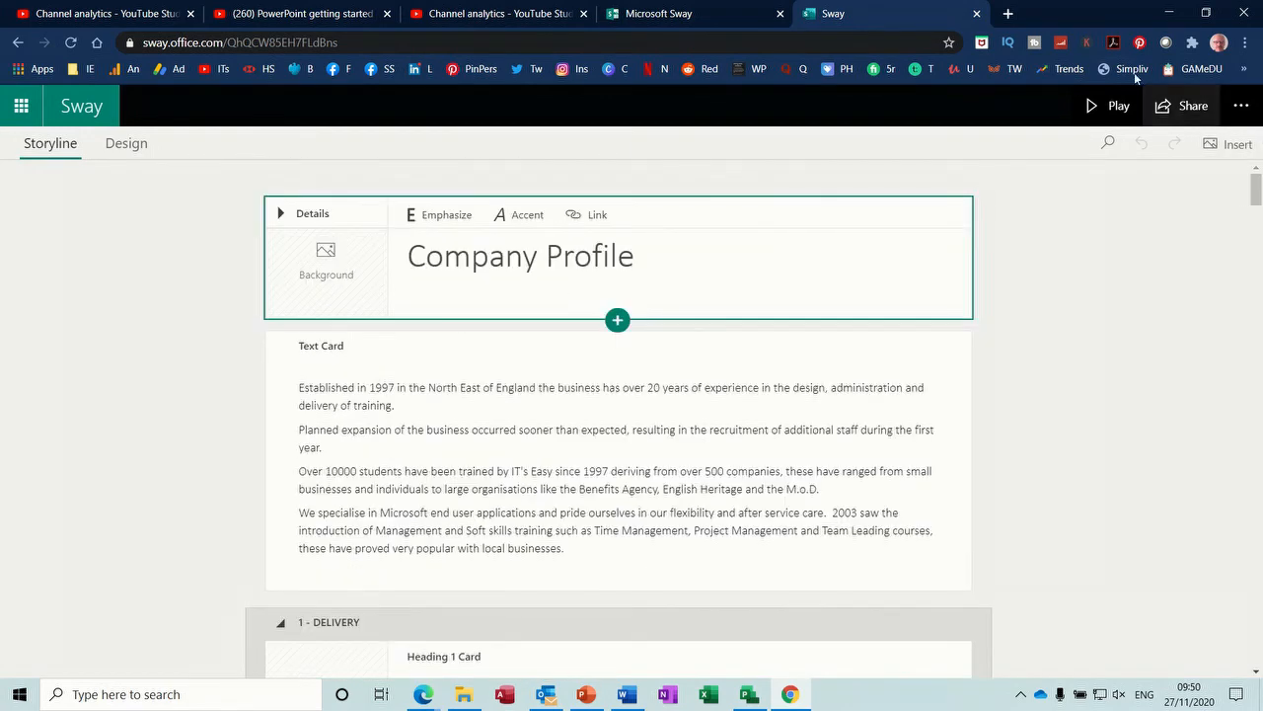
- Play the Company Profile Sway full screen and scroll through its opening course sections
{"action": "left_click", "coordinate": [1105, 106]}
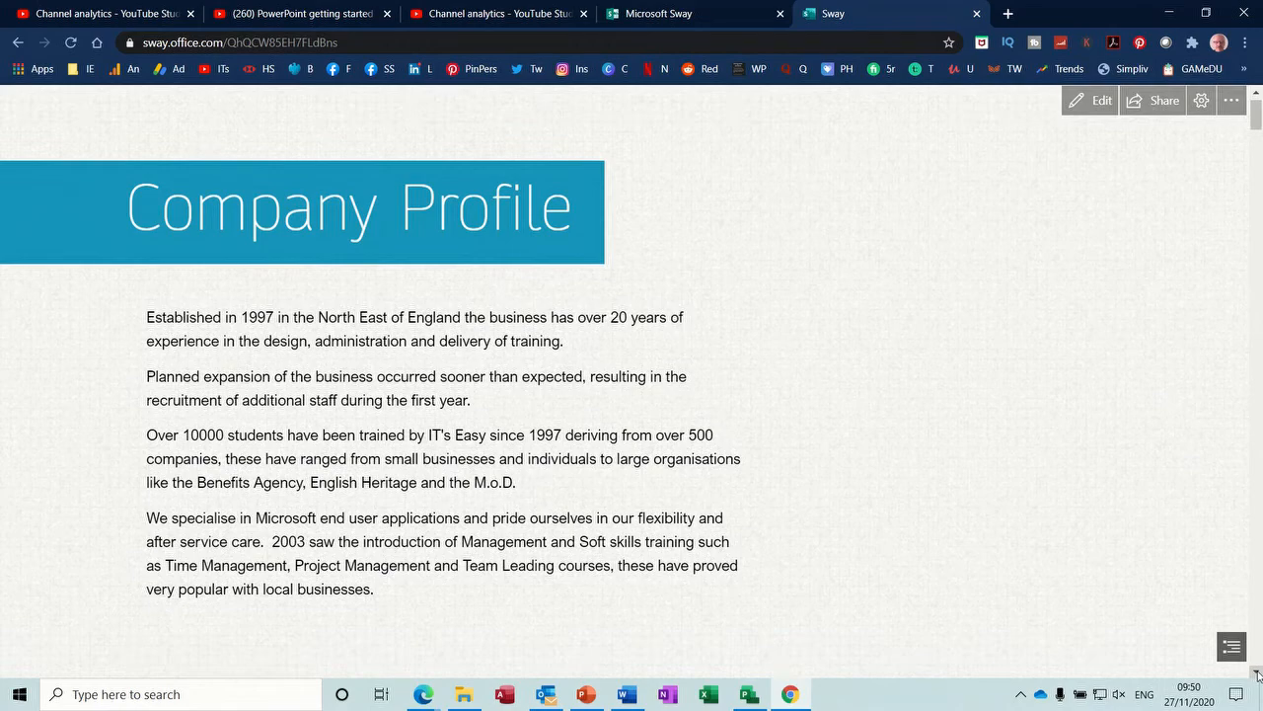
{"action": "scroll", "scroll_direction": "down", "scroll_amount": 3}
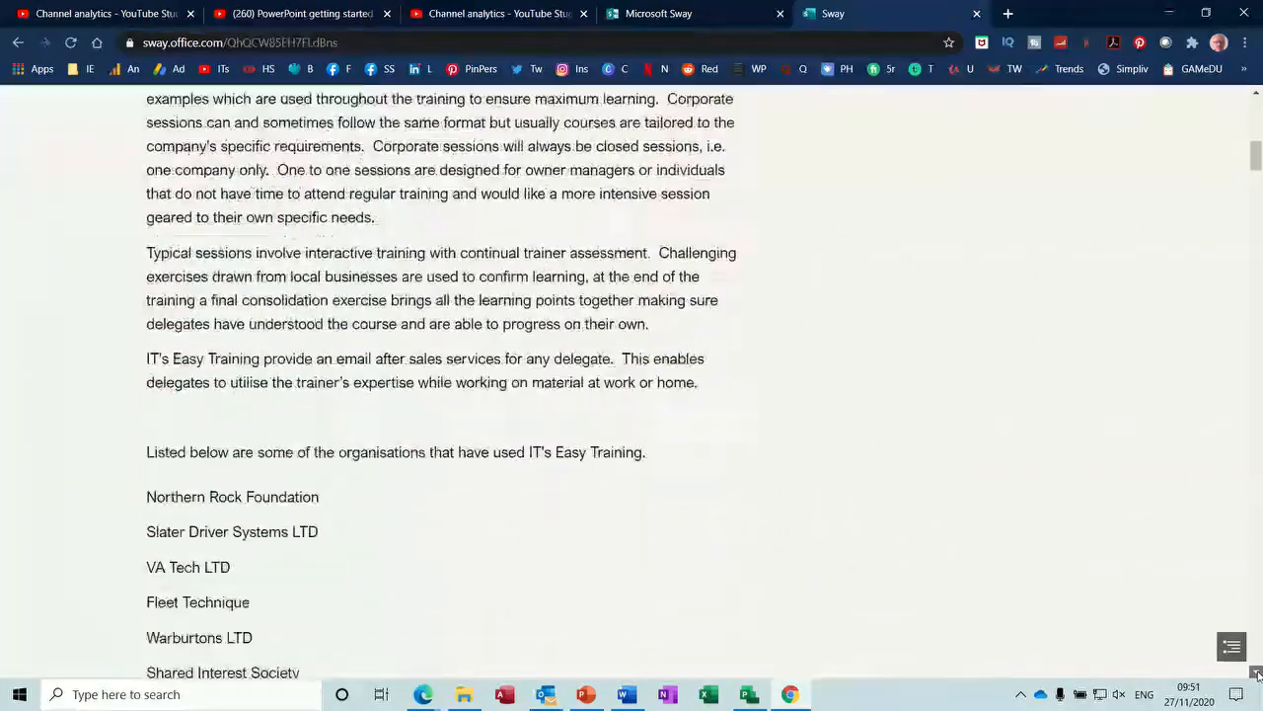
{"action": "scroll", "scroll_direction": "down", "scroll_amount": 3}
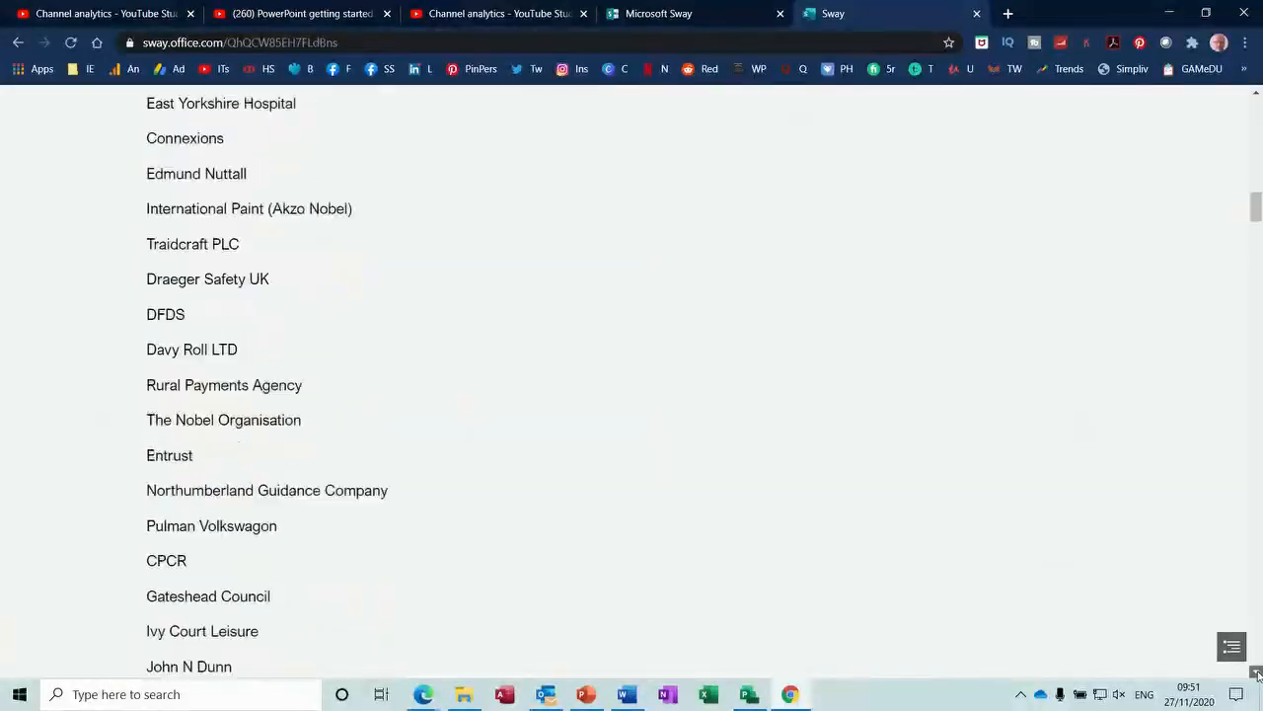
{"action": "scroll", "scroll_direction": "down", "scroll_amount": 3}
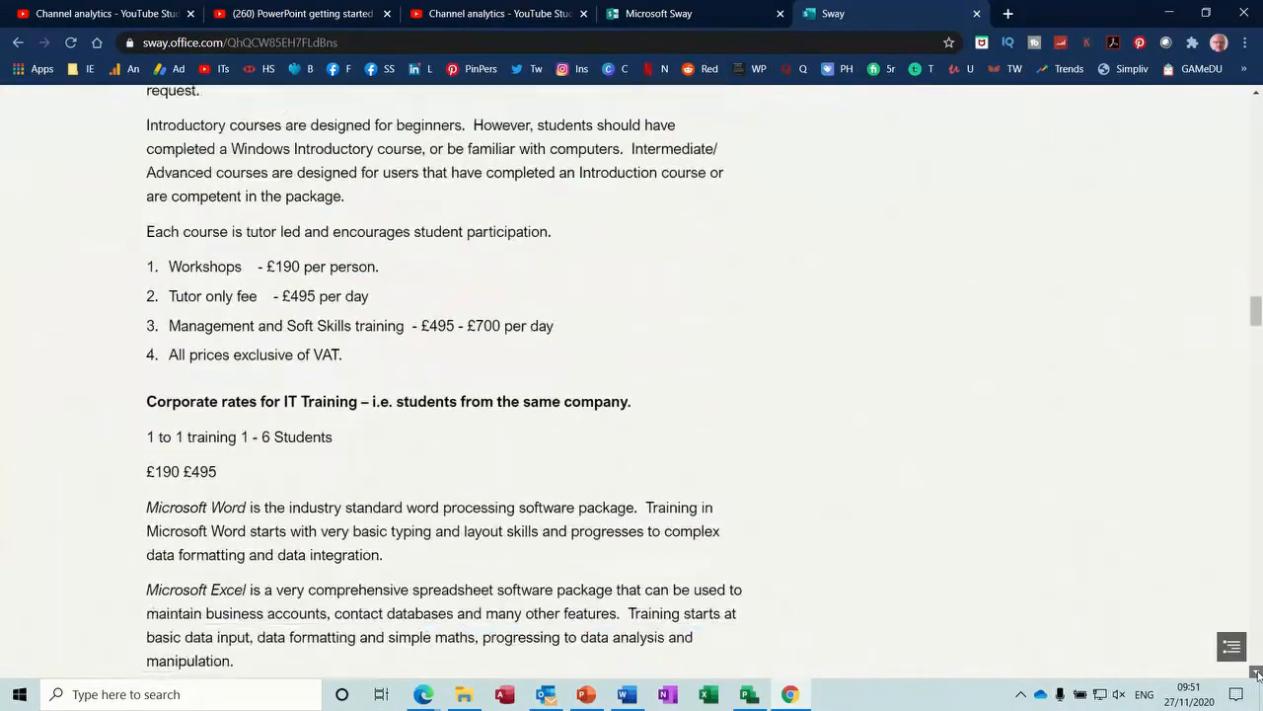
{"action": "scroll", "scroll_direction": "down", "scroll_amount": 3}
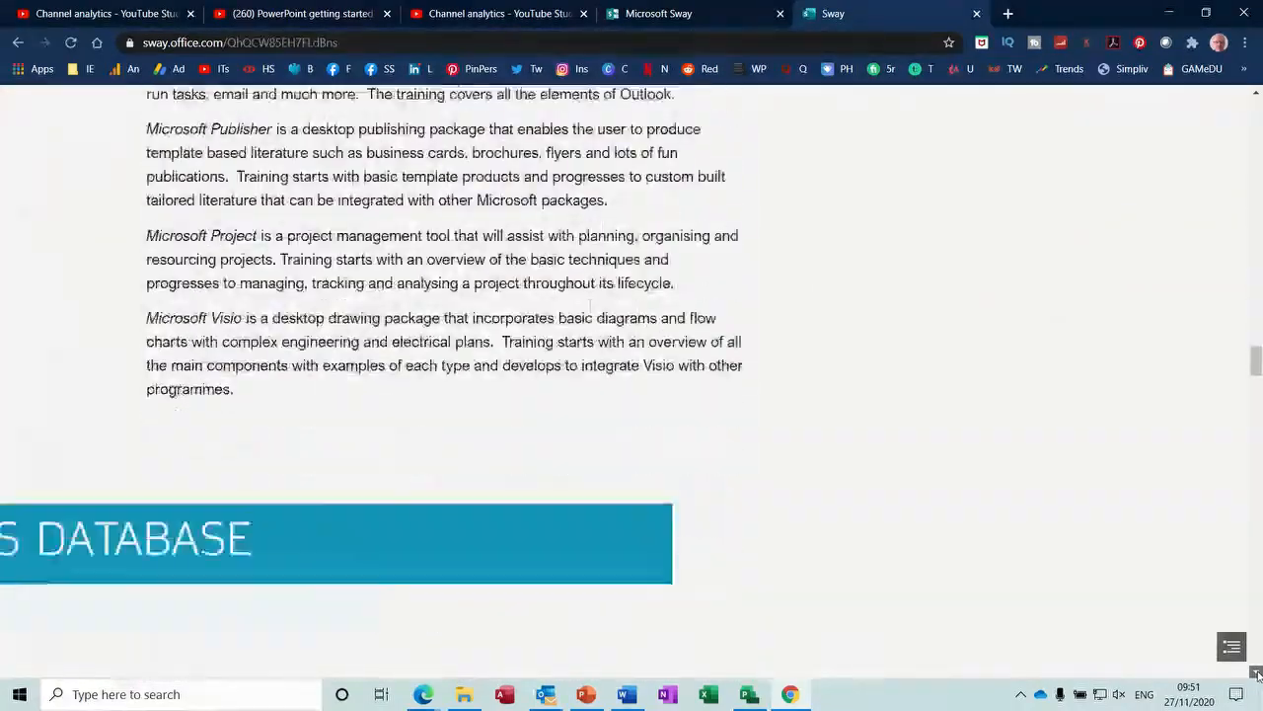
{"action": "scroll", "scroll_direction": "down", "scroll_amount": 3}
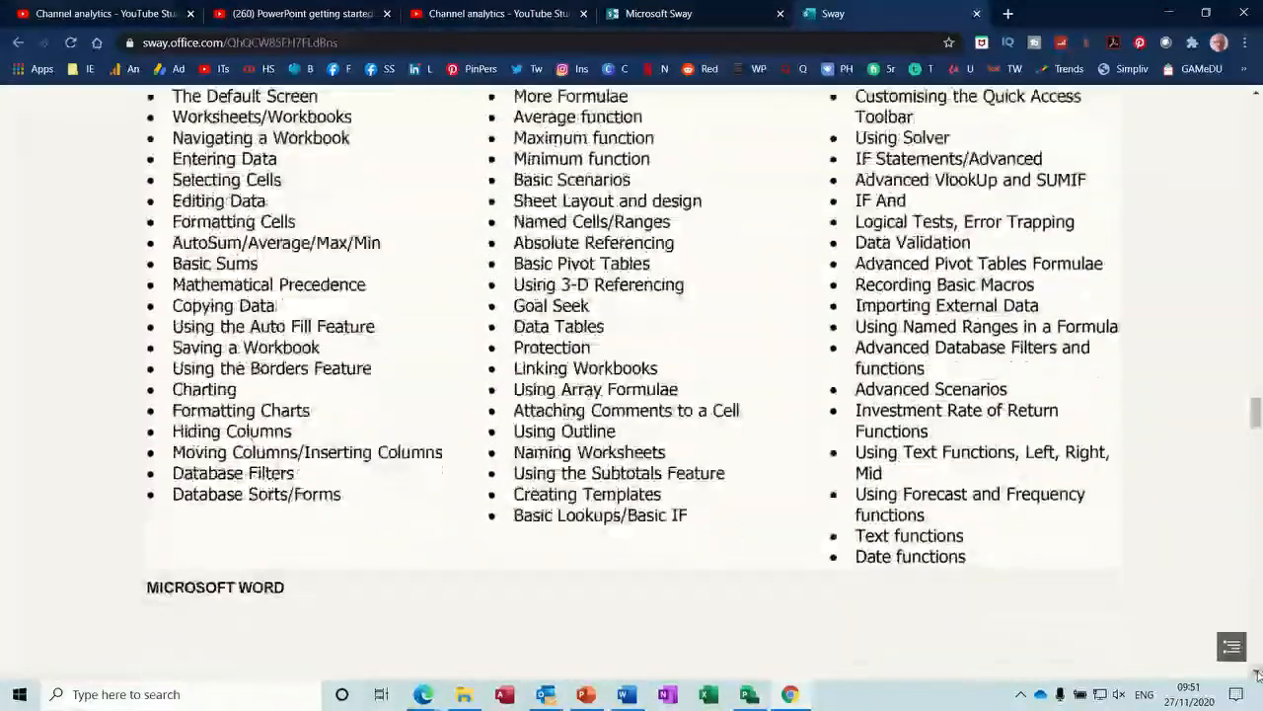
{"action": "scroll", "scroll_direction": "down", "scroll_amount": 3}
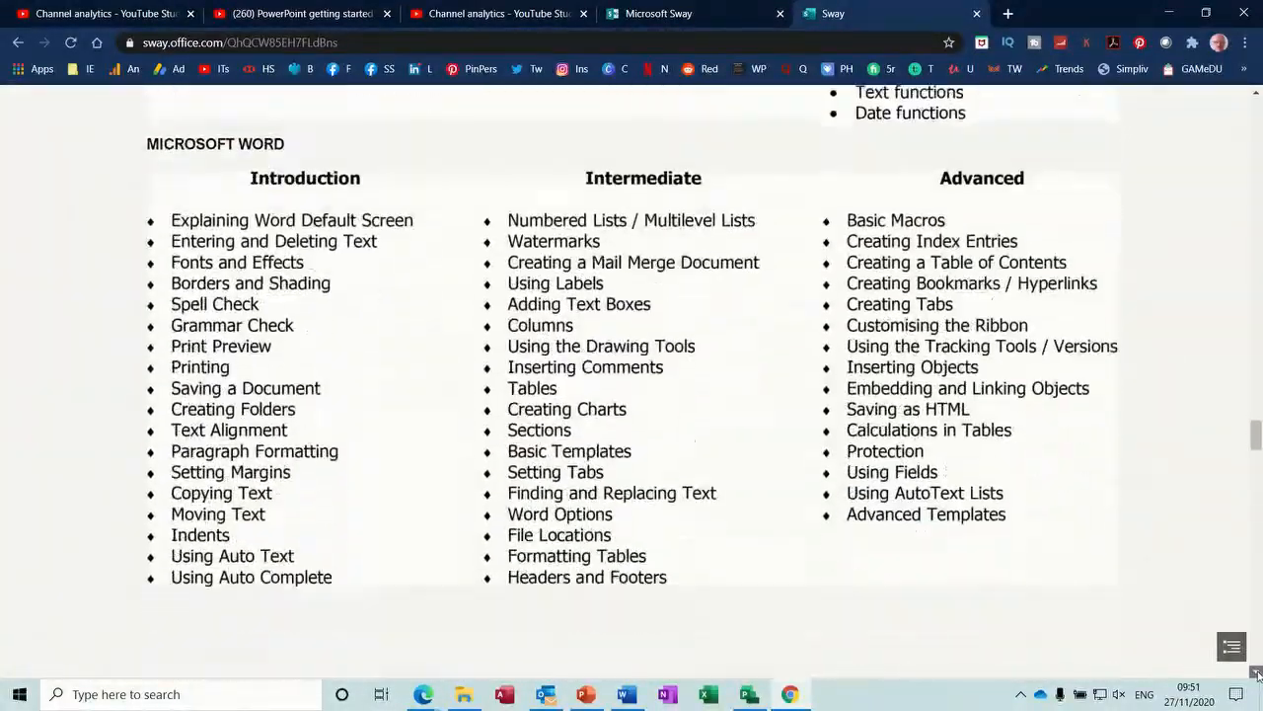
- Continue scrolling to the final Presentation Skills section, then return to the Storyline editor
{"action": "scroll", "scroll_direction": "down", "scroll_amount": 3}
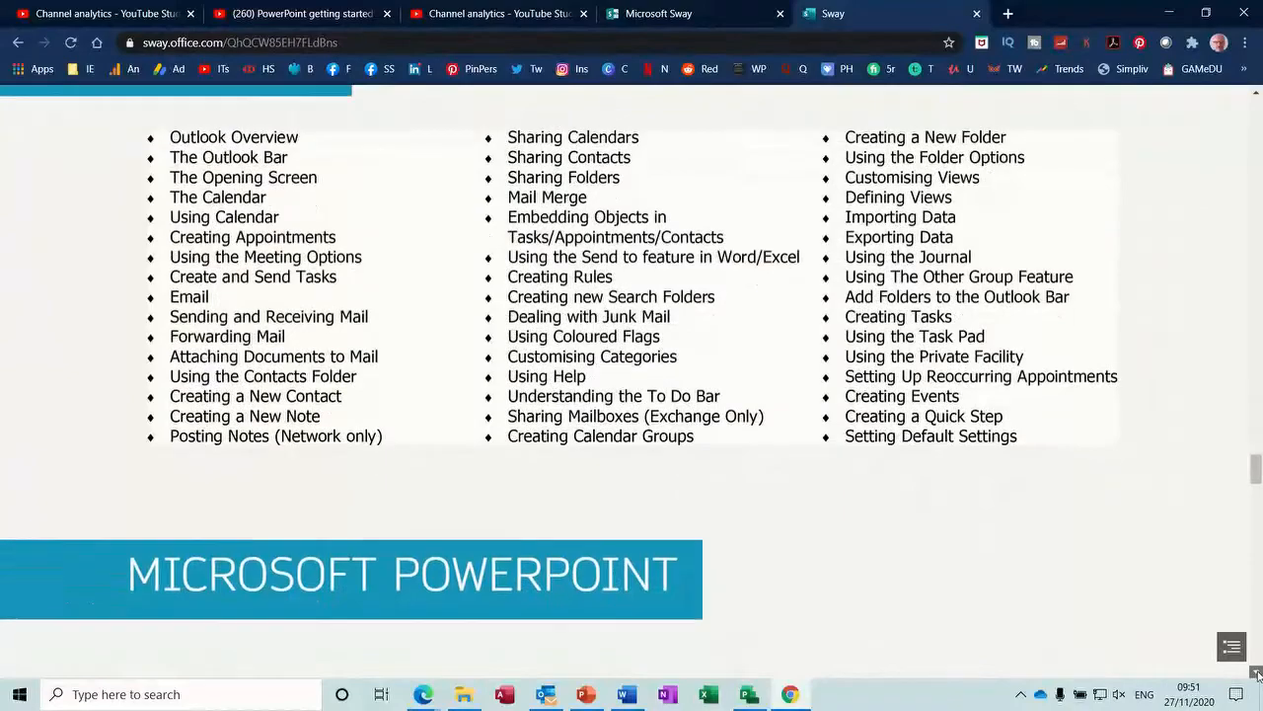
{"action": "scroll", "scroll_direction": "down", "scroll_amount": 3}
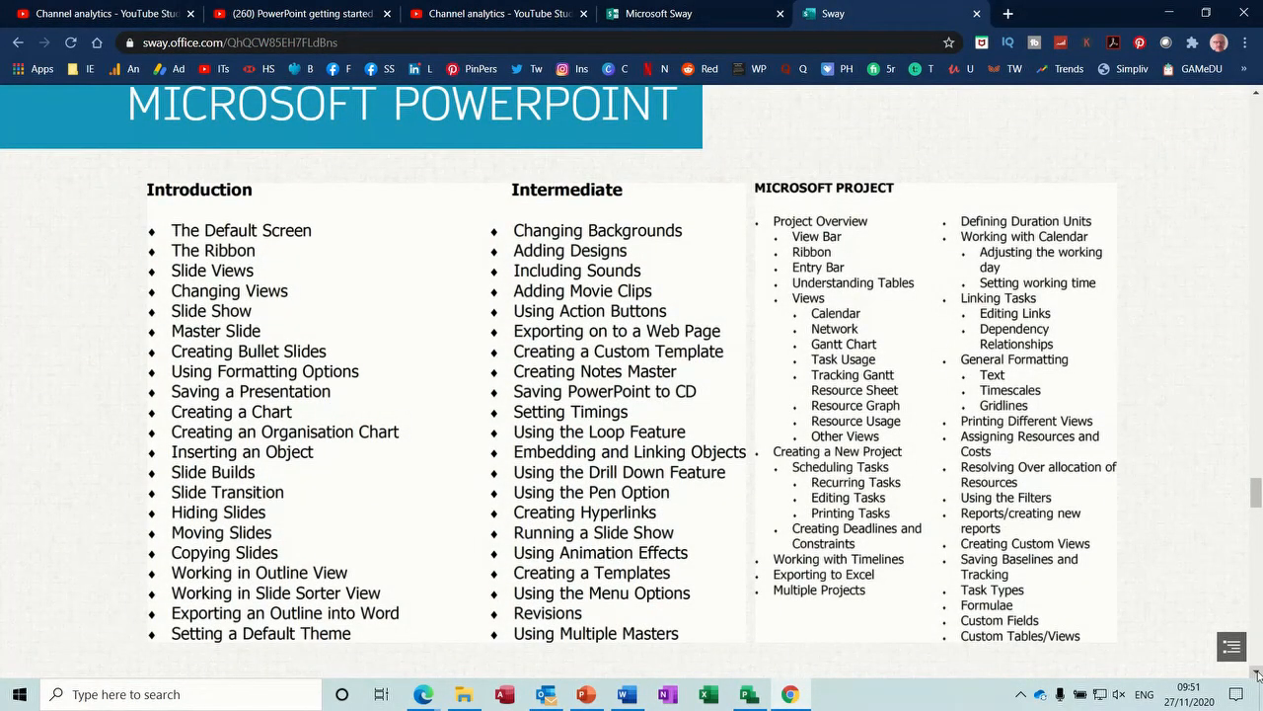
{"action": "scroll", "scroll_direction": "down", "scroll_amount": 3}
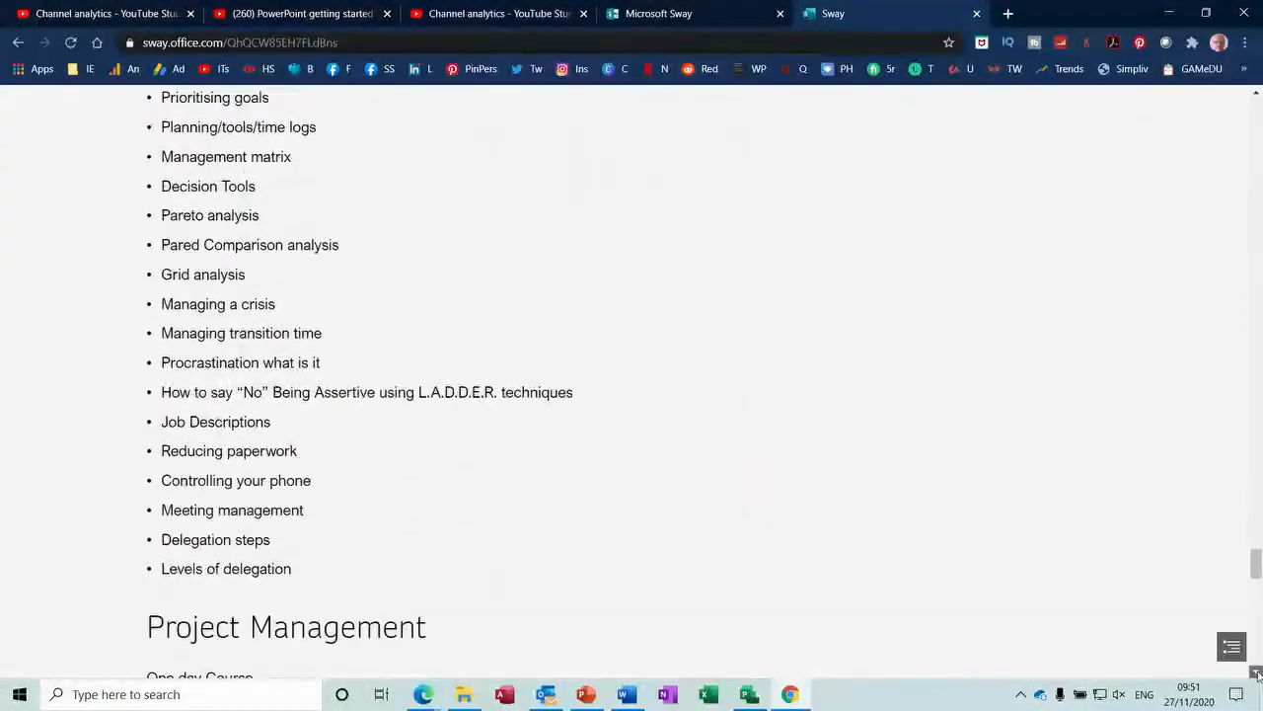
{"action": "scroll", "scroll_direction": "down", "scroll_amount": 3}
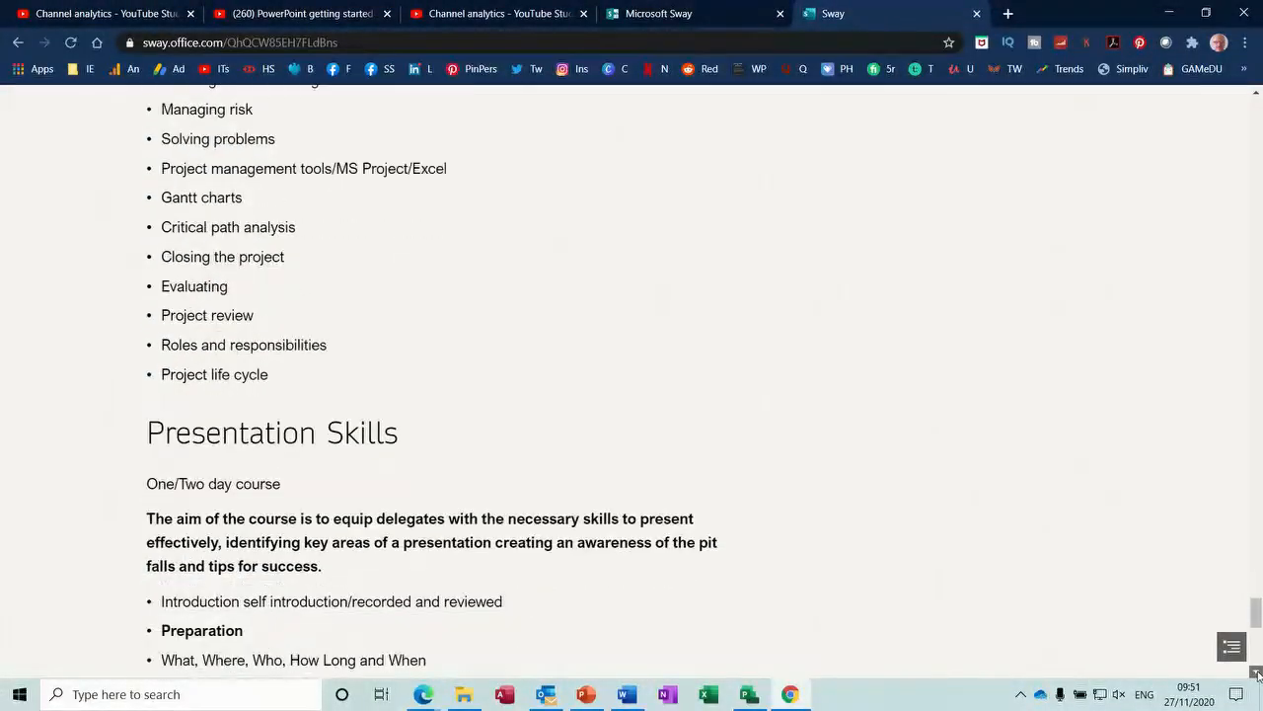
{"action": "scroll", "scroll_direction": "down", "scroll_amount": 3}
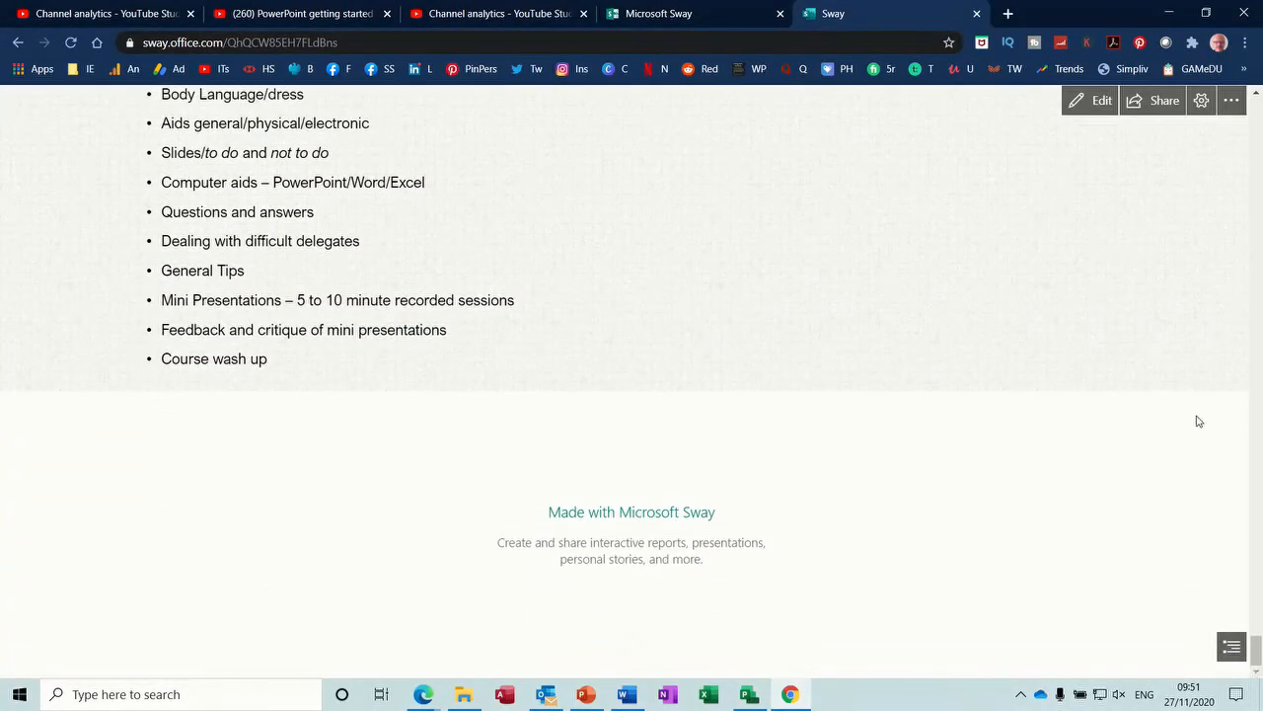
{"action": "left_click", "coordinate": [1102, 99]}
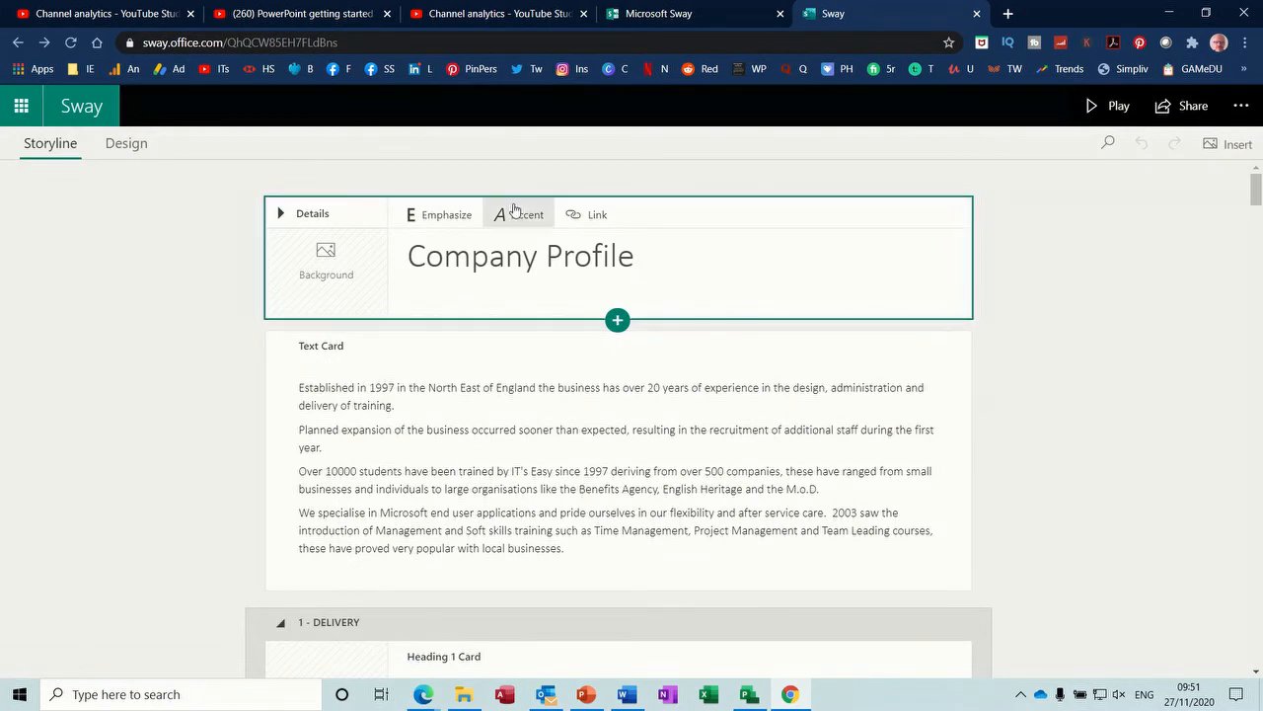
- Return to the My Sways home page, where Company Profile is now listed first
{"action": "left_click", "coordinate": [81, 107]}
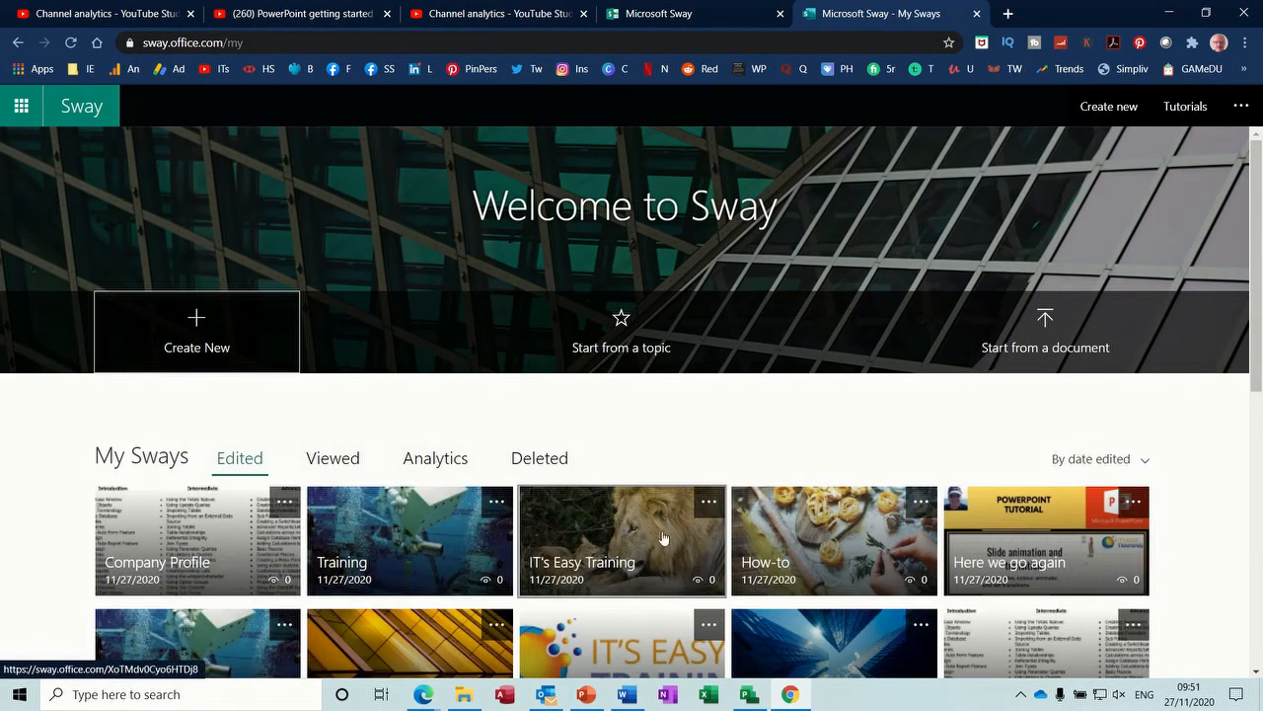
{"action": "mouse_move", "coordinate": [735, 545]}
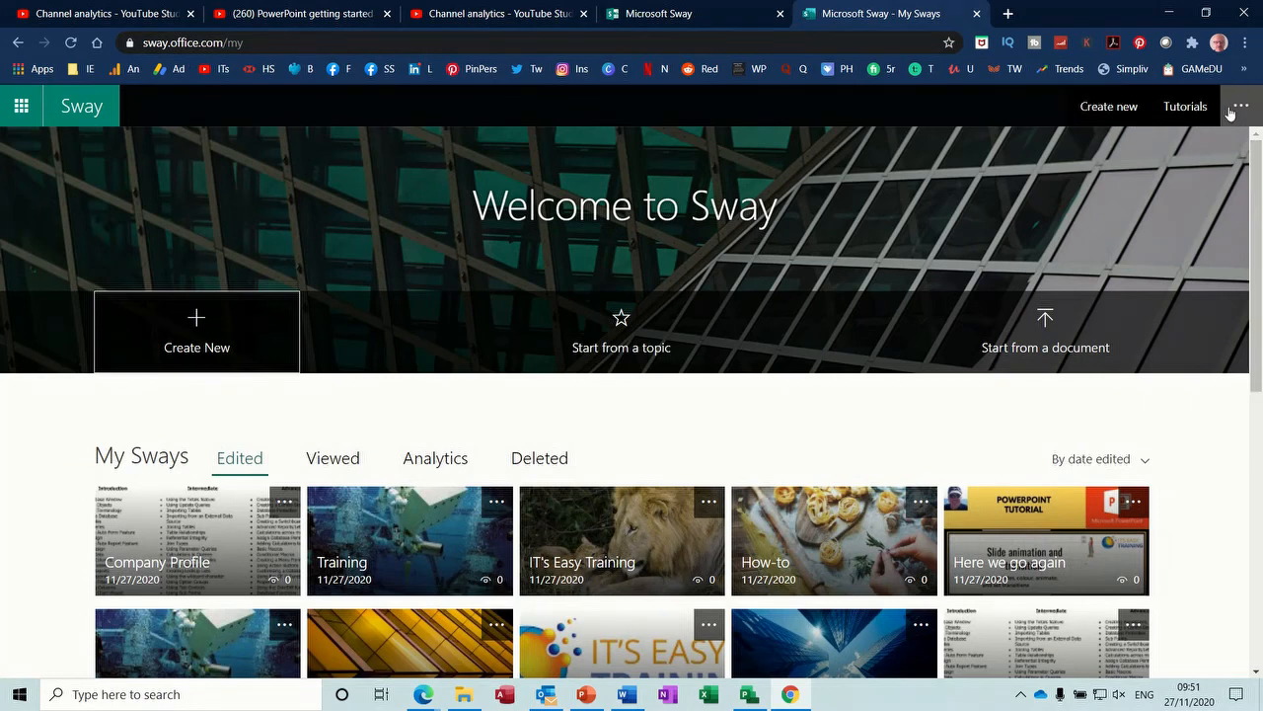
{"action": "mouse_move", "coordinate": [1241, 107]}
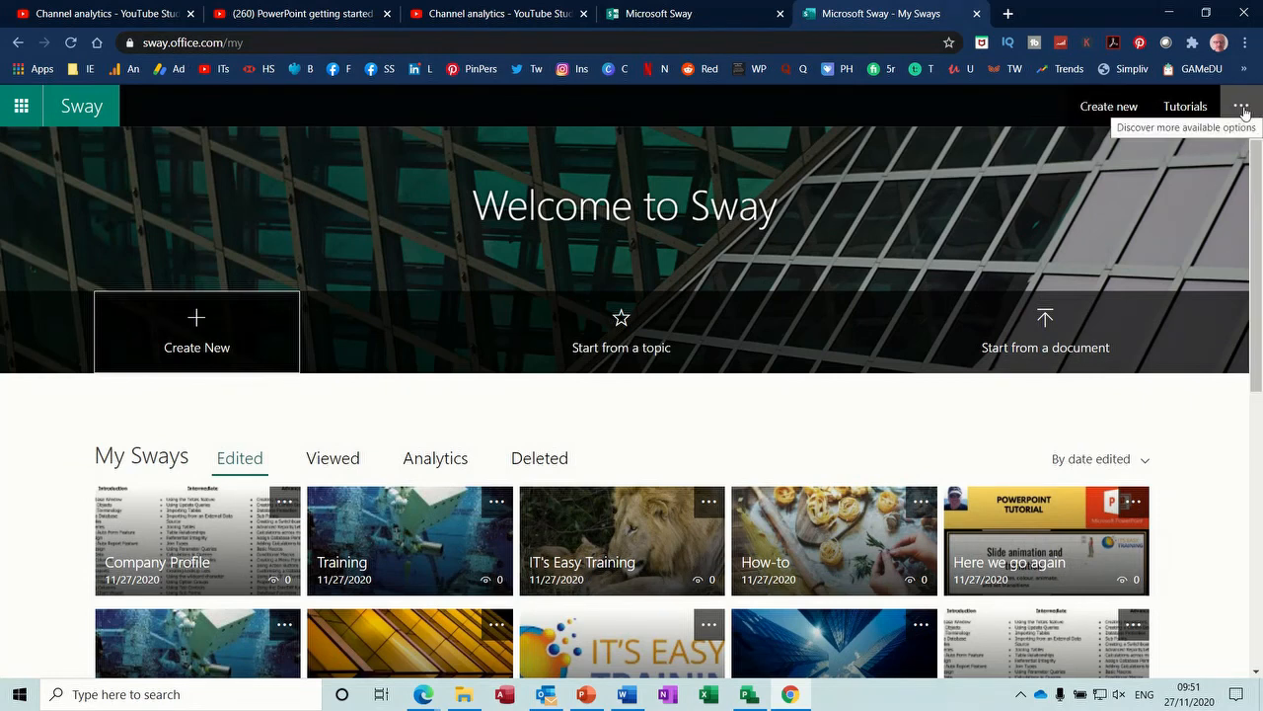
- View the 'Create in Sway' help article in a new tab and return to Sway home
{"action": "left_click", "coordinate": [1242, 107]}
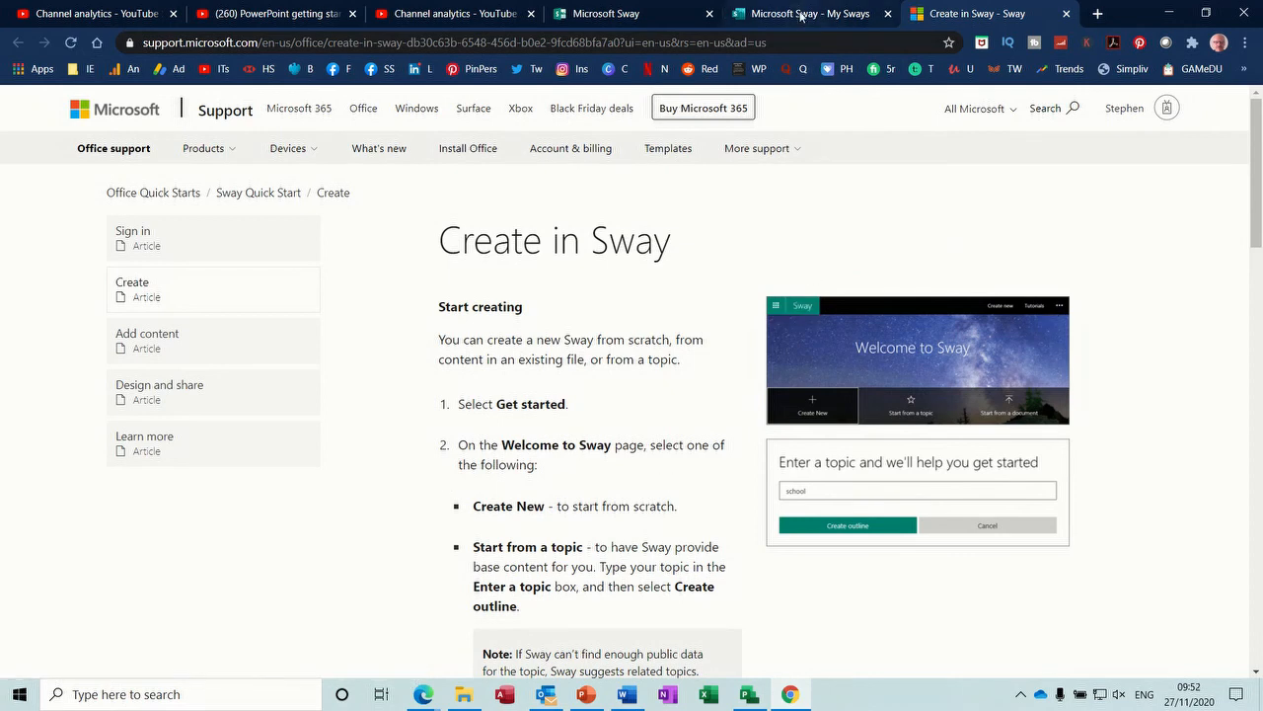
{"action": "left_click", "coordinate": [809, 11]}
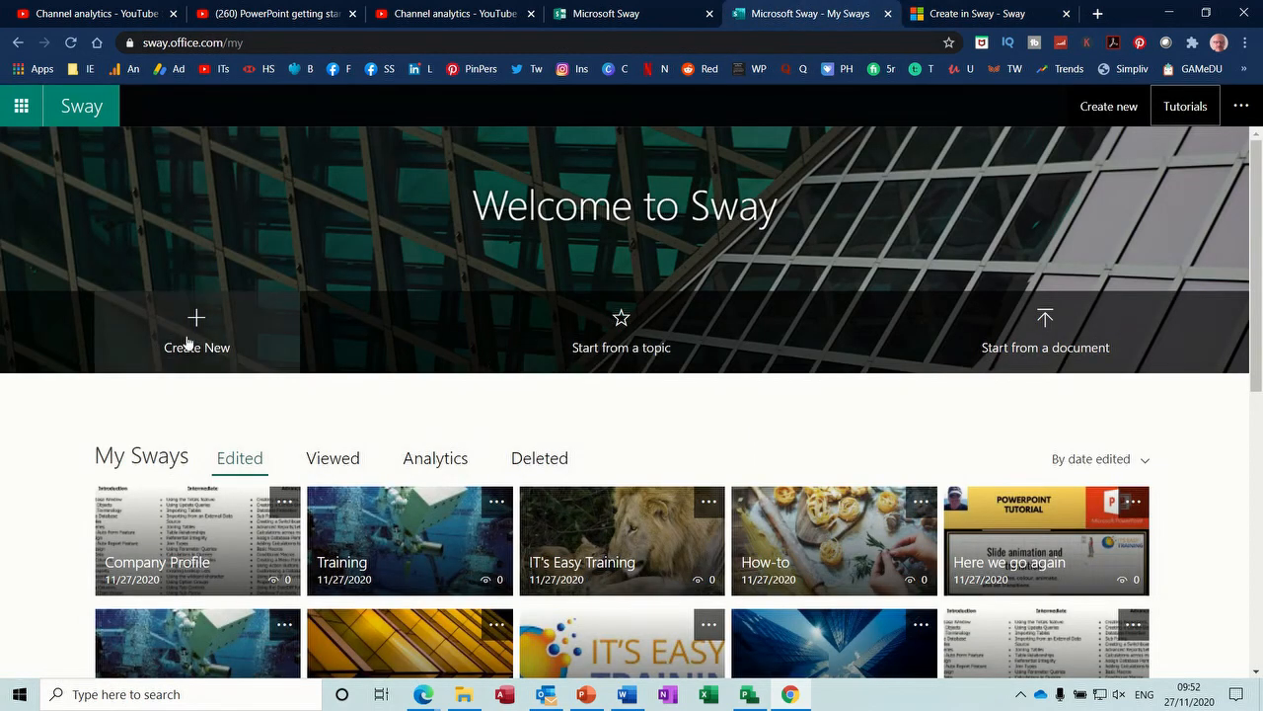
{"action": "mouse_move", "coordinate": [620, 308]}
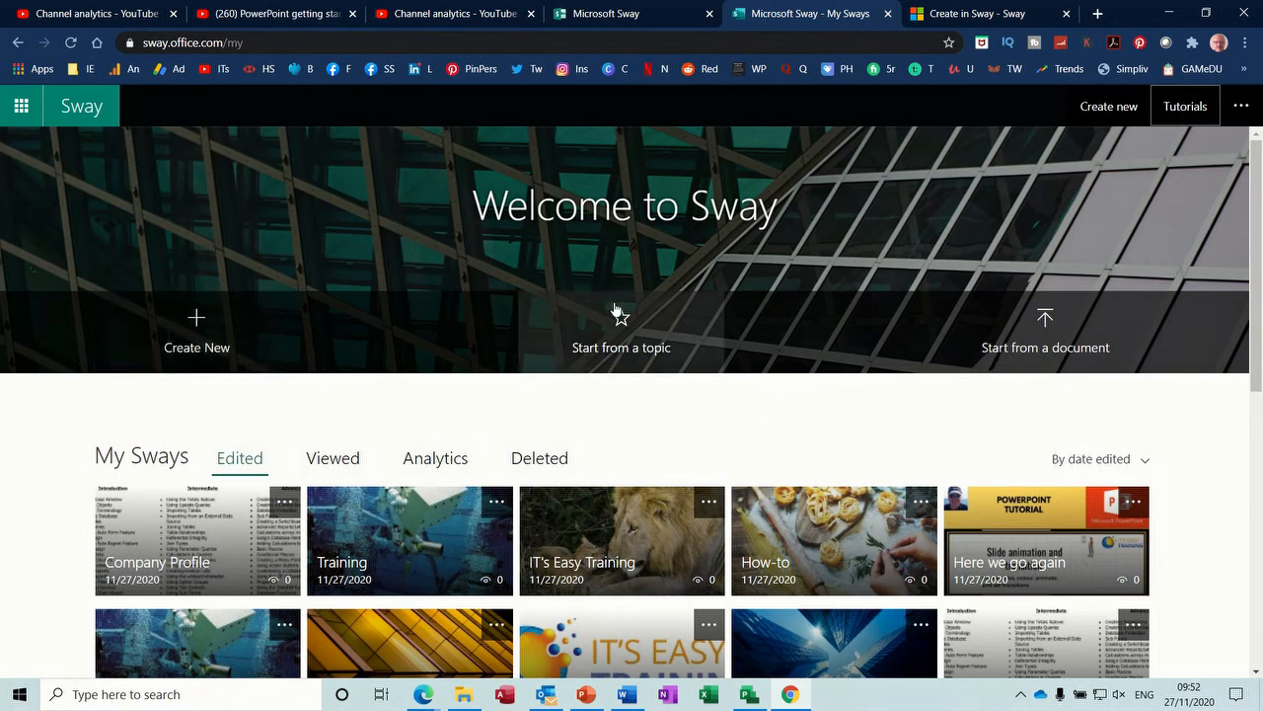
{"action": "mouse_move", "coordinate": [1046, 356]}
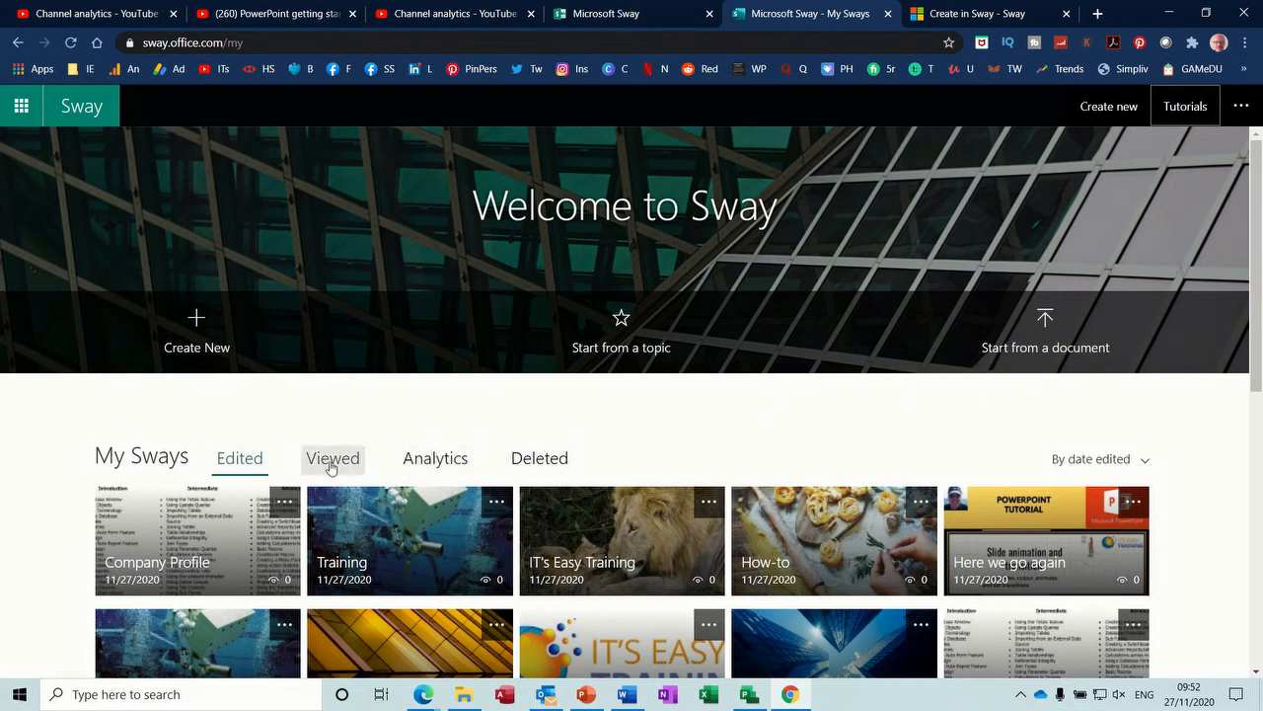
{"action": "left_click", "coordinate": [331, 458]}
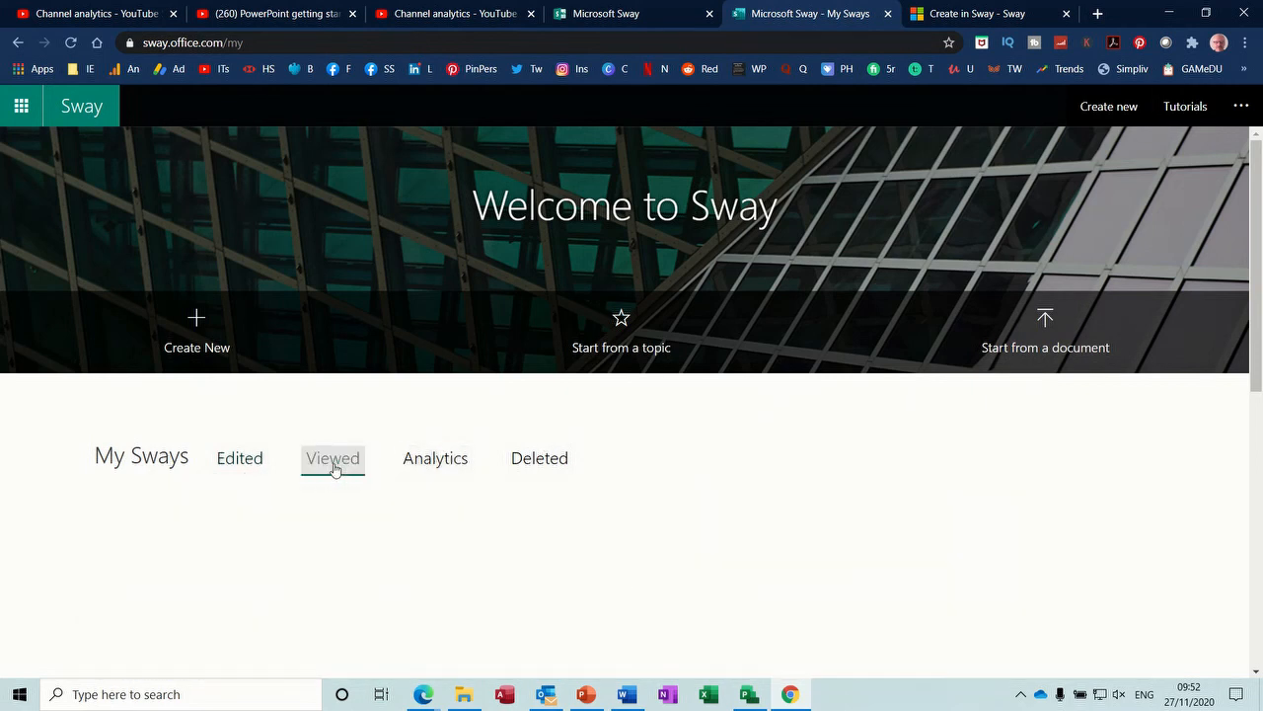
{"action": "left_click", "coordinate": [331, 458]}
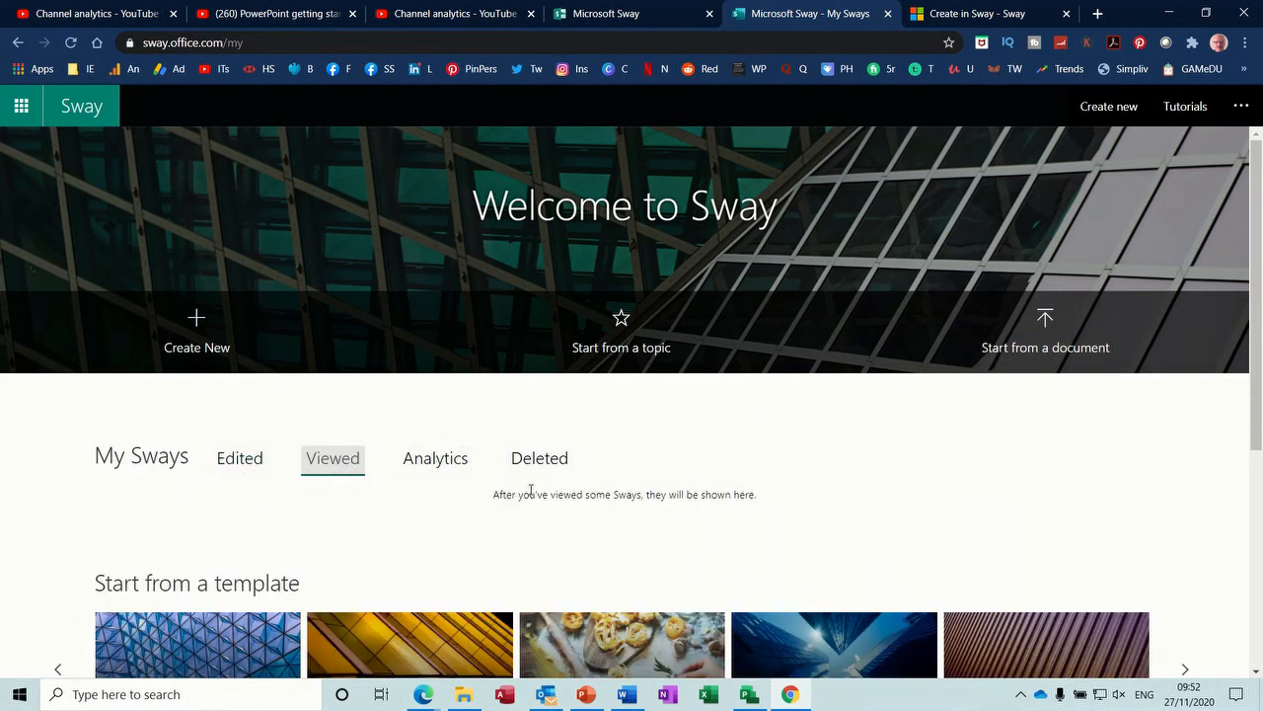
{"action": "left_click", "coordinate": [434, 458]}
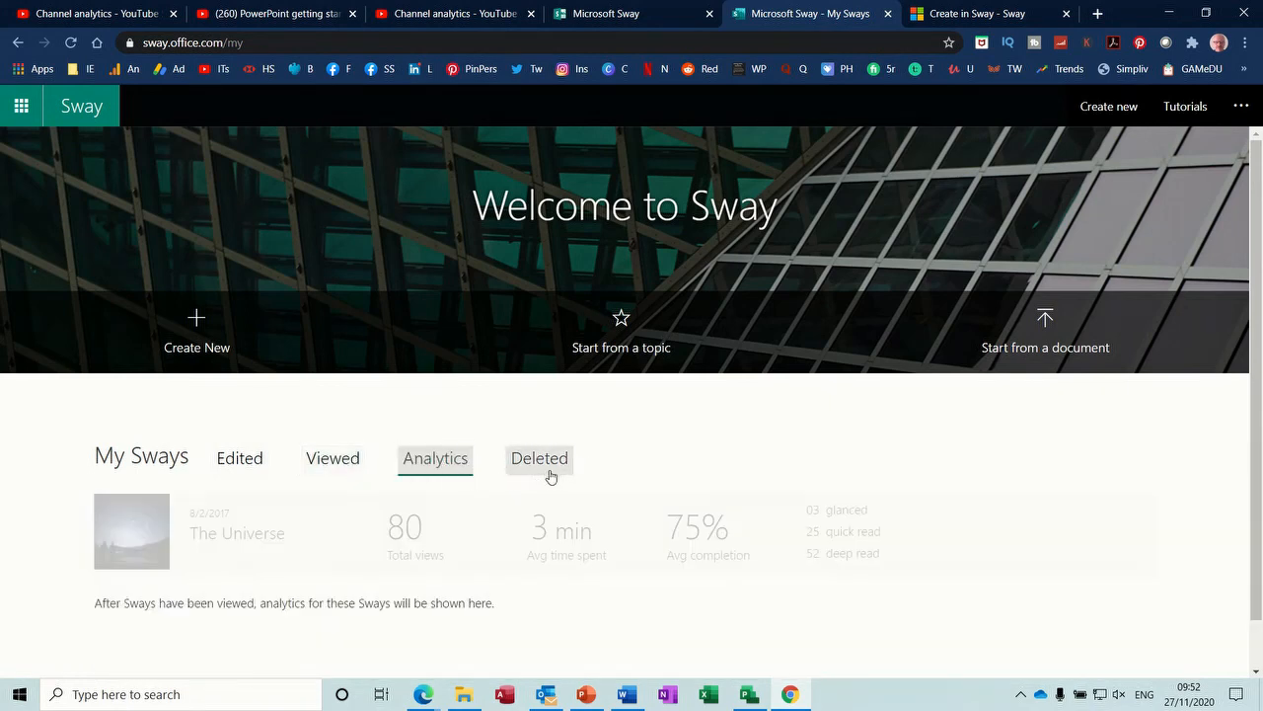
{"action": "scroll", "scroll_direction": "down", "scroll_amount": 3}
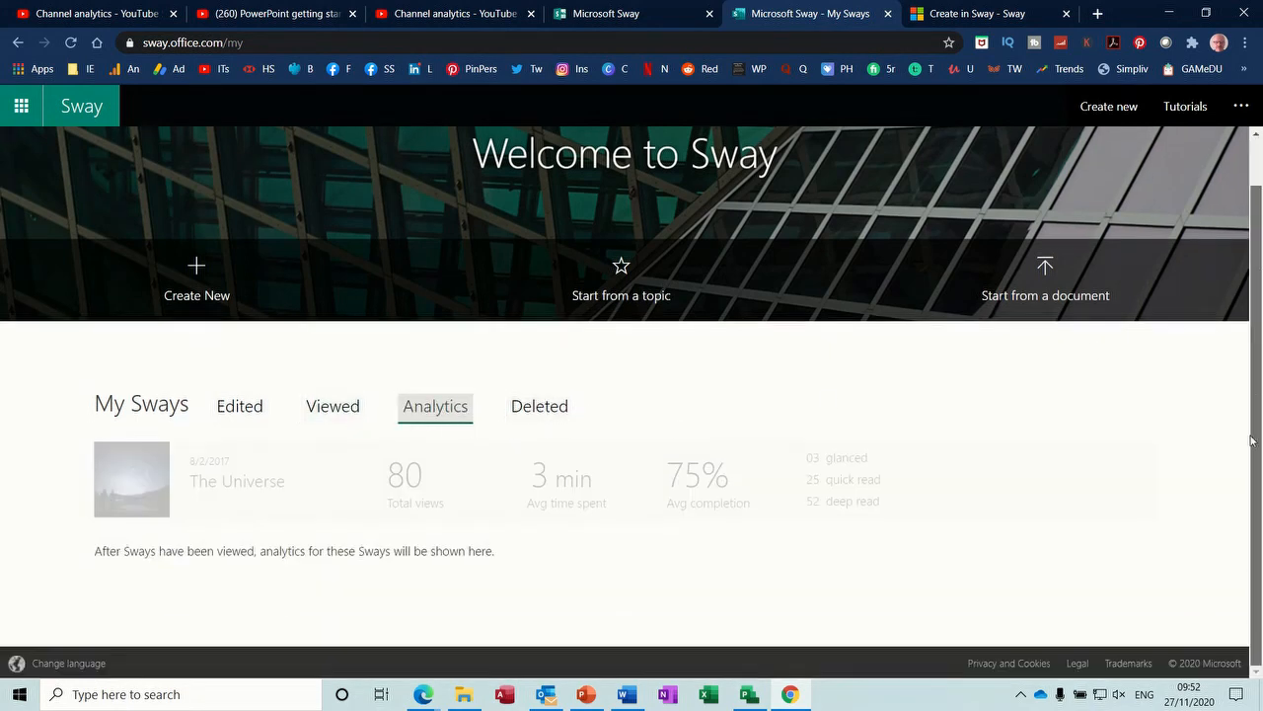
{"action": "mouse_move", "coordinate": [239, 406]}
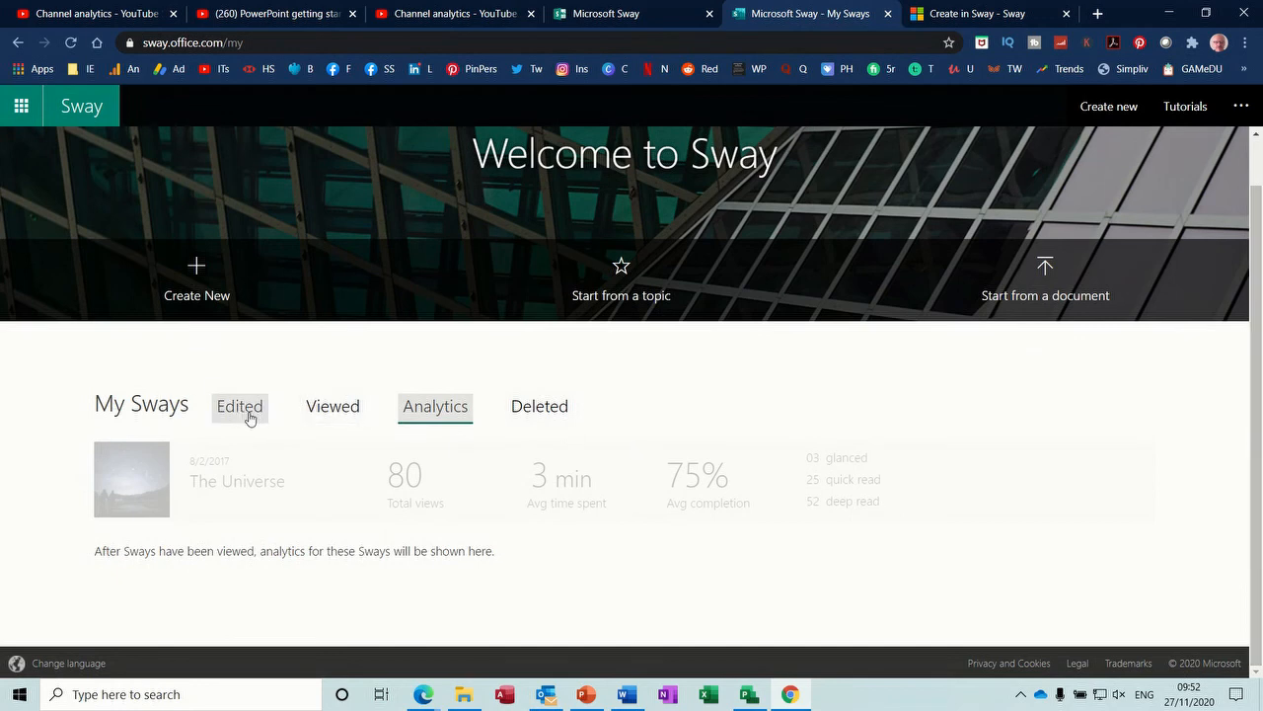
{"action": "left_click", "coordinate": [238, 407]}
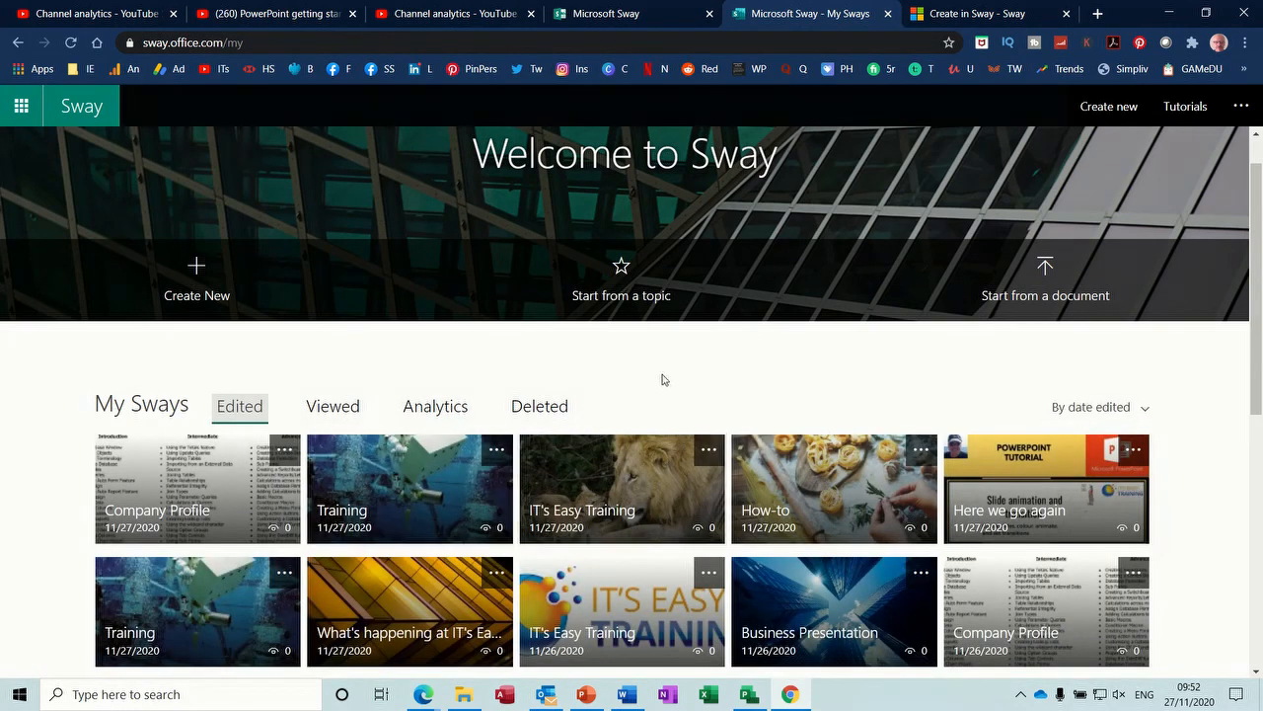
{"action": "mouse_move", "coordinate": [983, 377]}
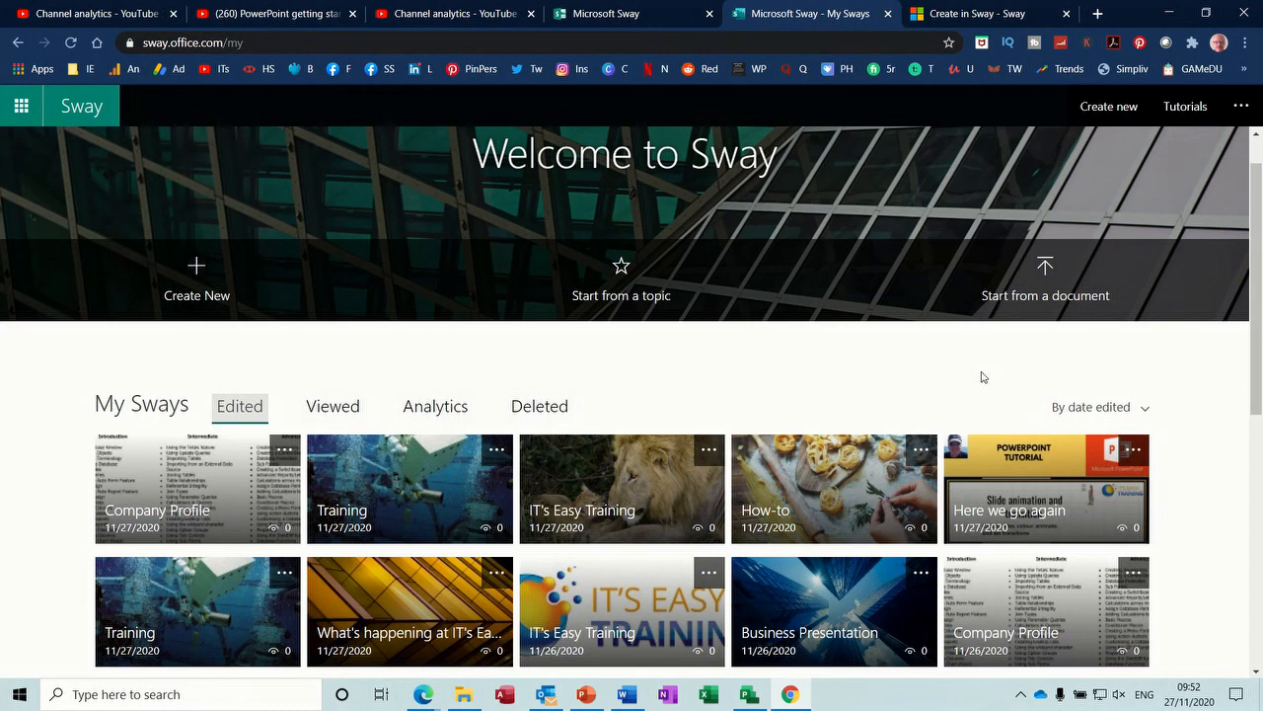